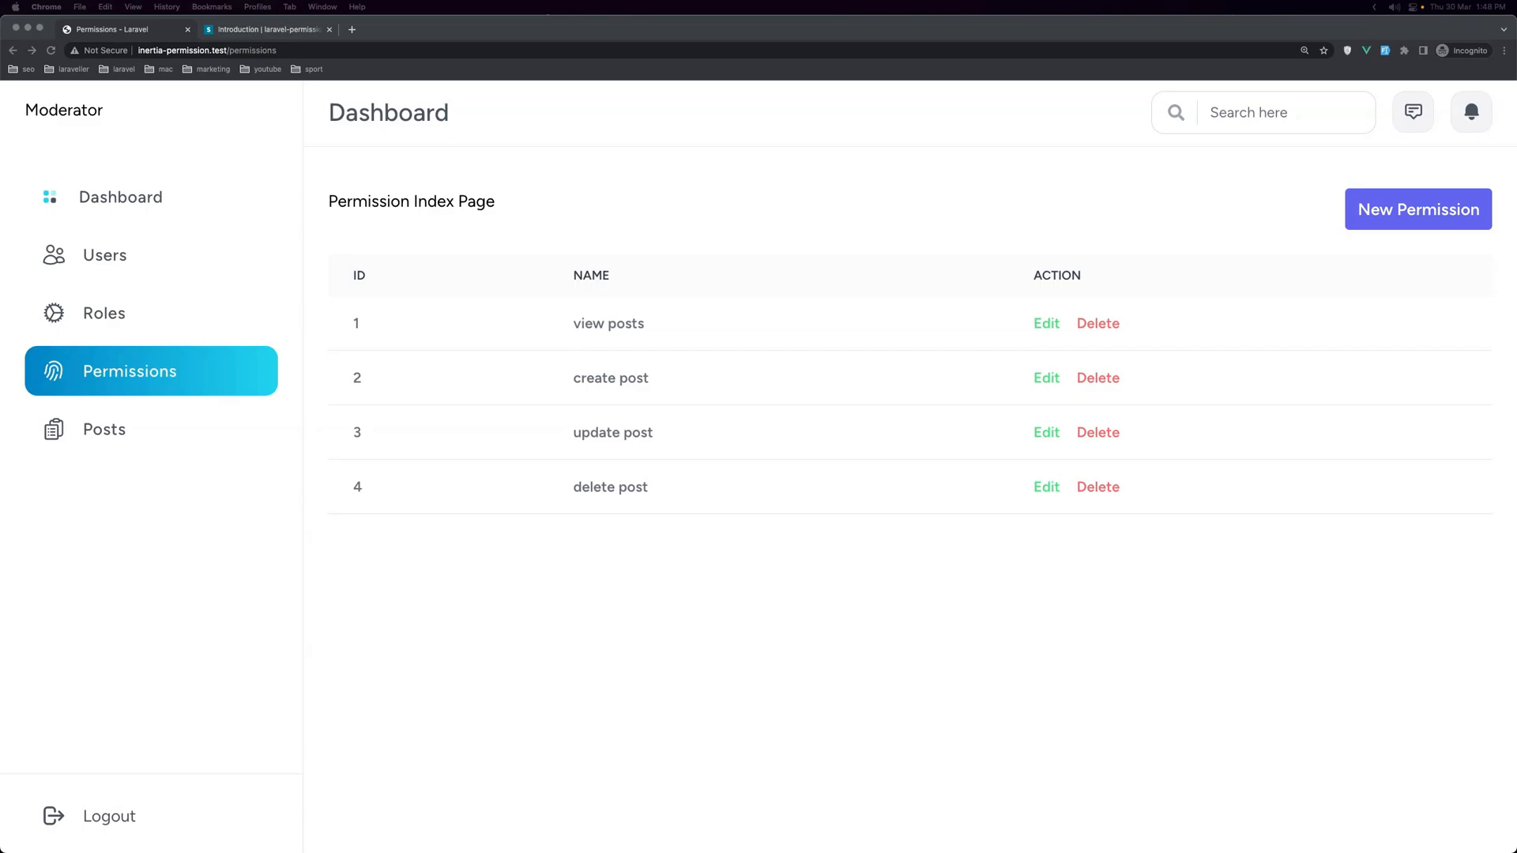
{"action": "mouse_move", "coordinate": [169, 491]}
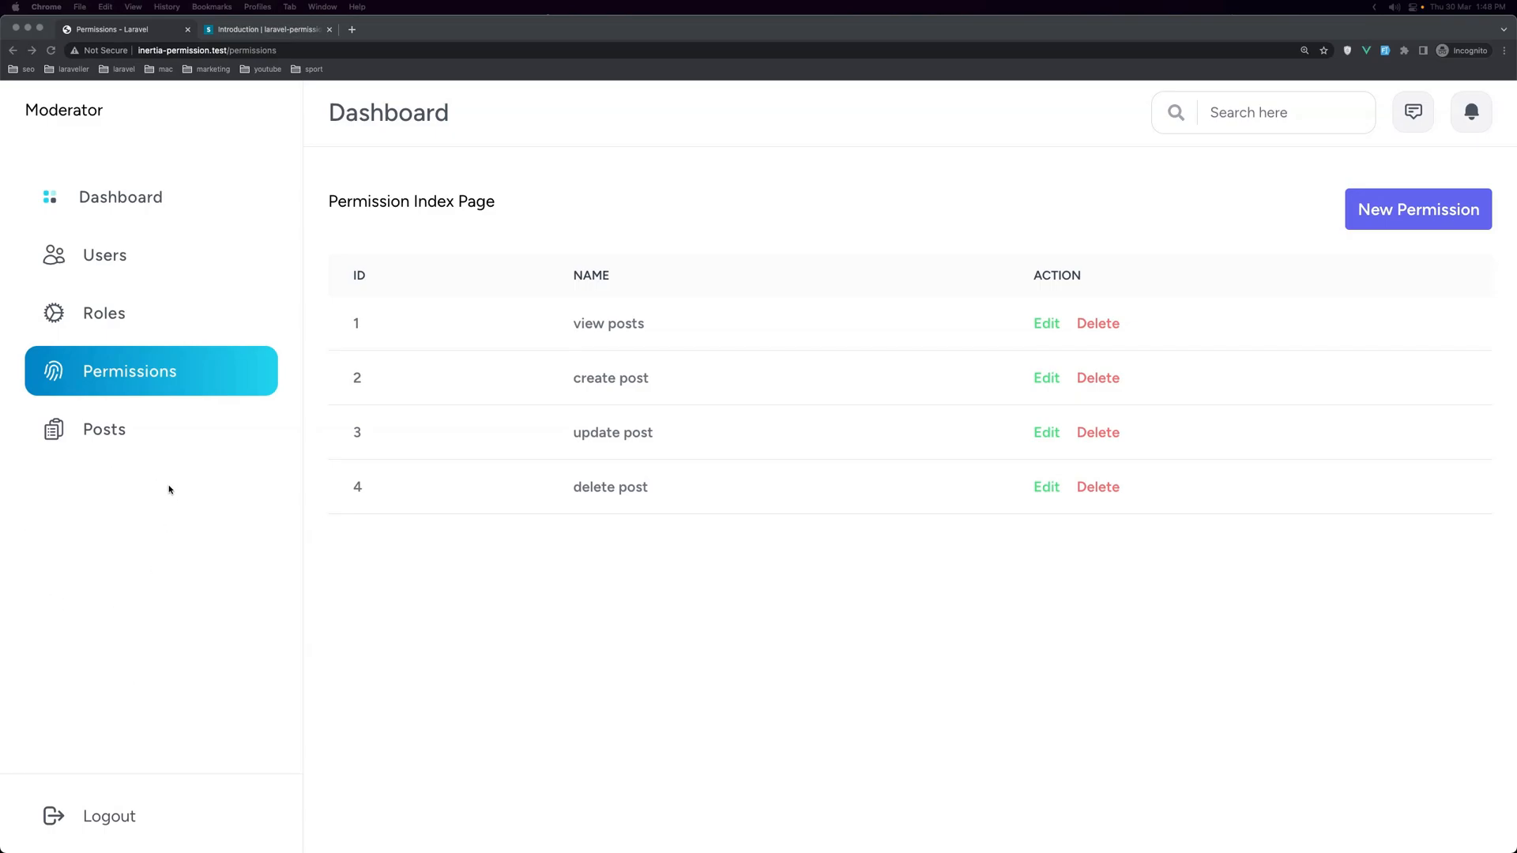
{"action": "mouse_move", "coordinate": [135, 116]}
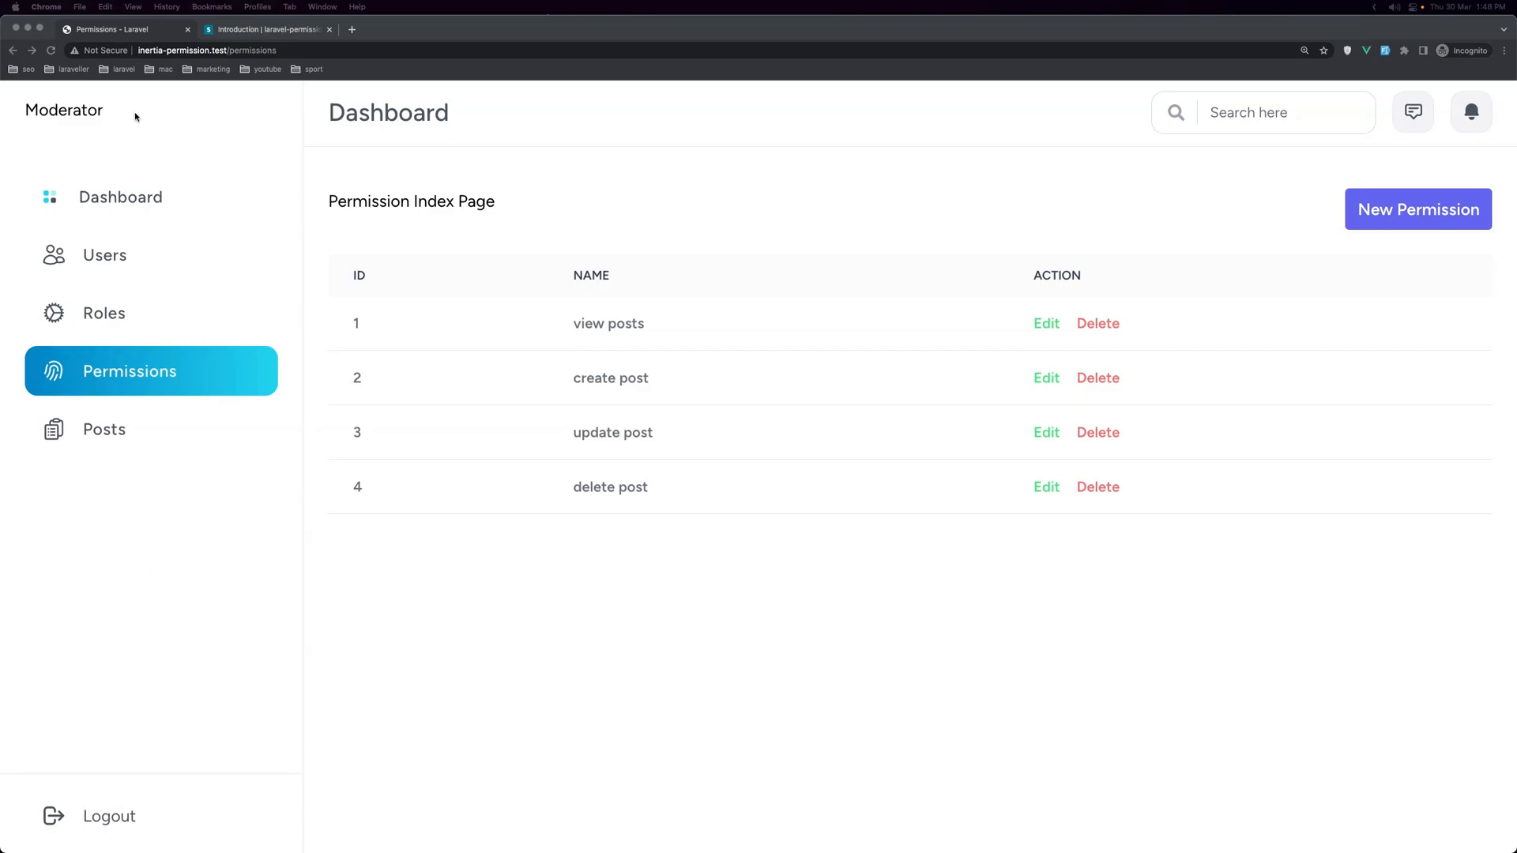
{"action": "mouse_move", "coordinate": [146, 465]}
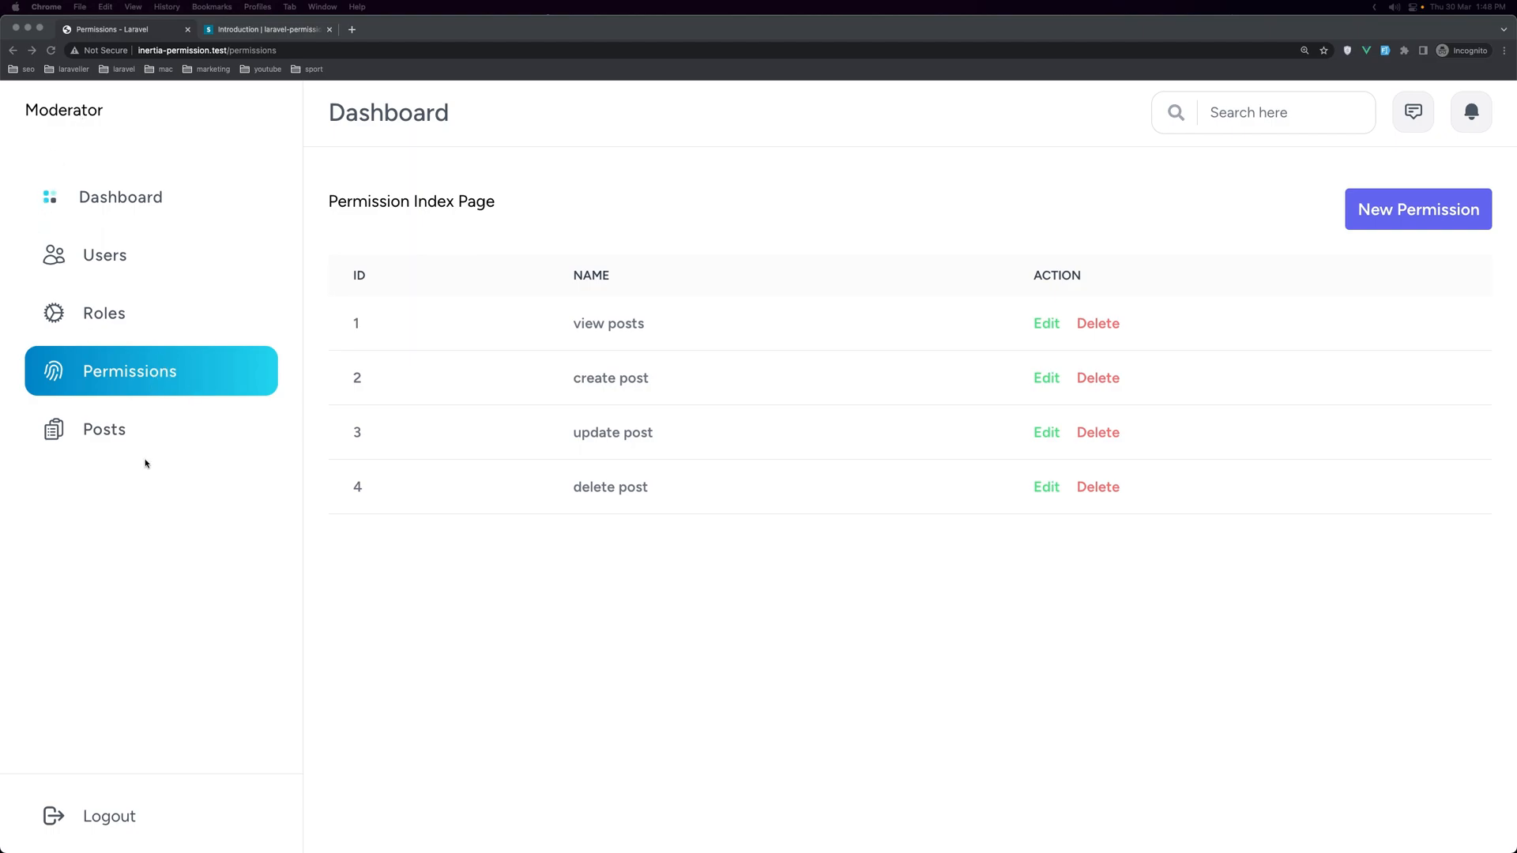
- As the moderator, visit the Posts, Roles and Users pages, then return to Posts
{"action": "left_click", "coordinate": [104, 429]}
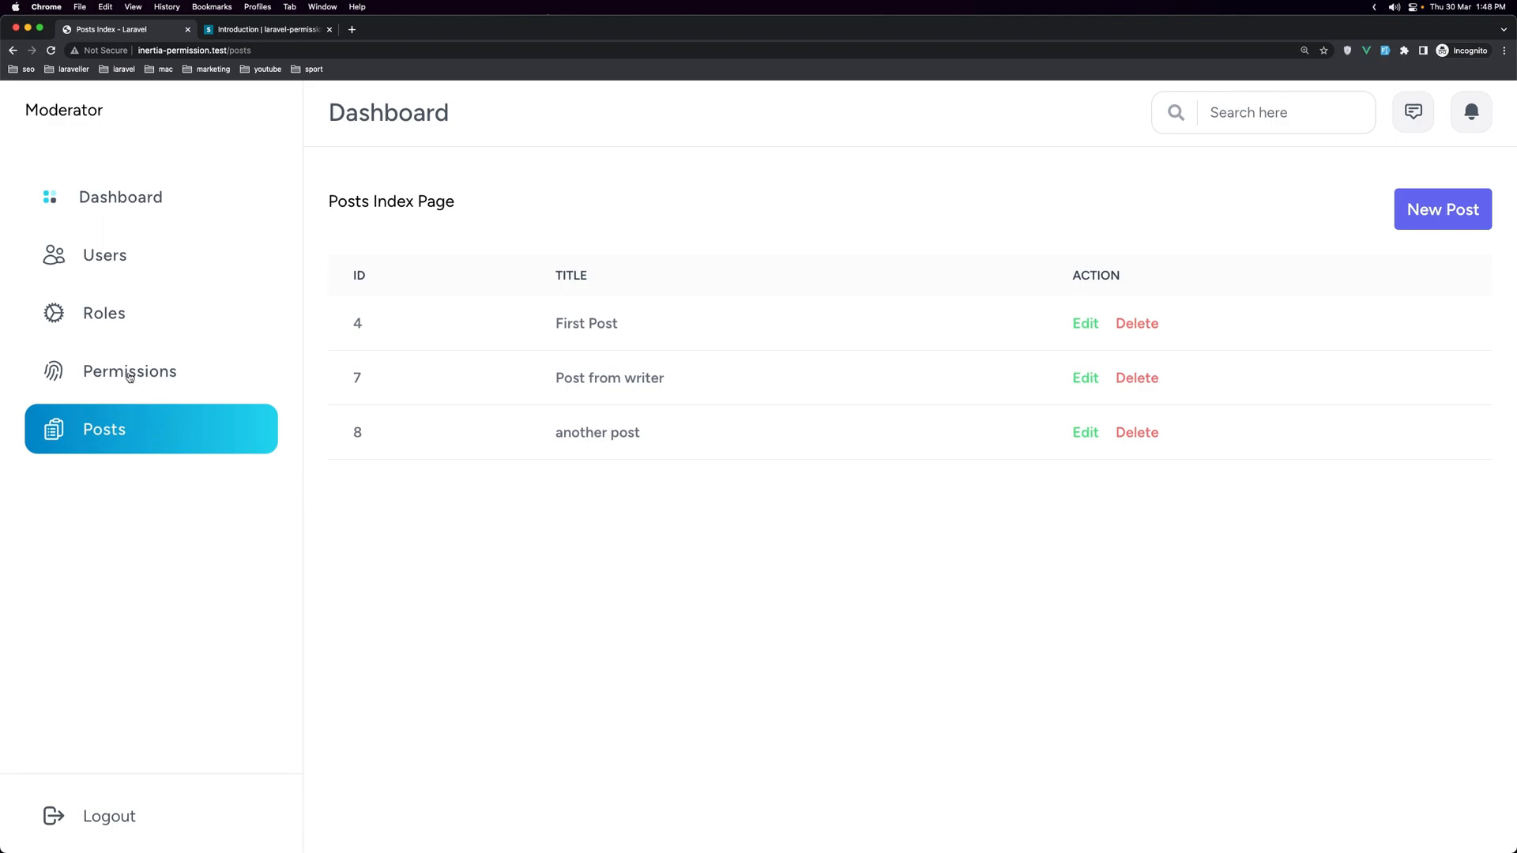
{"action": "mouse_move", "coordinate": [130, 377]}
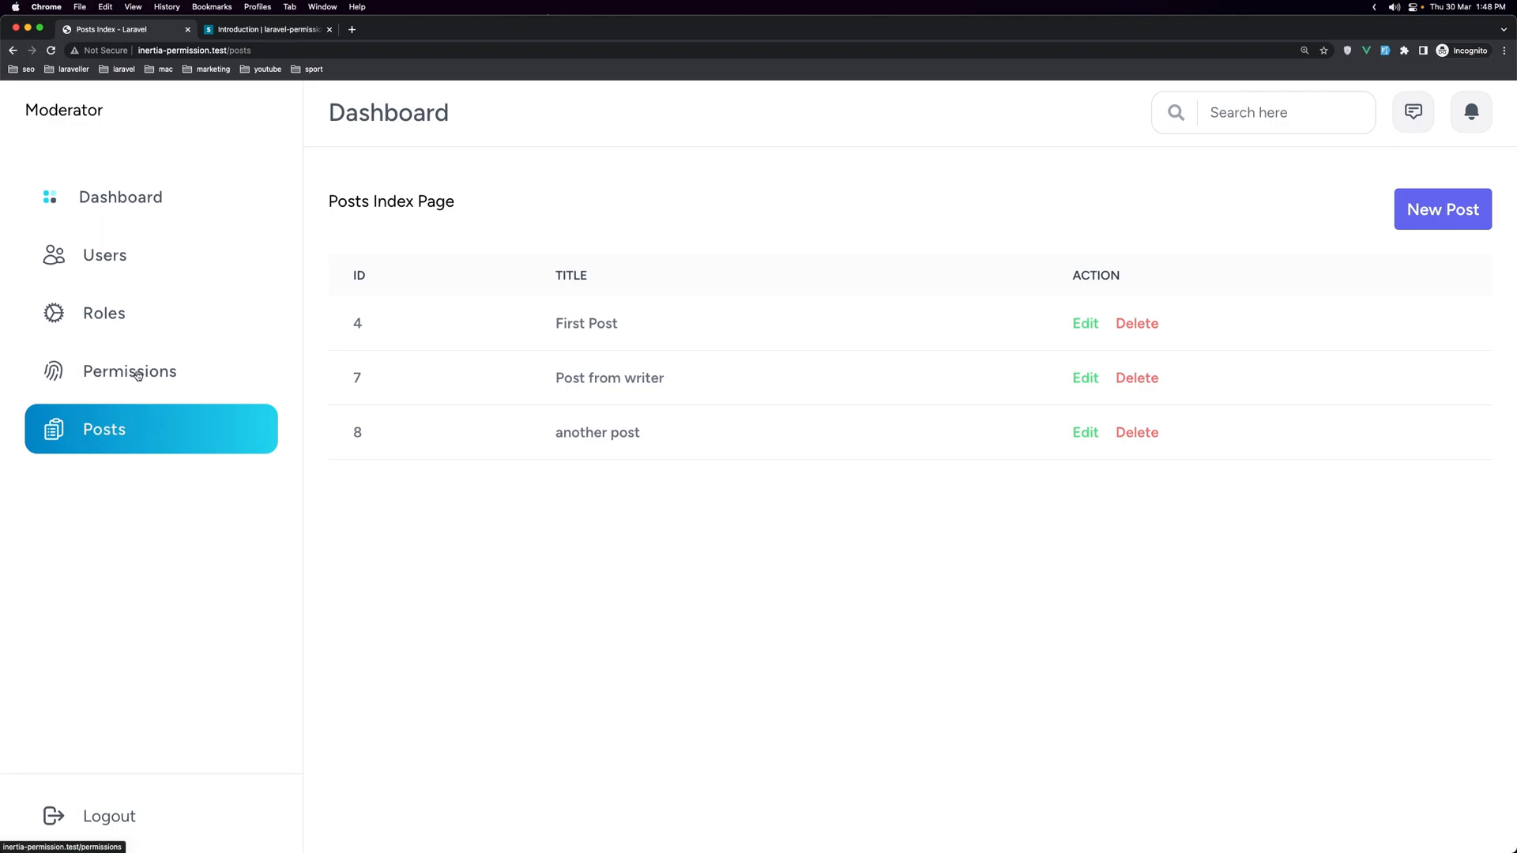
{"action": "left_click", "coordinate": [103, 313]}
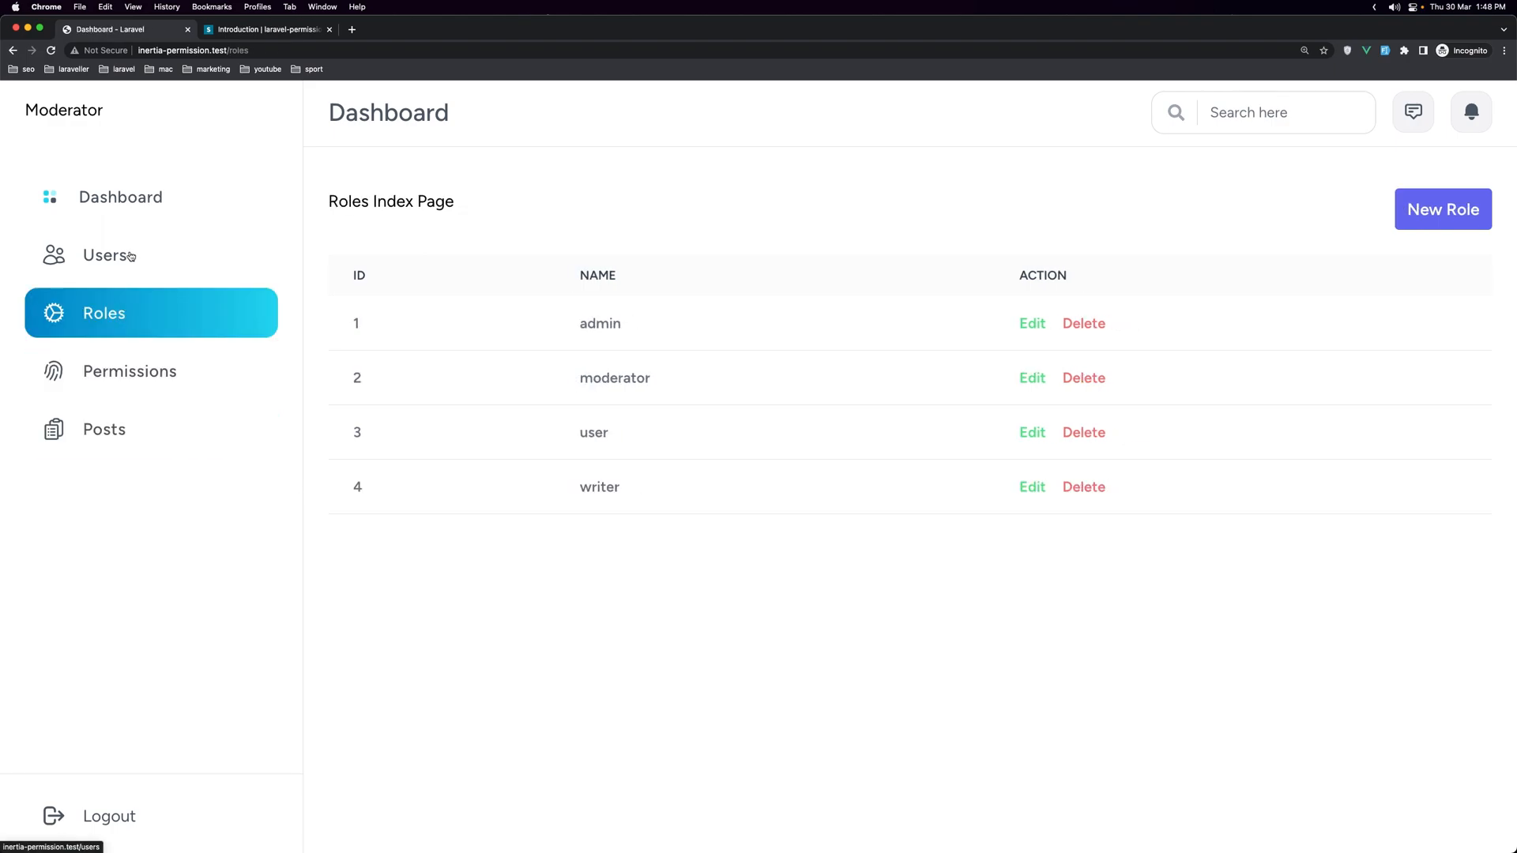
{"action": "left_click", "coordinate": [104, 255]}
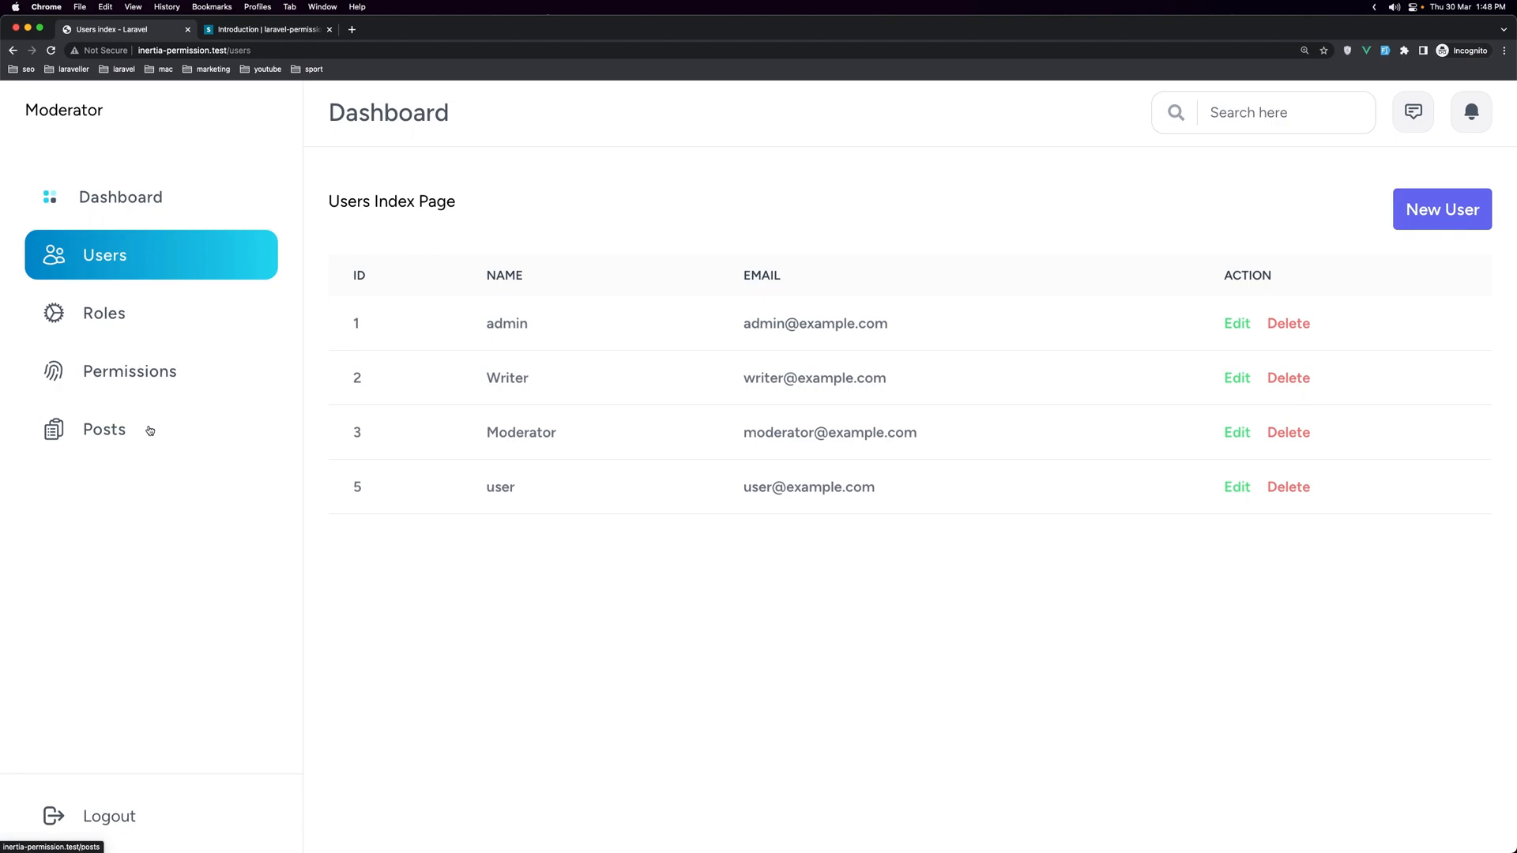
{"action": "mouse_move", "coordinate": [134, 435]}
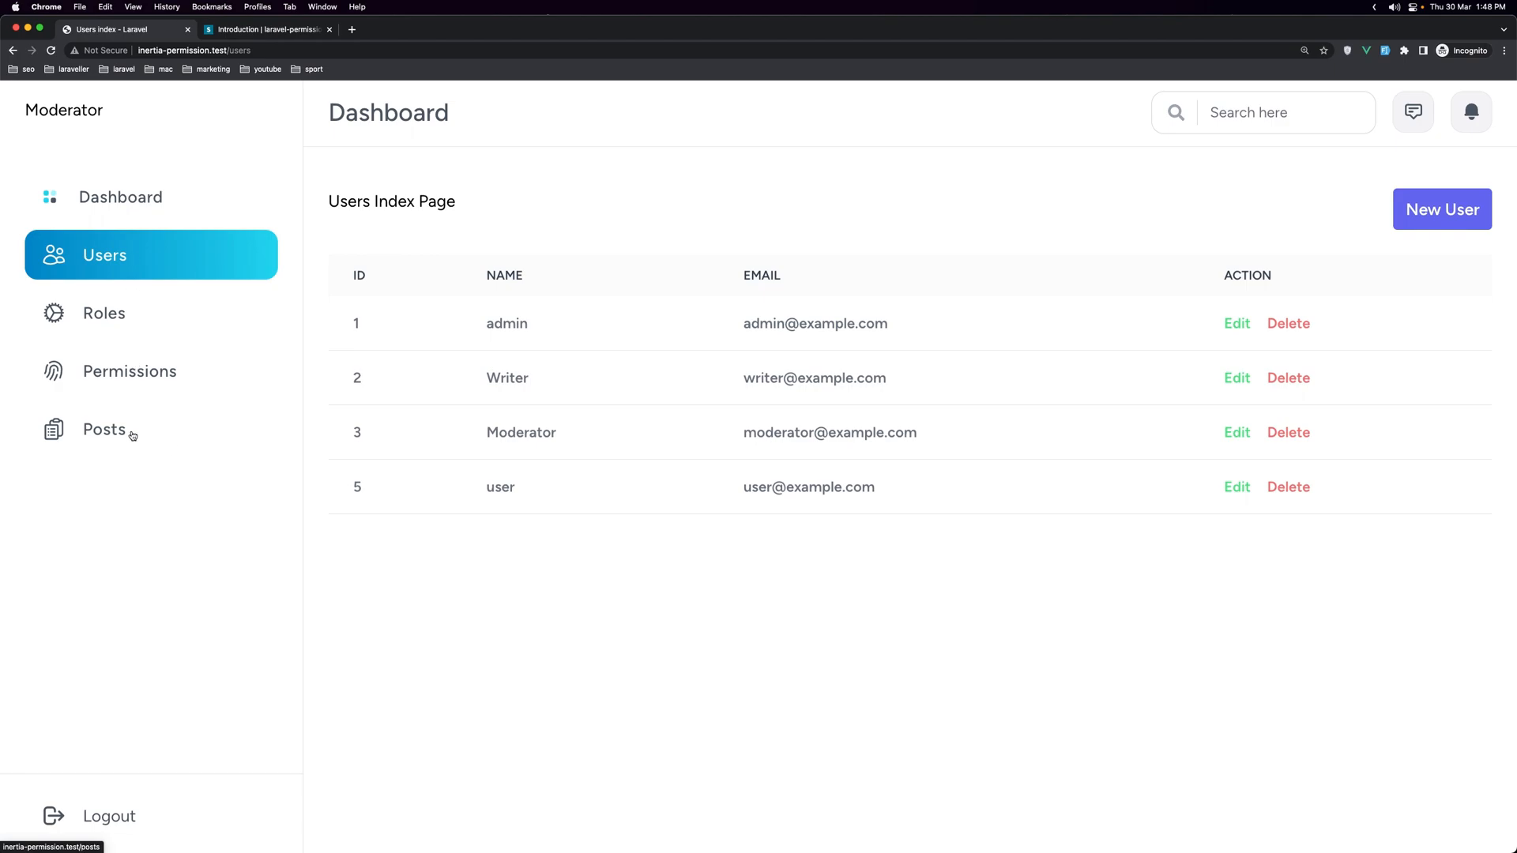
{"action": "left_click", "coordinate": [104, 428]}
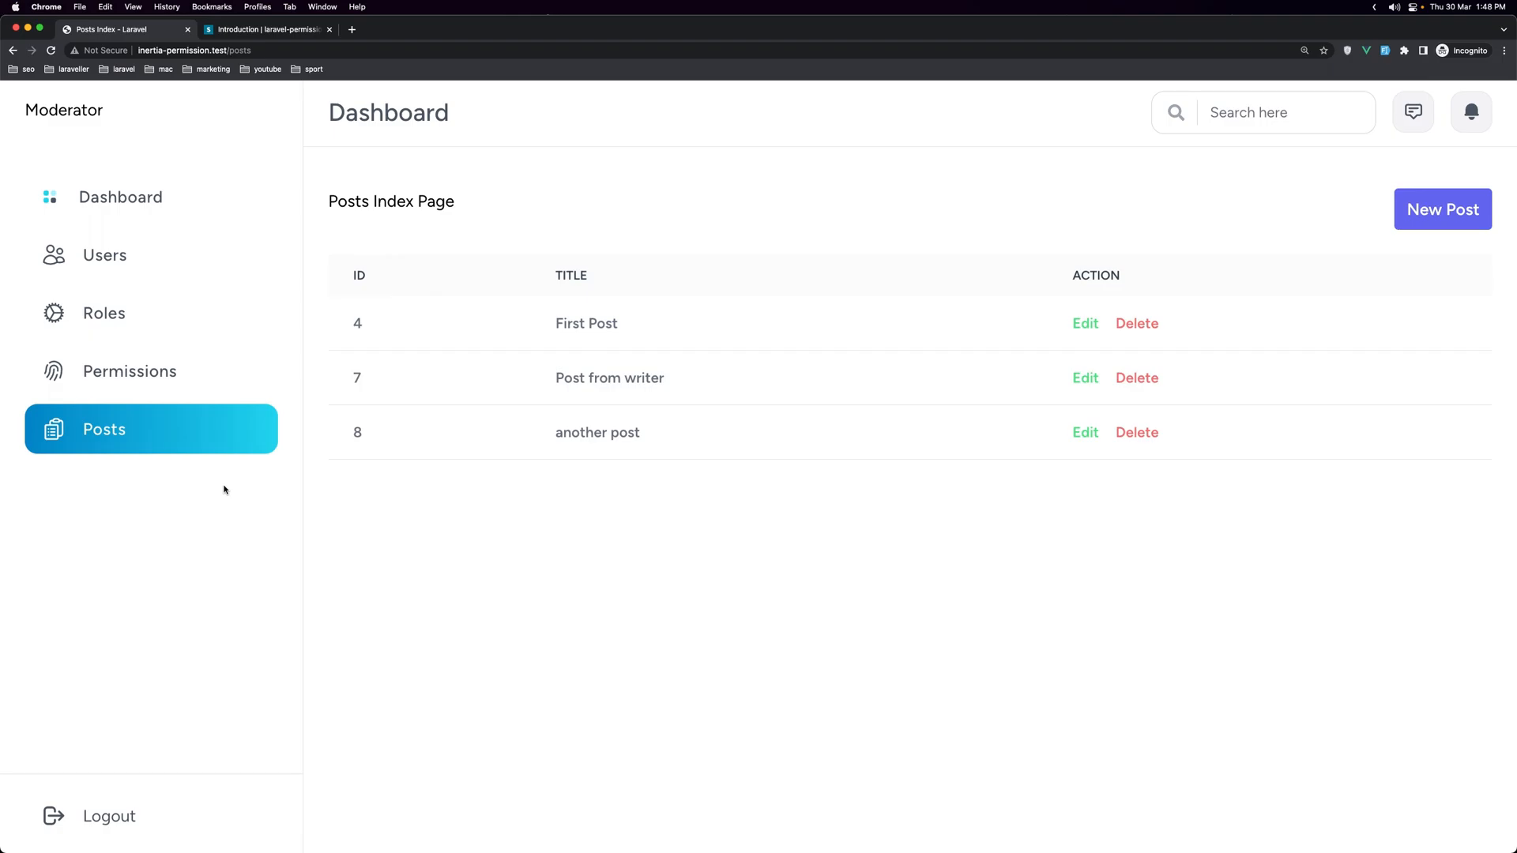
- Find the Laravel 10 middleware aliases example on the Spatie 'Using a middleware' page, dismissing the print dialog
{"action": "left_click", "coordinate": [264, 29]}
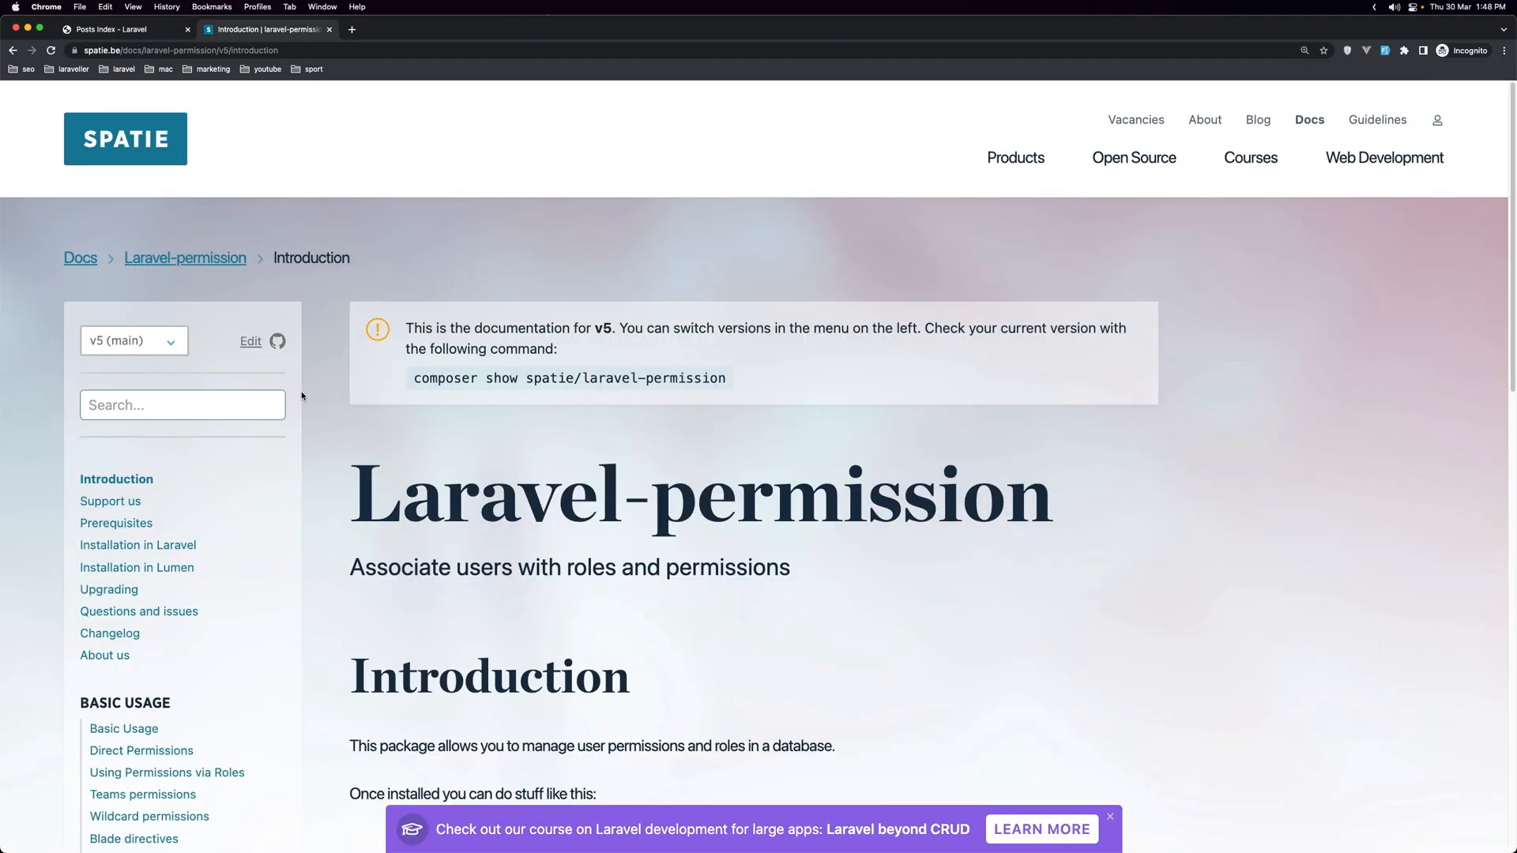
{"action": "scroll", "scroll_direction": "down", "scroll_amount": 3}
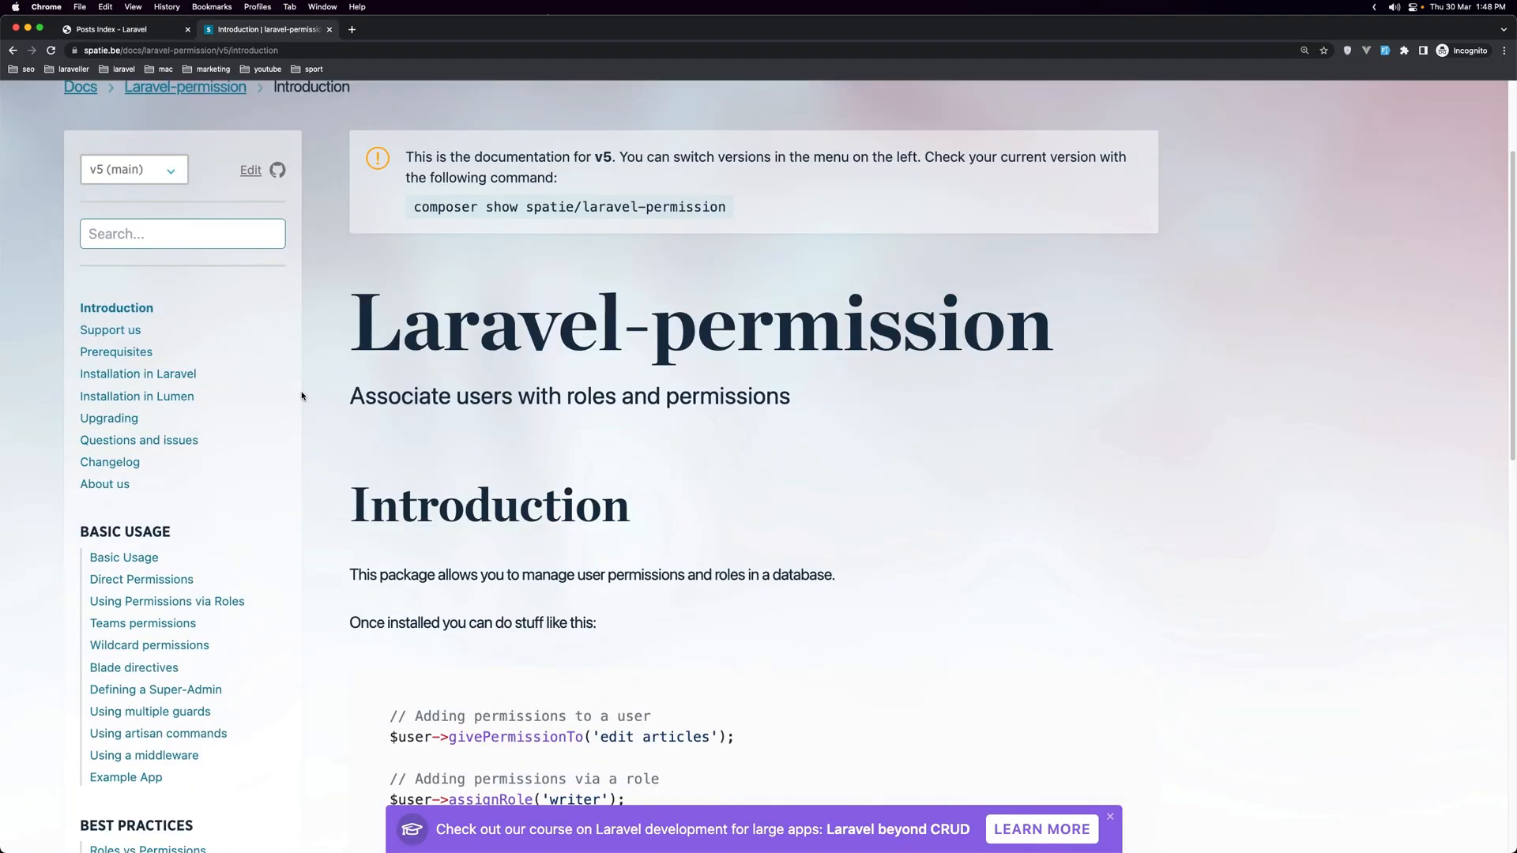
{"action": "scroll", "scroll_direction": "down", "scroll_amount": 3}
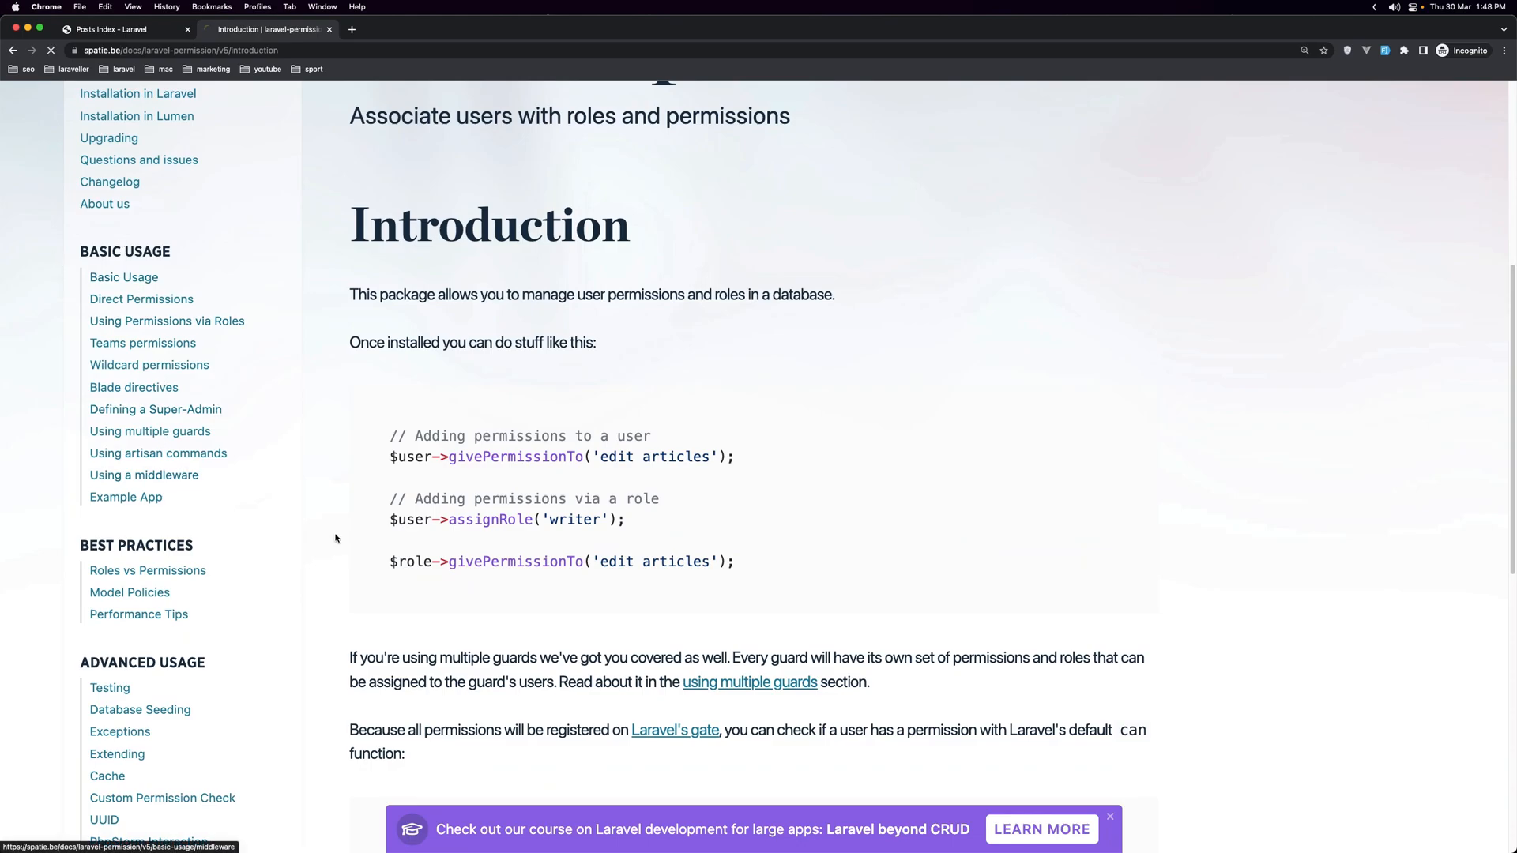
{"action": "left_click", "coordinate": [143, 475]}
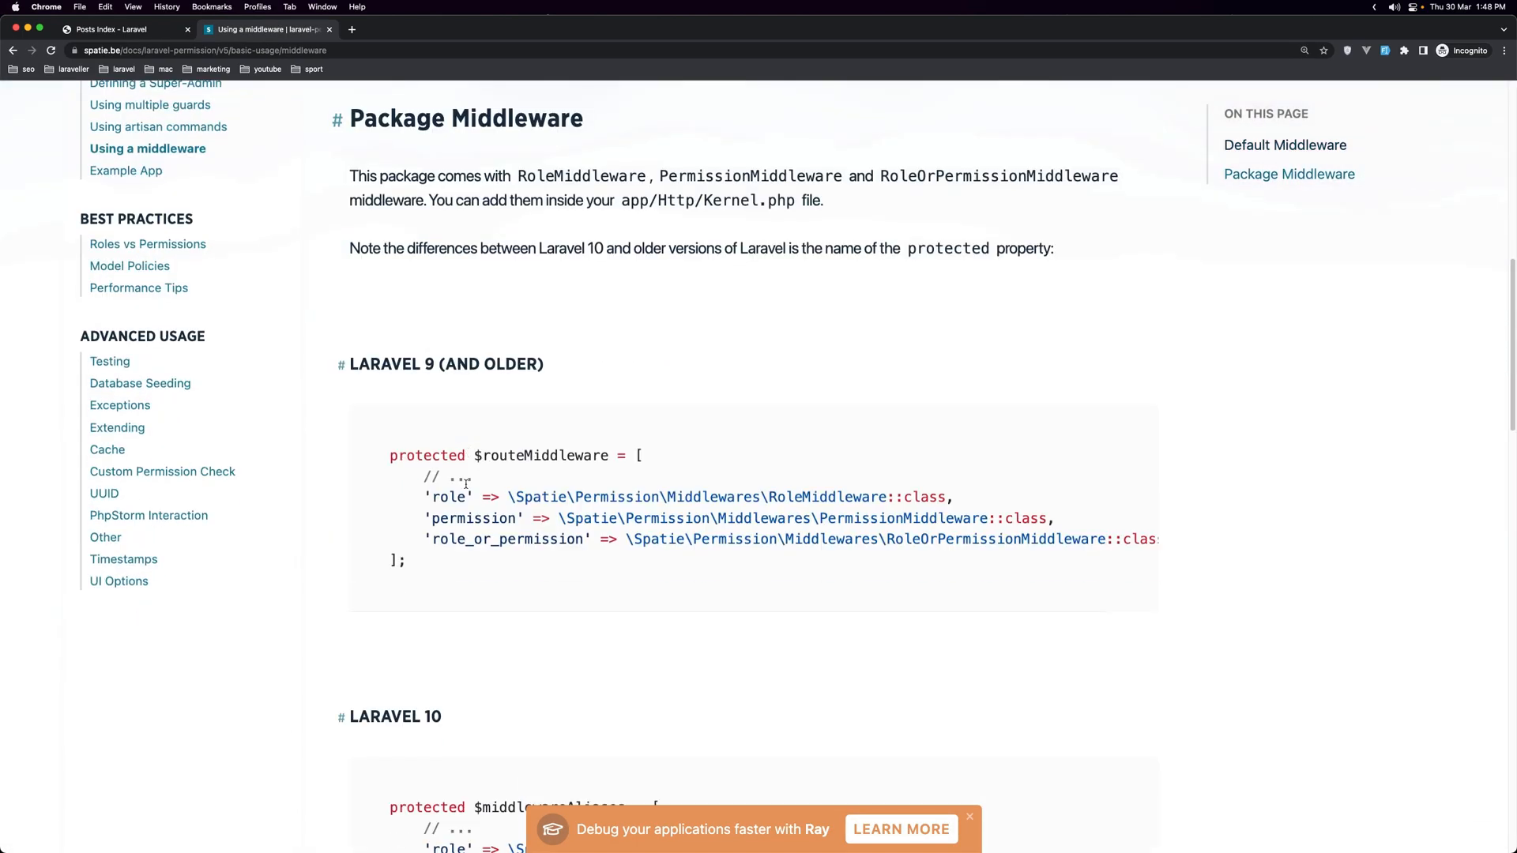
{"action": "scroll", "scroll_direction": "down", "scroll_amount": 3}
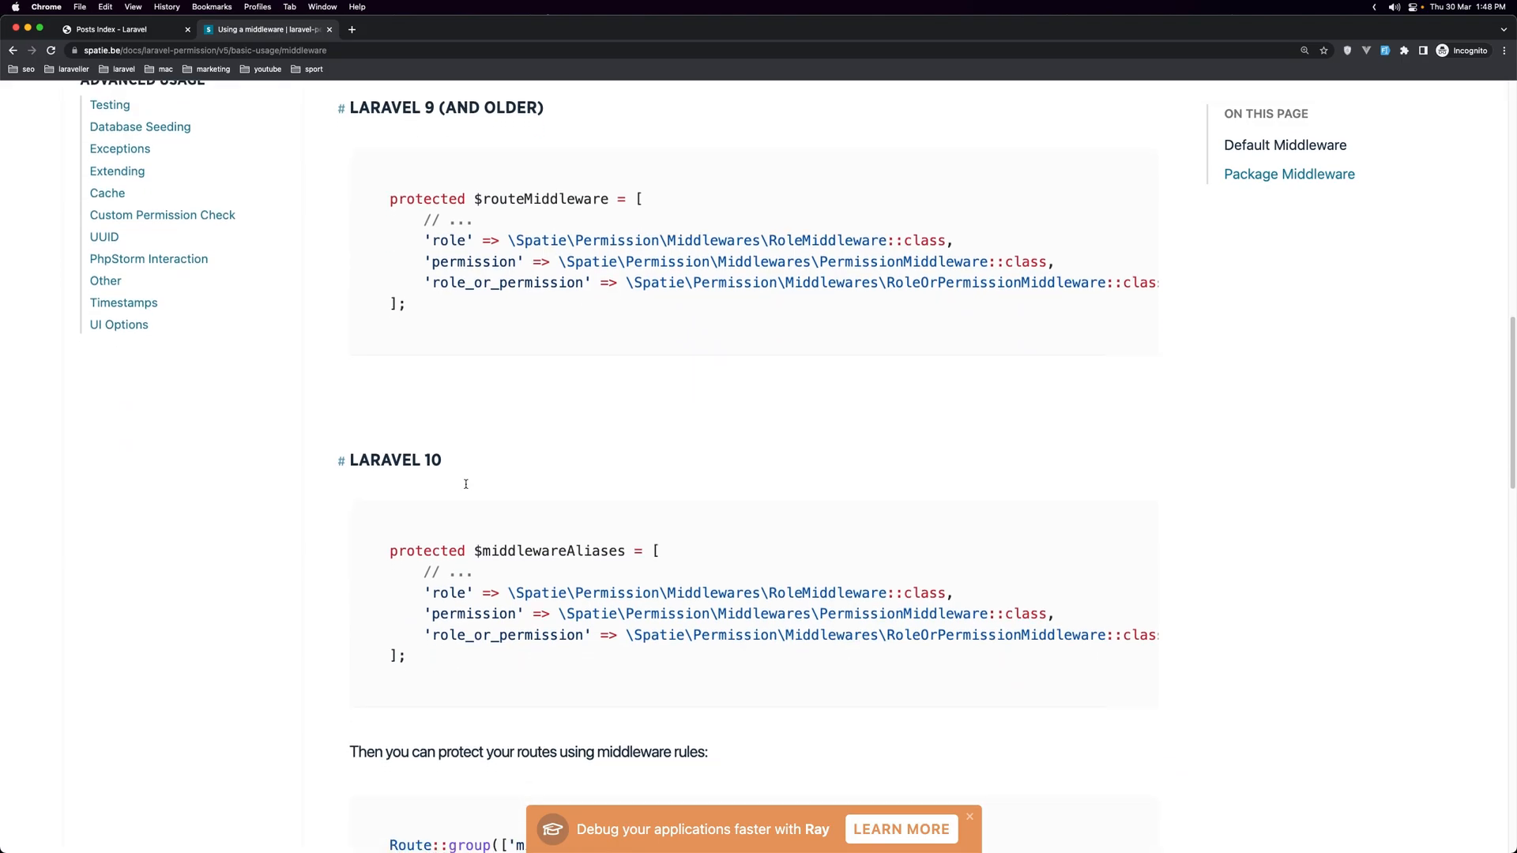
{"action": "scroll", "scroll_direction": "down", "scroll_amount": 3}
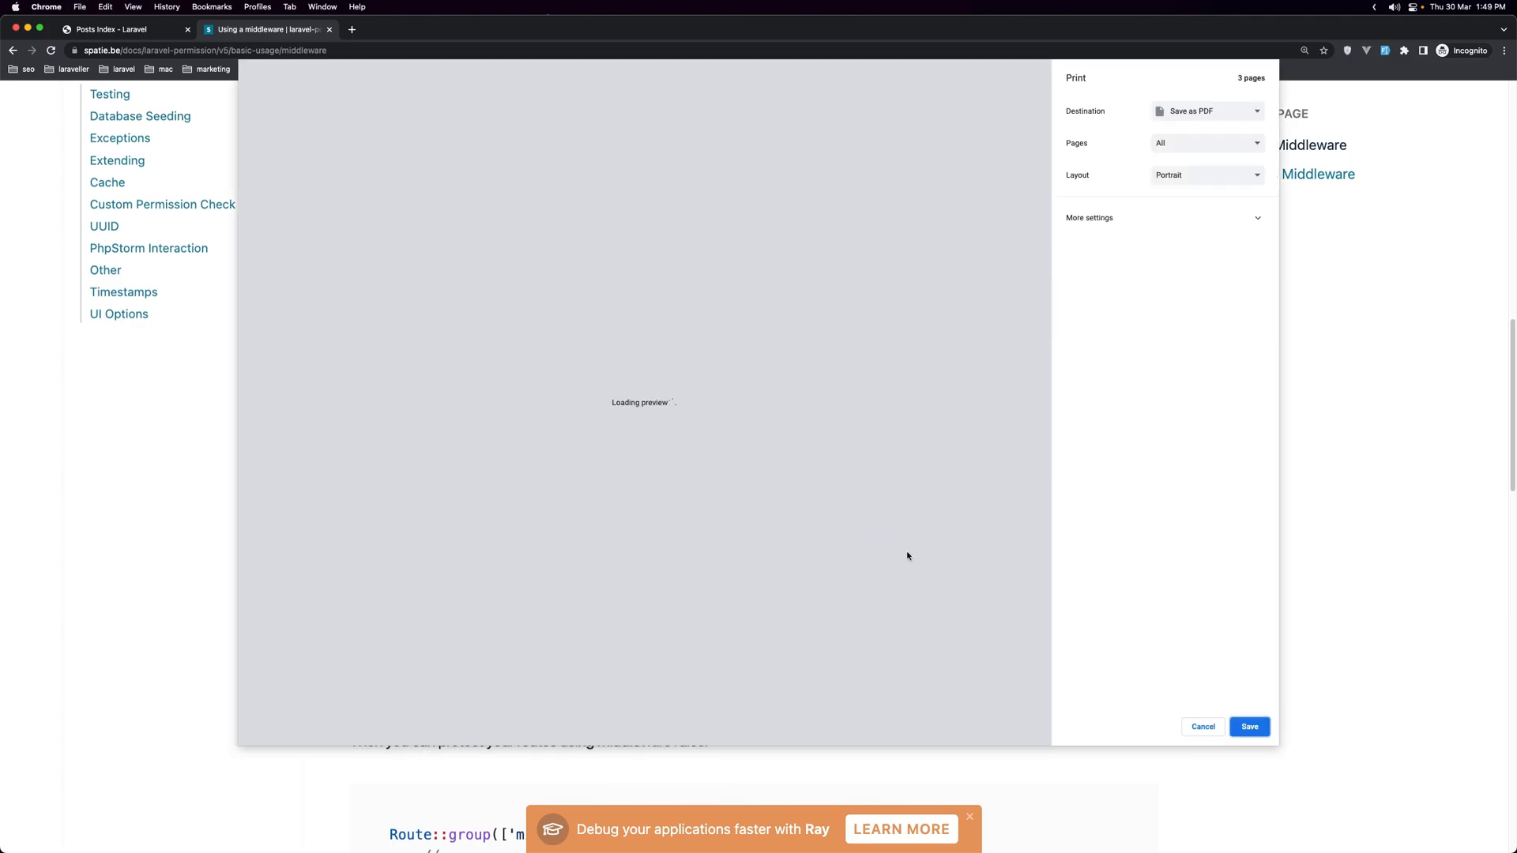
{"action": "left_click", "coordinate": [1202, 727]}
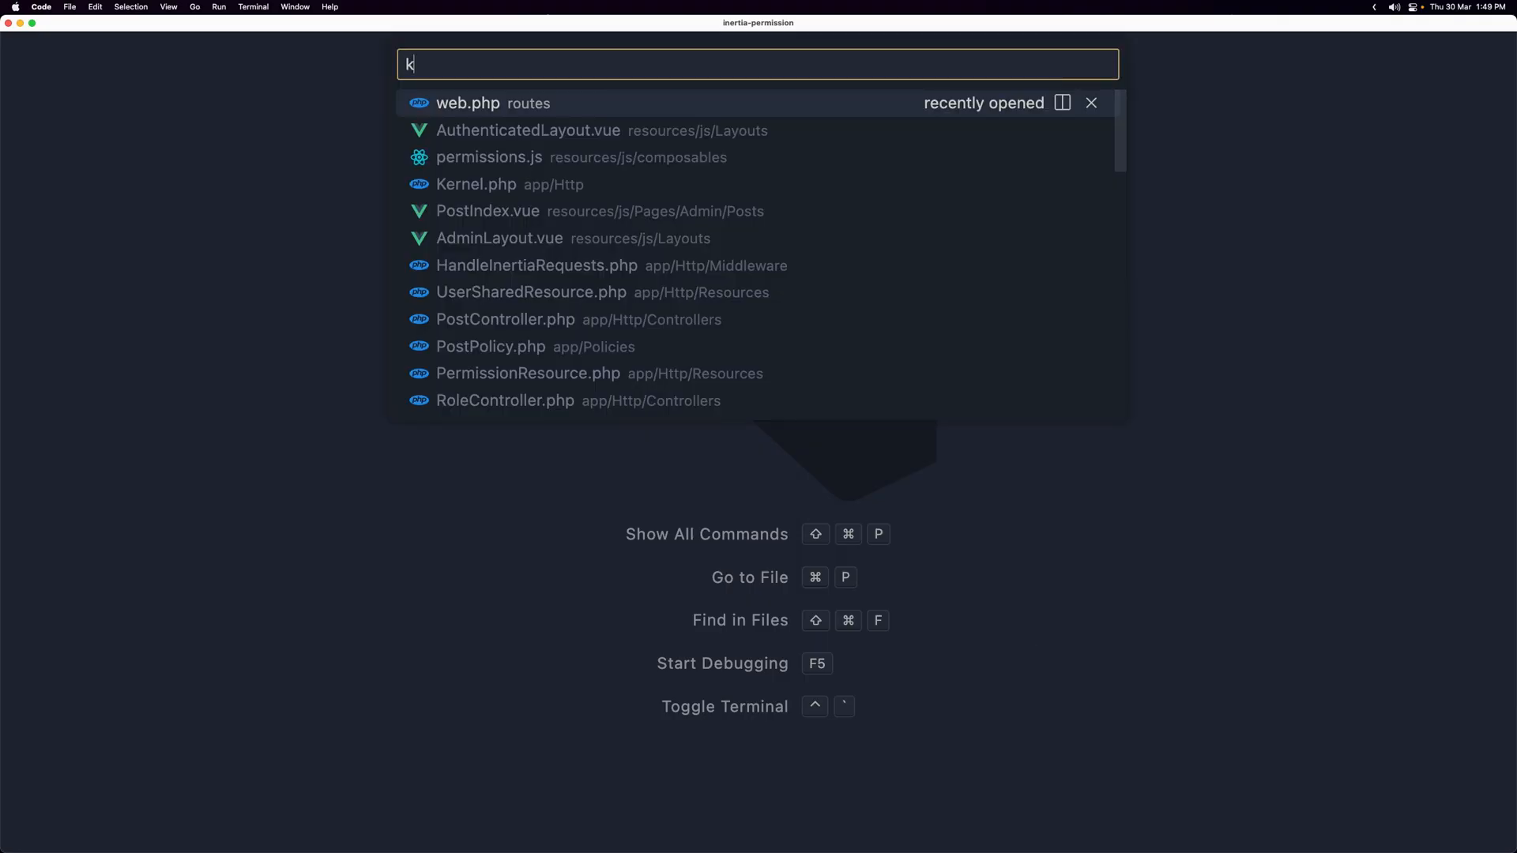
- Open Kernel.php from the file search to check the 'role' RoleMiddleware alias
{"action": "left_click", "coordinate": [475, 184]}
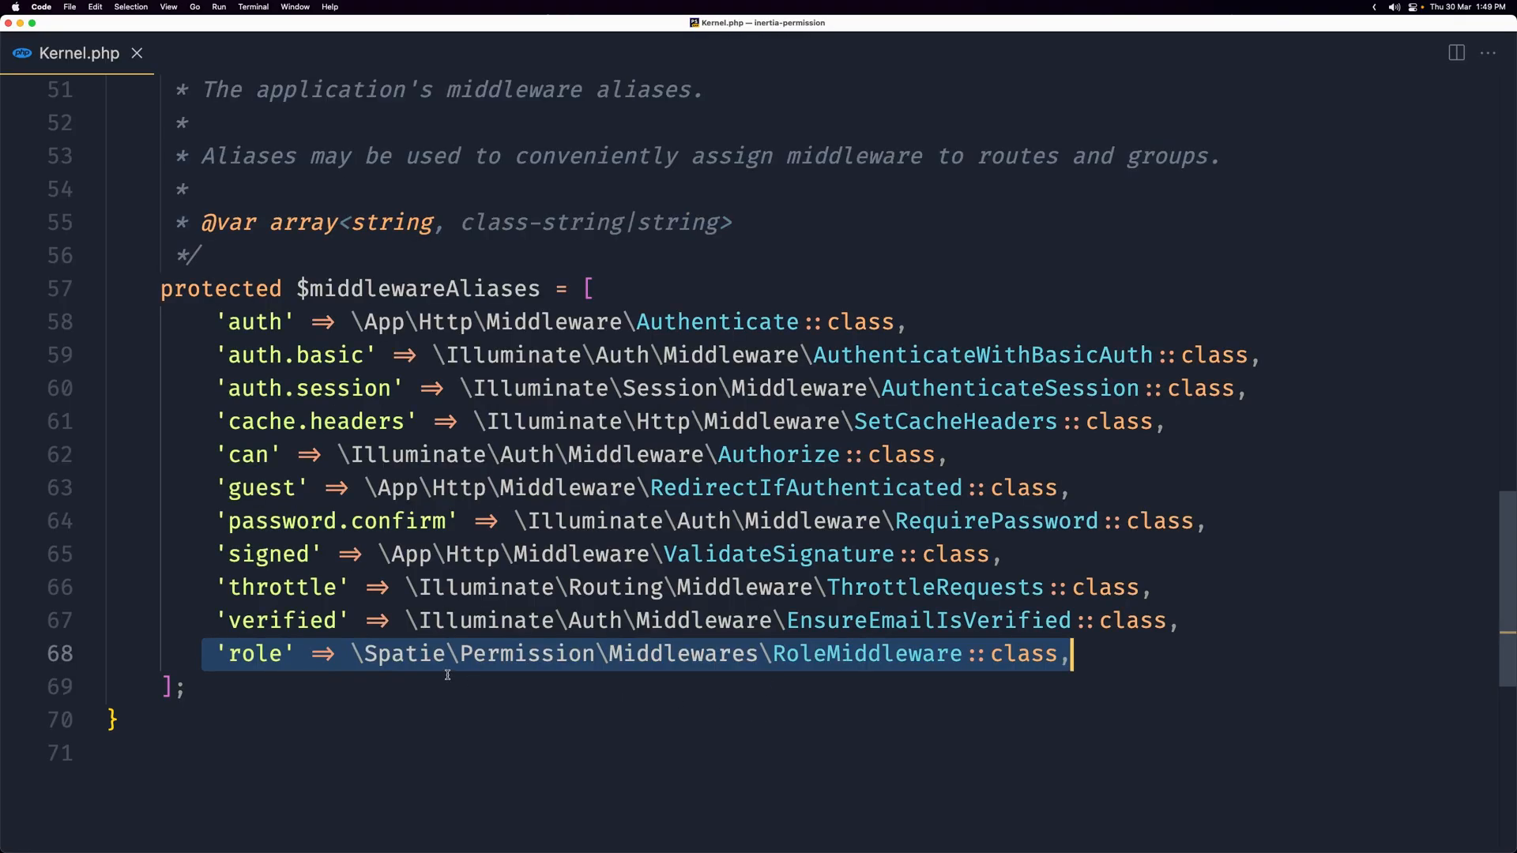
{"action": "mouse_move", "coordinate": [349, 643]}
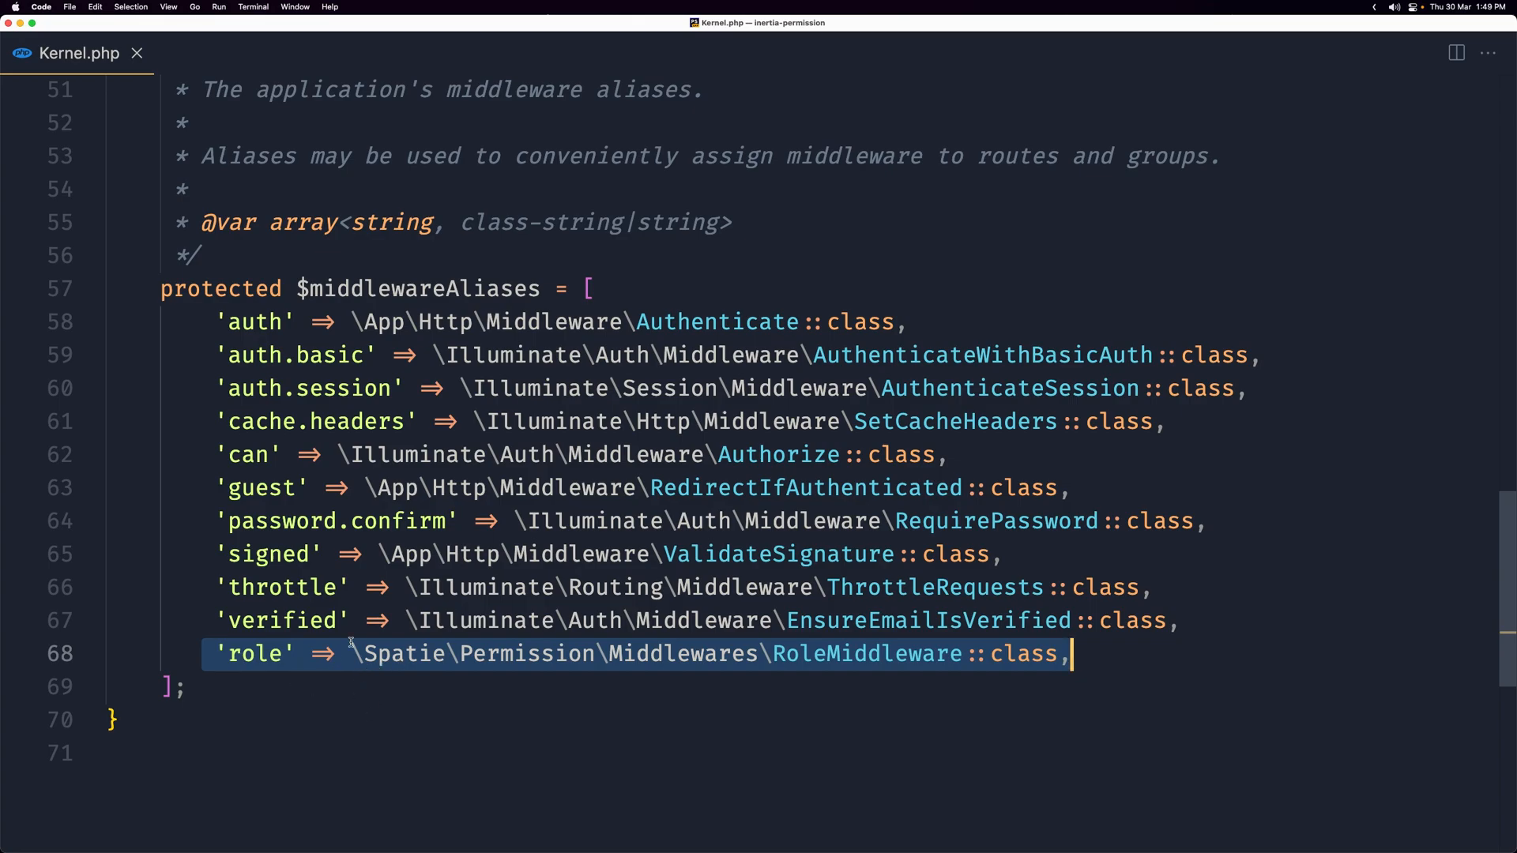
{"action": "left_click", "coordinate": [137, 53]}
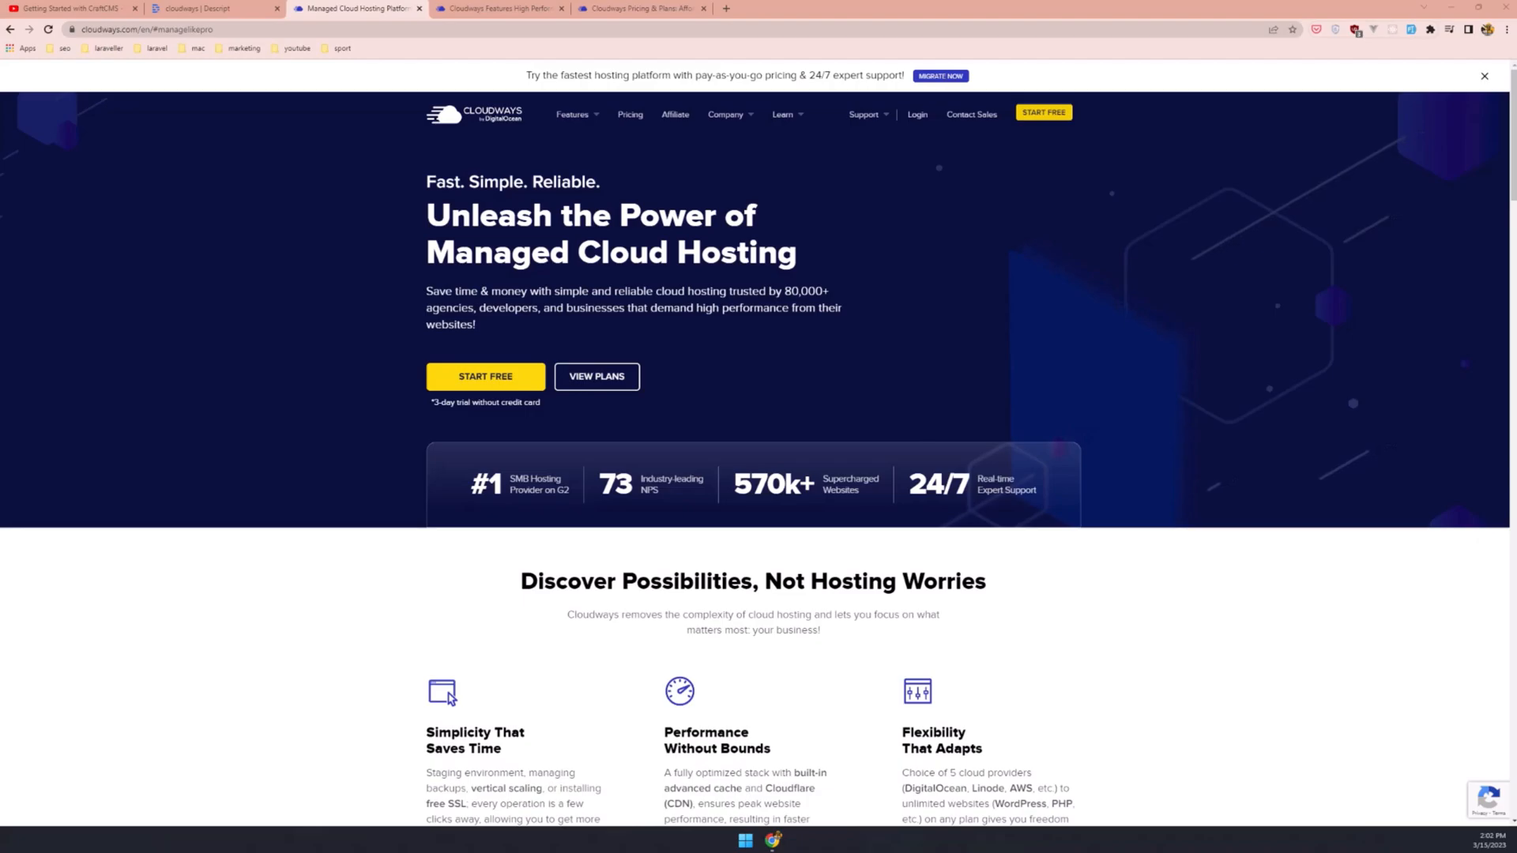
{"action": "mouse_move", "coordinate": [230, 284]}
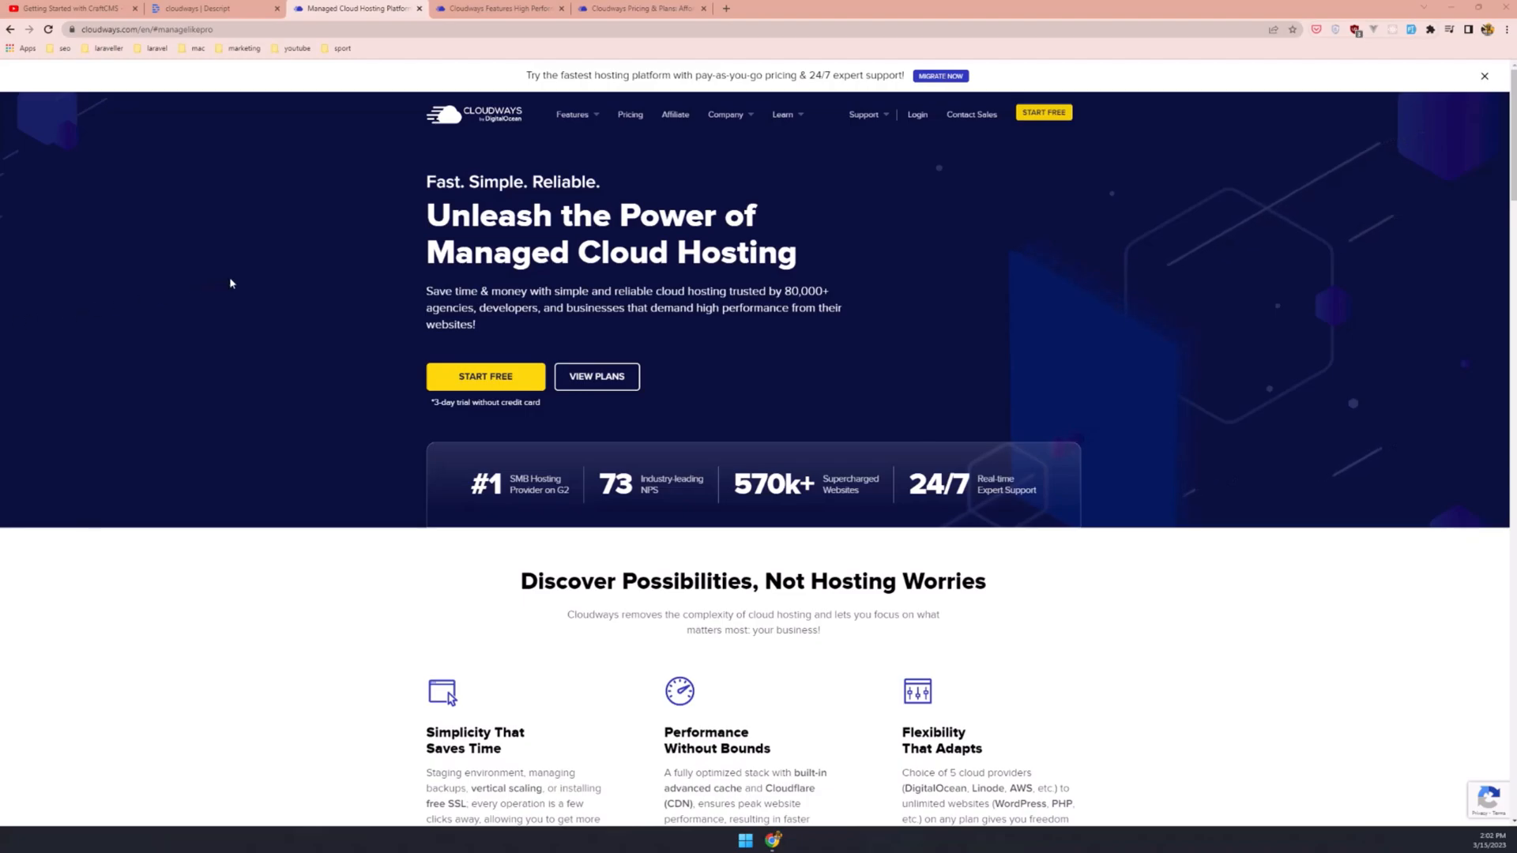
{"action": "scroll", "scroll_direction": "down", "scroll_amount": 3}
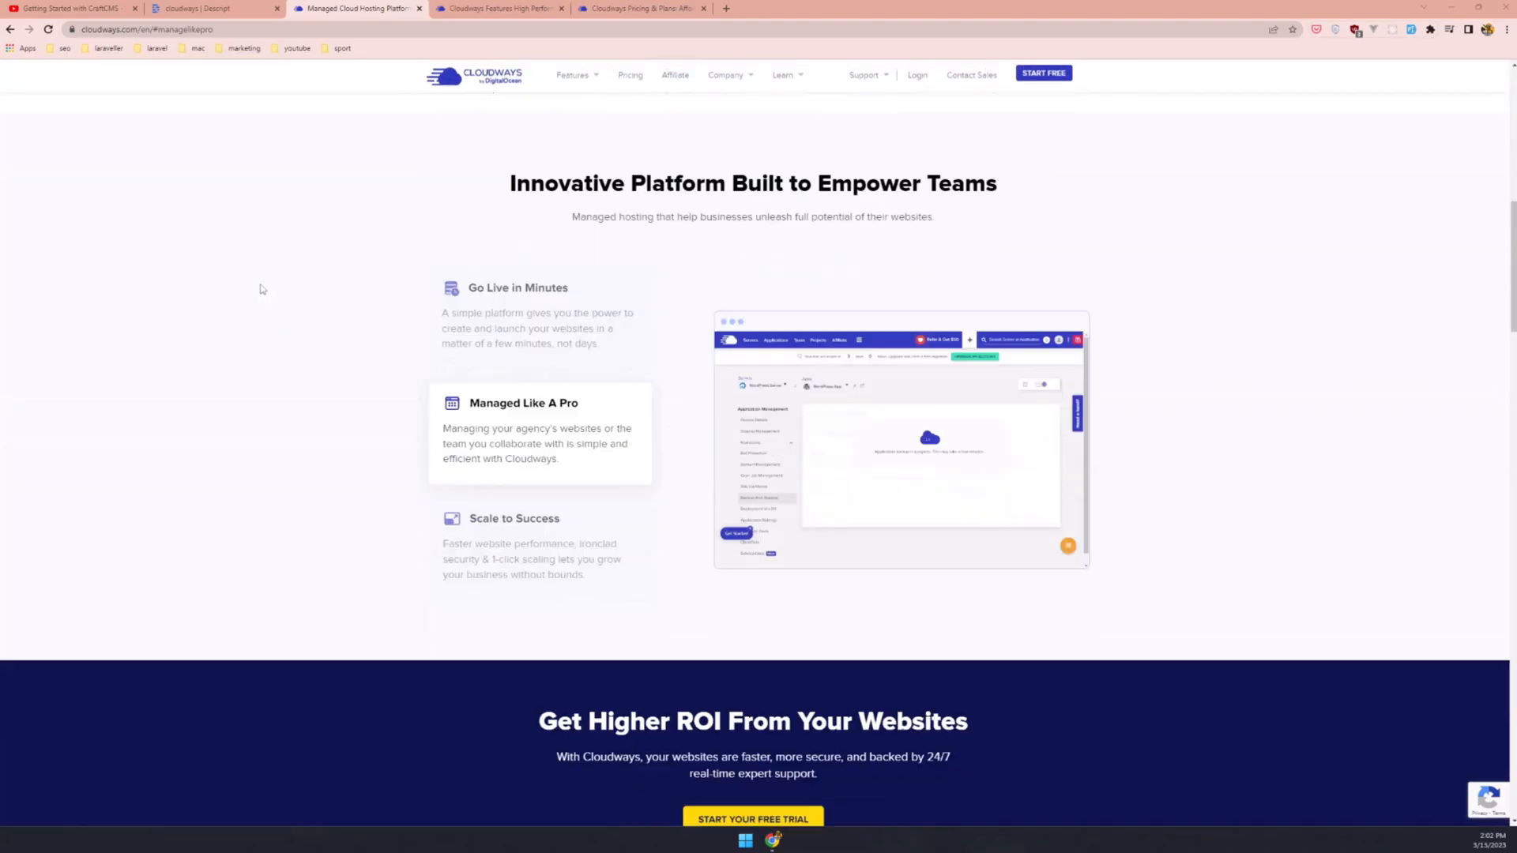
{"action": "scroll", "scroll_direction": "down", "scroll_amount": 3}
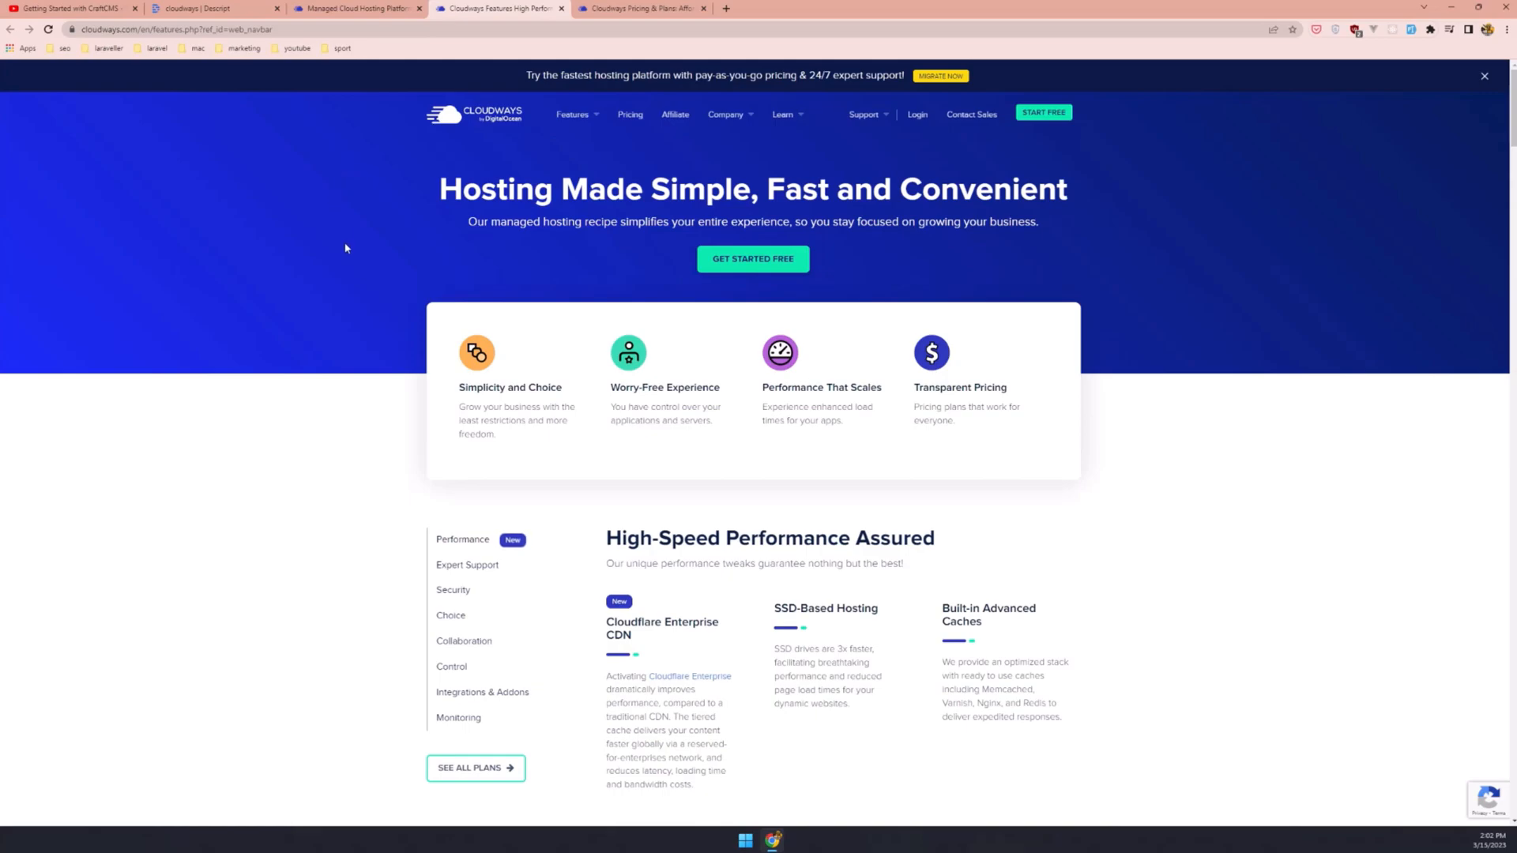
{"action": "mouse_move", "coordinate": [360, 264]}
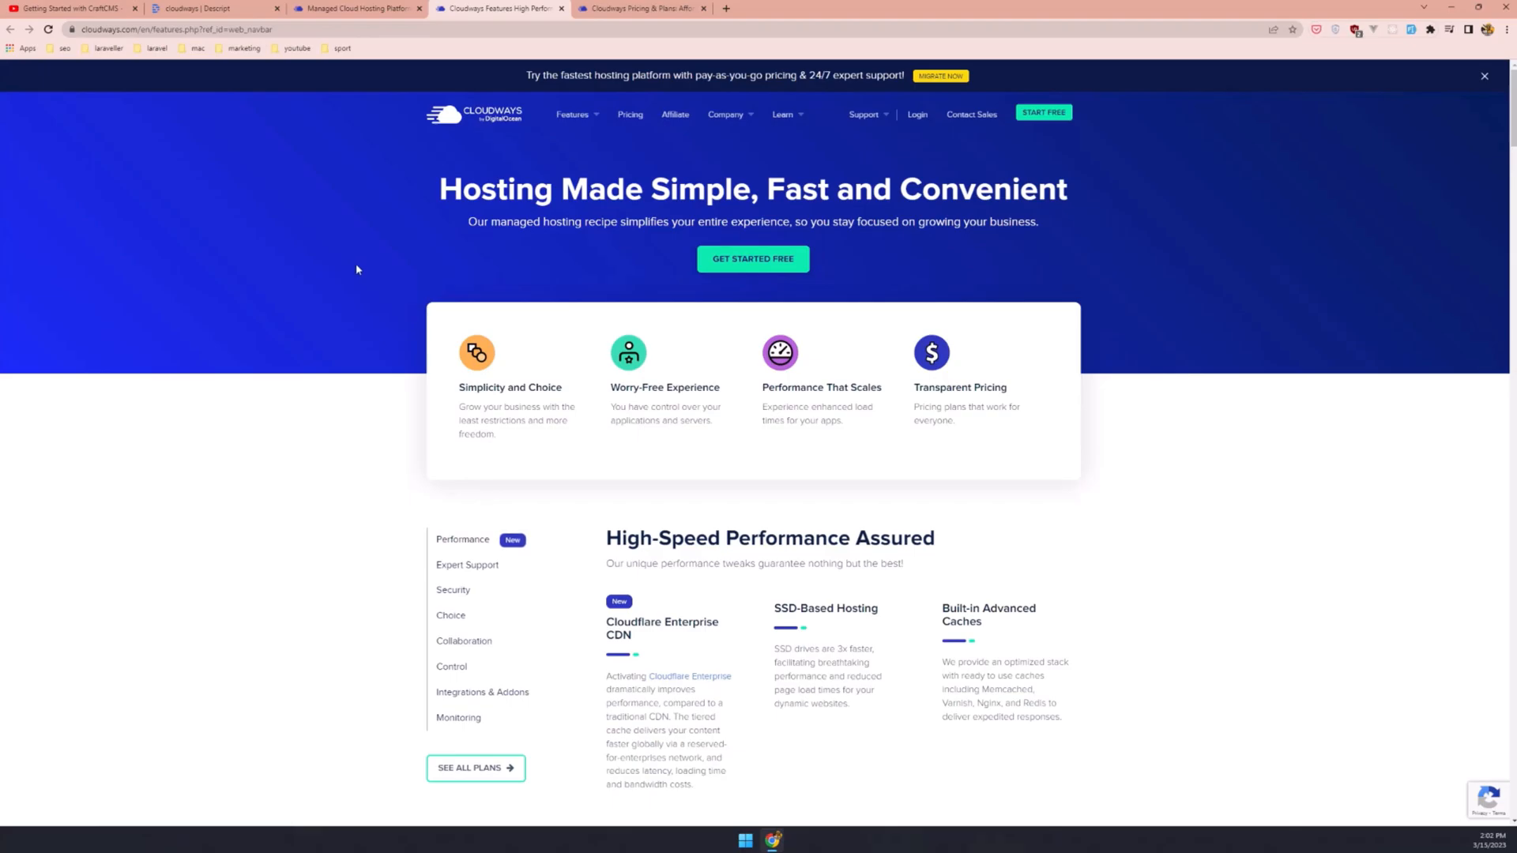
{"action": "scroll", "scroll_direction": "down", "scroll_amount": 3}
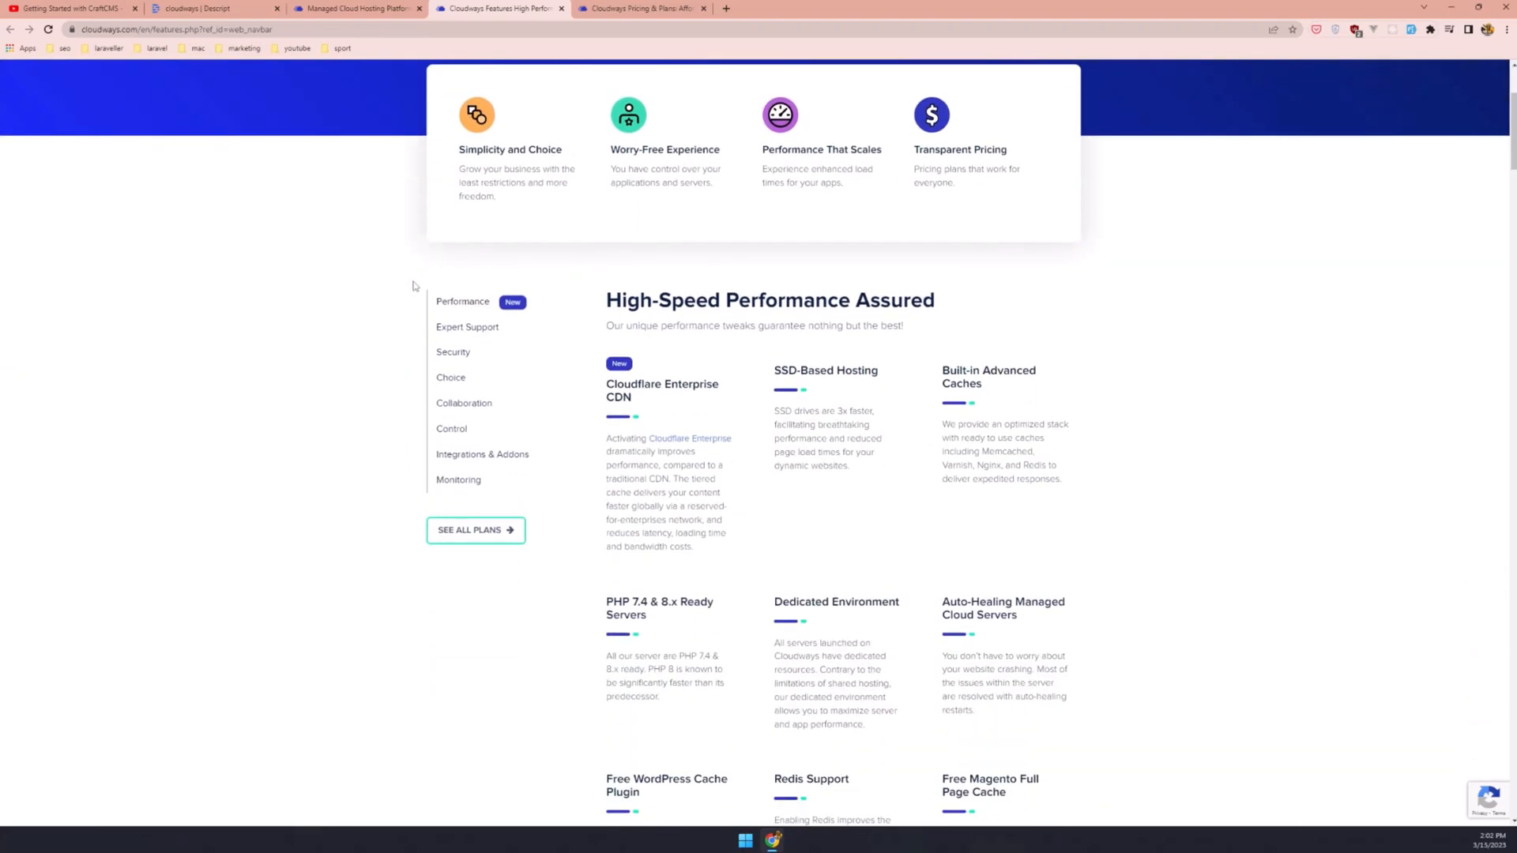
{"action": "scroll", "scroll_direction": "up", "scroll_amount": 3}
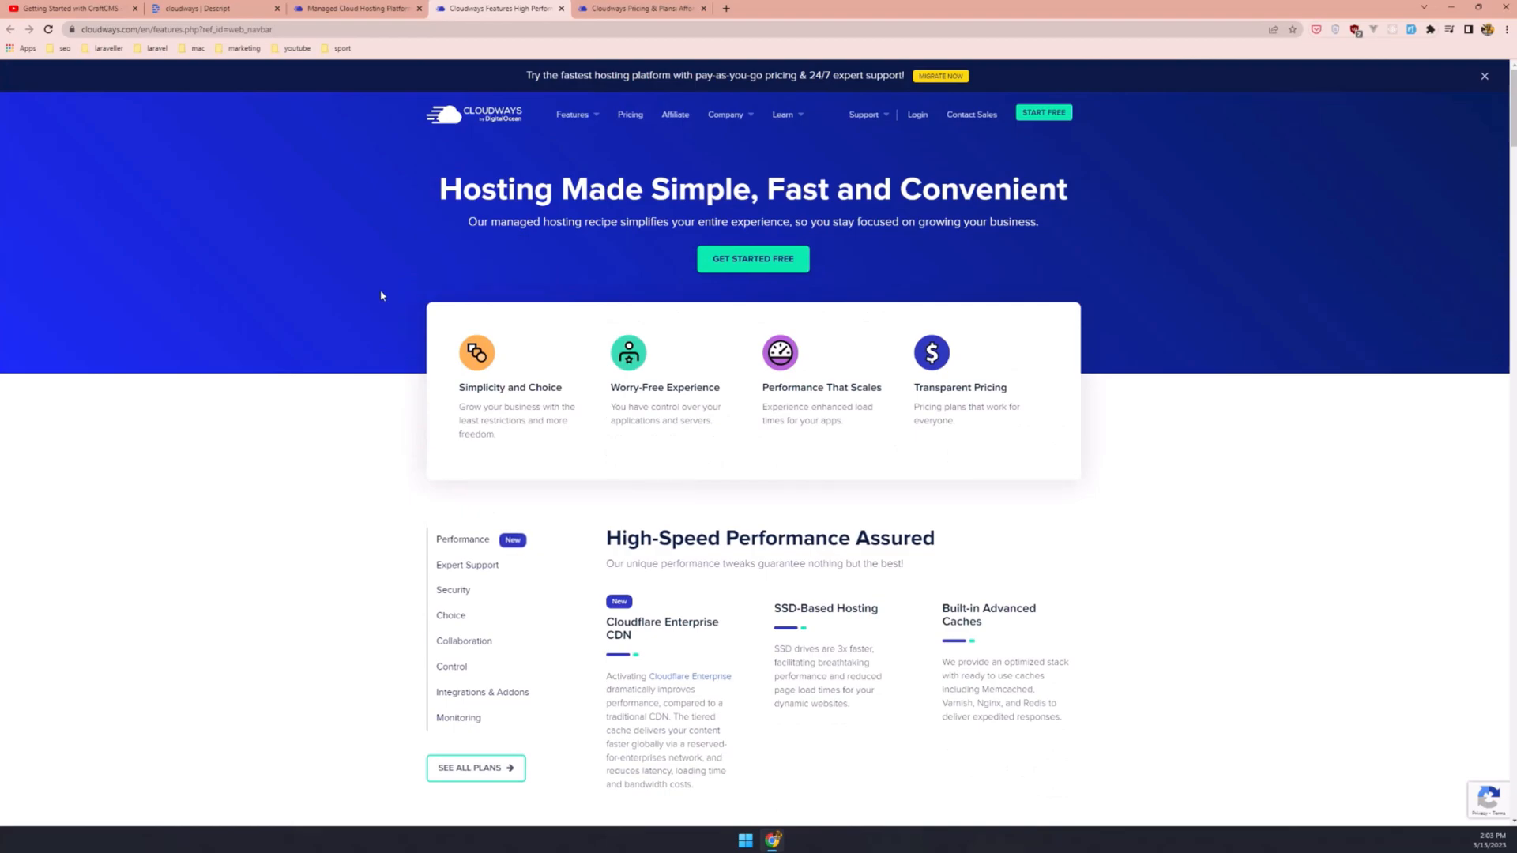
{"action": "scroll", "scroll_direction": "down", "scroll_amount": 3}
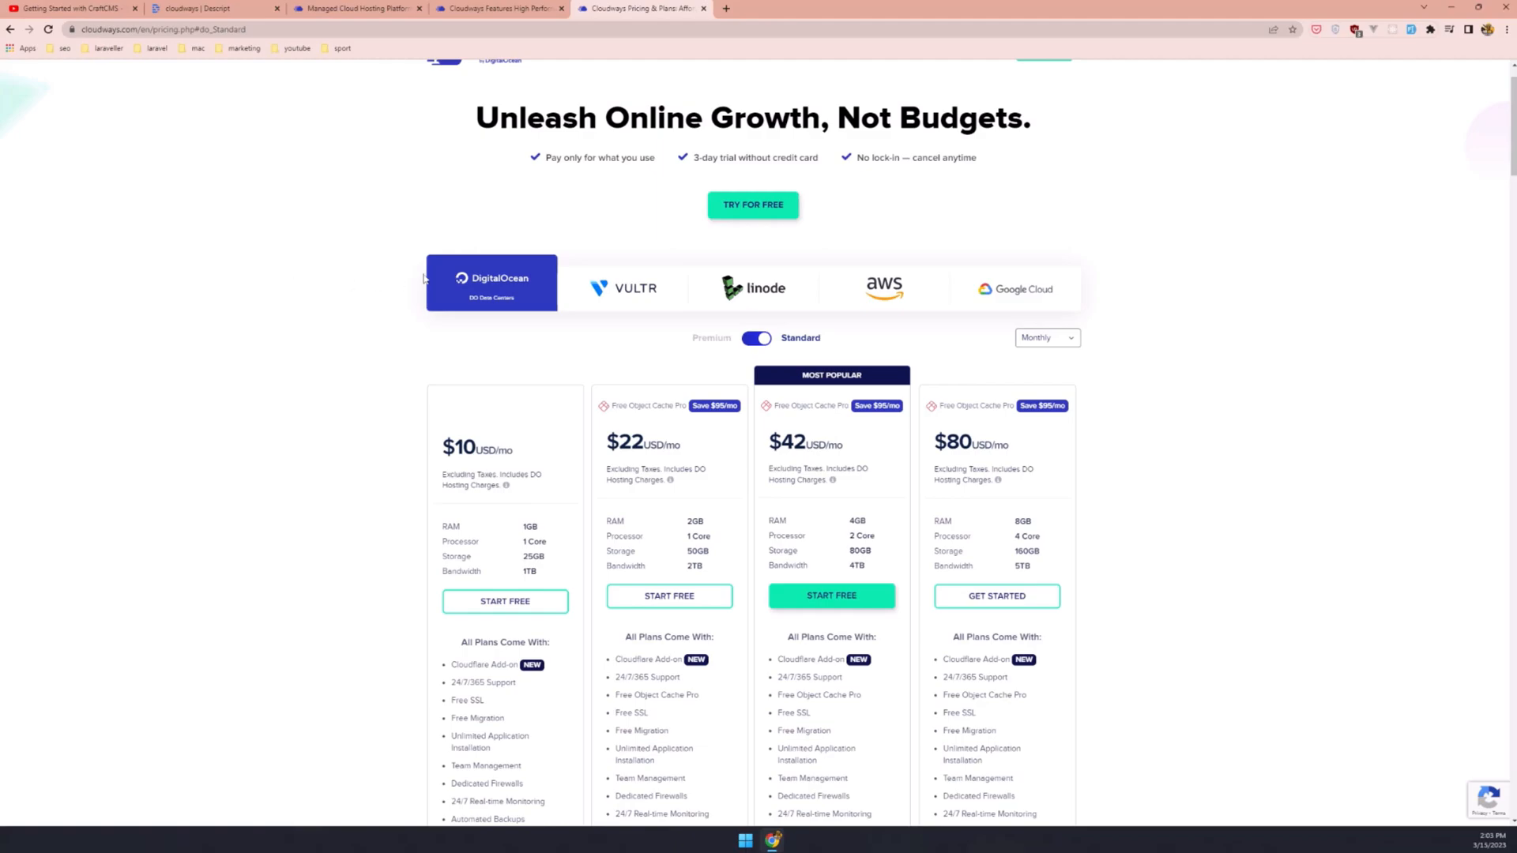
{"action": "mouse_move", "coordinate": [362, 311]}
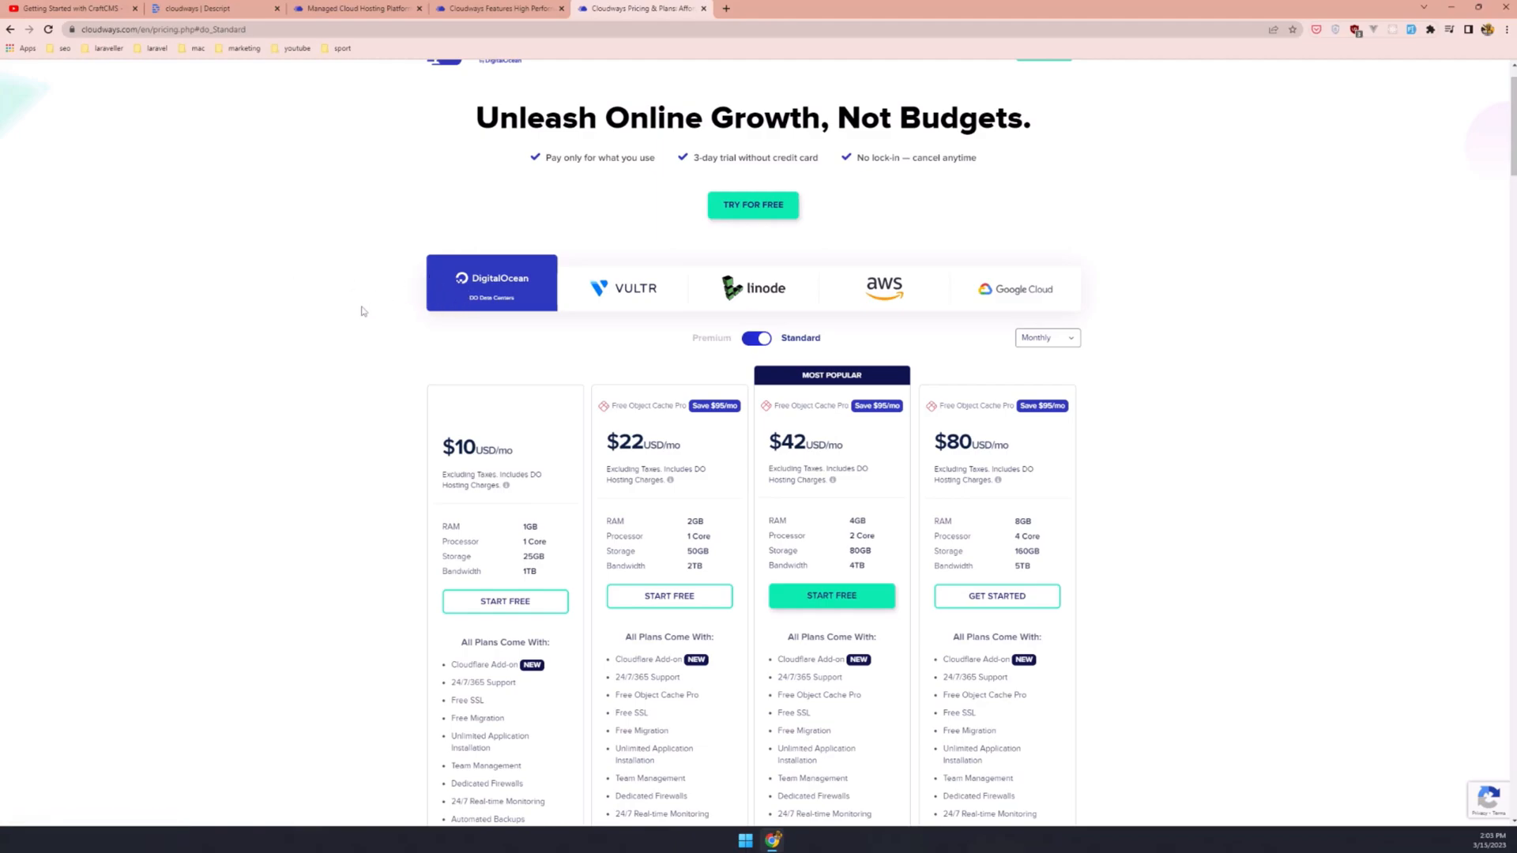
{"action": "scroll", "scroll_direction": "up", "scroll_amount": 3}
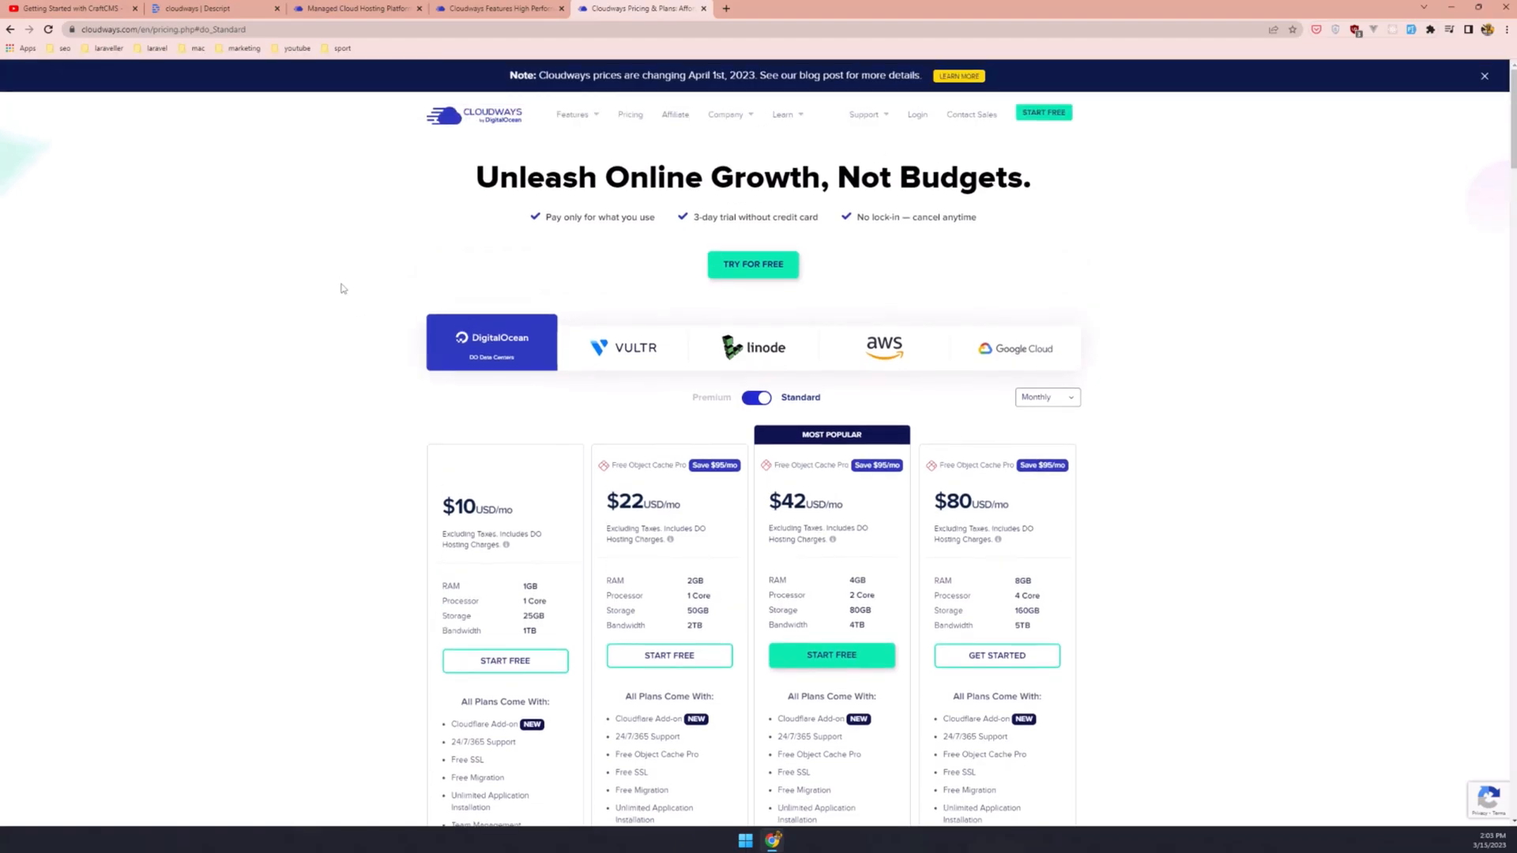
{"action": "scroll", "scroll_direction": "down", "scroll_amount": 3}
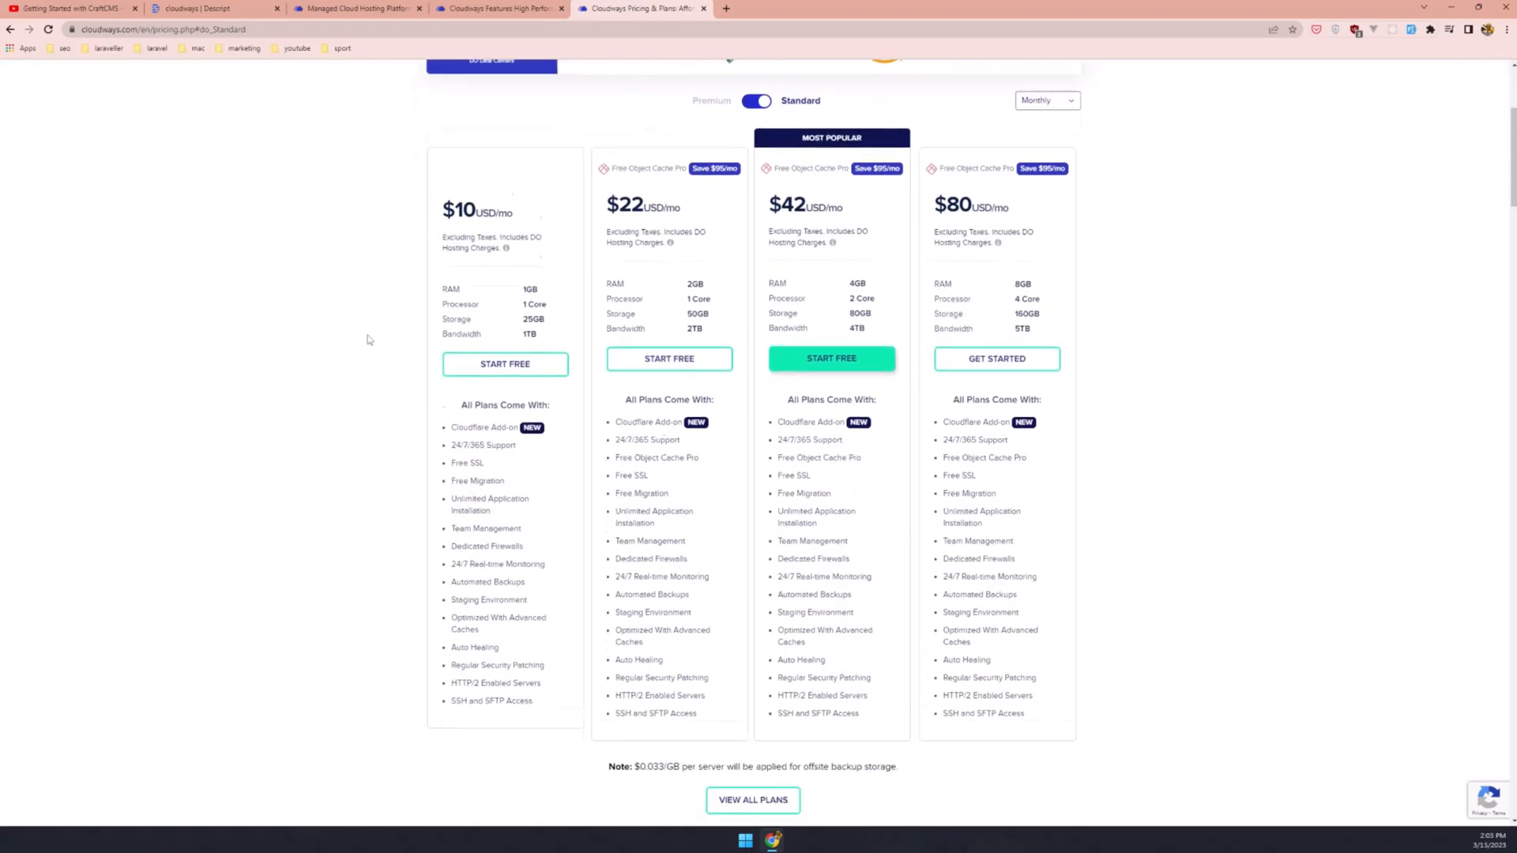
{"action": "scroll", "scroll_direction": "down", "scroll_amount": 3}
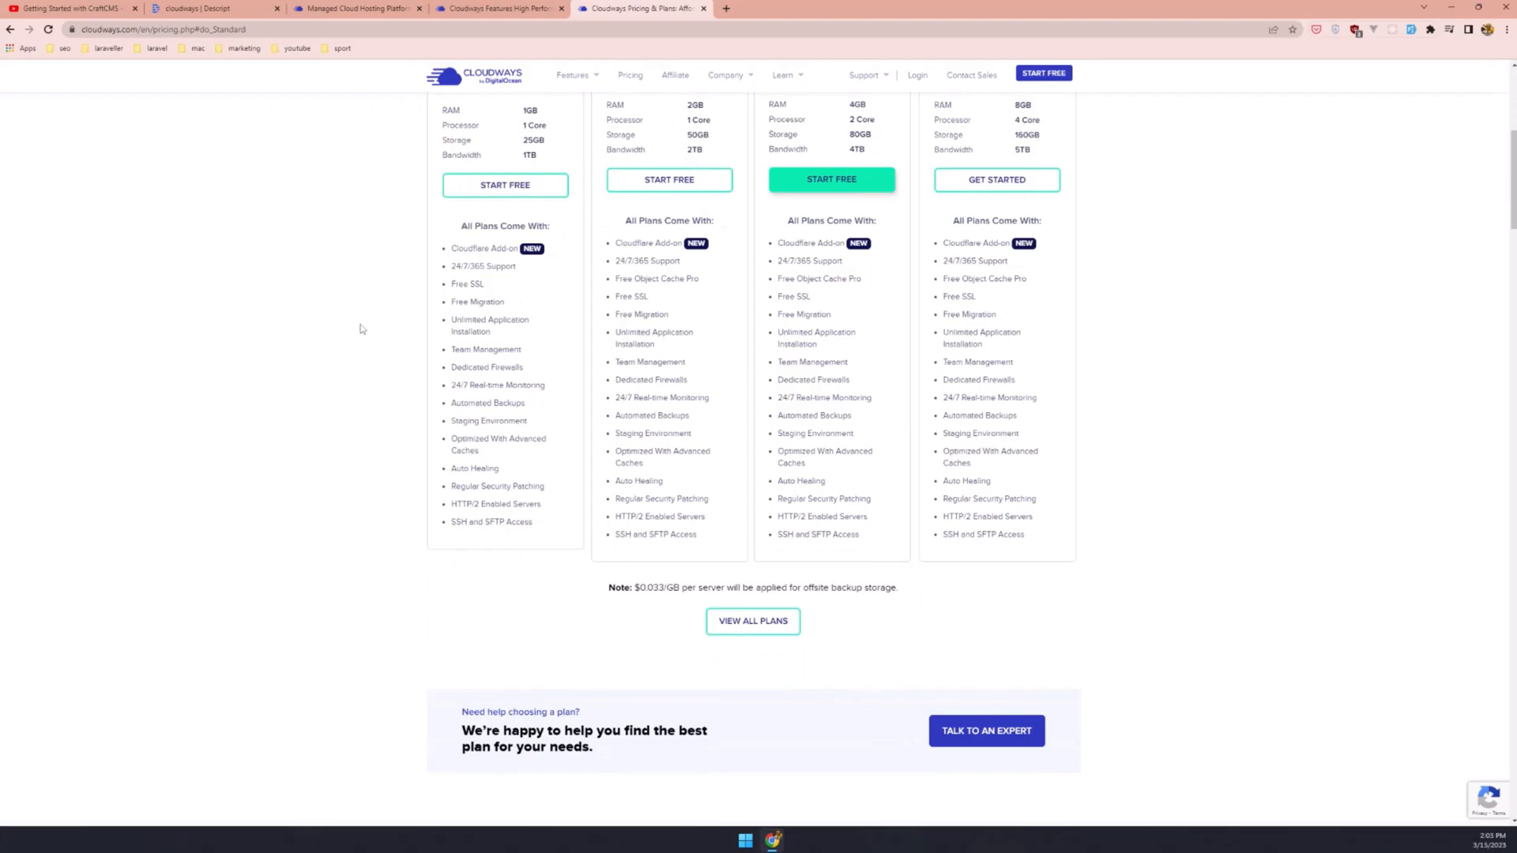
{"action": "mouse_move", "coordinate": [357, 320]}
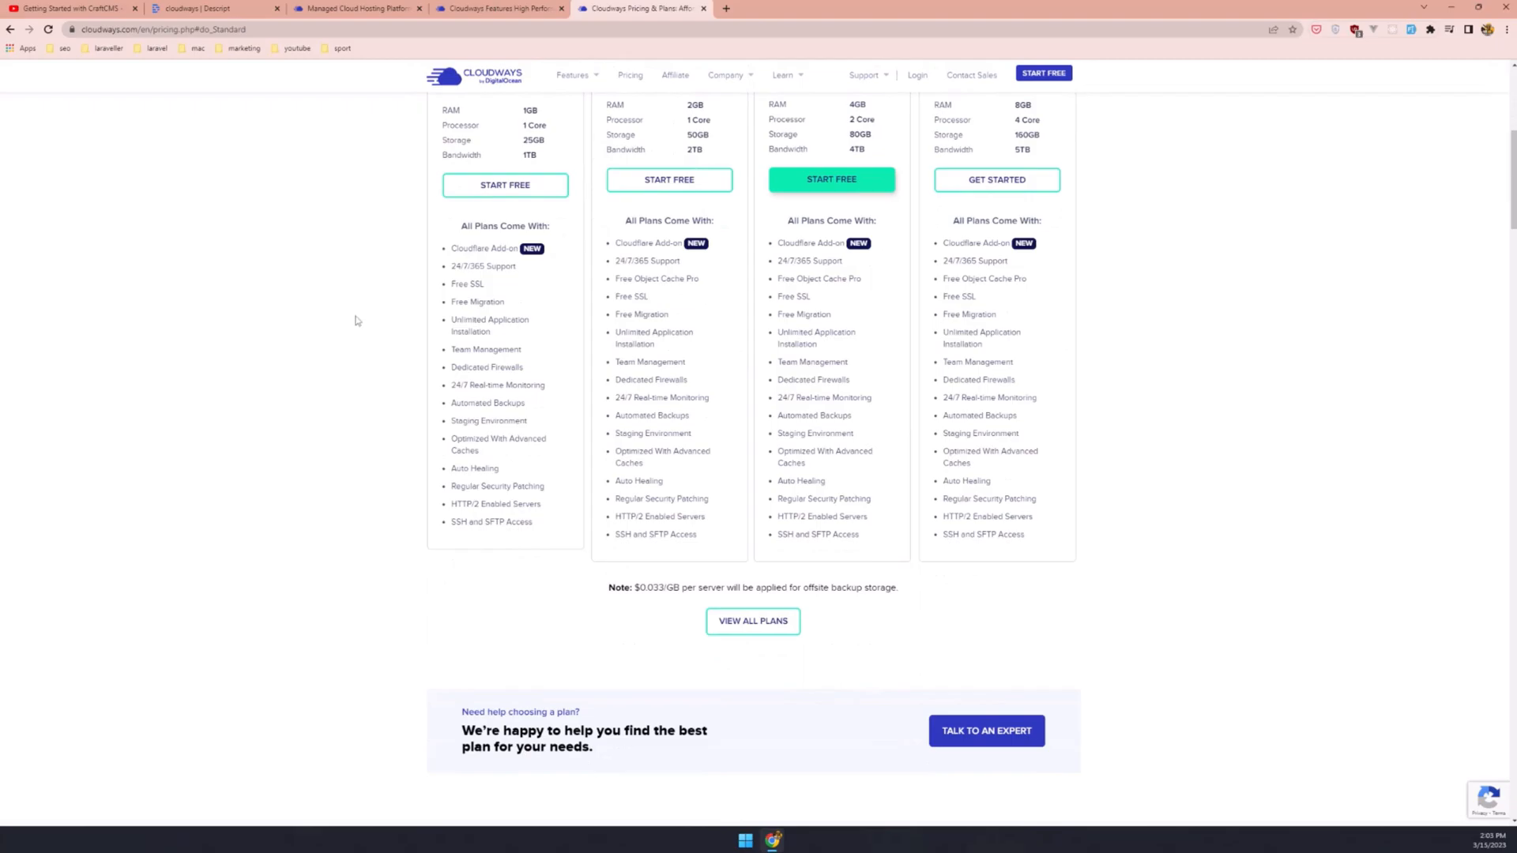
{"action": "scroll", "scroll_direction": "down", "scroll_amount": 3}
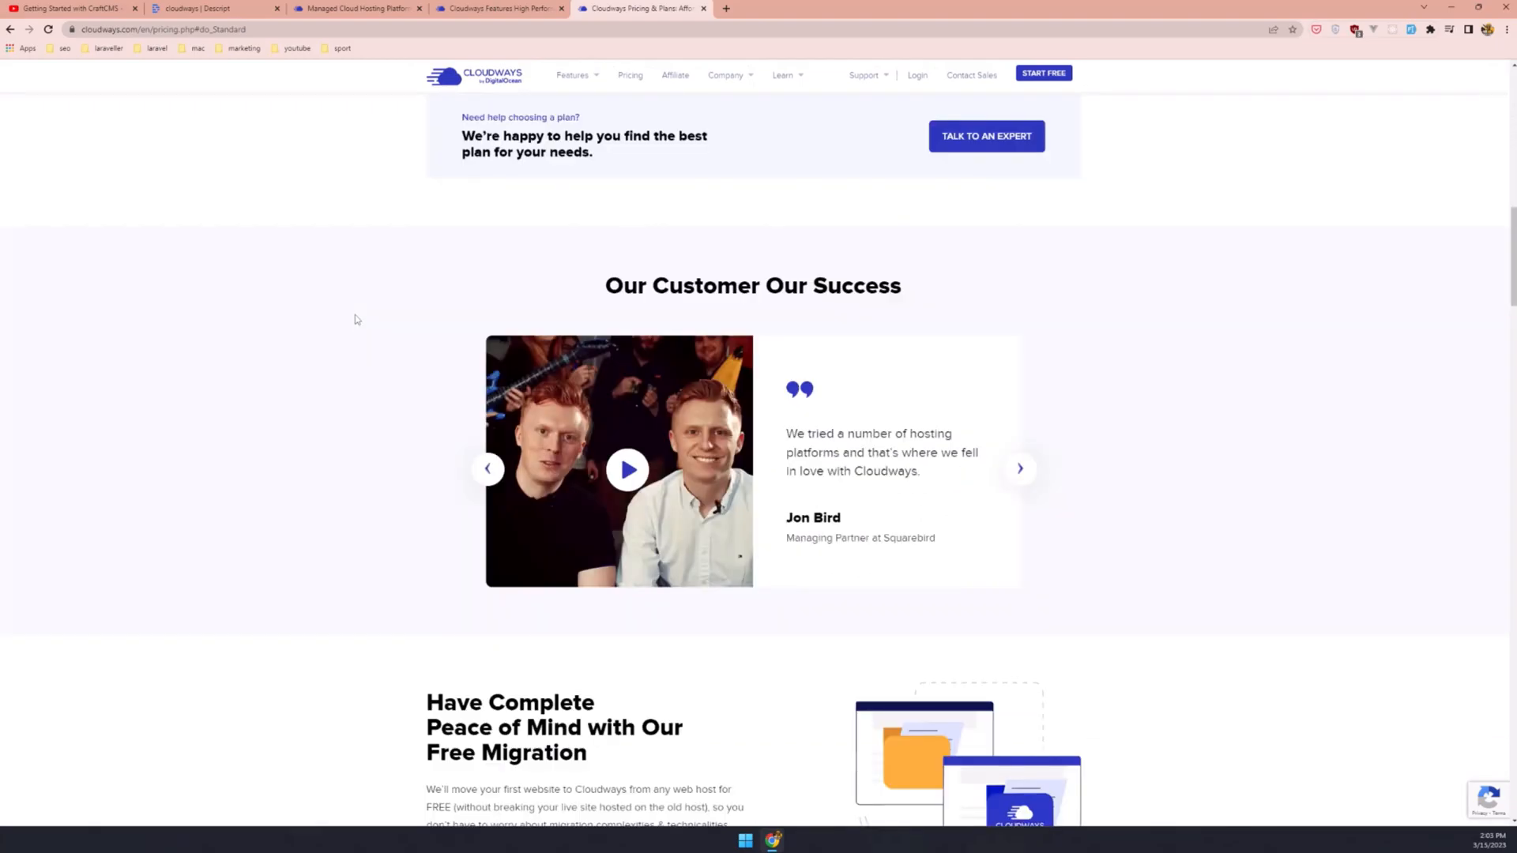
{"action": "scroll", "scroll_direction": "down", "scroll_amount": 3}
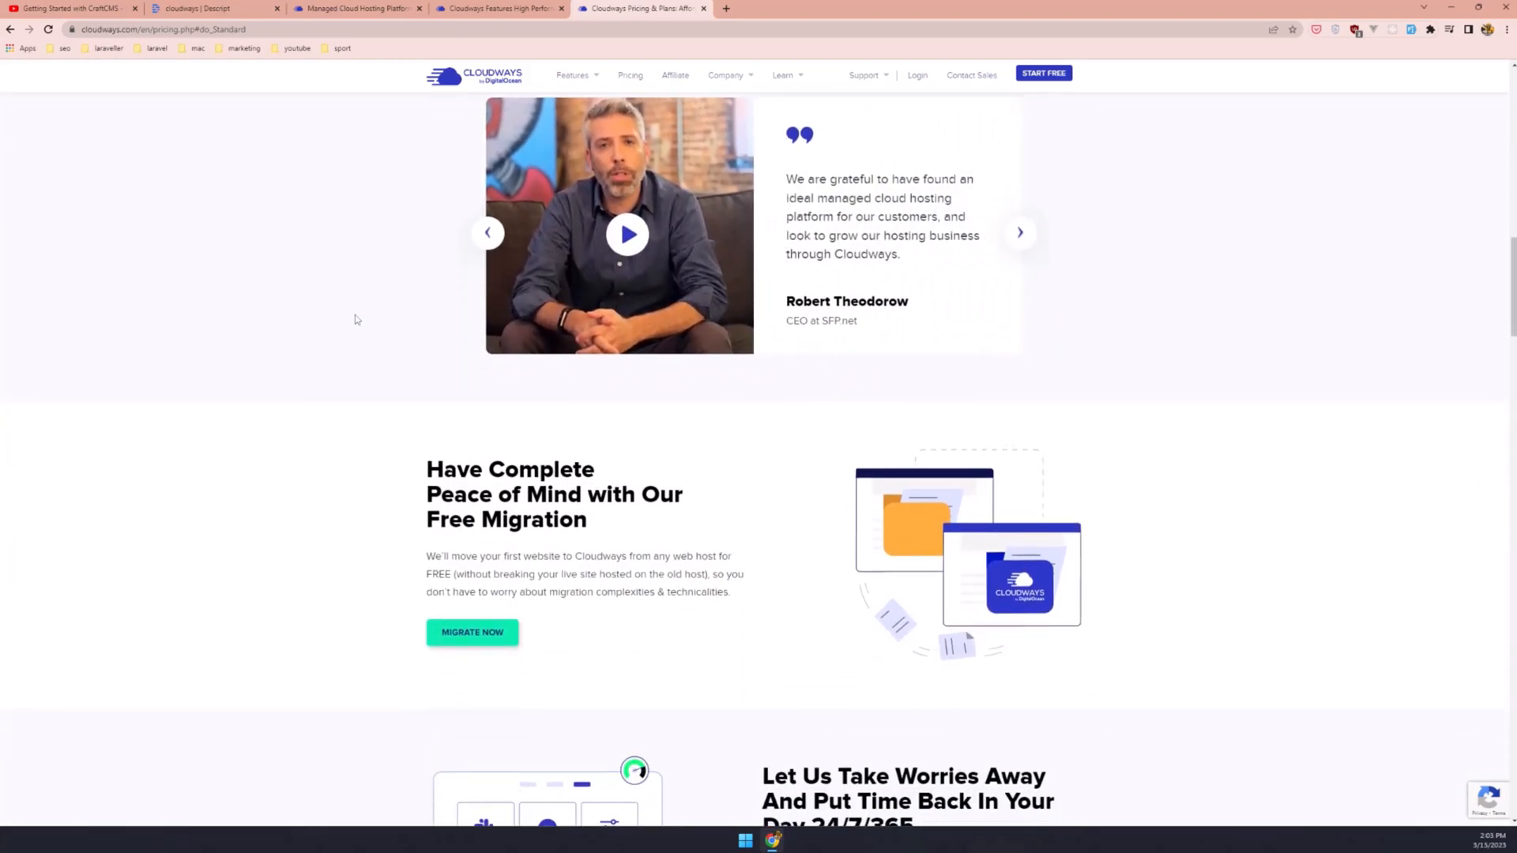
{"action": "scroll", "scroll_direction": "down", "scroll_amount": 3}
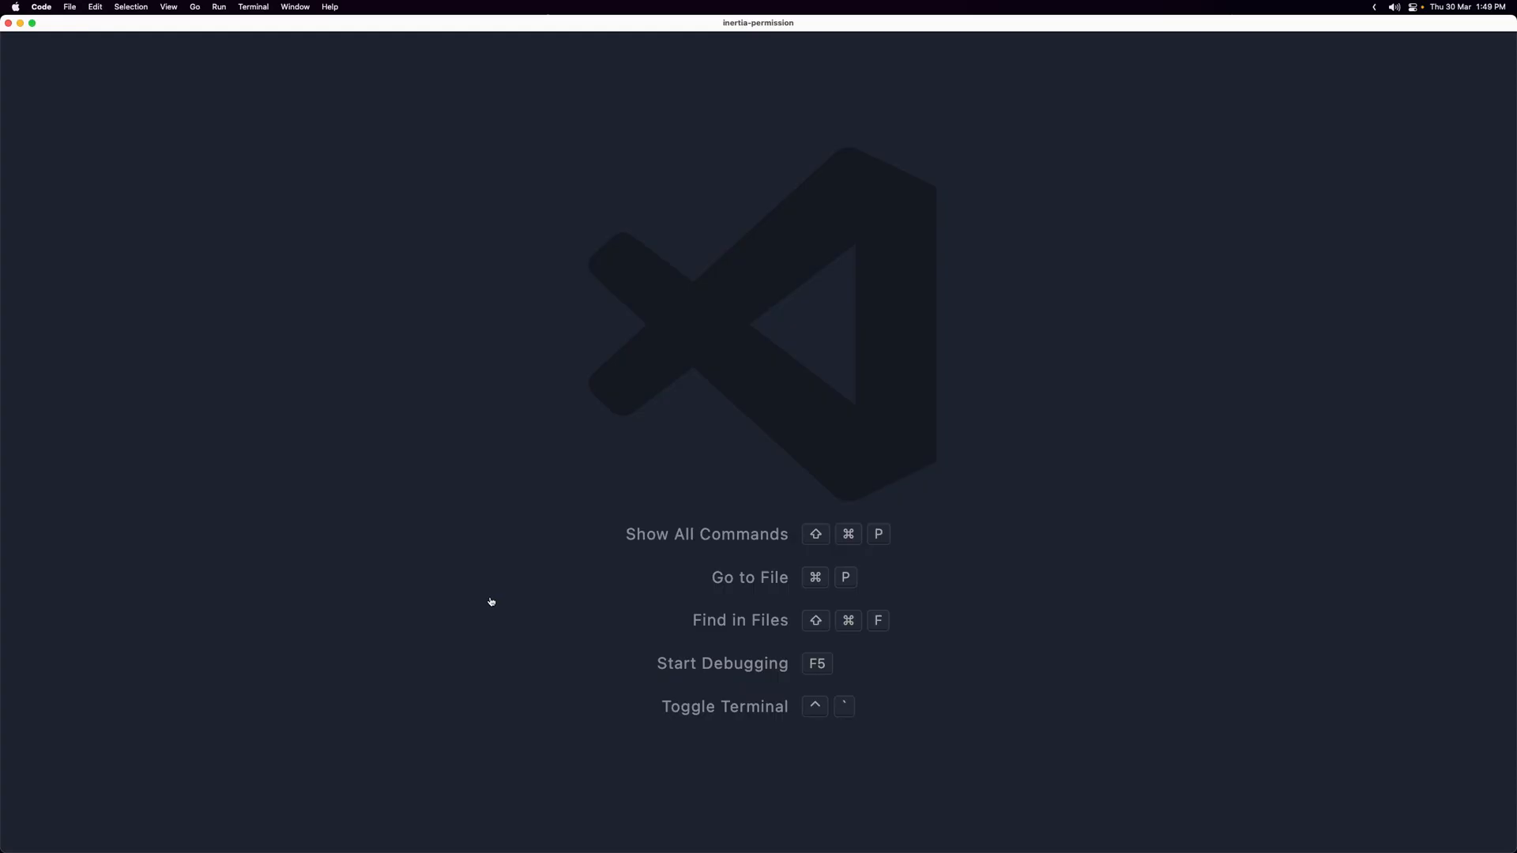
- Open the routes file web.php and scroll to the top
{"action": "key", "text": "cmd+p"}
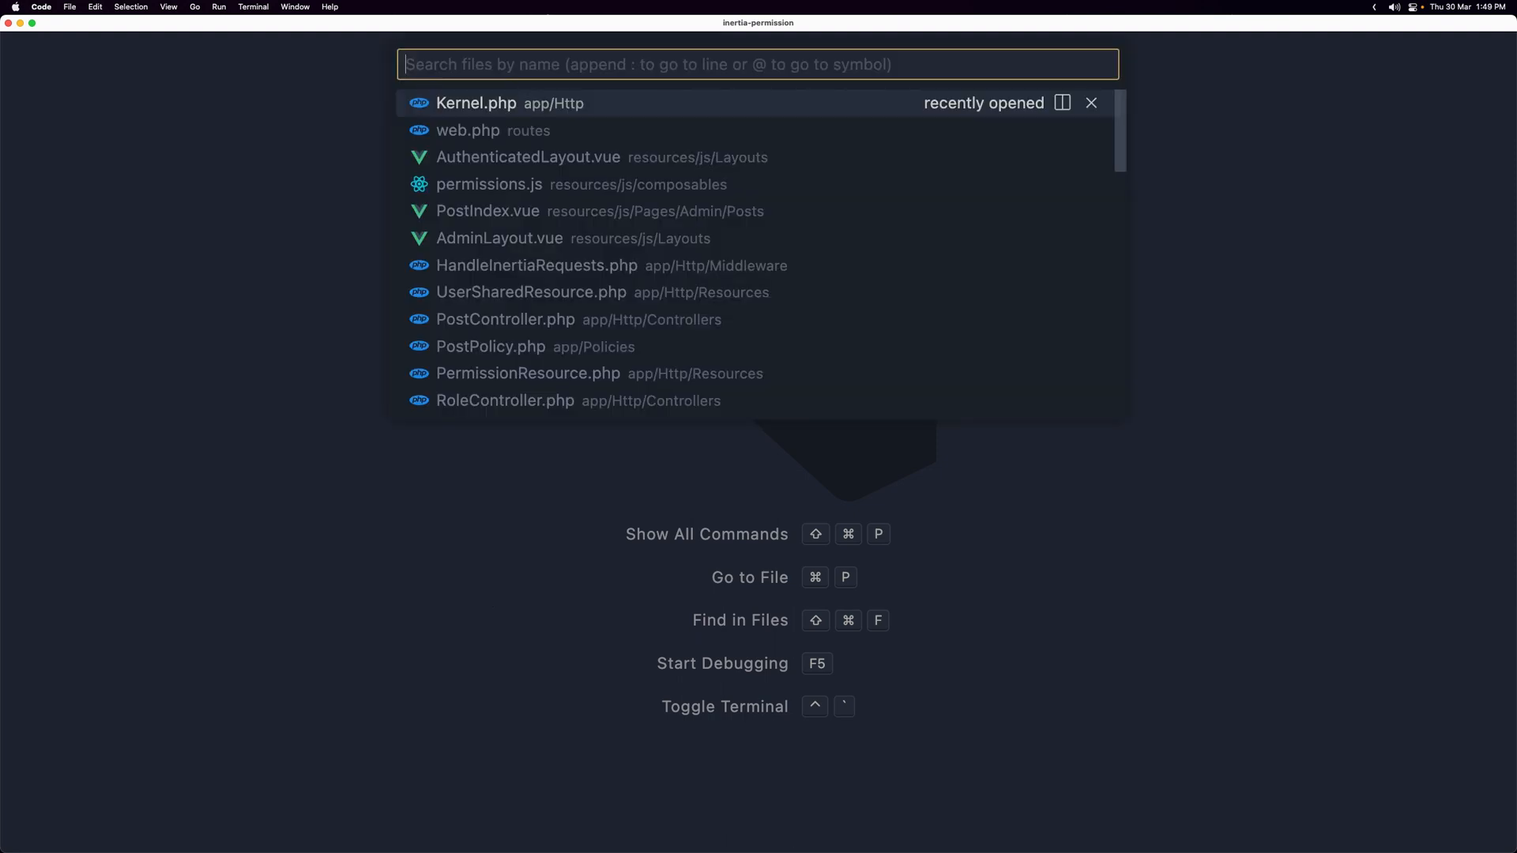
{"action": "left_click", "coordinate": [469, 130]}
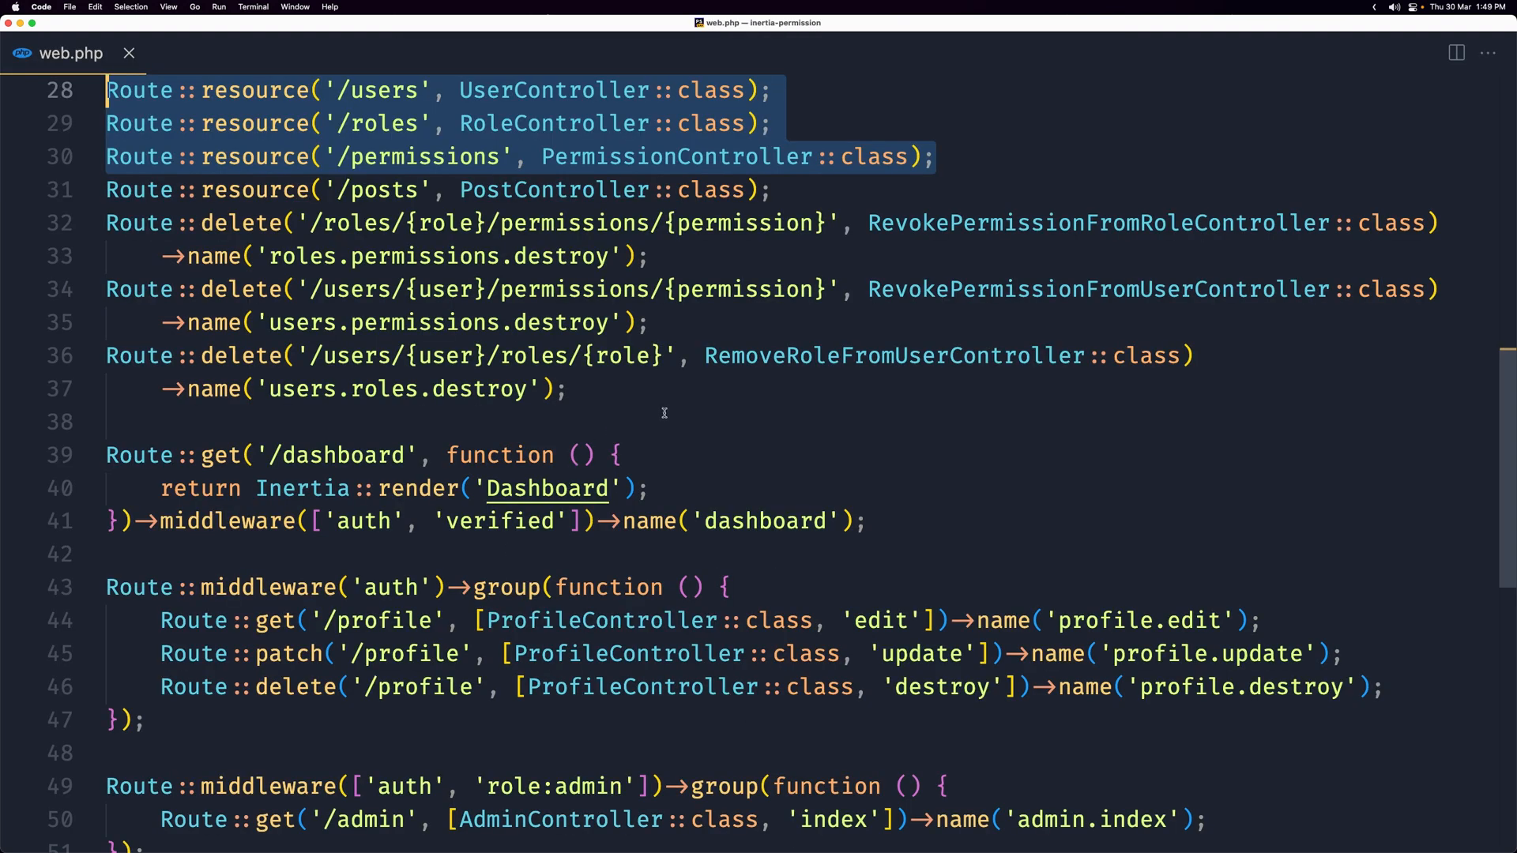
{"action": "scroll", "scroll_direction": "up", "scroll_amount": 3}
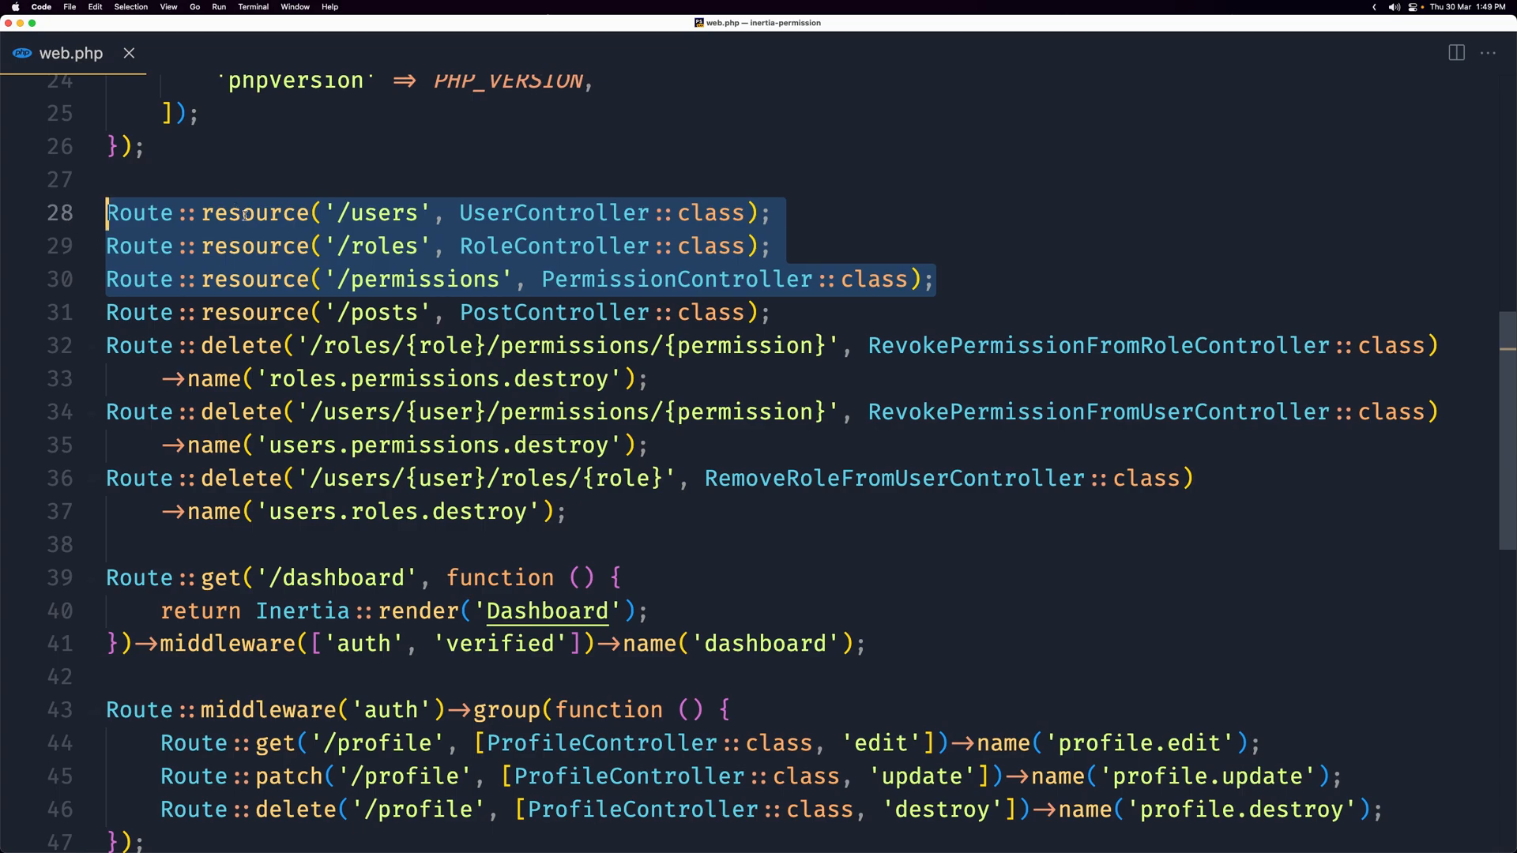
{"action": "mouse_move", "coordinate": [431, 321]}
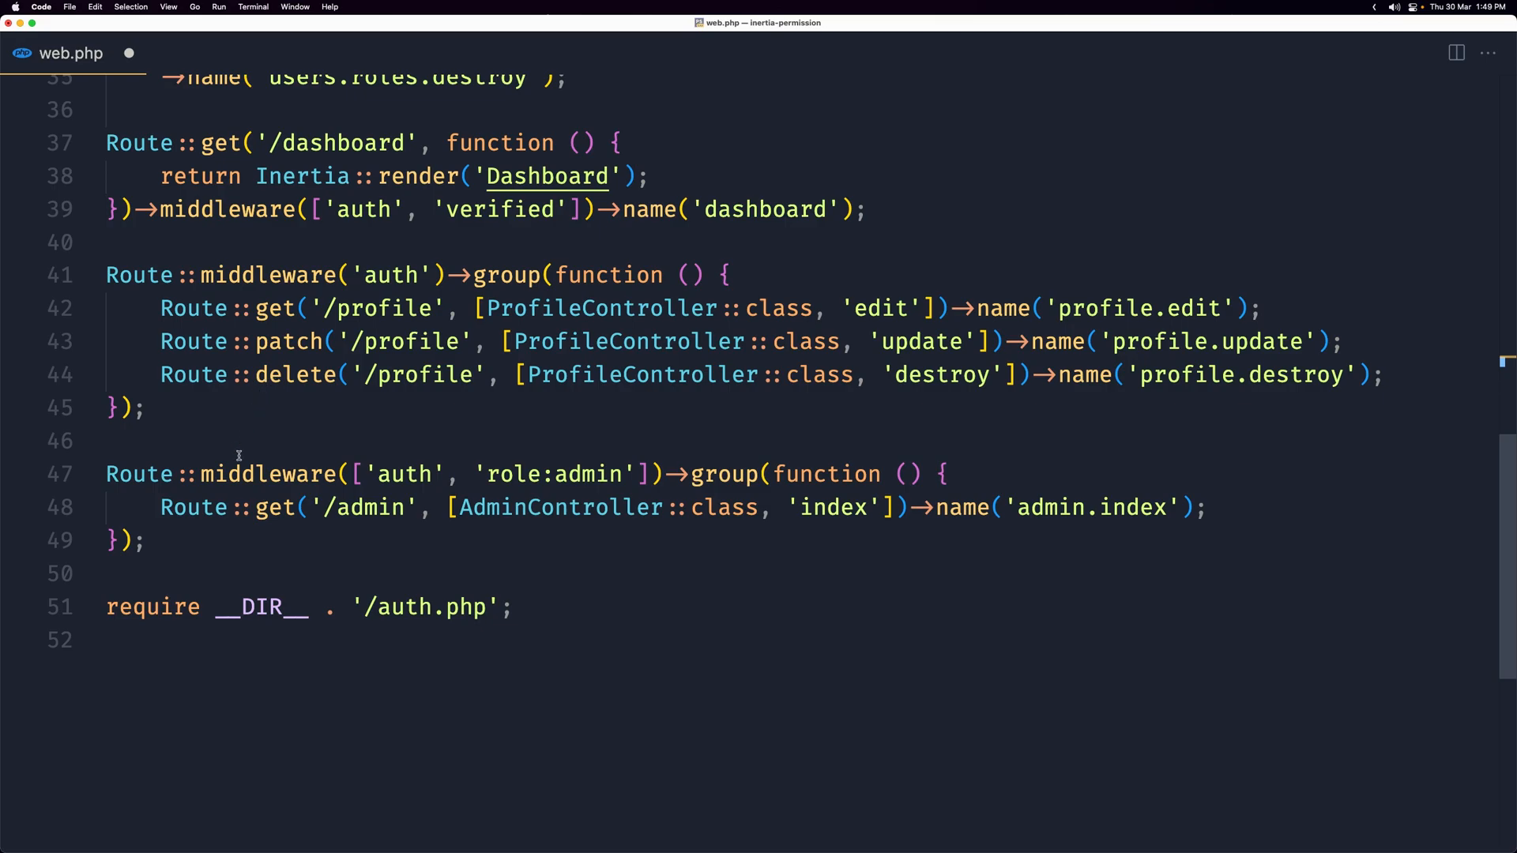
- Place the users resource and permission-revoke routes inside the role:admin group with an '/admin' prefix
{"action": "double_click", "coordinate": [268, 474]}
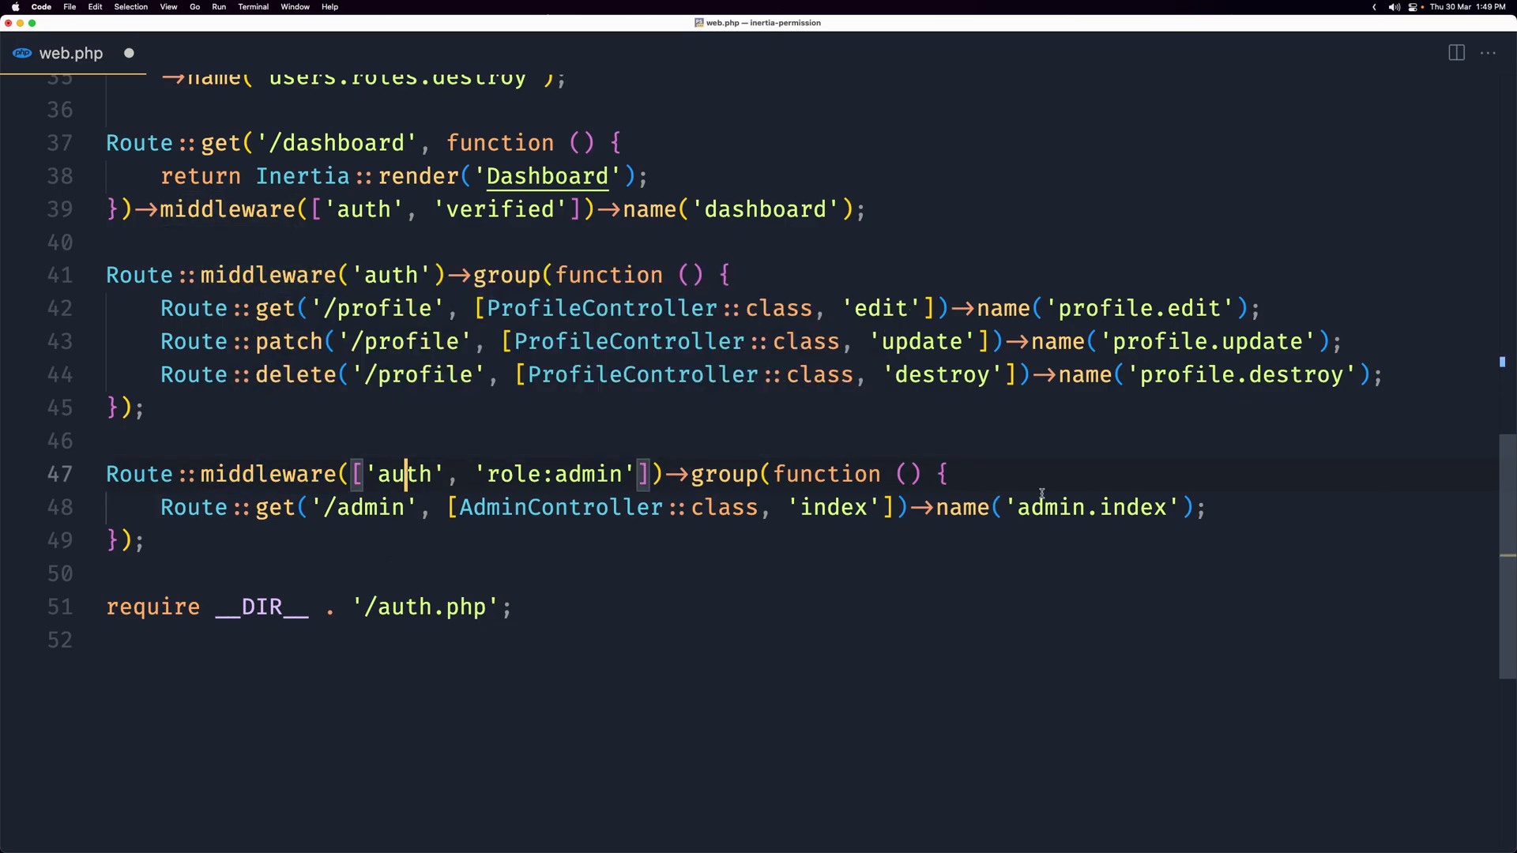
{"action": "key", "text": "enter"}
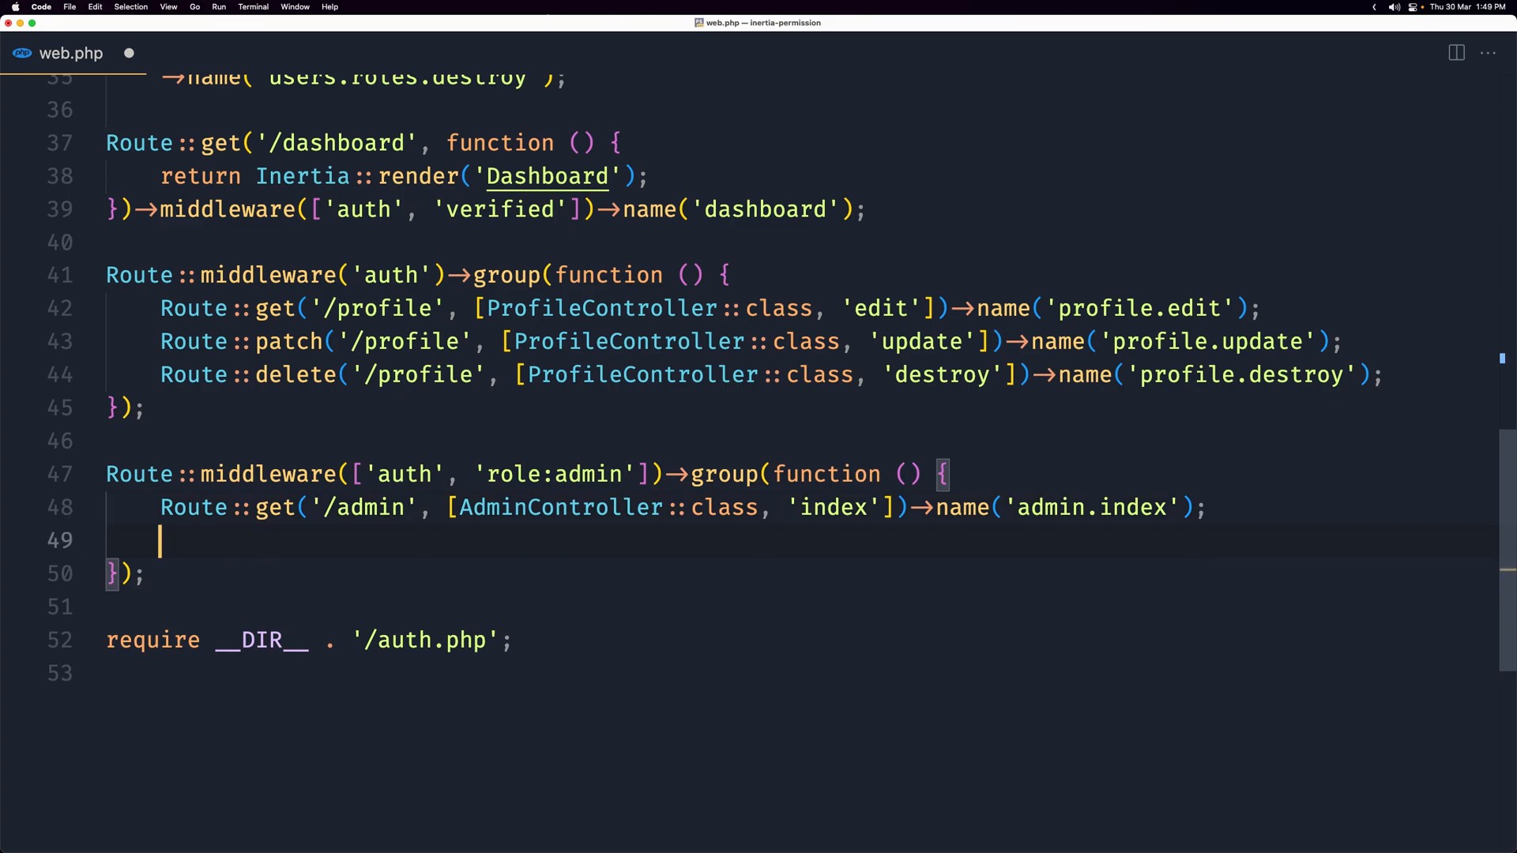
{"action": "type", "text": "Route::resource('/users', UserController::class);"}
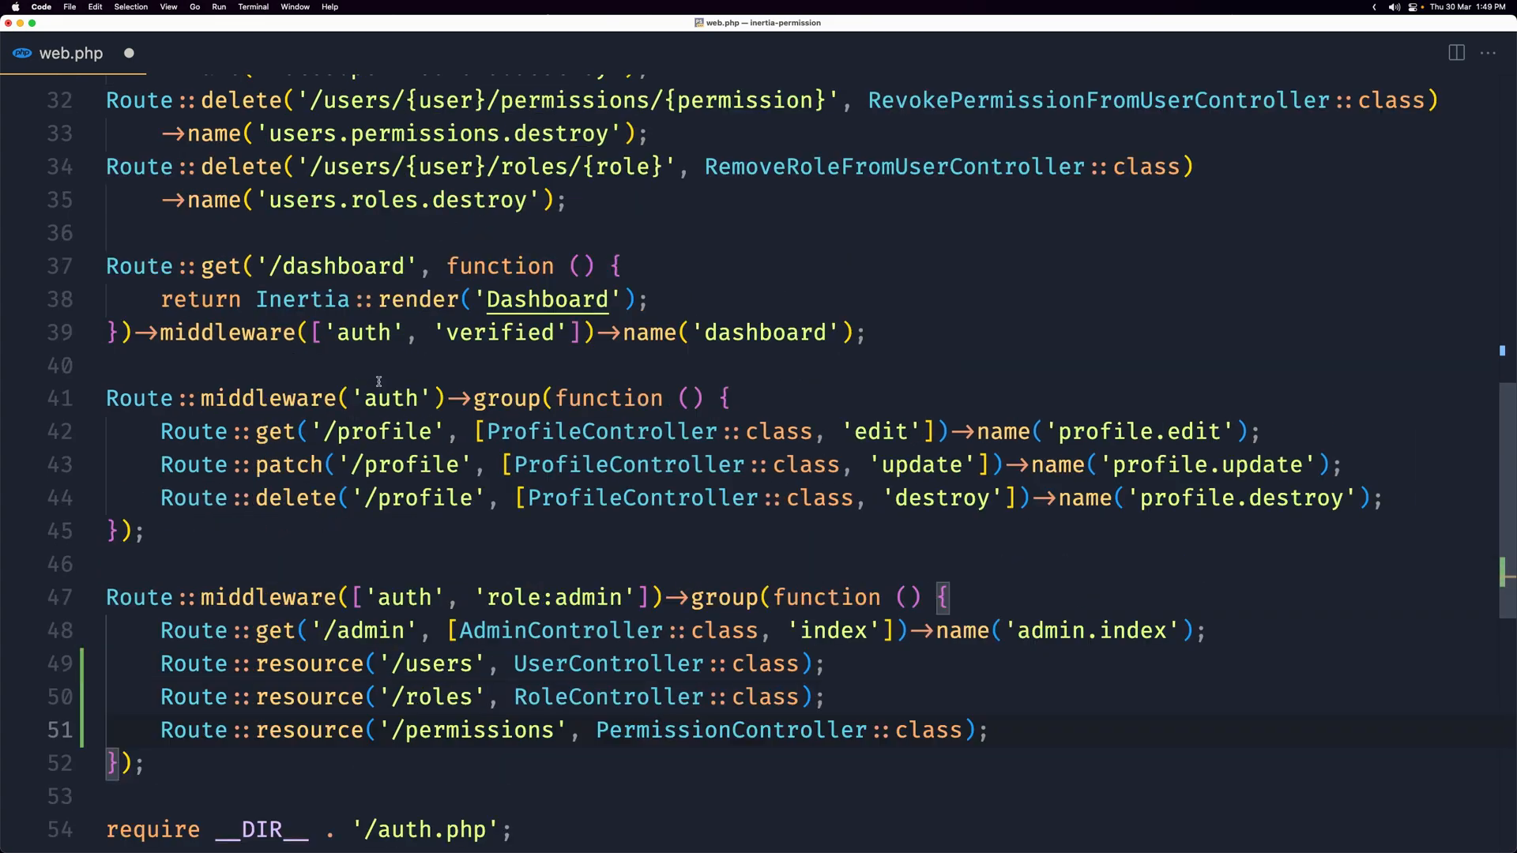
{"action": "scroll", "scroll_direction": "up", "scroll_amount": 3}
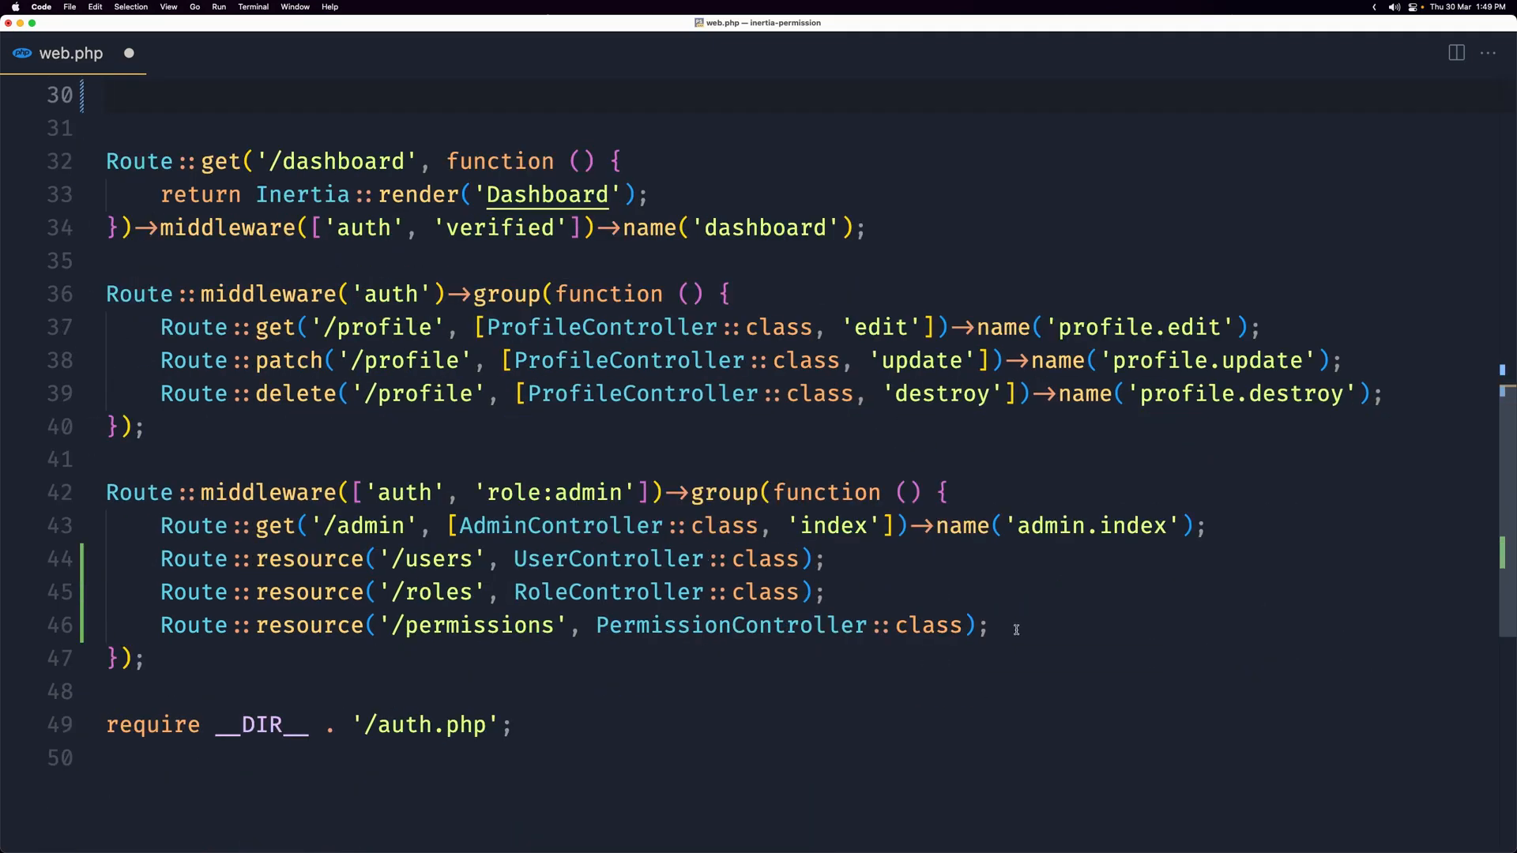
{"action": "type", "text": "Route::delete('/roles/{role}/permissions/{permission}', RevokePermissionFromRoleController::class)"}
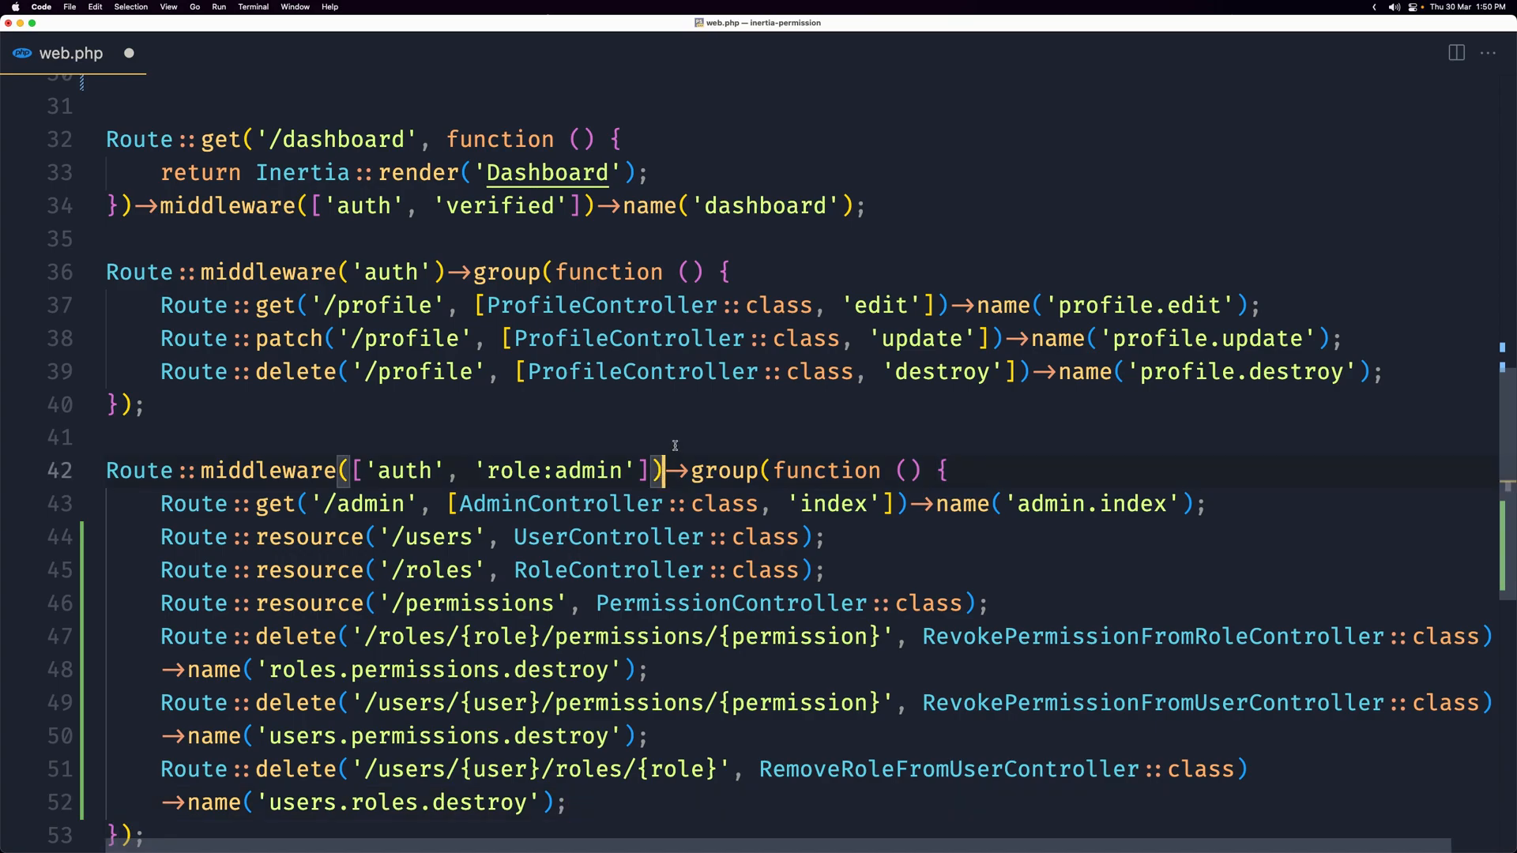
{"action": "type", "text": "prefix('/admin')->"}
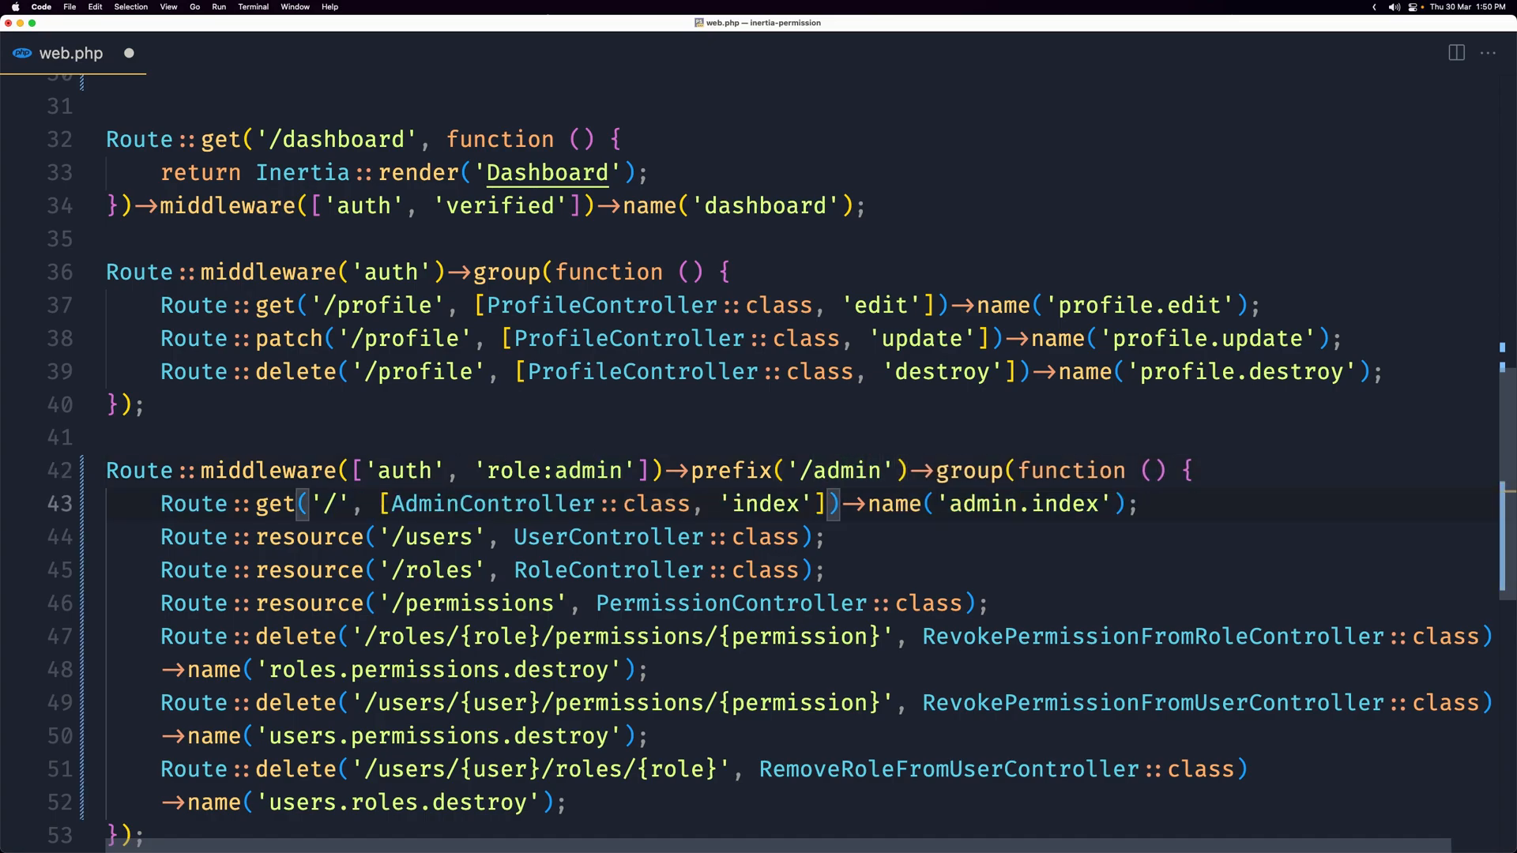
{"action": "scroll", "scroll_direction": "down", "scroll_amount": 3}
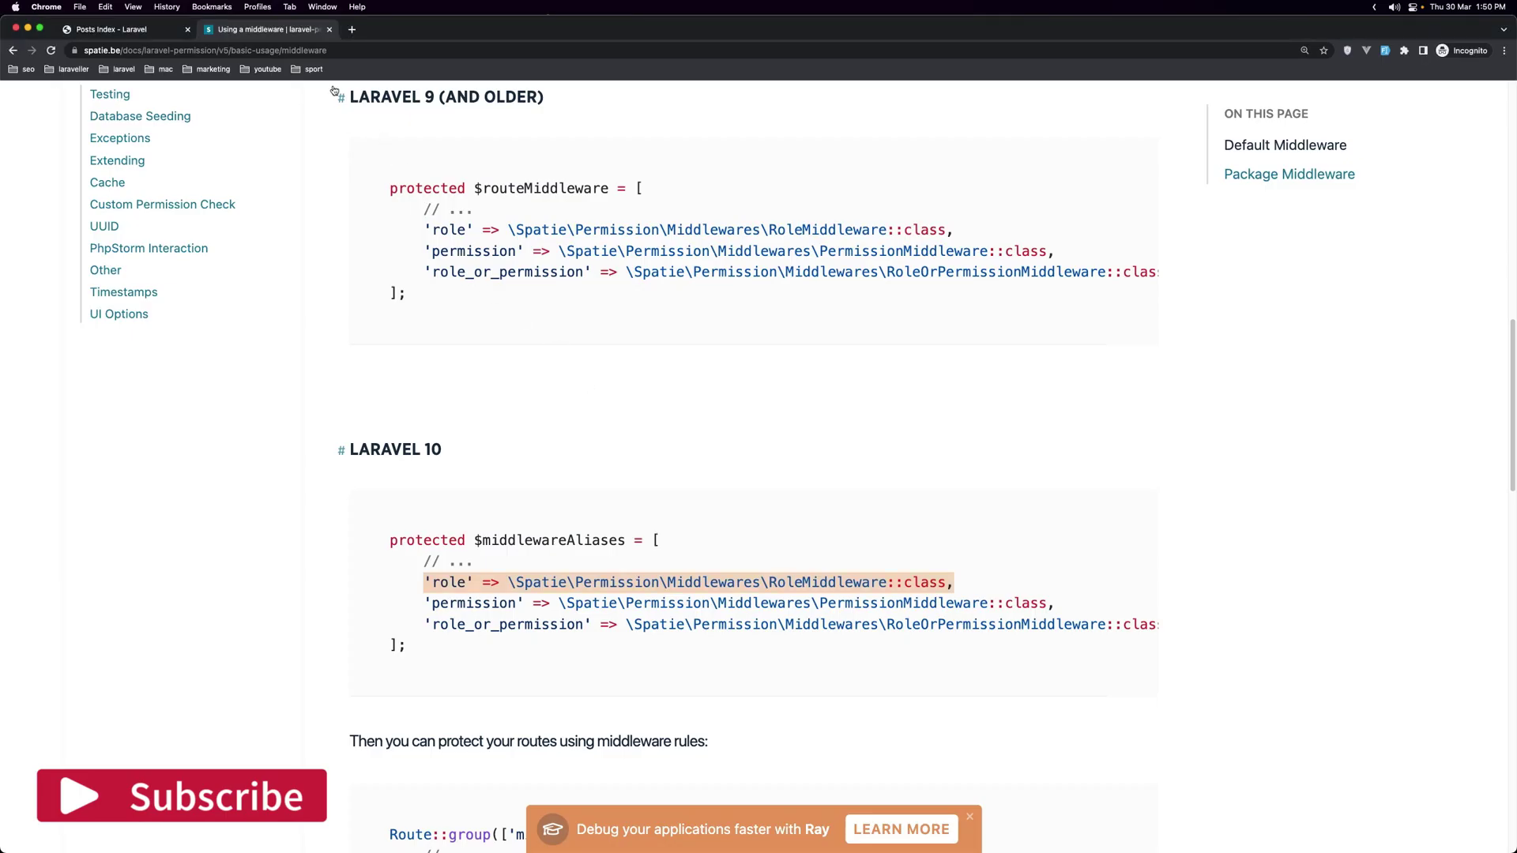
- In the app, open an admin page as the moderator and get the 403 error
{"action": "left_click", "coordinate": [116, 29]}
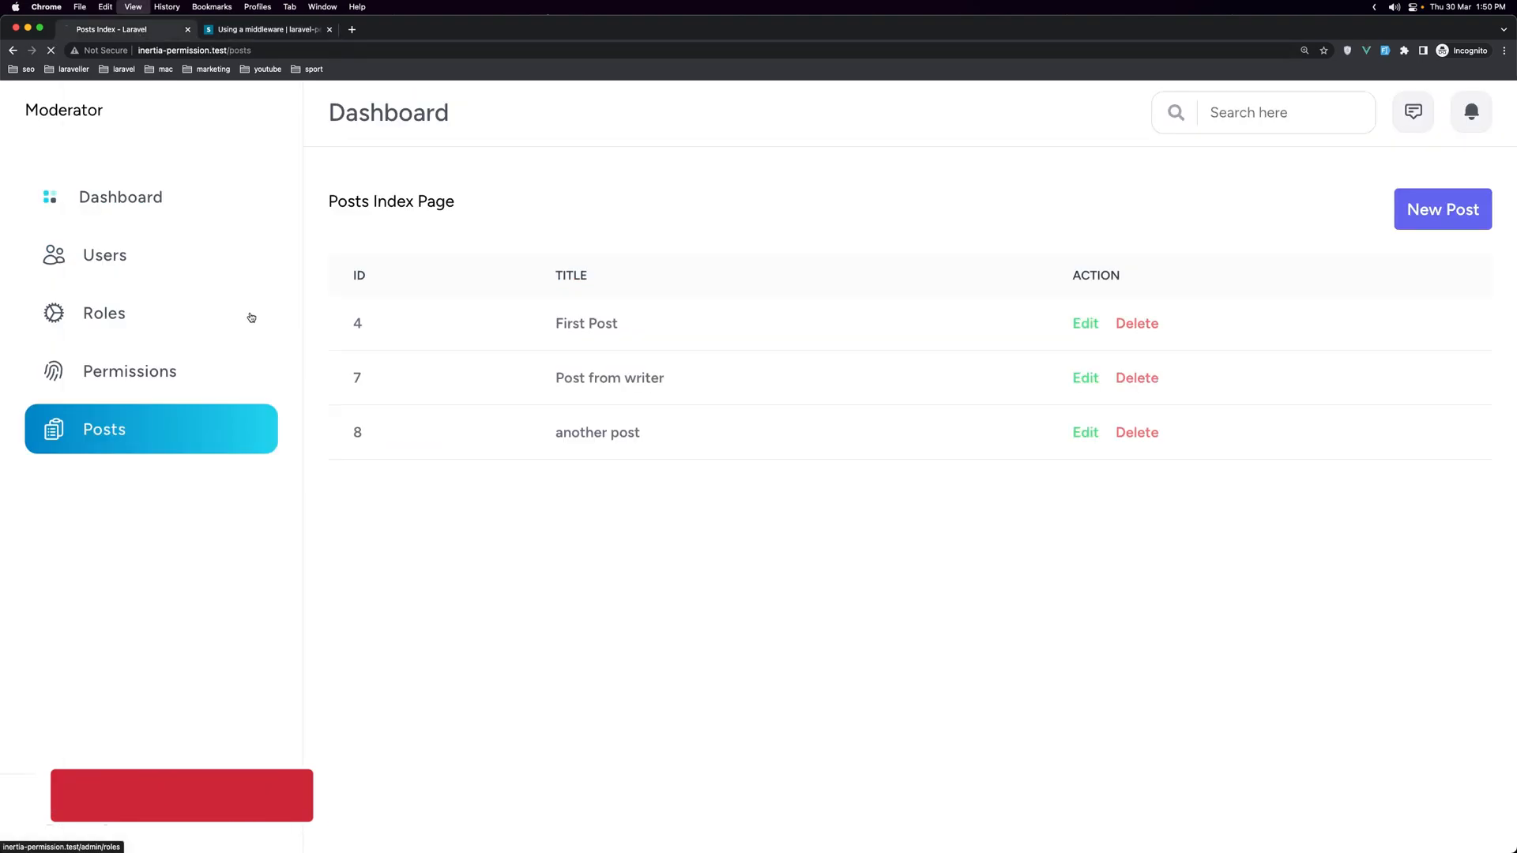
{"action": "left_click", "coordinate": [130, 371]}
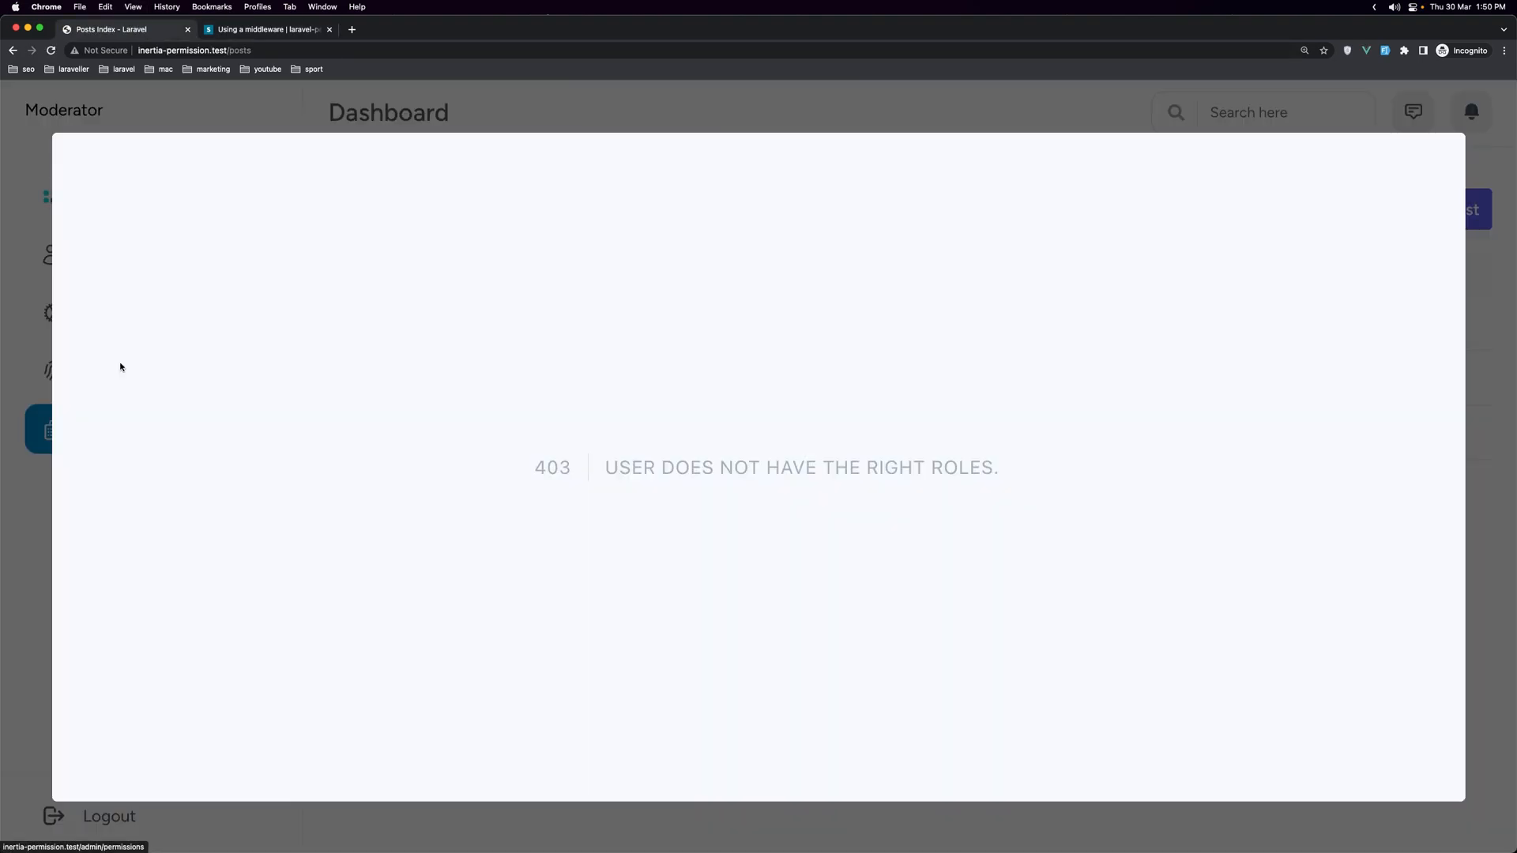
{"action": "mouse_move", "coordinate": [516, 120]}
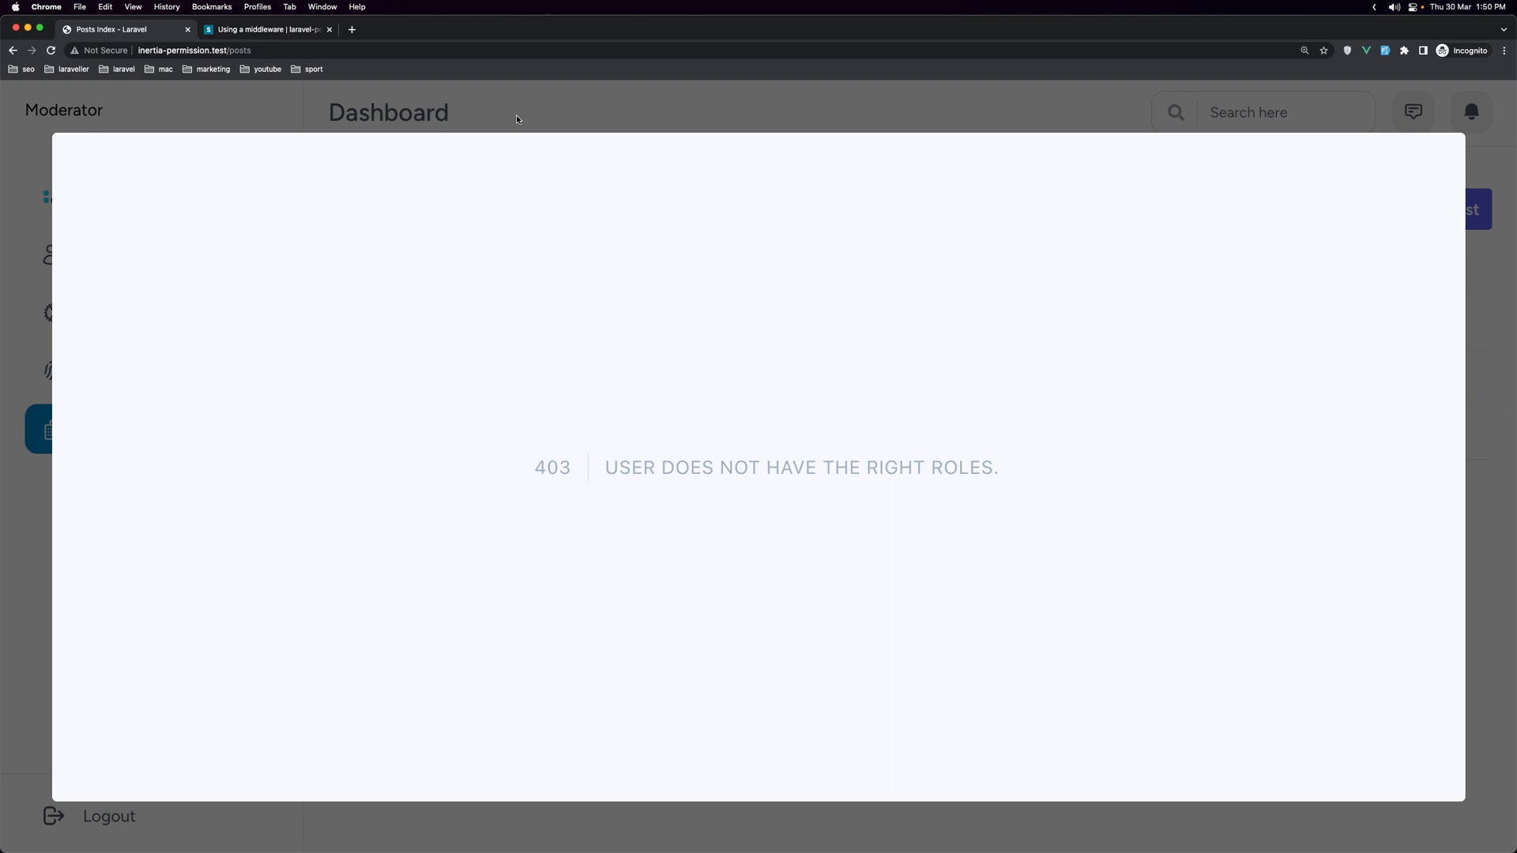
{"action": "mouse_move", "coordinate": [539, 134]}
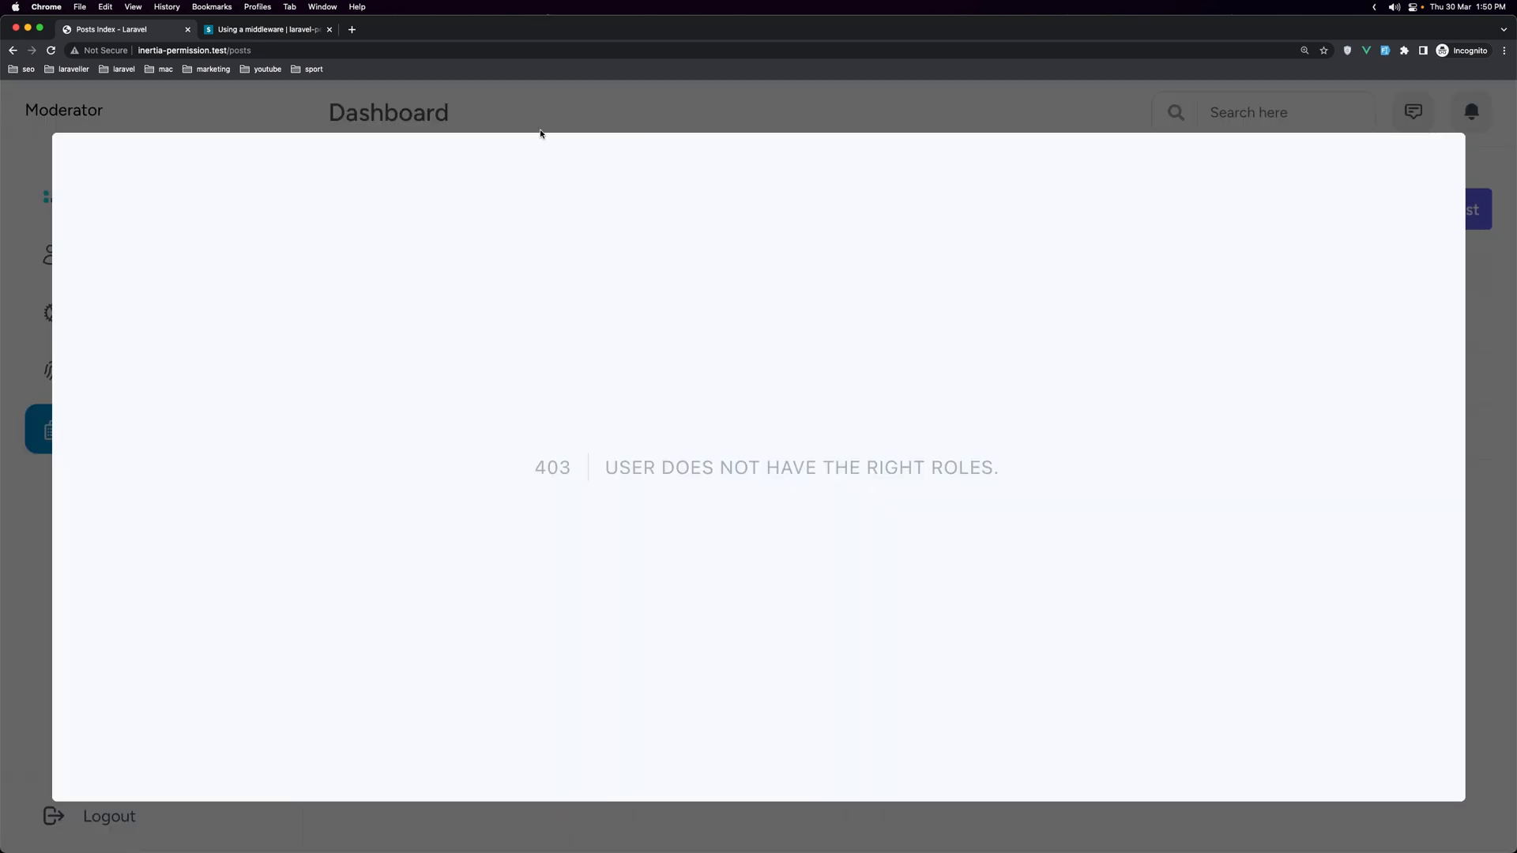
{"action": "mouse_move", "coordinate": [400, 160]}
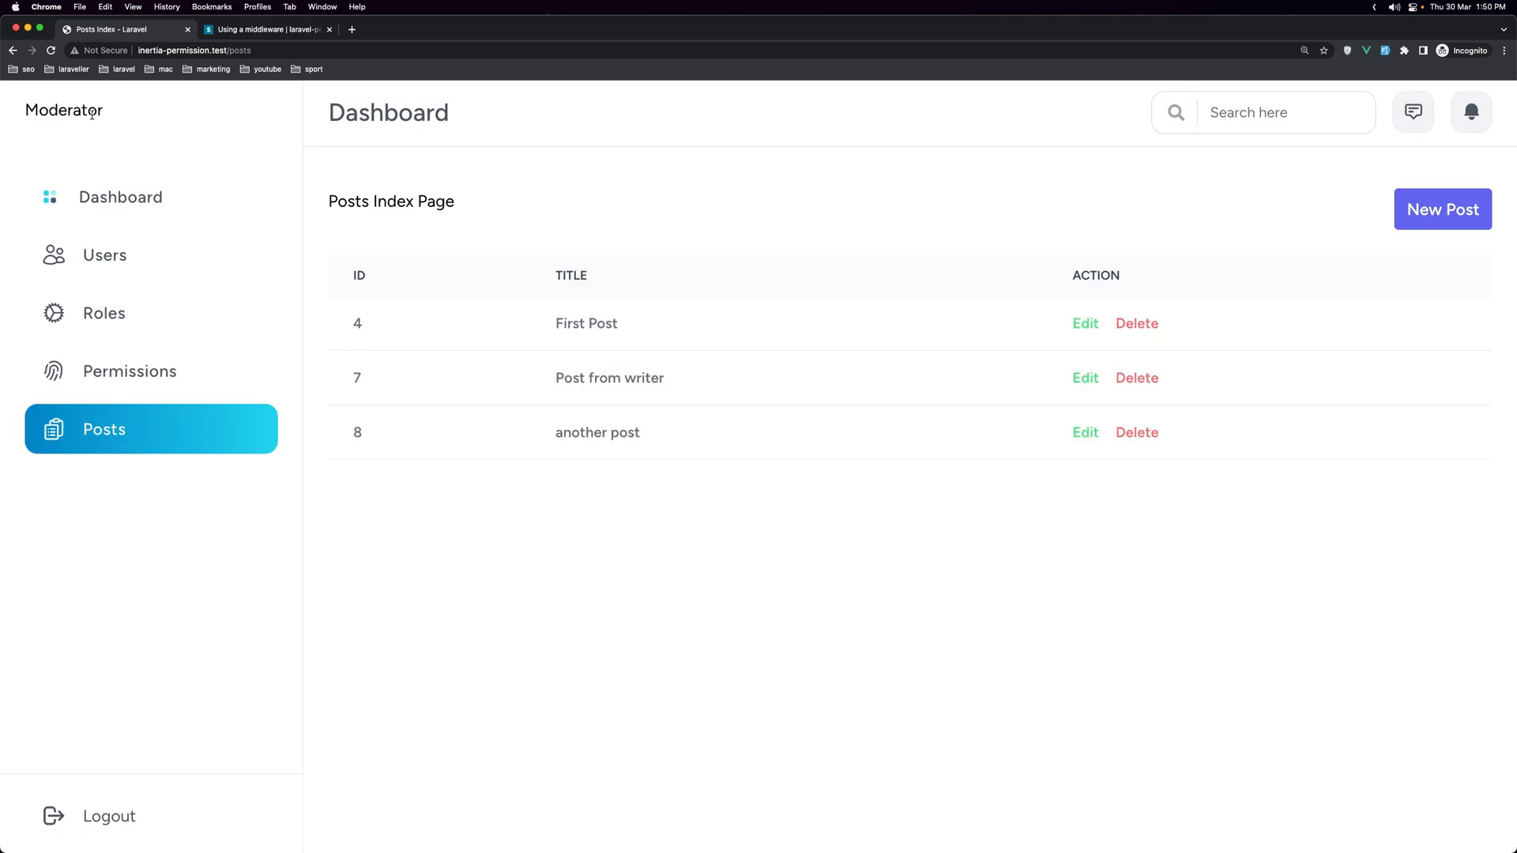
{"action": "mouse_move", "coordinate": [169, 520]}
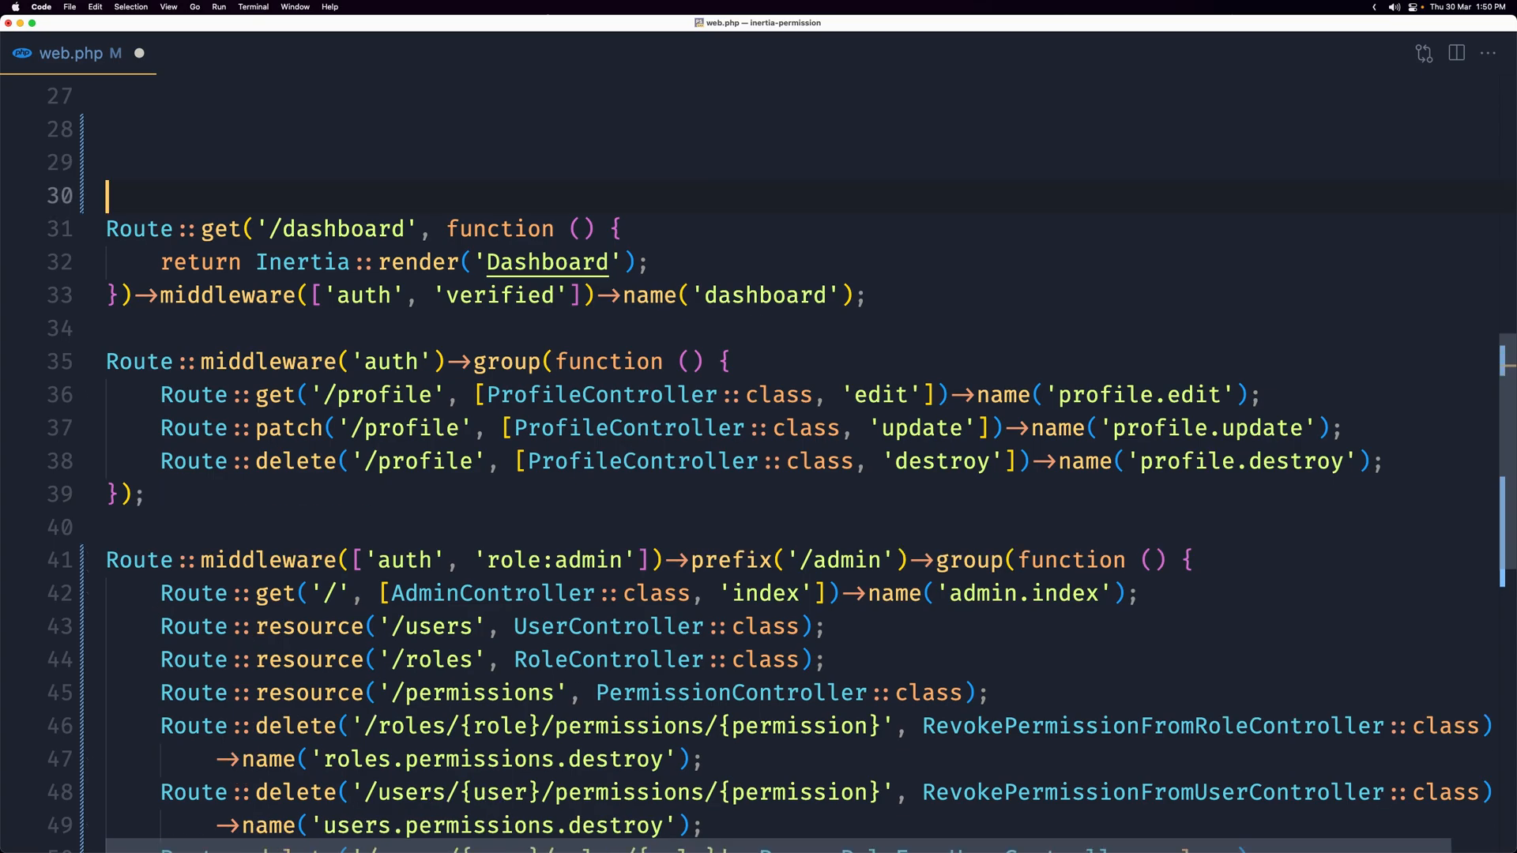
- Add a posts resource route below the admin group with ->middleware(['role:admin'])
{"action": "scroll", "scroll_direction": "down", "scroll_amount": 3}
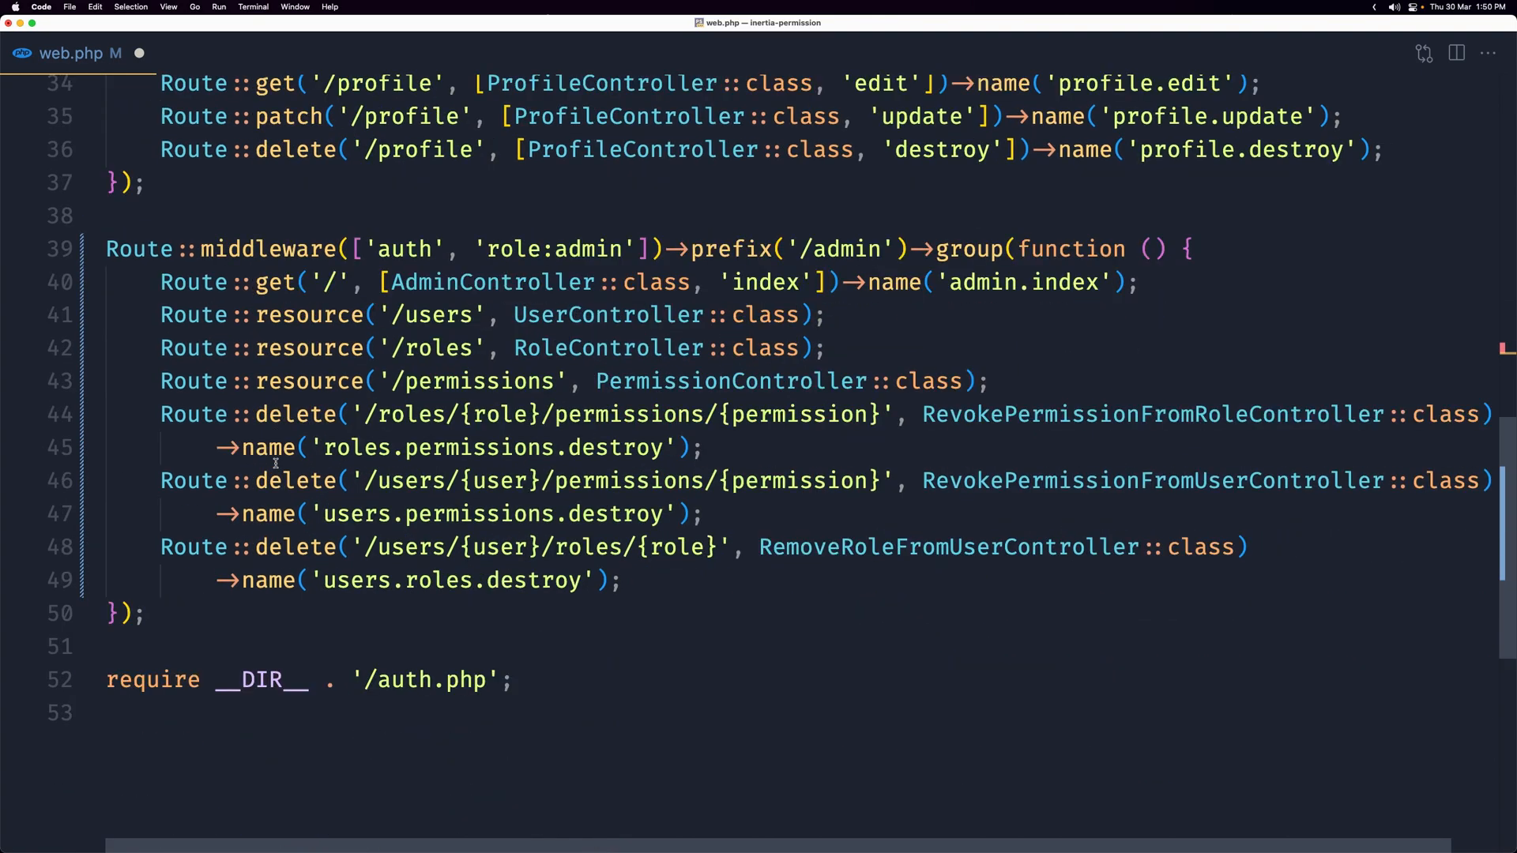
{"action": "key", "text": "enter"}
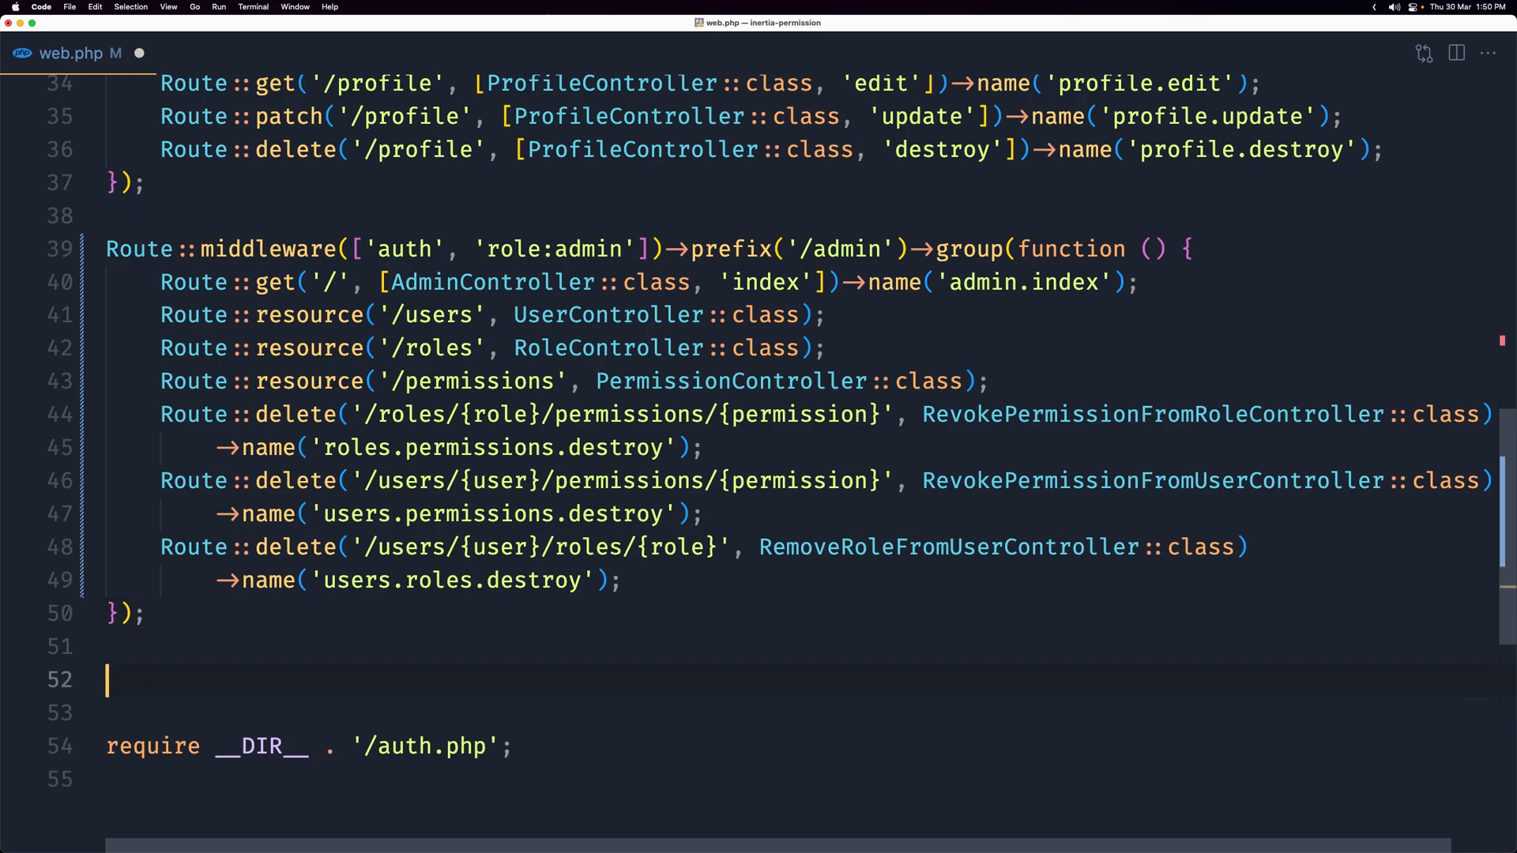
{"action": "type", "text": "Route::resource('/posts', PostController::class);"}
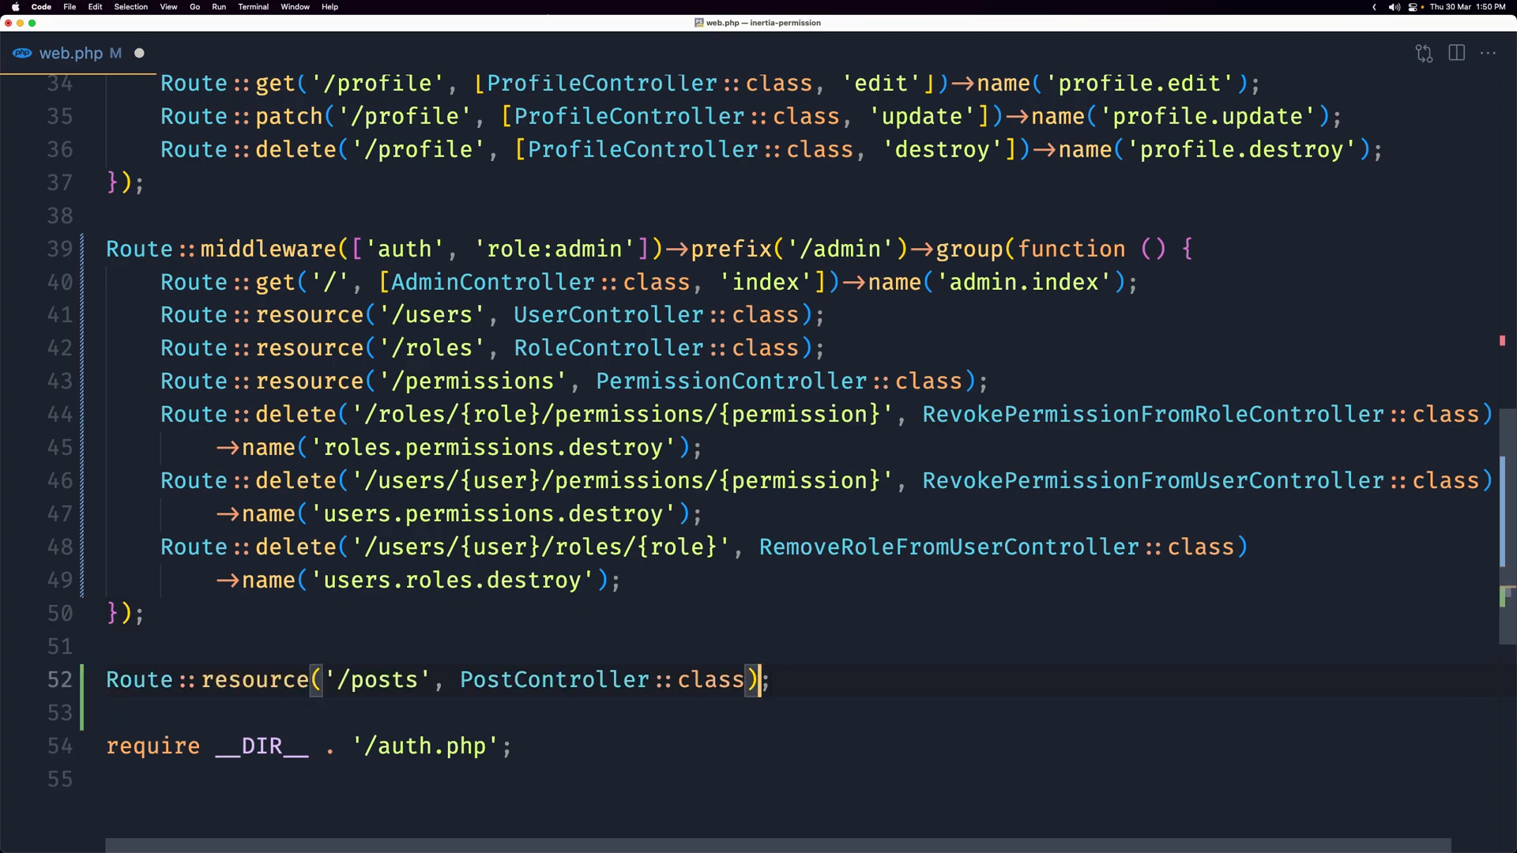
{"action": "type", "text": "->middleware(["}
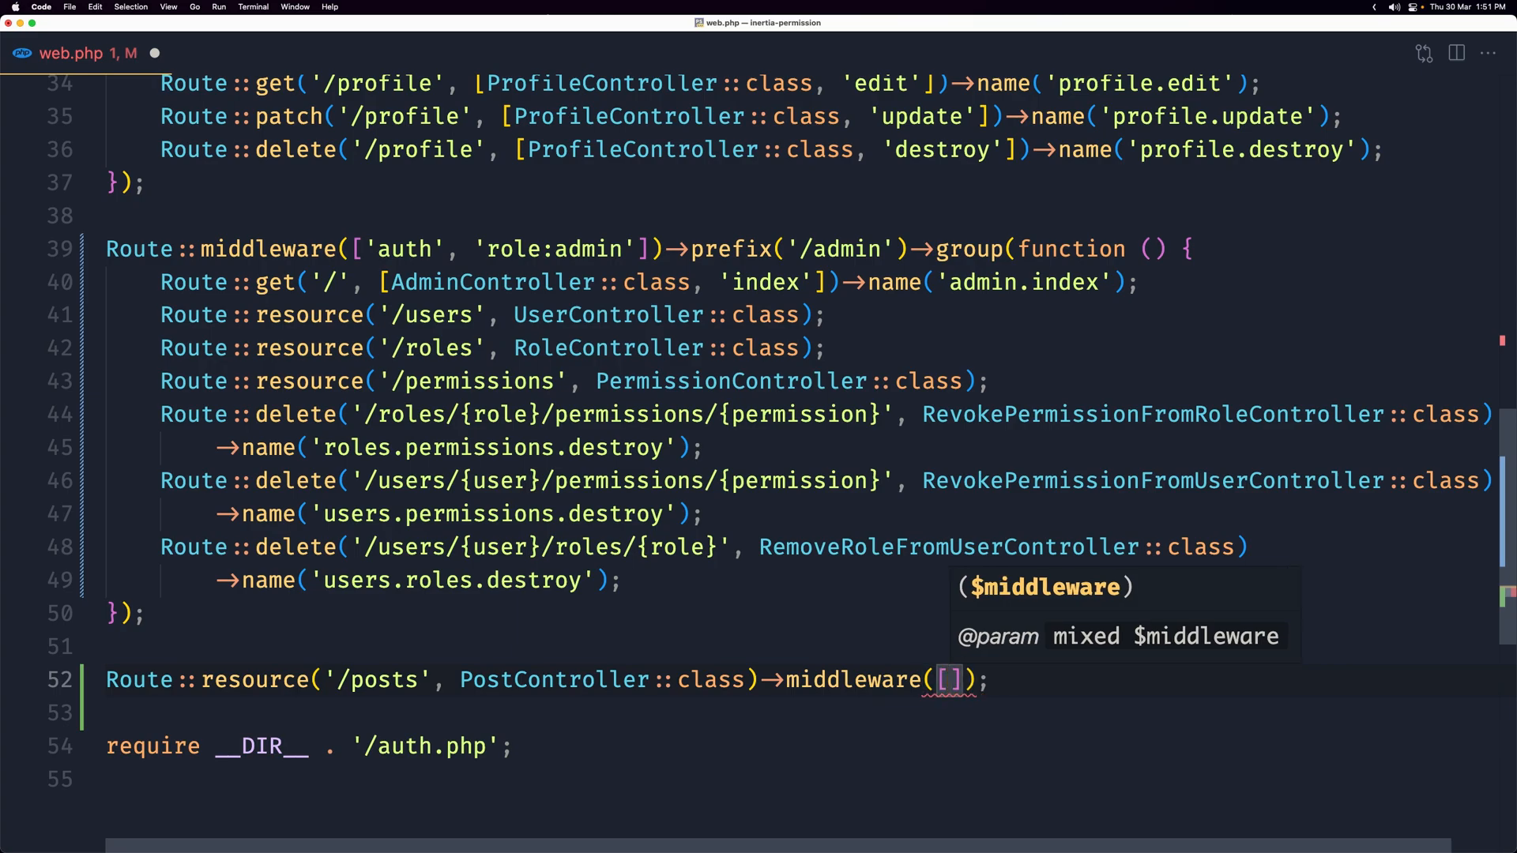
{"action": "type", "text": "'role"}
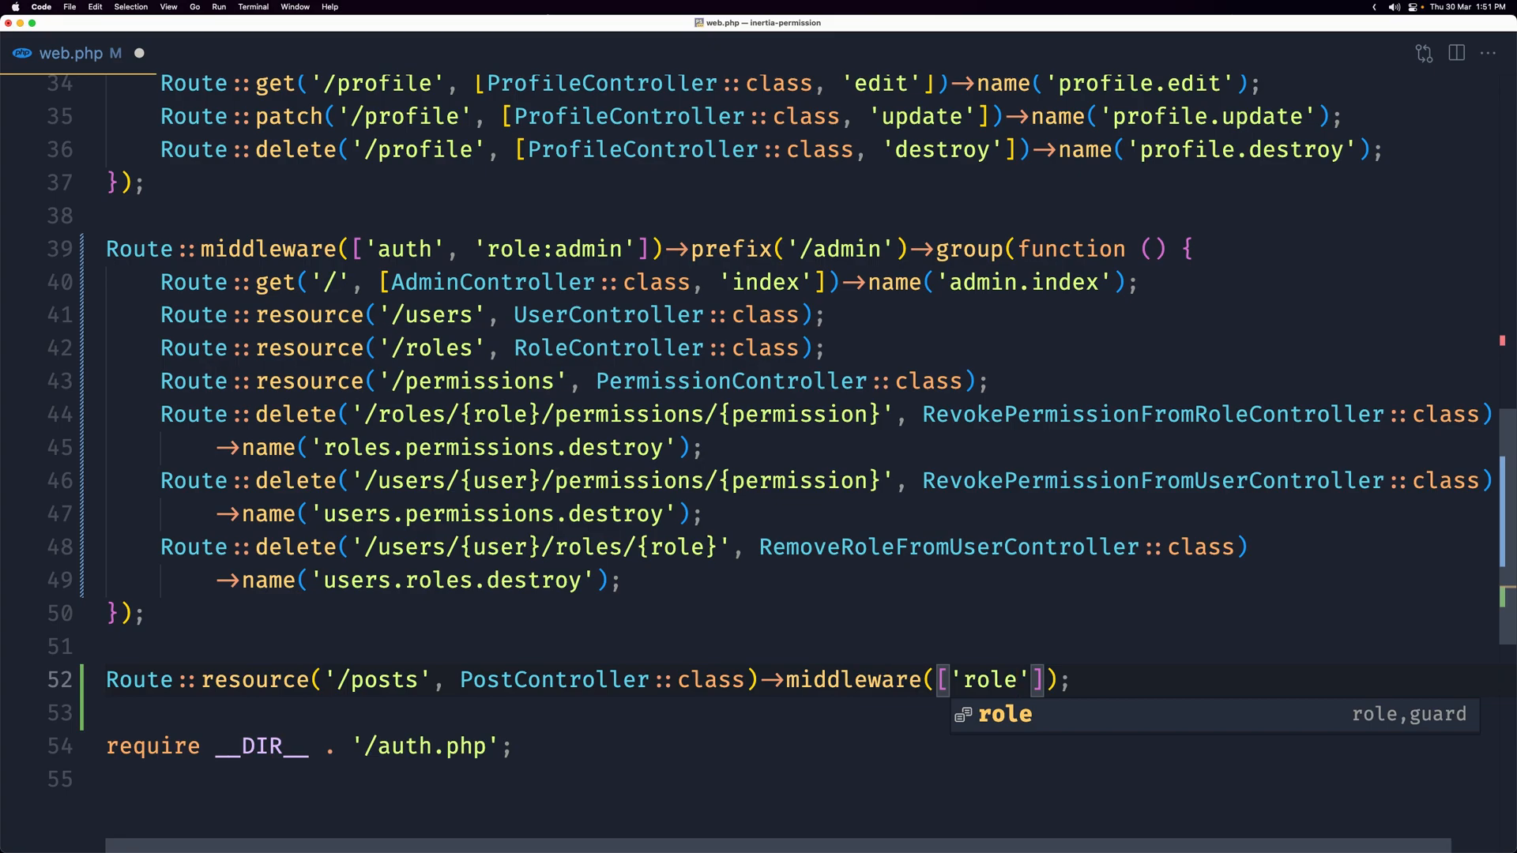
{"action": "type", "text": ":ad"}
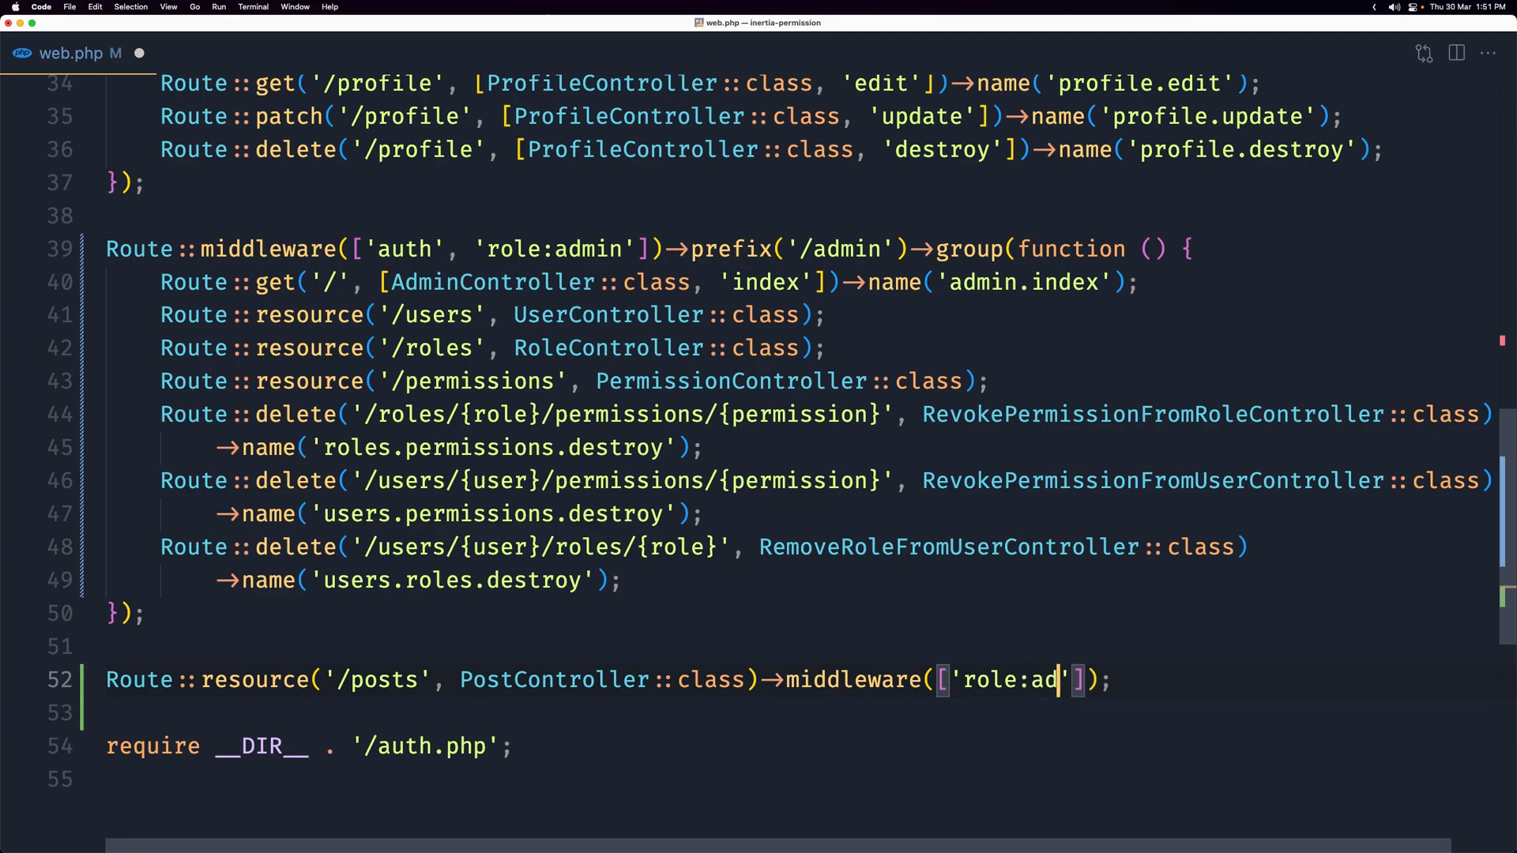
{"action": "type", "text": "in"}
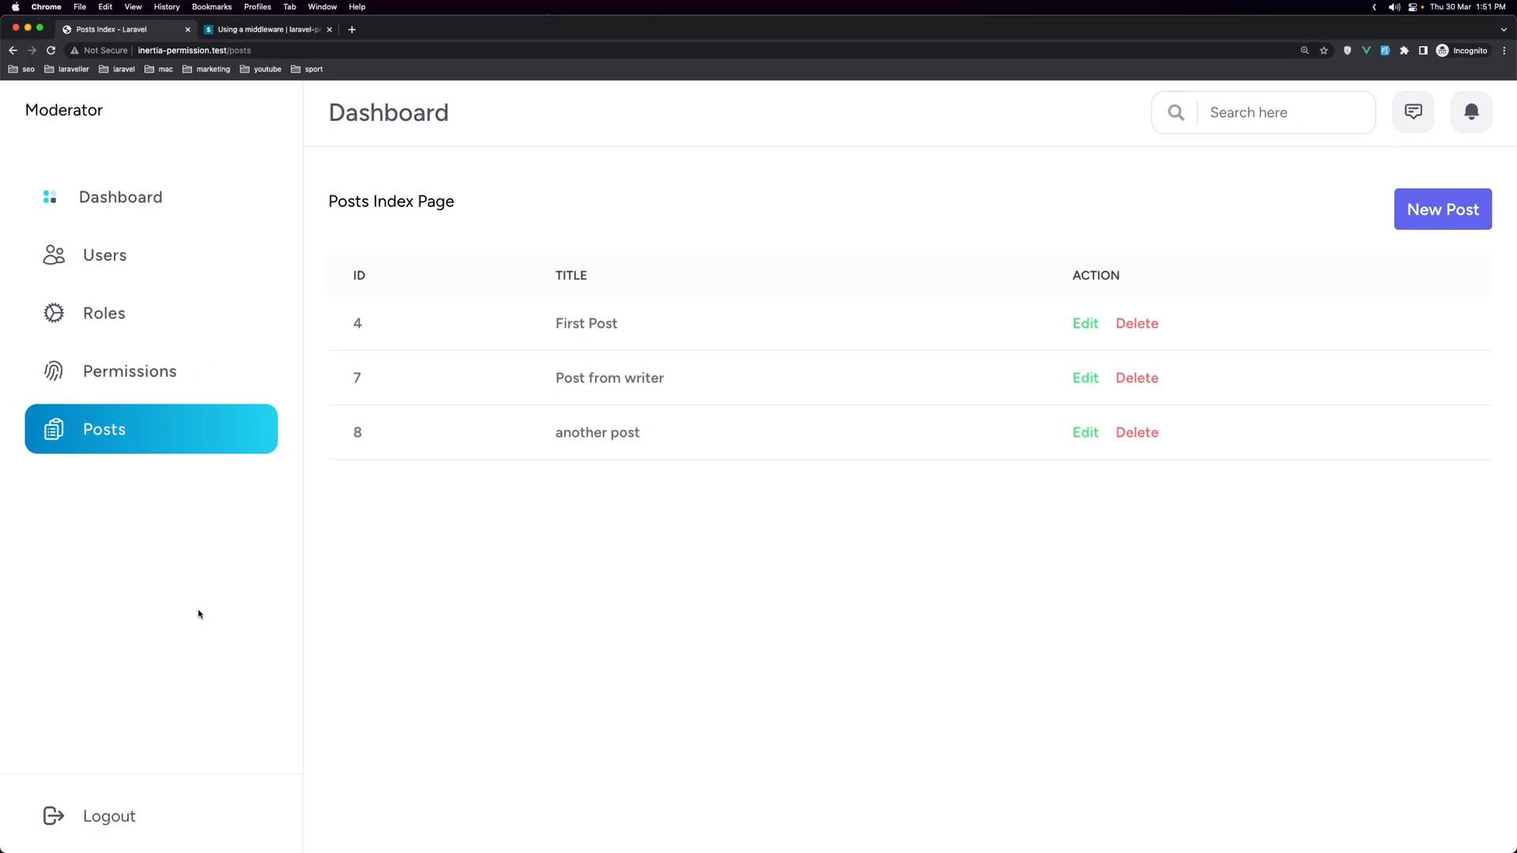
- Find the docs' pipe-separated multiple roles example and select 'writer'
{"action": "left_click", "coordinate": [266, 29]}
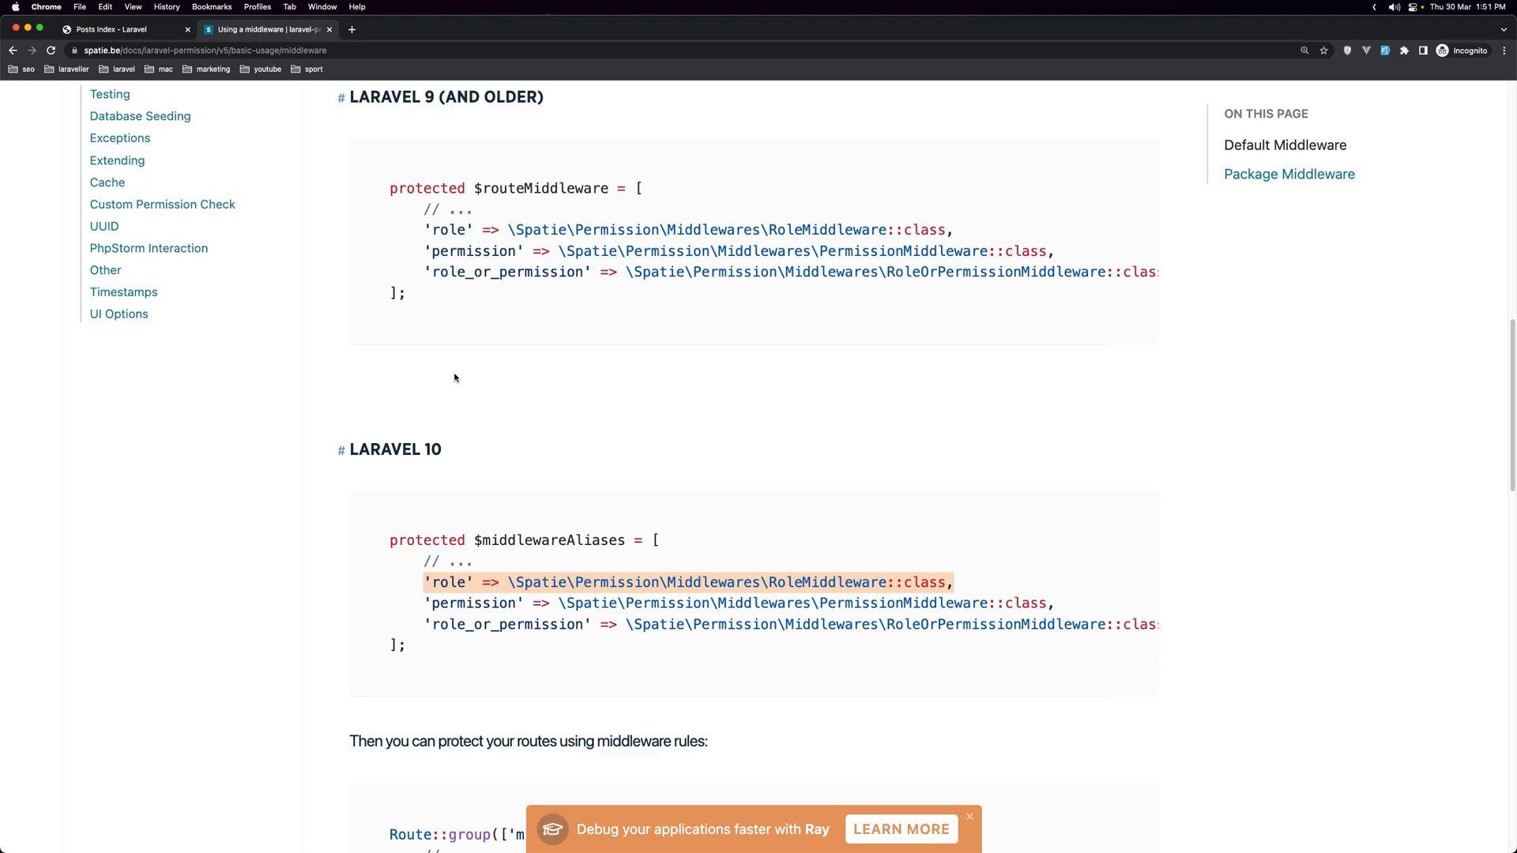
{"action": "scroll", "scroll_direction": "down", "scroll_amount": 3}
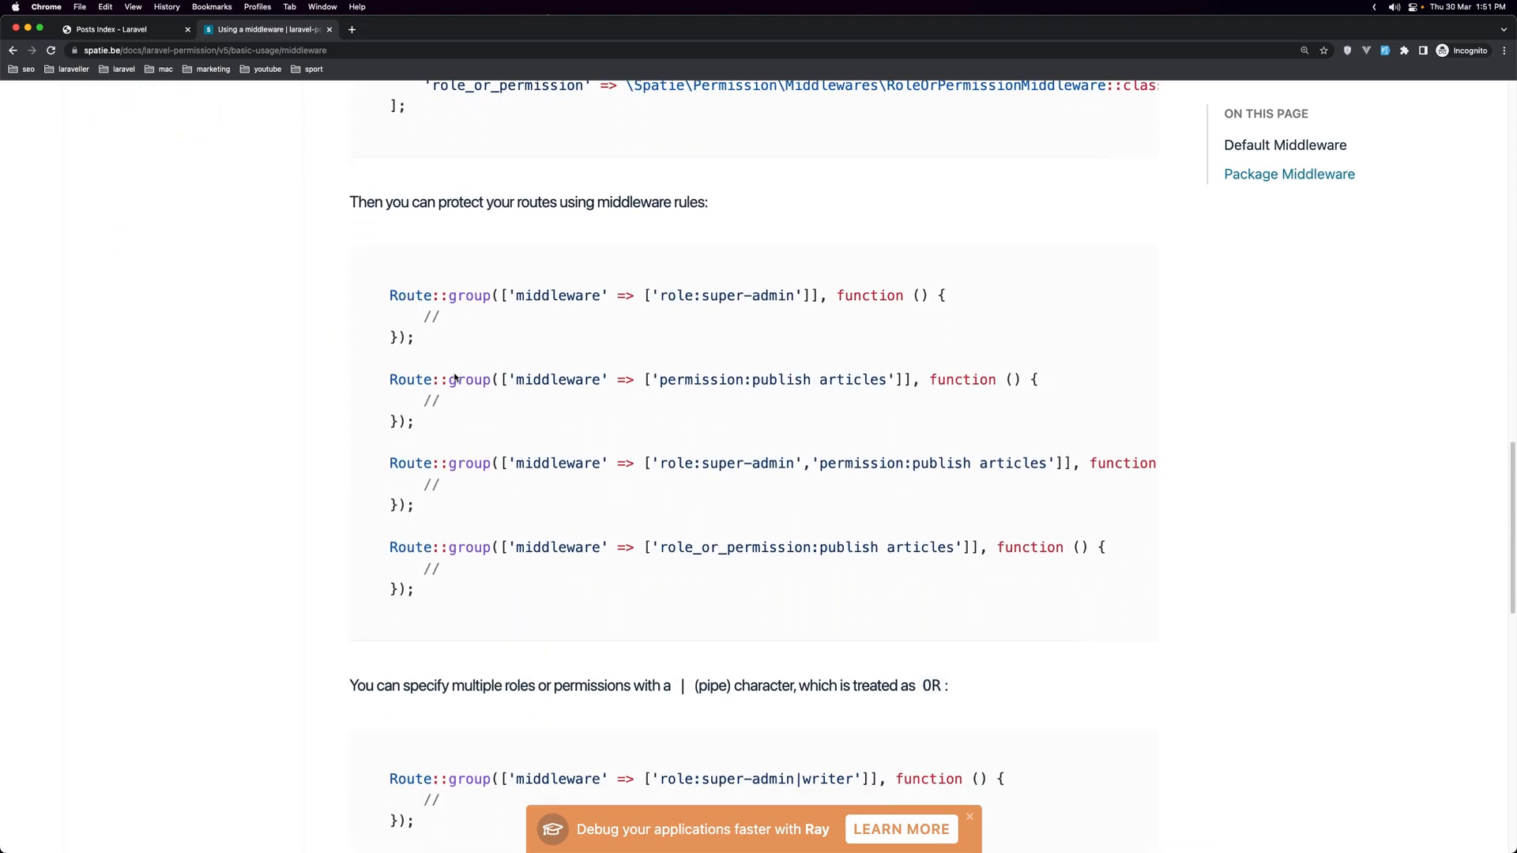
{"action": "scroll", "scroll_direction": "down", "scroll_amount": 3}
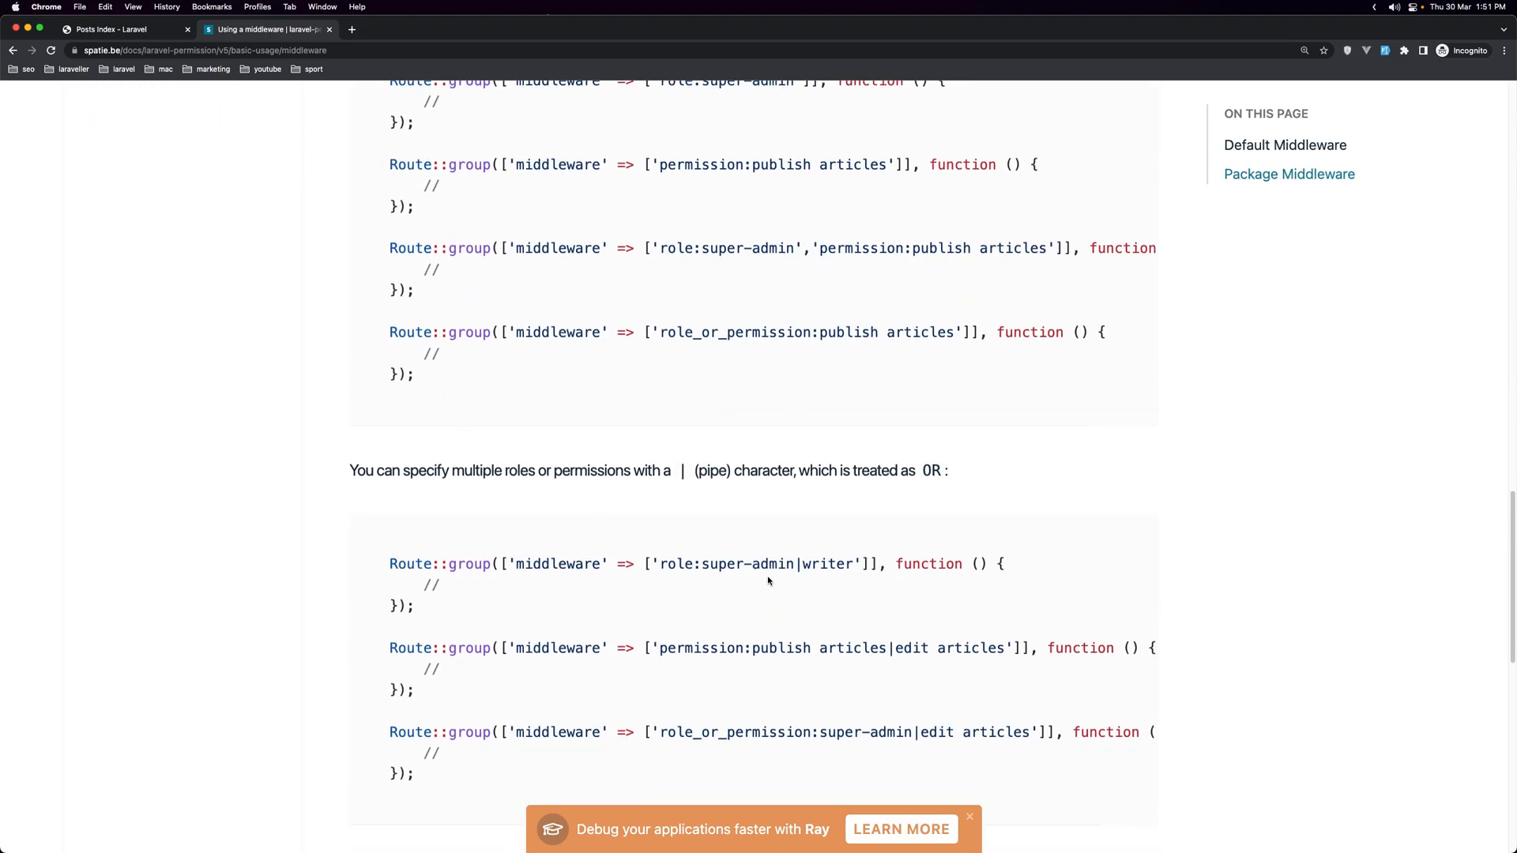
{"action": "double_click", "coordinate": [829, 564]}
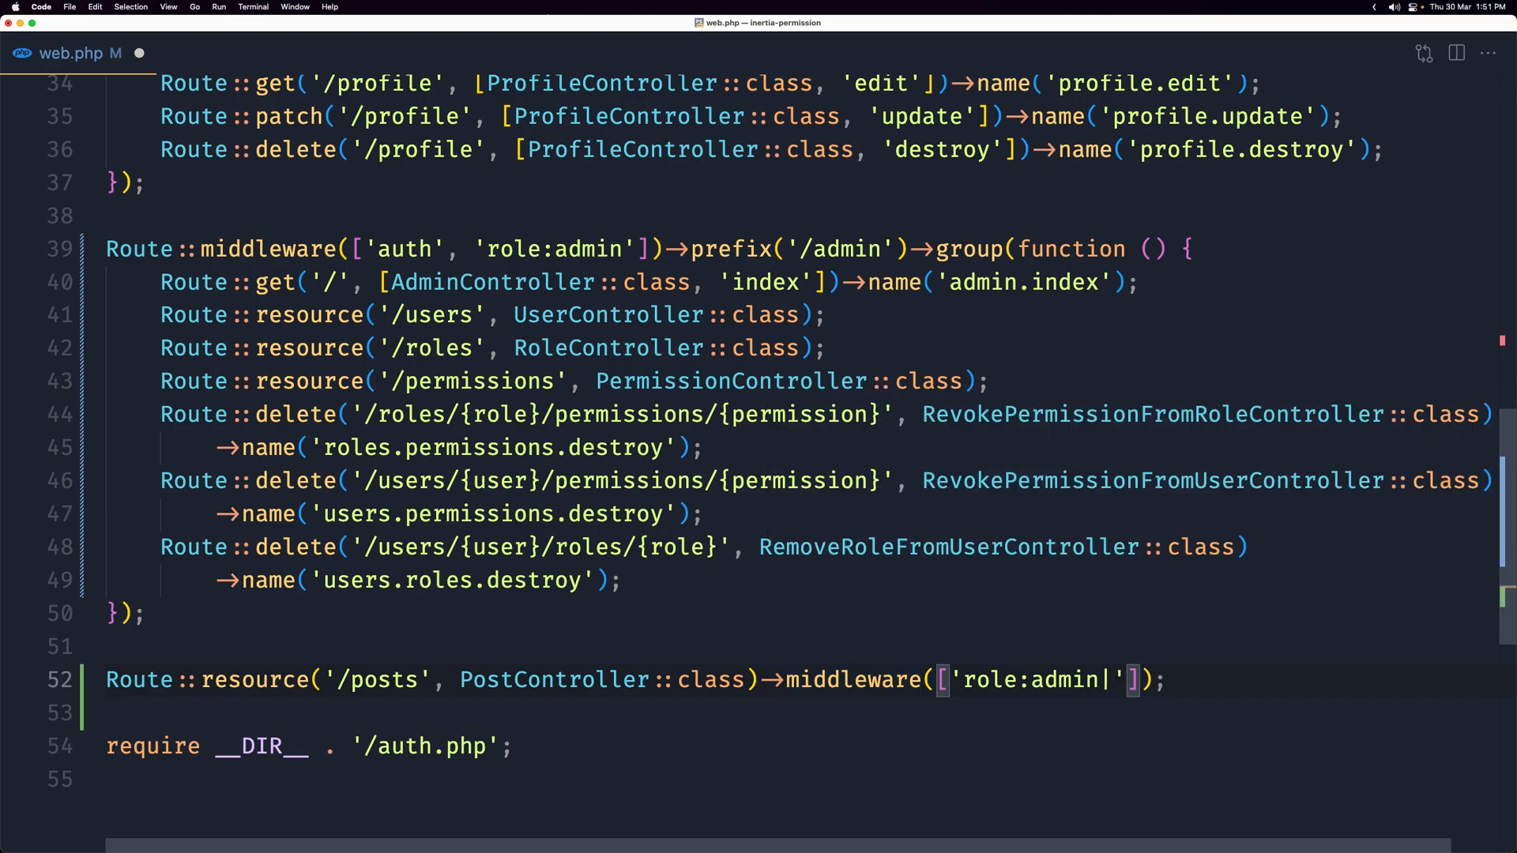
- Change the posts route middleware to 'role:admin|moderator|writer'
{"action": "type", "text": "moderat"}
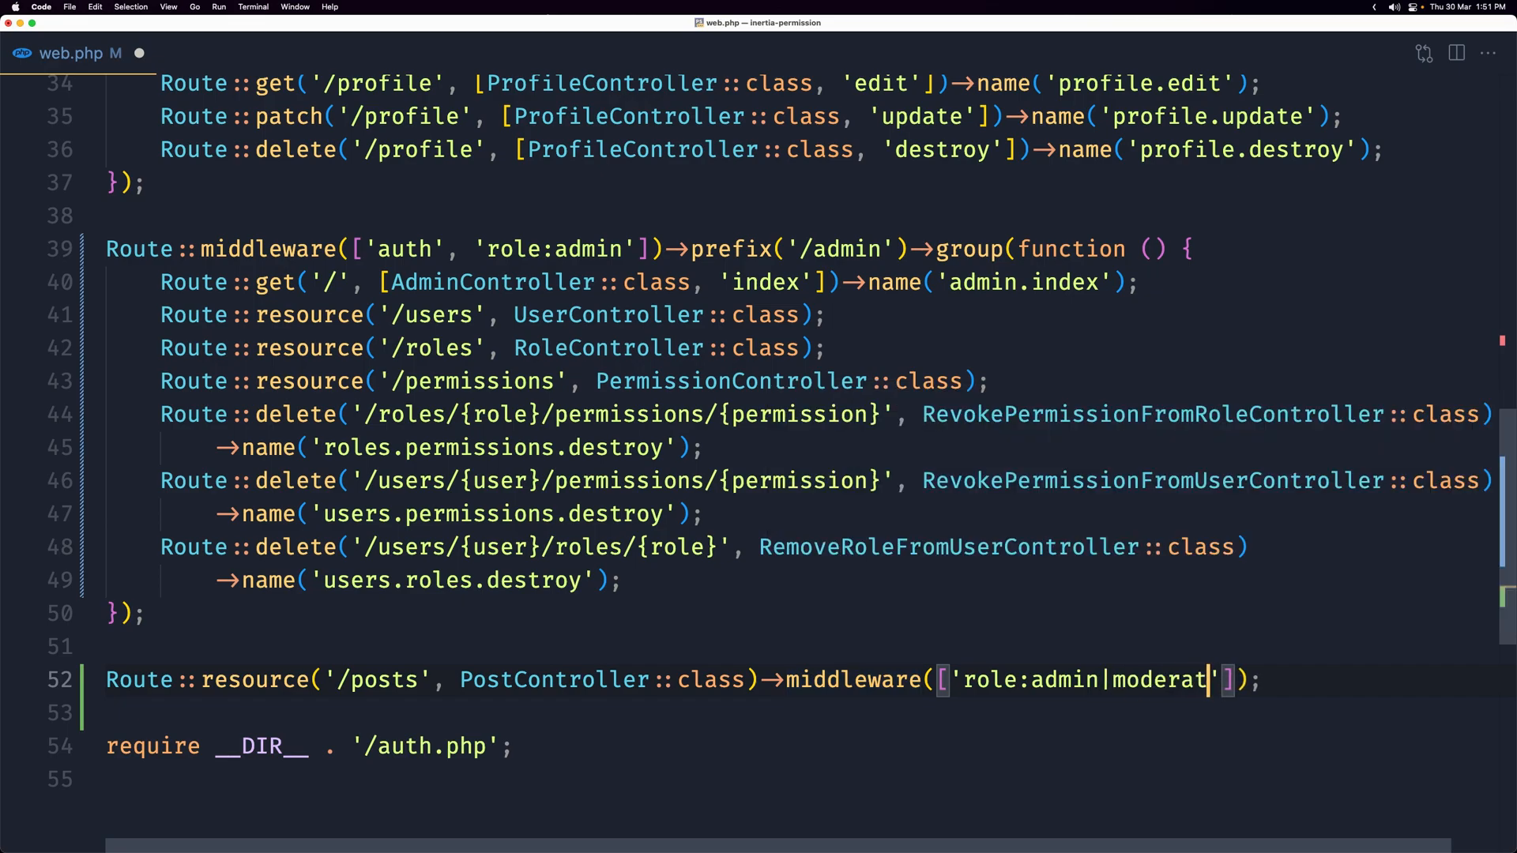
{"action": "type", "text": "or|"}
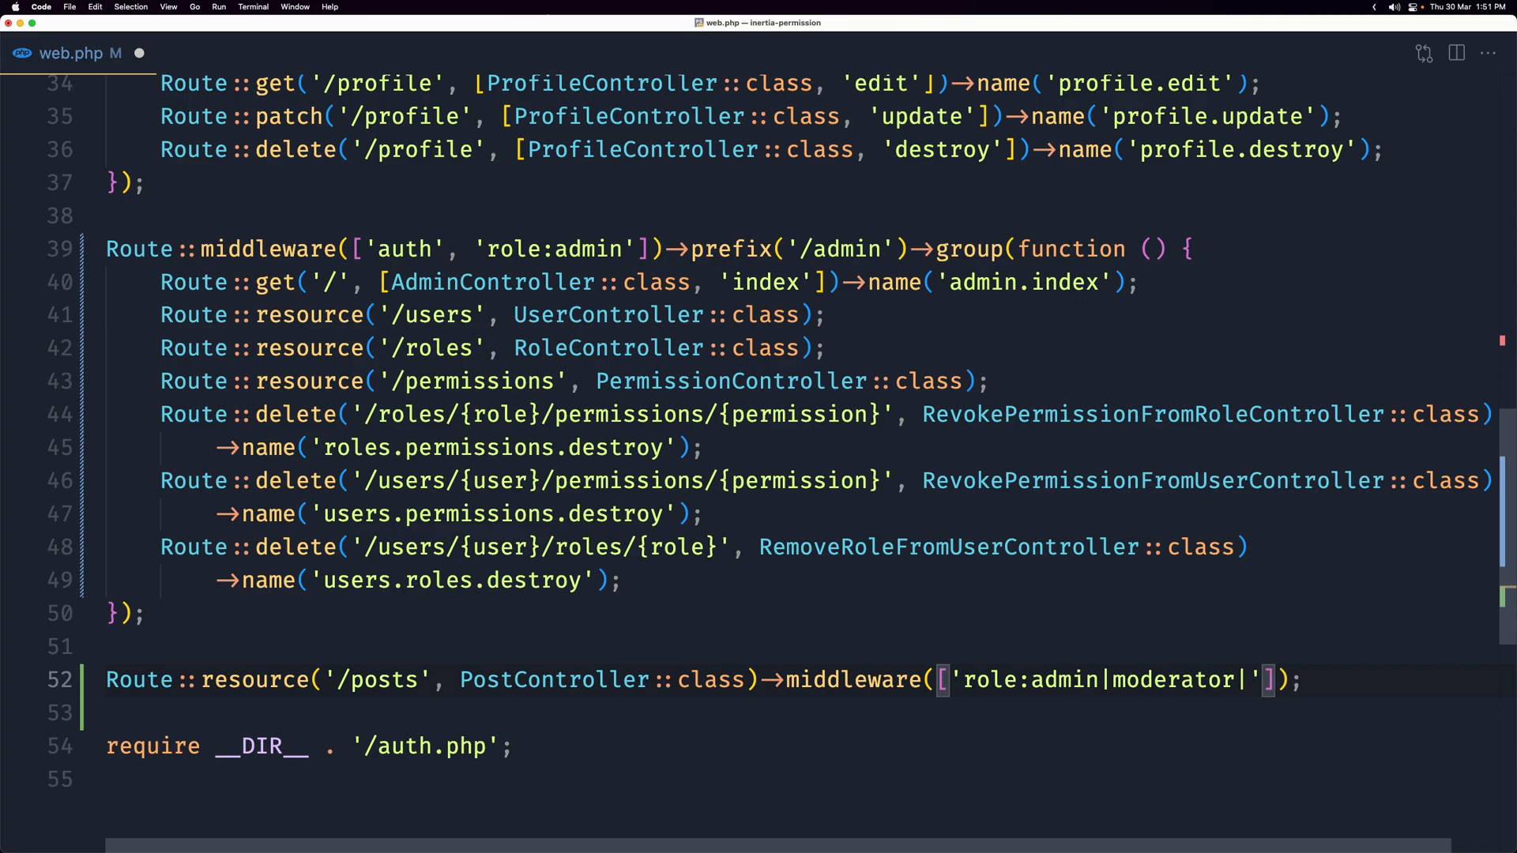
{"action": "type", "text": "write"}
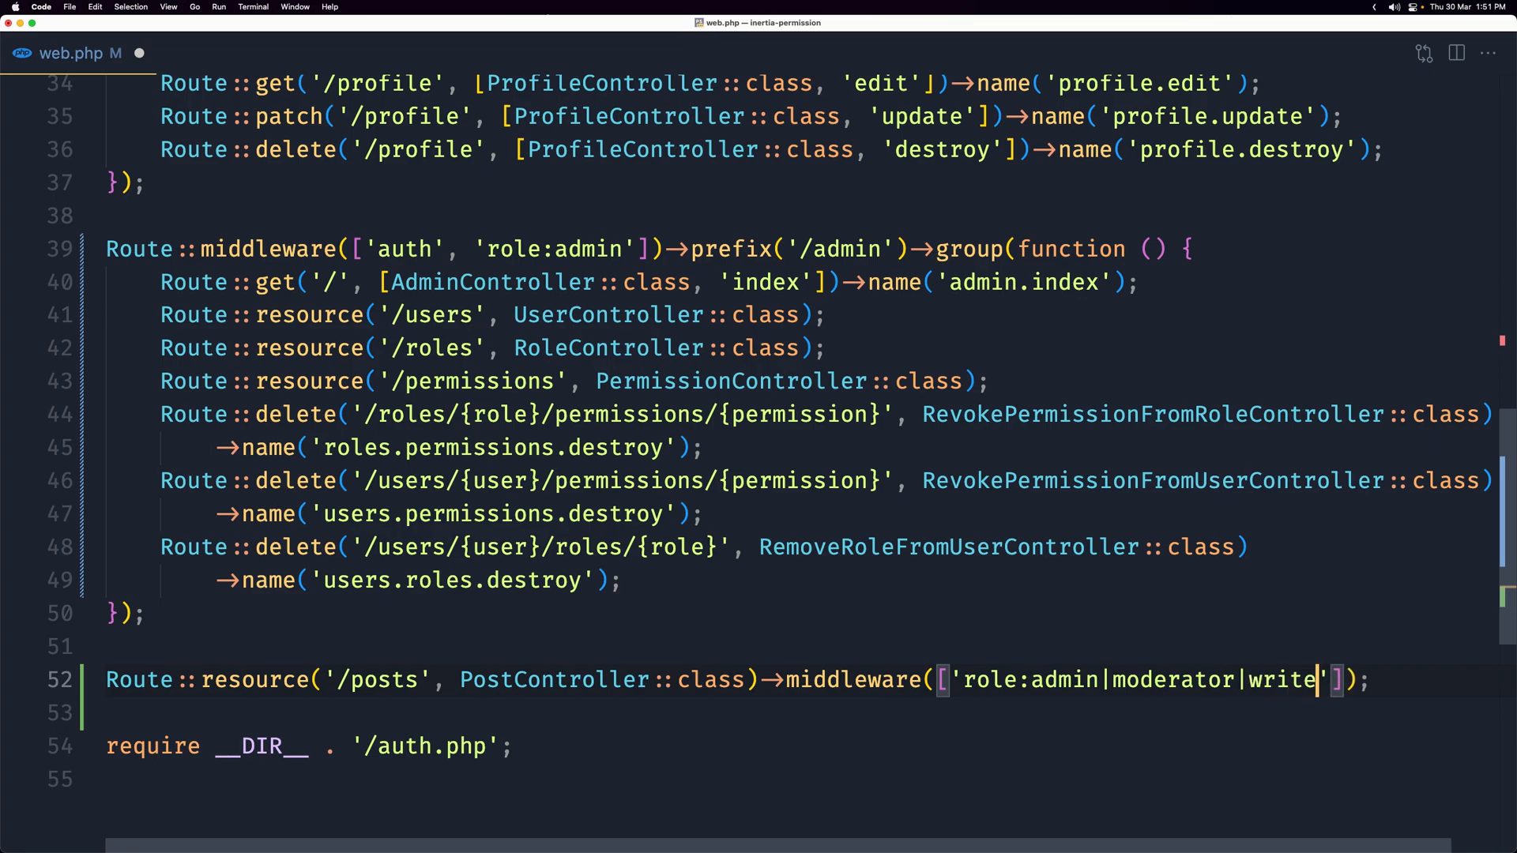
{"action": "type", "text": "r"}
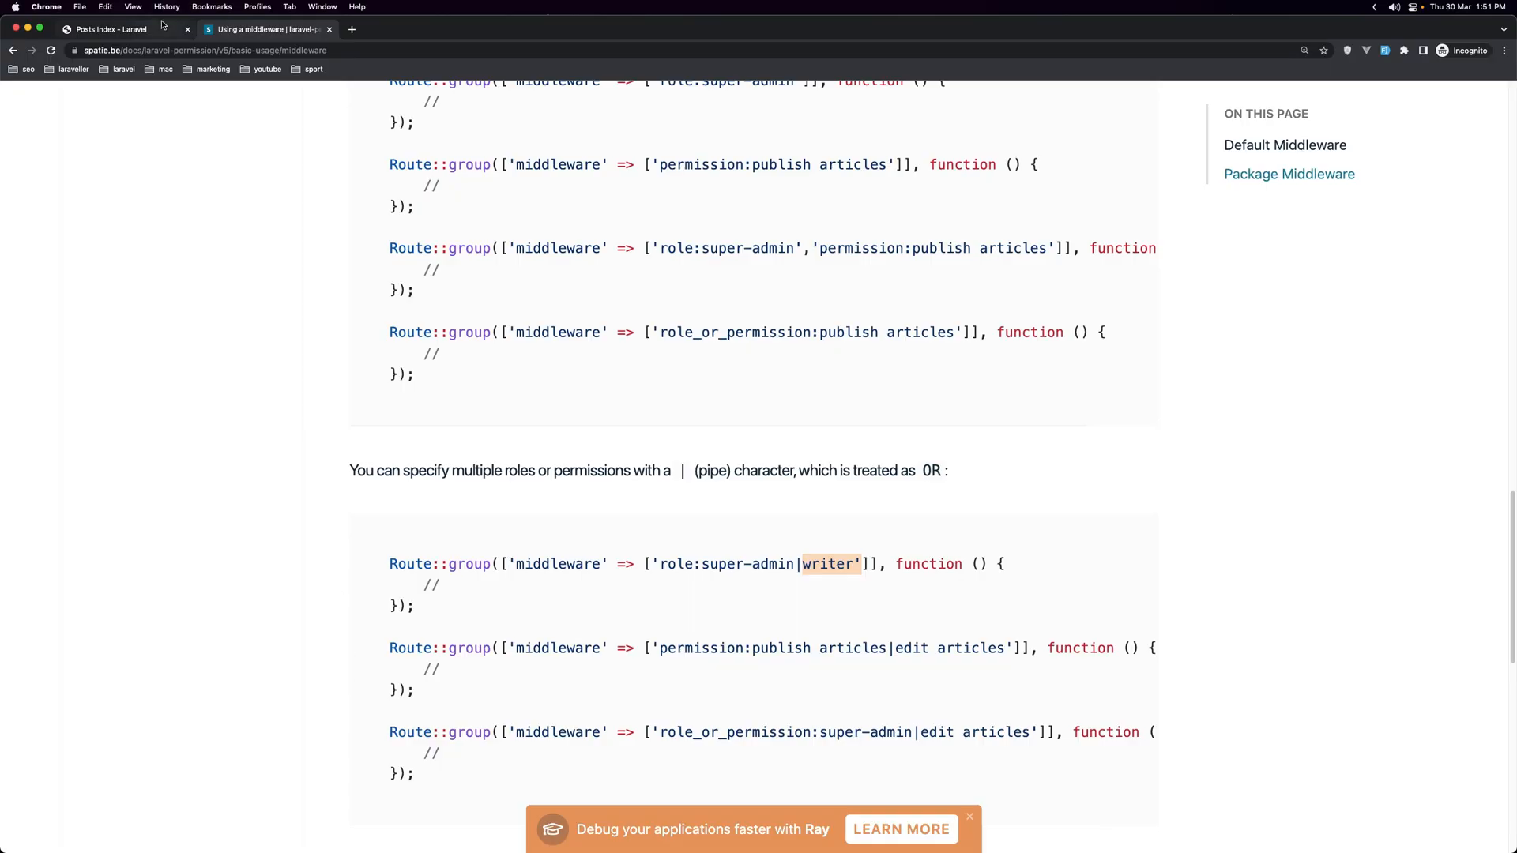
- Reload the Posts page as the moderator in the app, then log out
{"action": "left_click", "coordinate": [109, 29]}
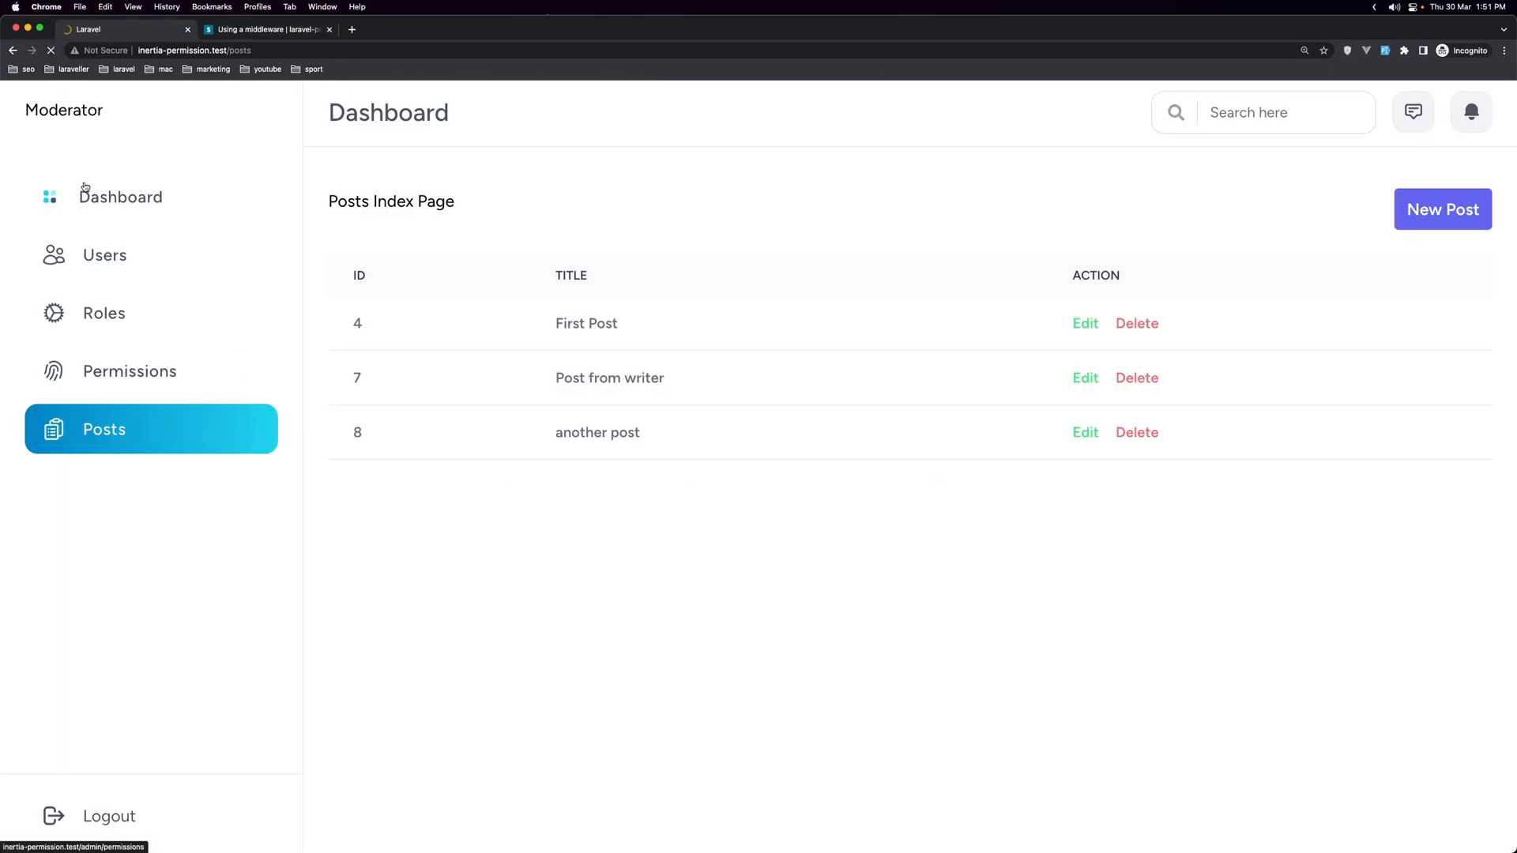
{"action": "left_click", "coordinate": [104, 429]}
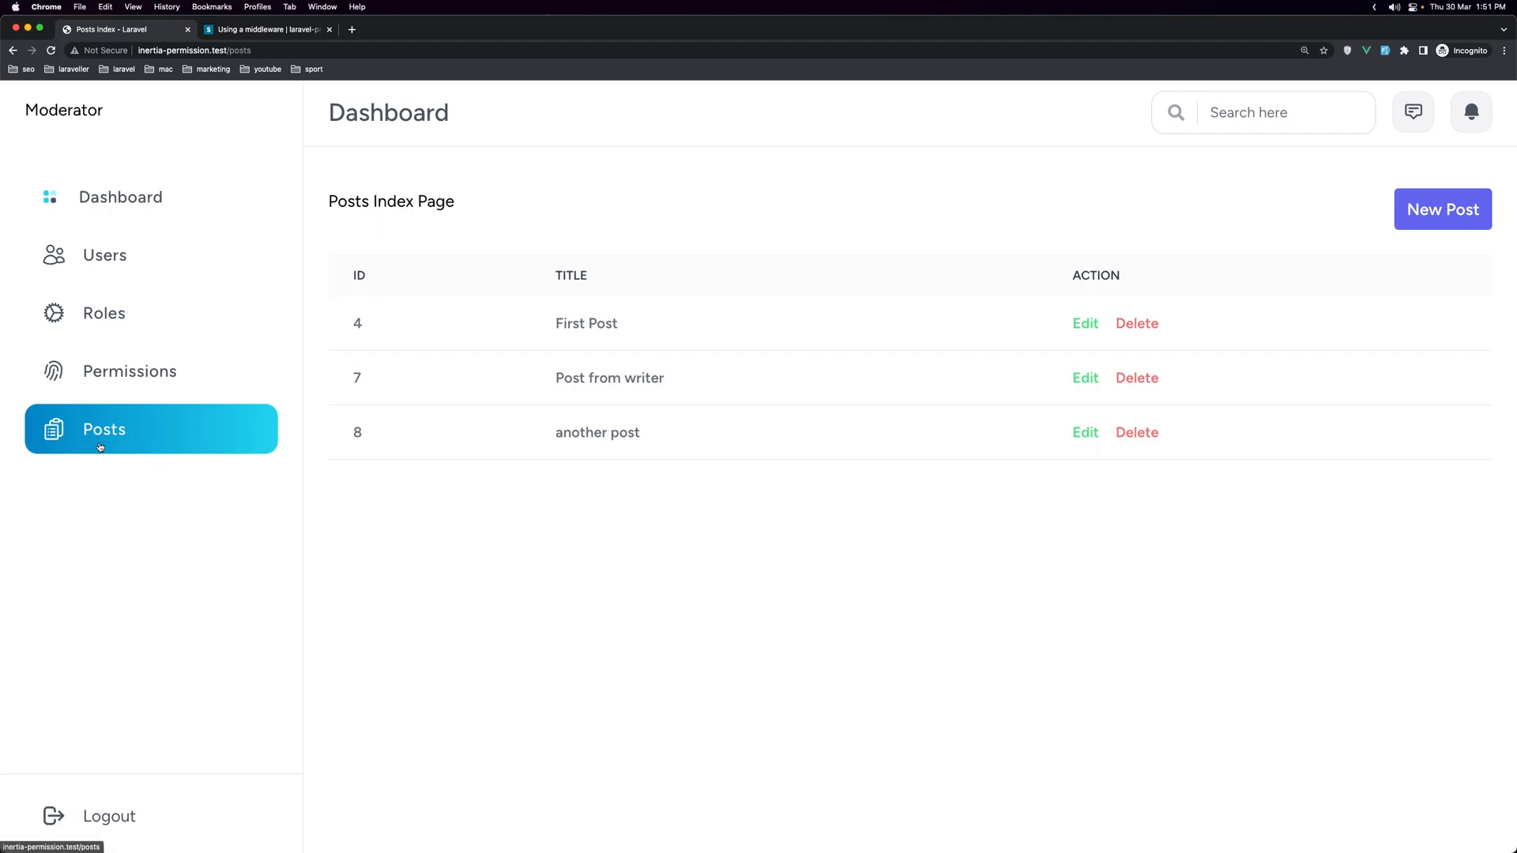
{"action": "left_click", "coordinate": [108, 816]}
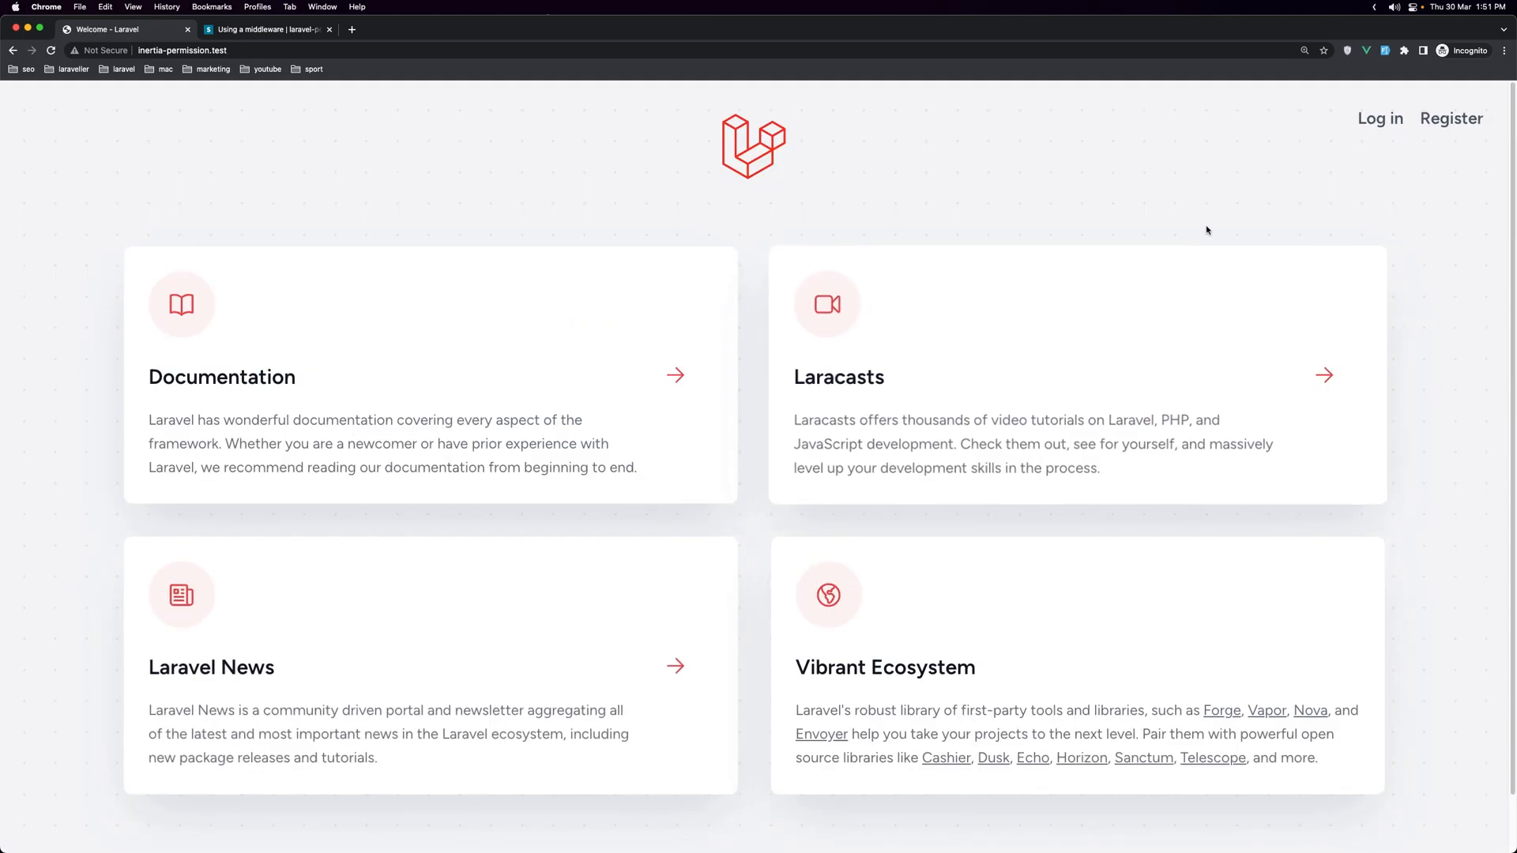
{"action": "left_click", "coordinate": [1379, 118]}
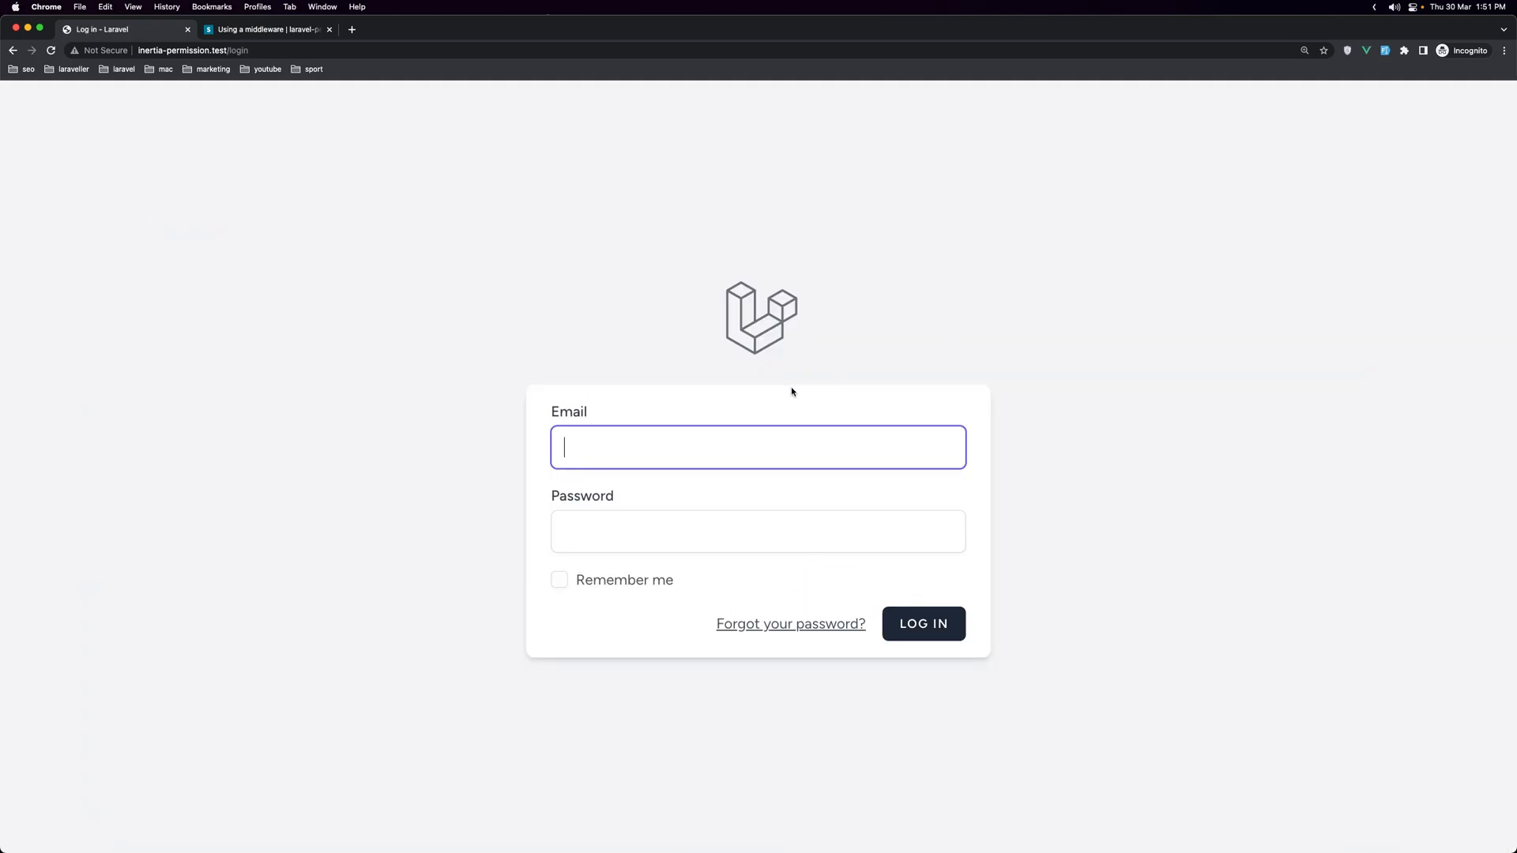
{"action": "type", "text": "admin@example.com"}
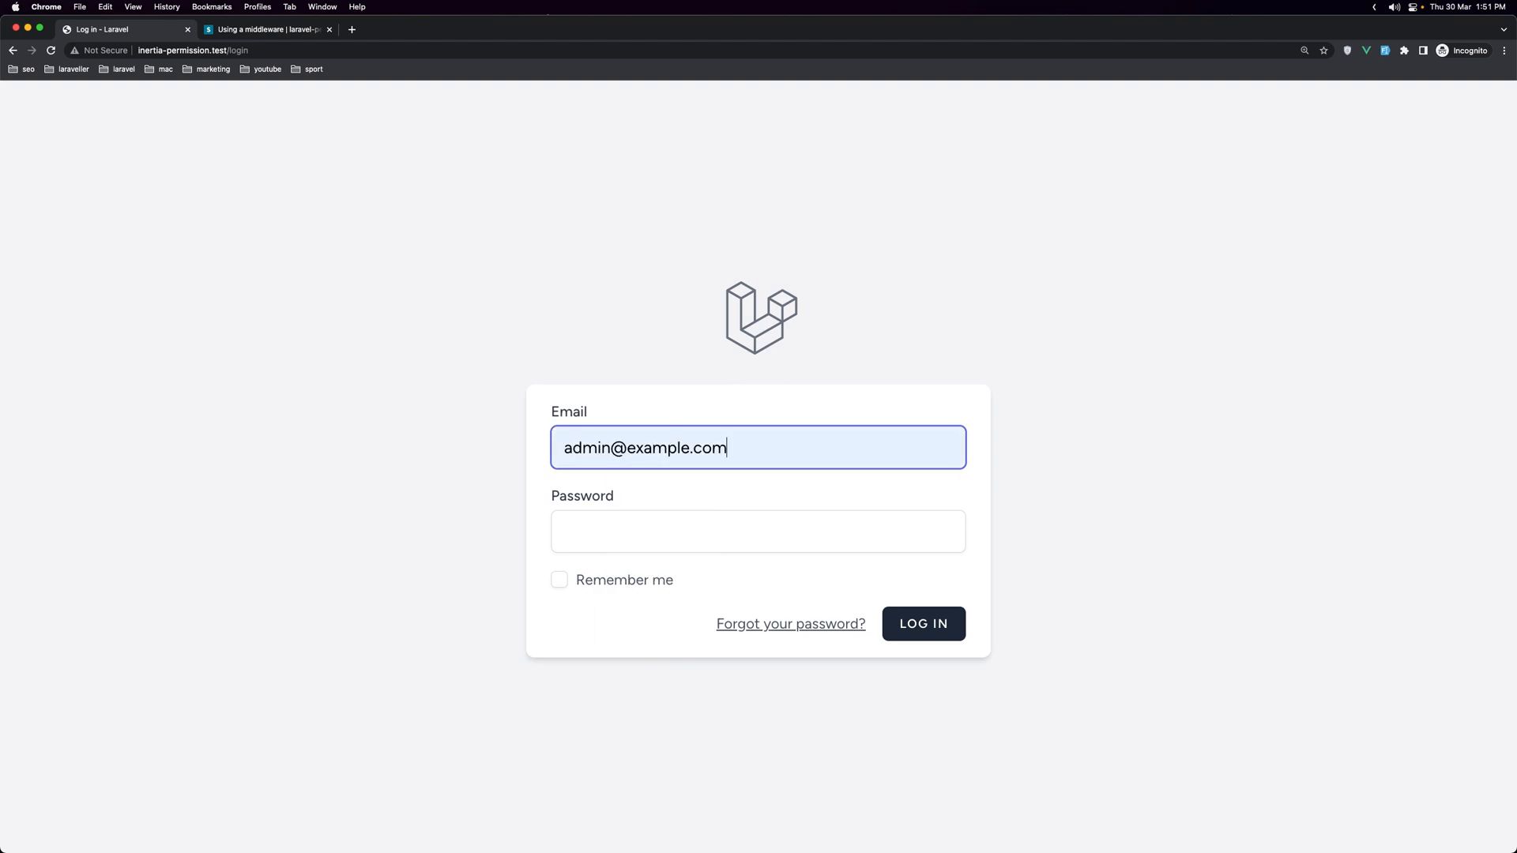
{"action": "type", "text": "password"}
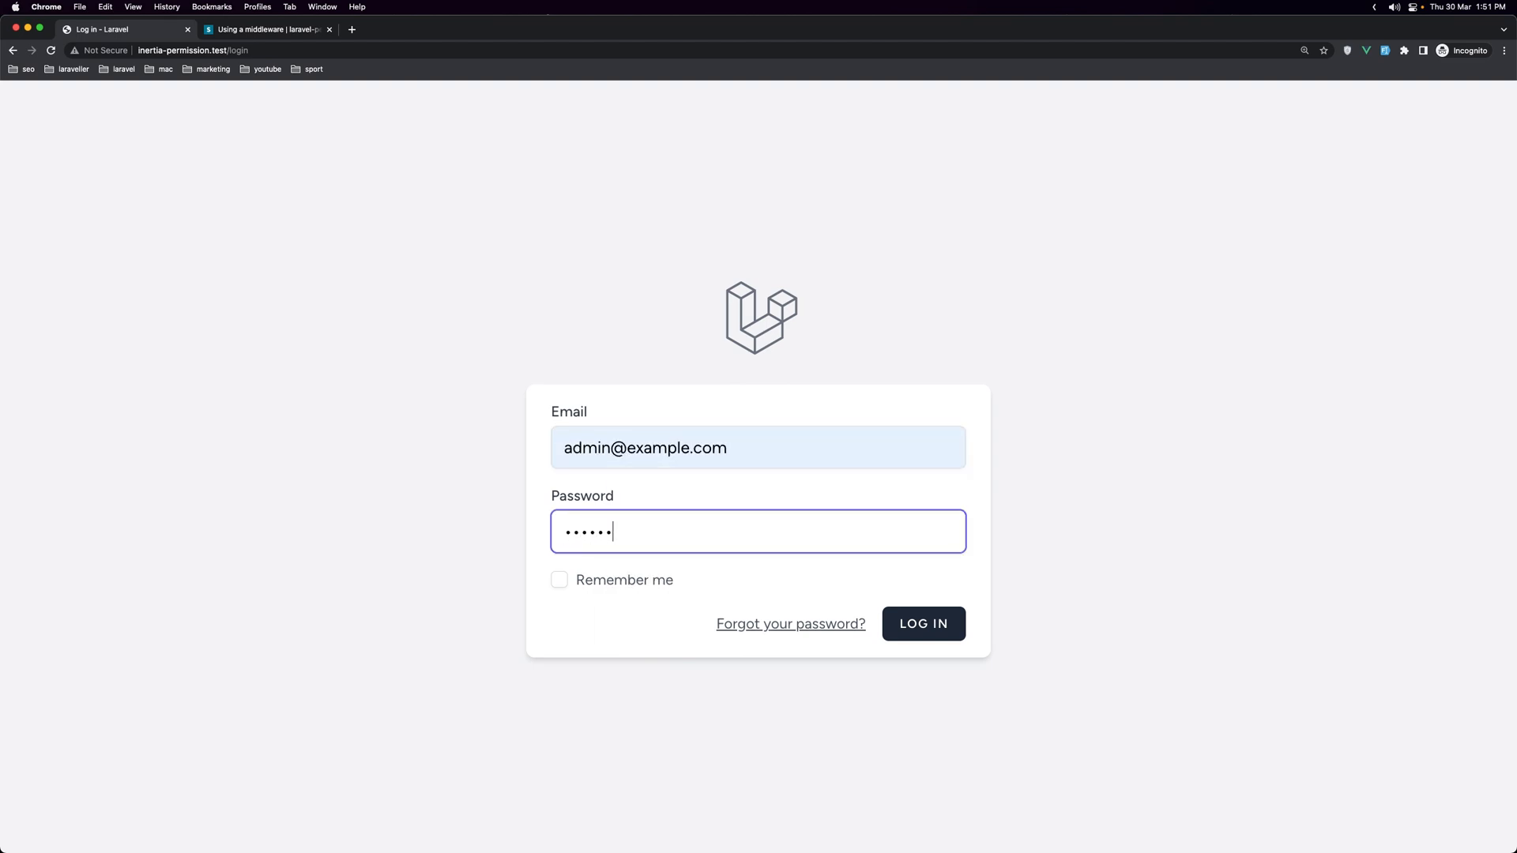
{"action": "left_click", "coordinate": [922, 624]}
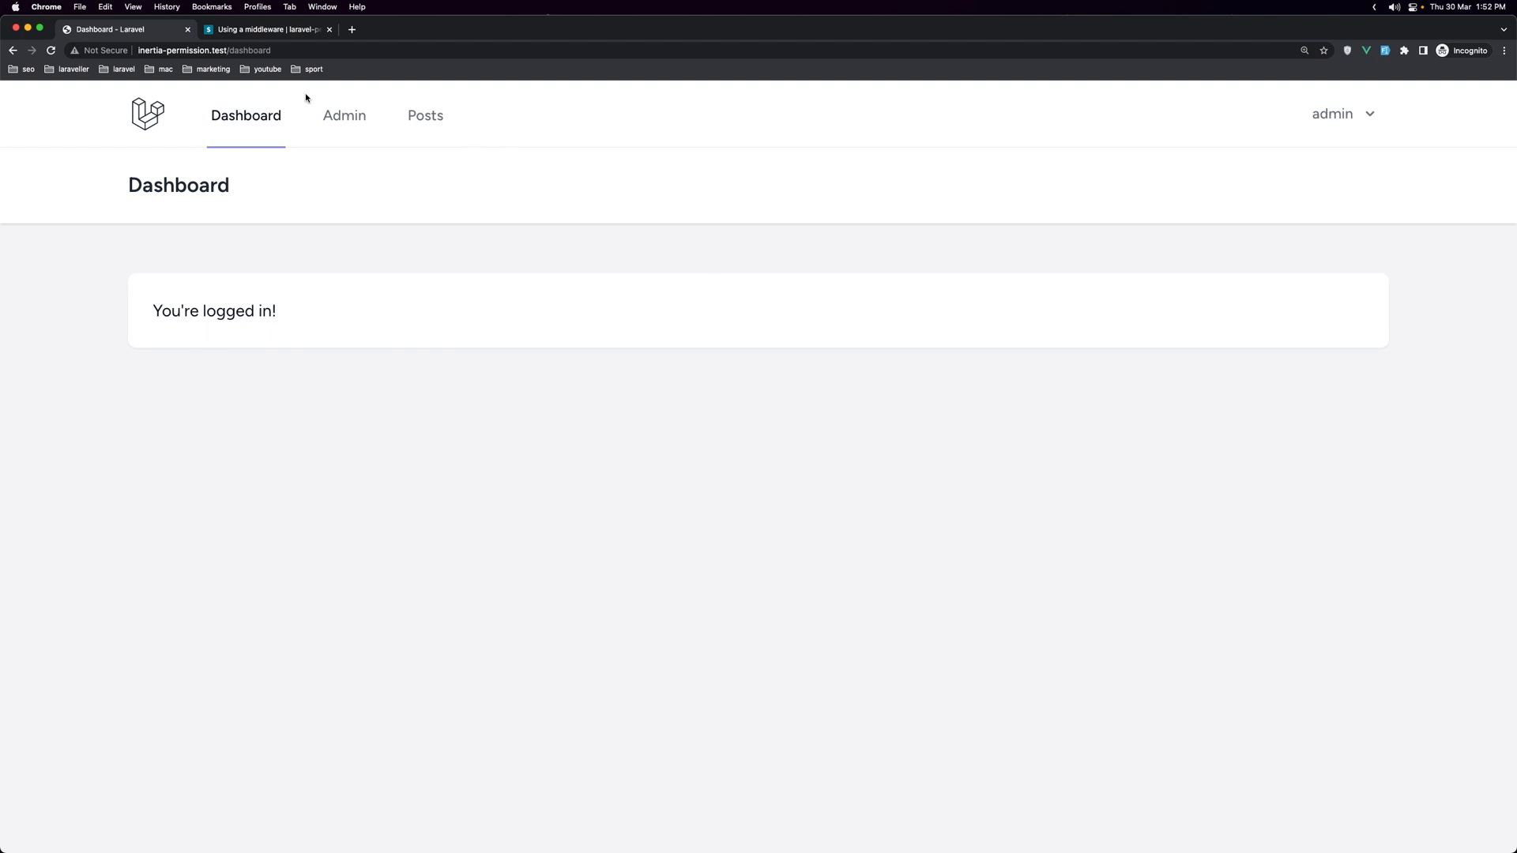
{"action": "left_click", "coordinate": [344, 115]}
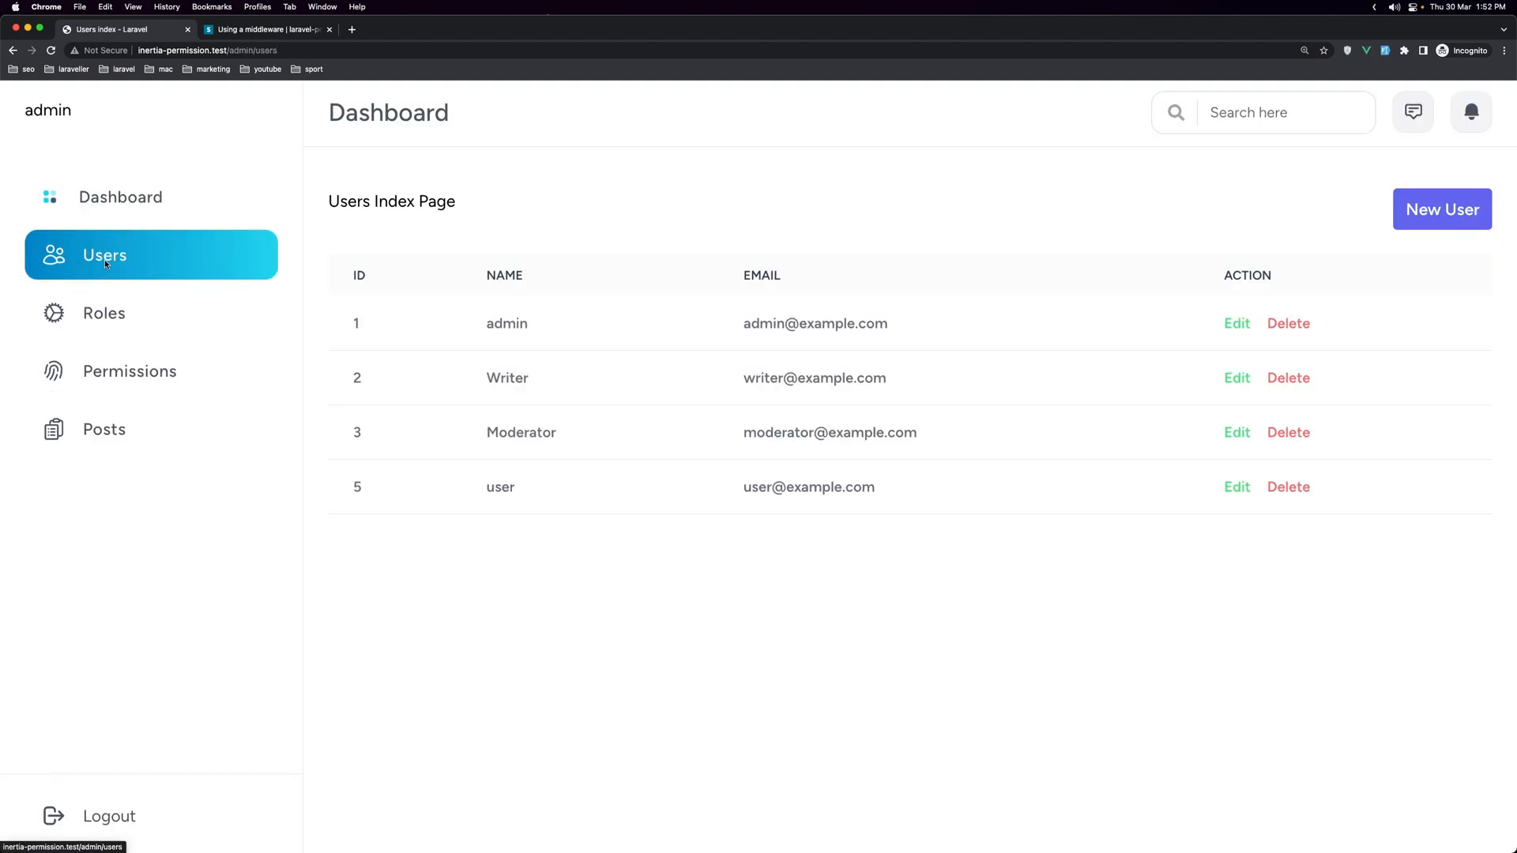
- As admin, open the Roles and Users pages, ending on the Posts list
{"action": "left_click", "coordinate": [103, 313]}
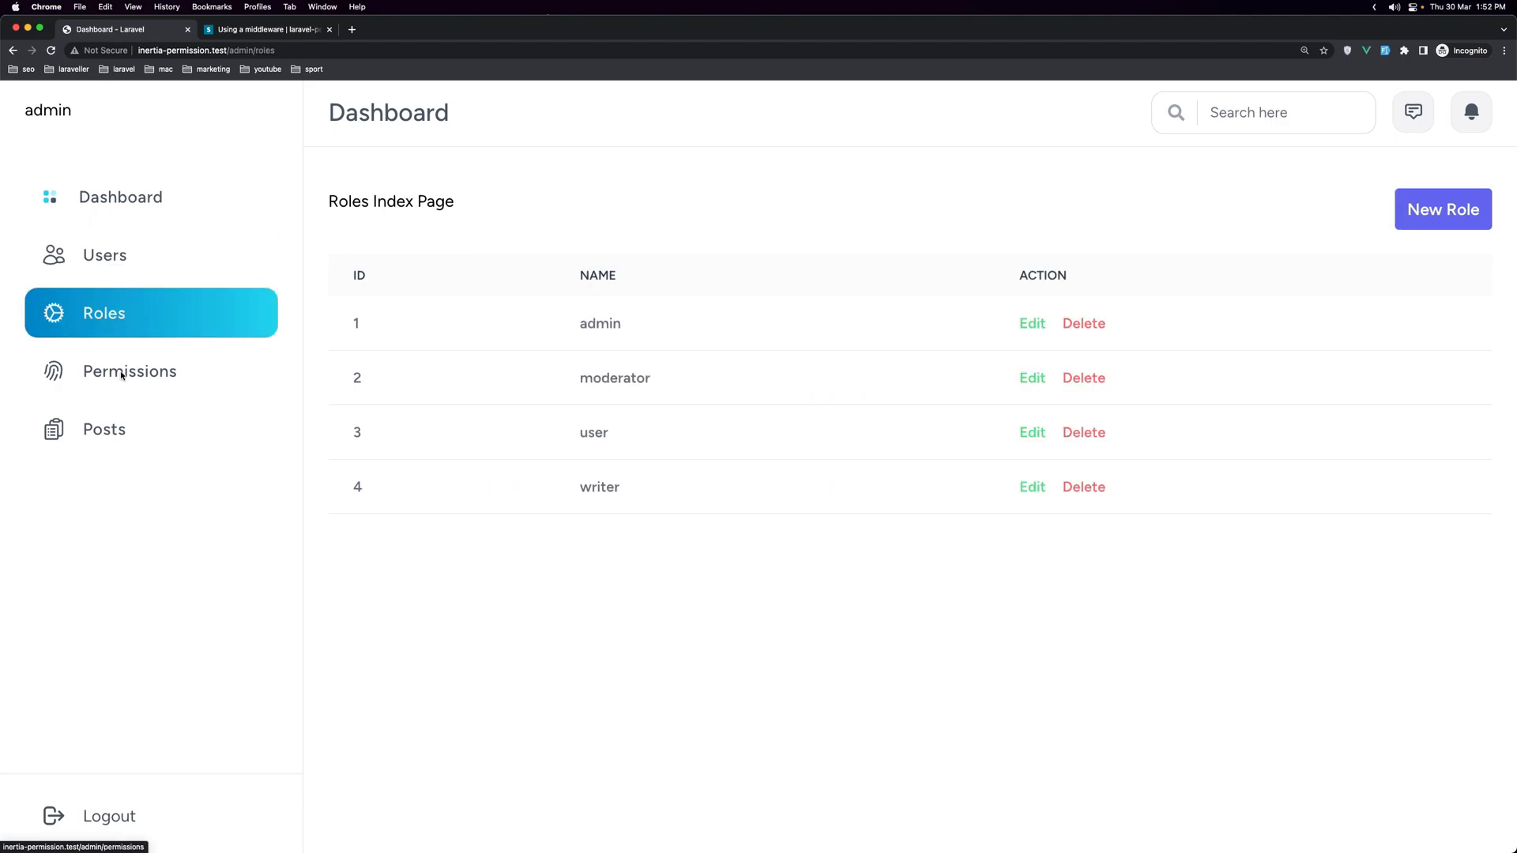
{"action": "left_click", "coordinate": [103, 255]}
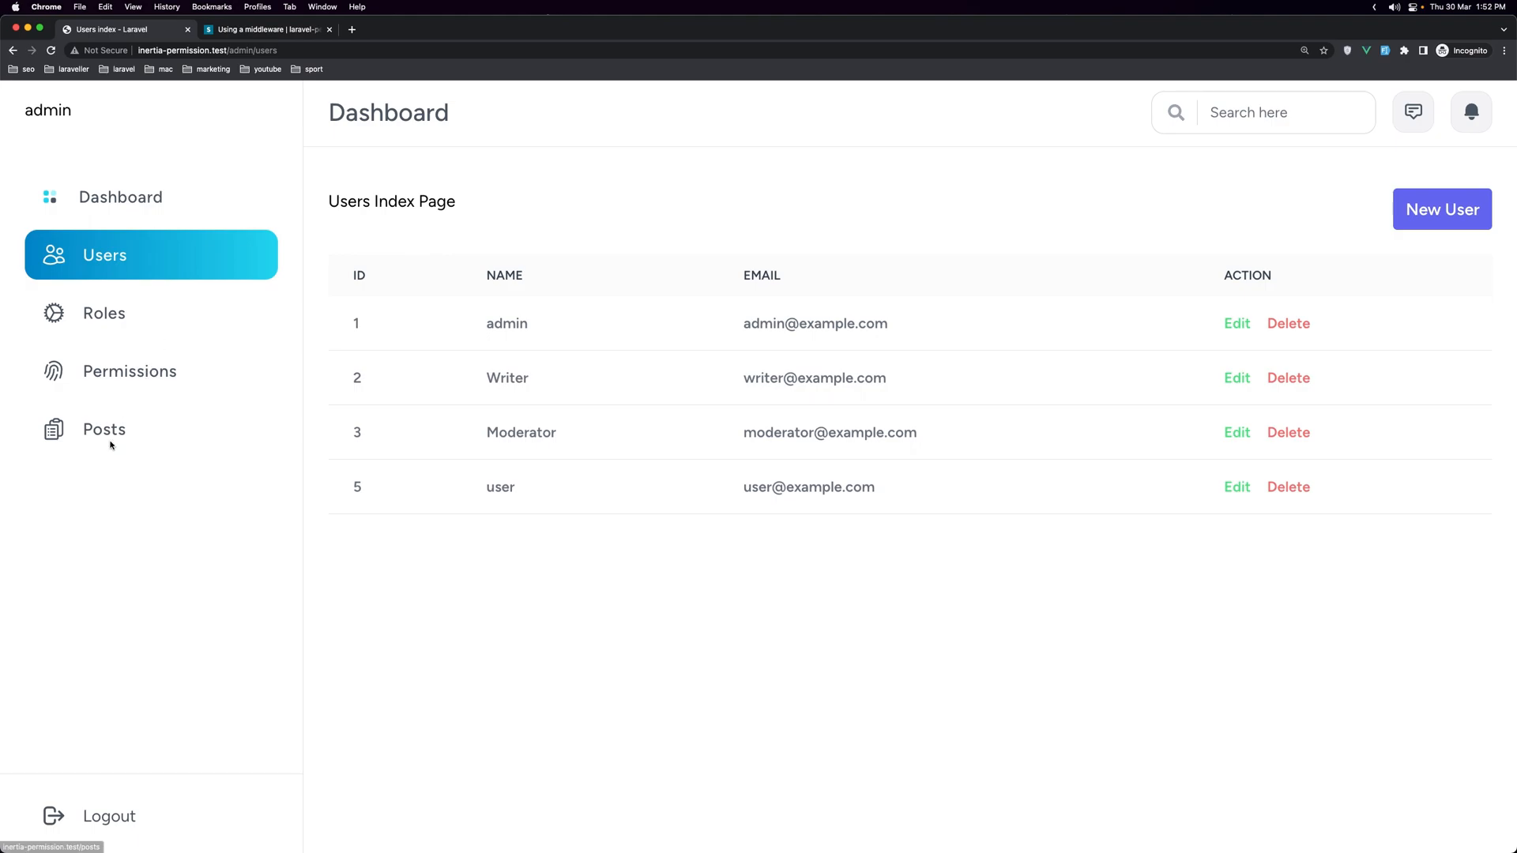
{"action": "left_click", "coordinate": [103, 428]}
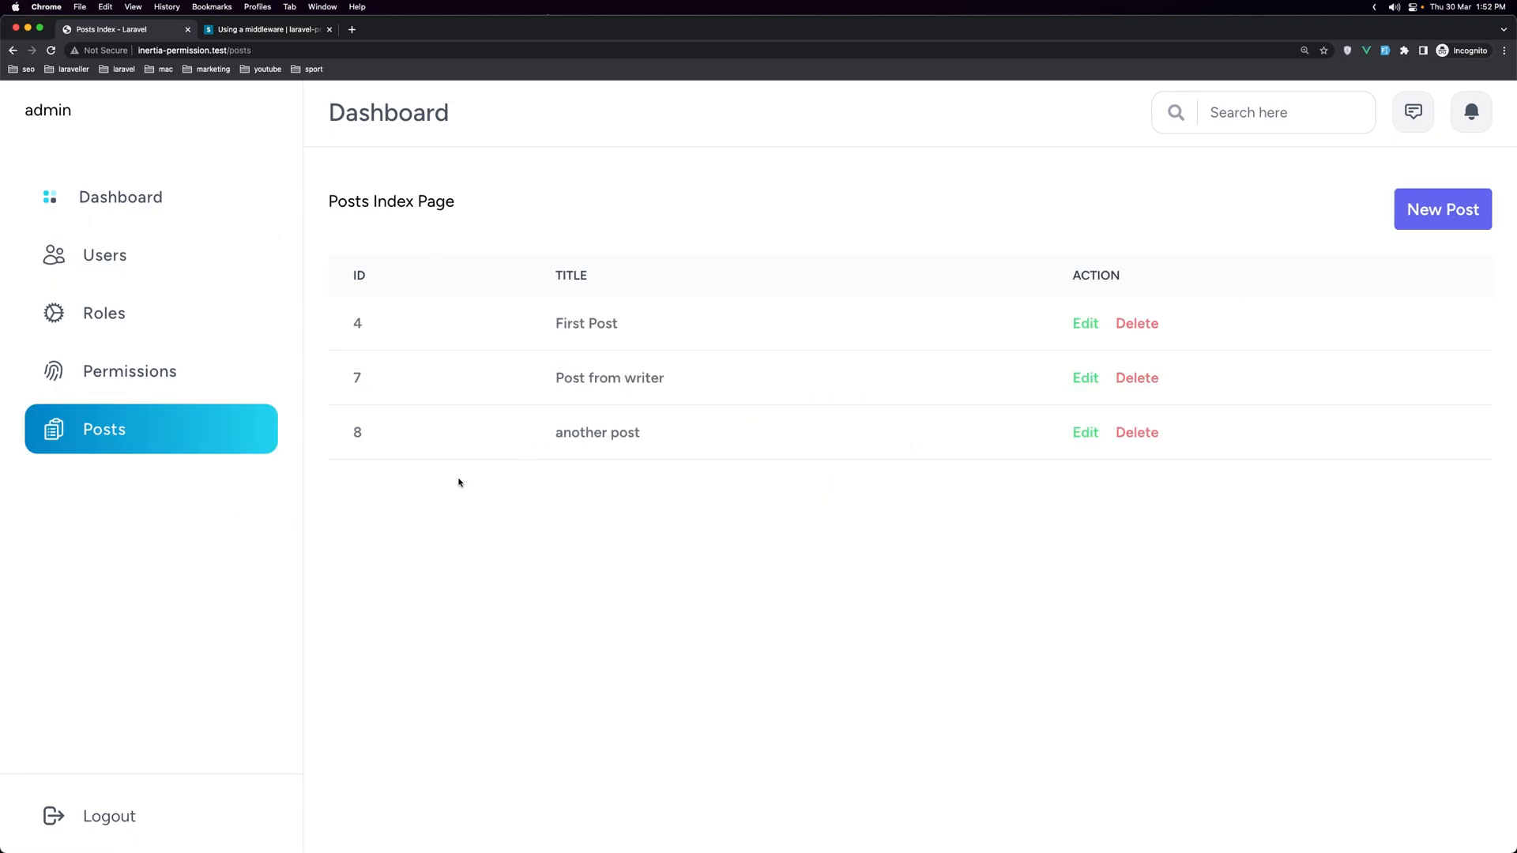
{"action": "mouse_move", "coordinate": [95, 848]}
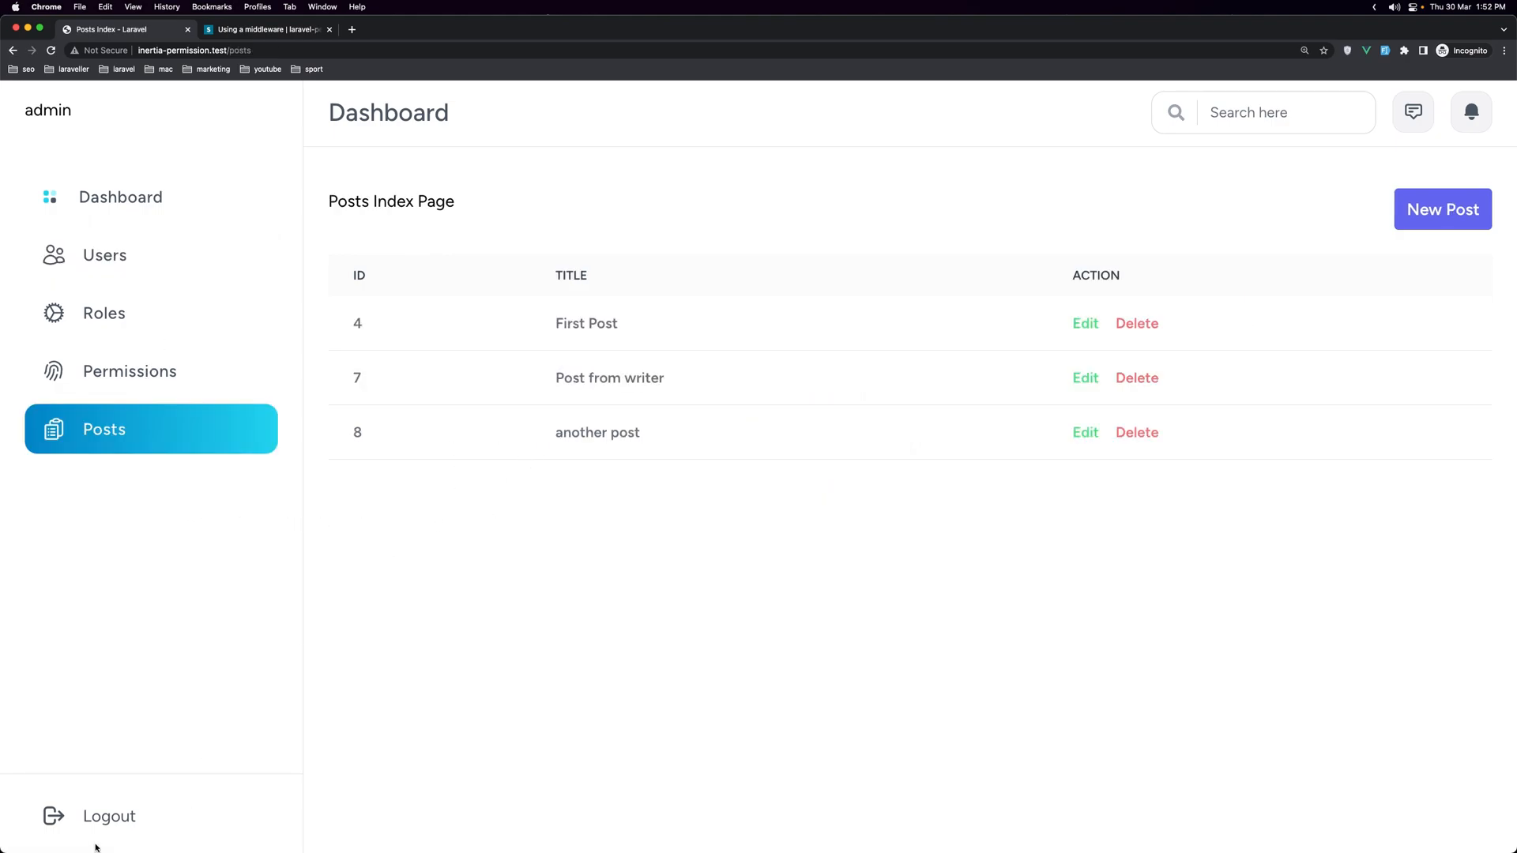
{"action": "left_click", "coordinate": [108, 815]}
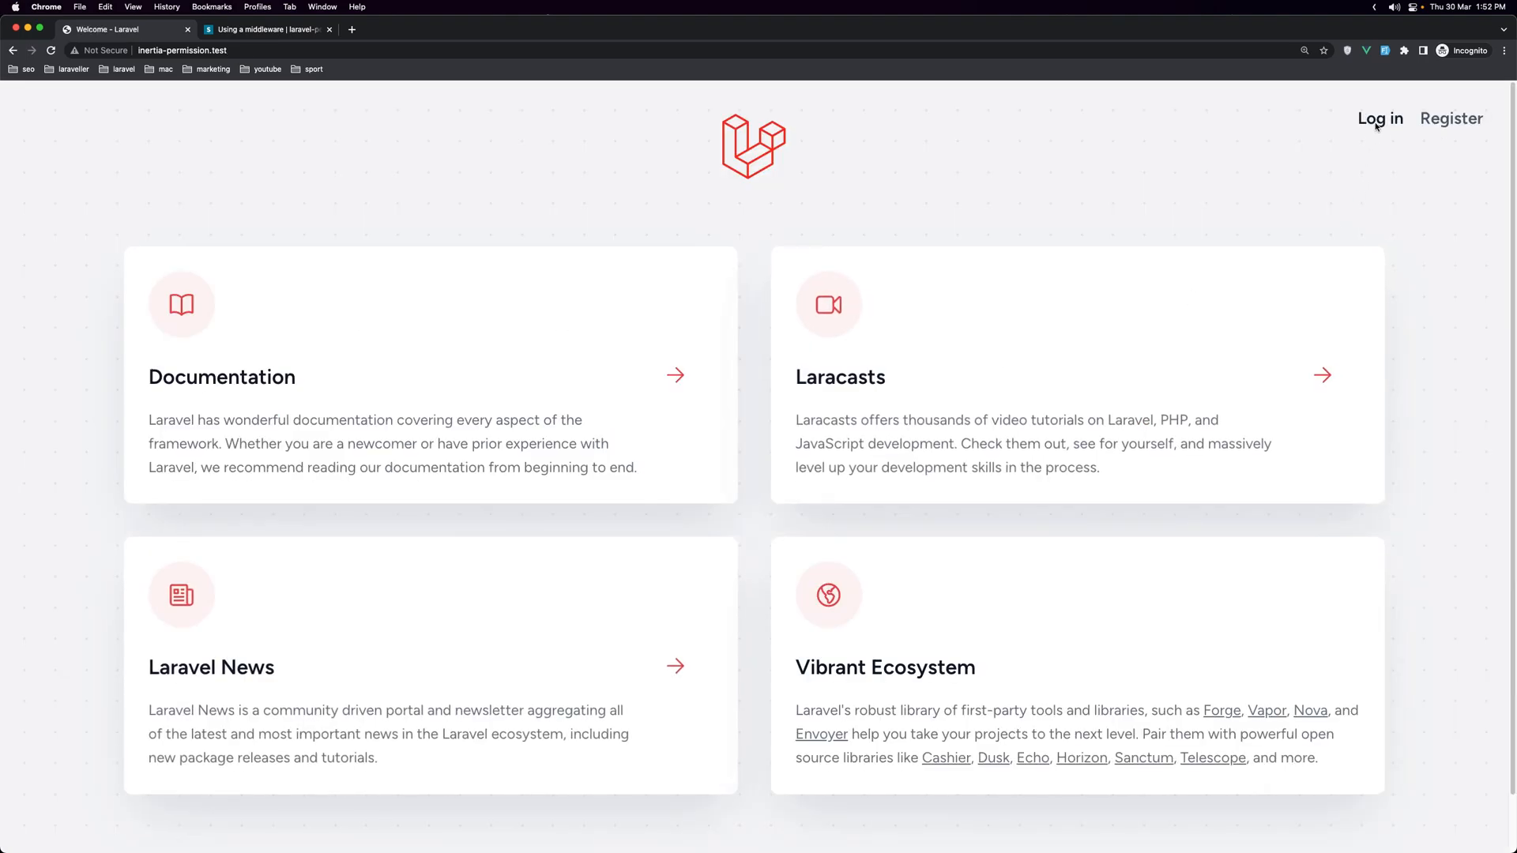
{"action": "left_click", "coordinate": [1379, 118]}
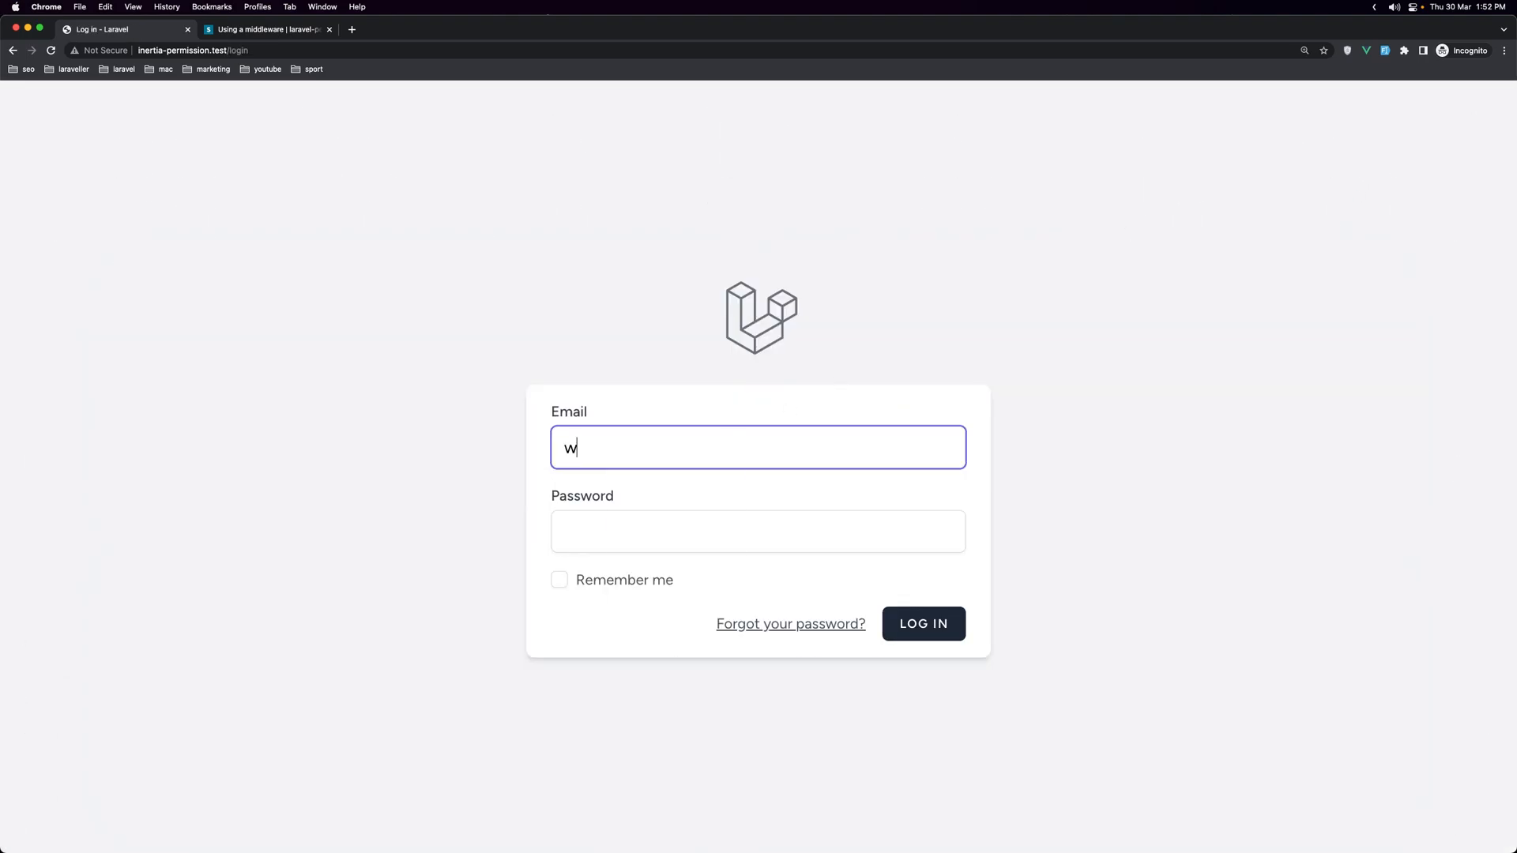
{"action": "type", "text": "riter@exa"}
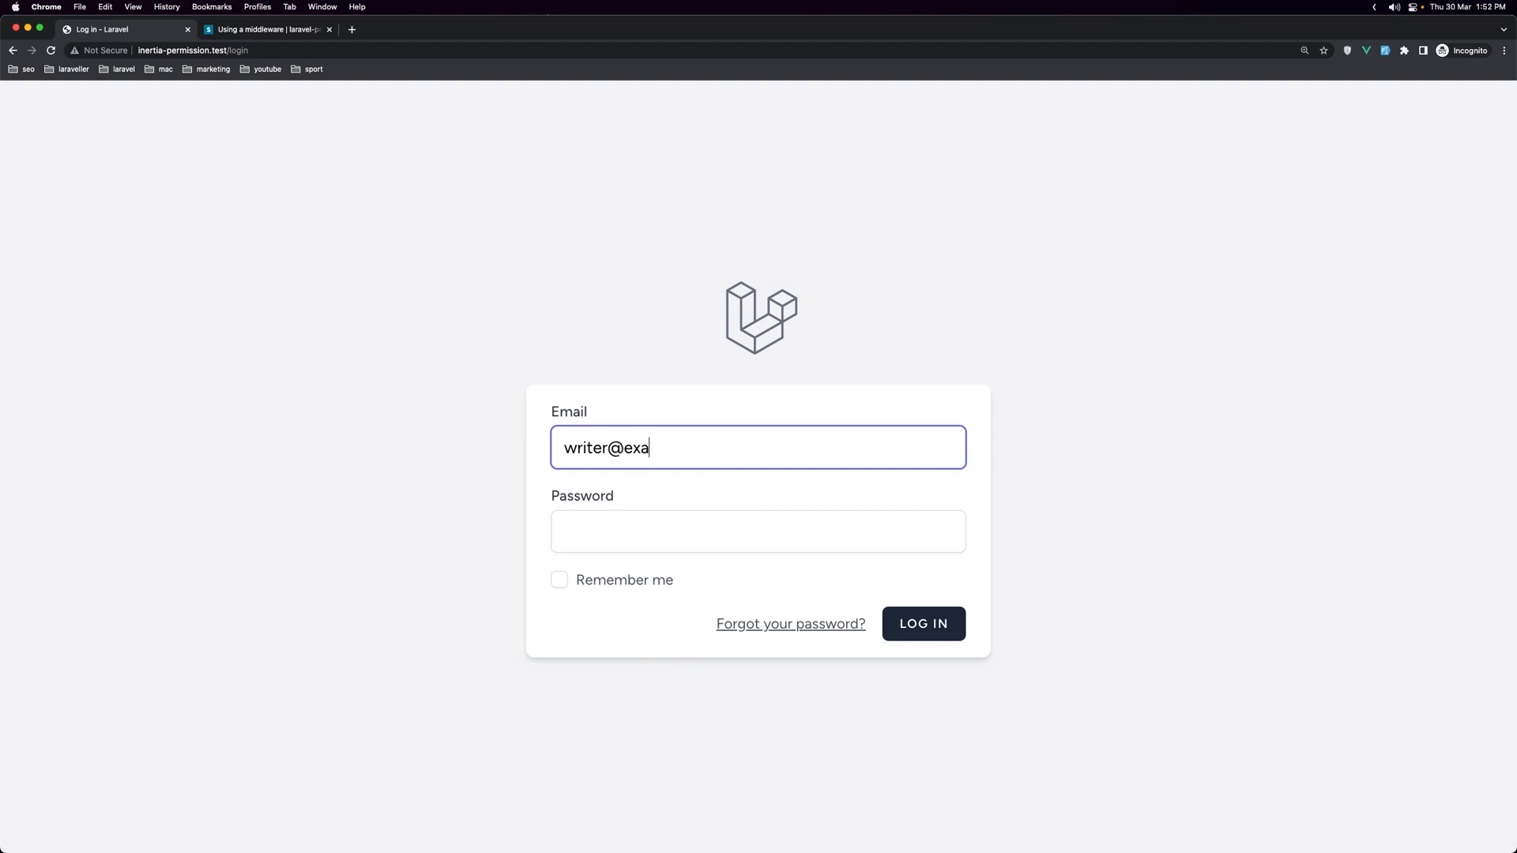
{"action": "type", "text": "mple.com"}
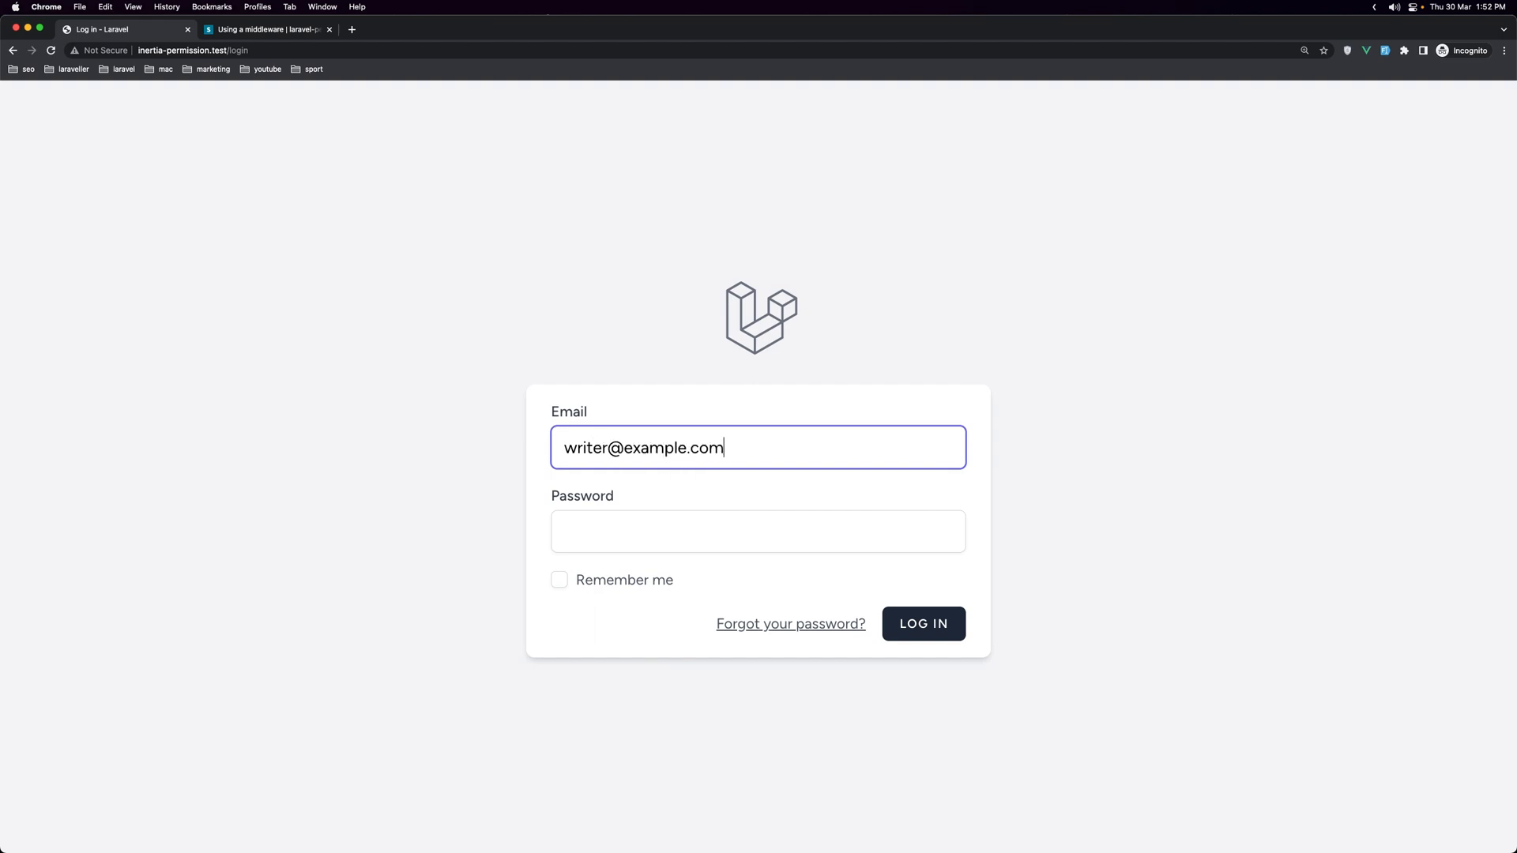
{"action": "type", "text": "password"}
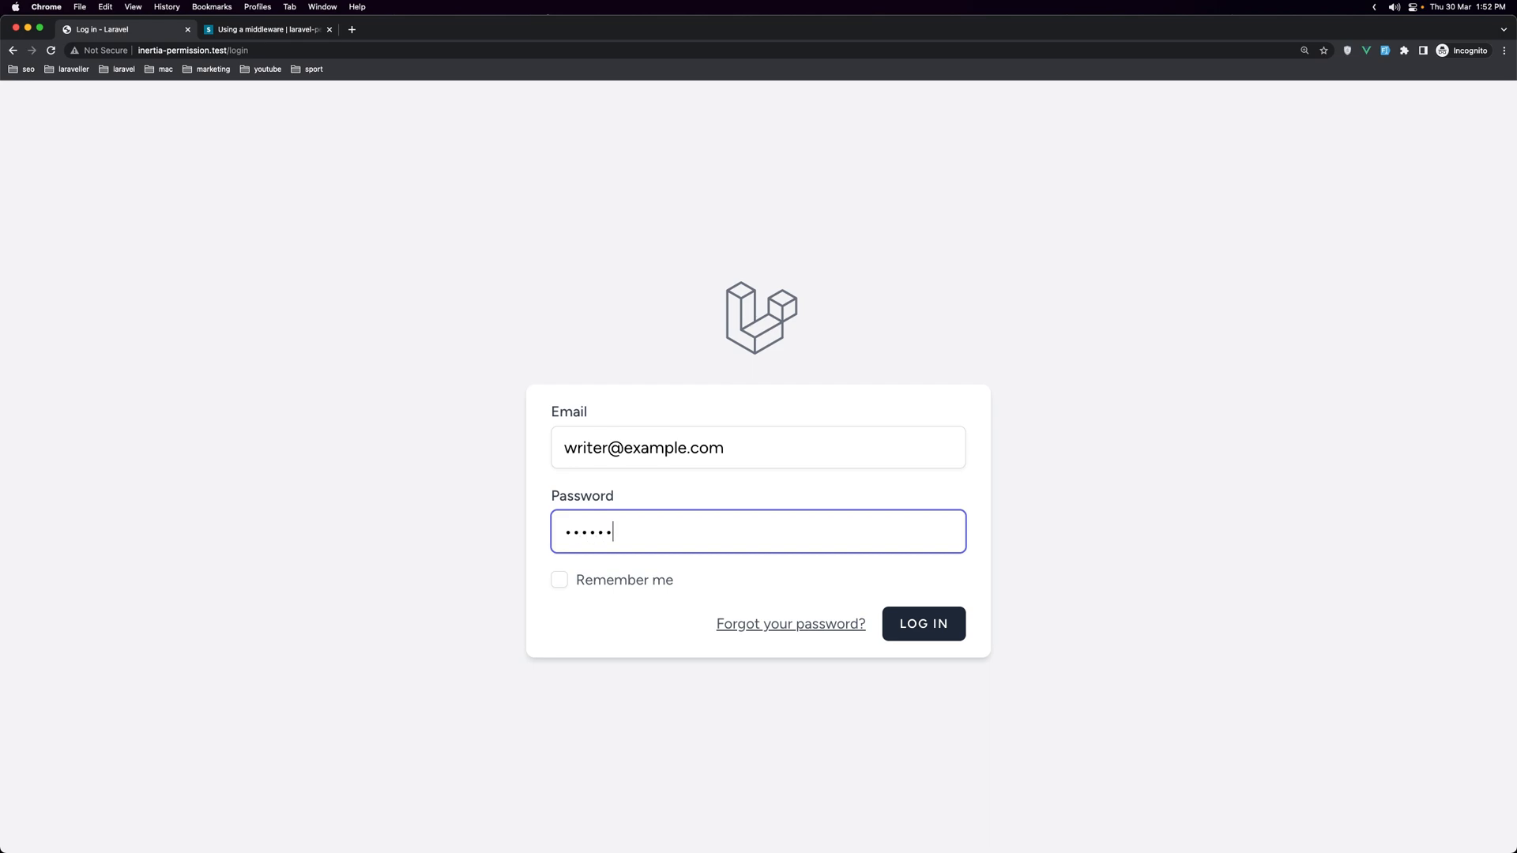
{"action": "left_click", "coordinate": [923, 623]}
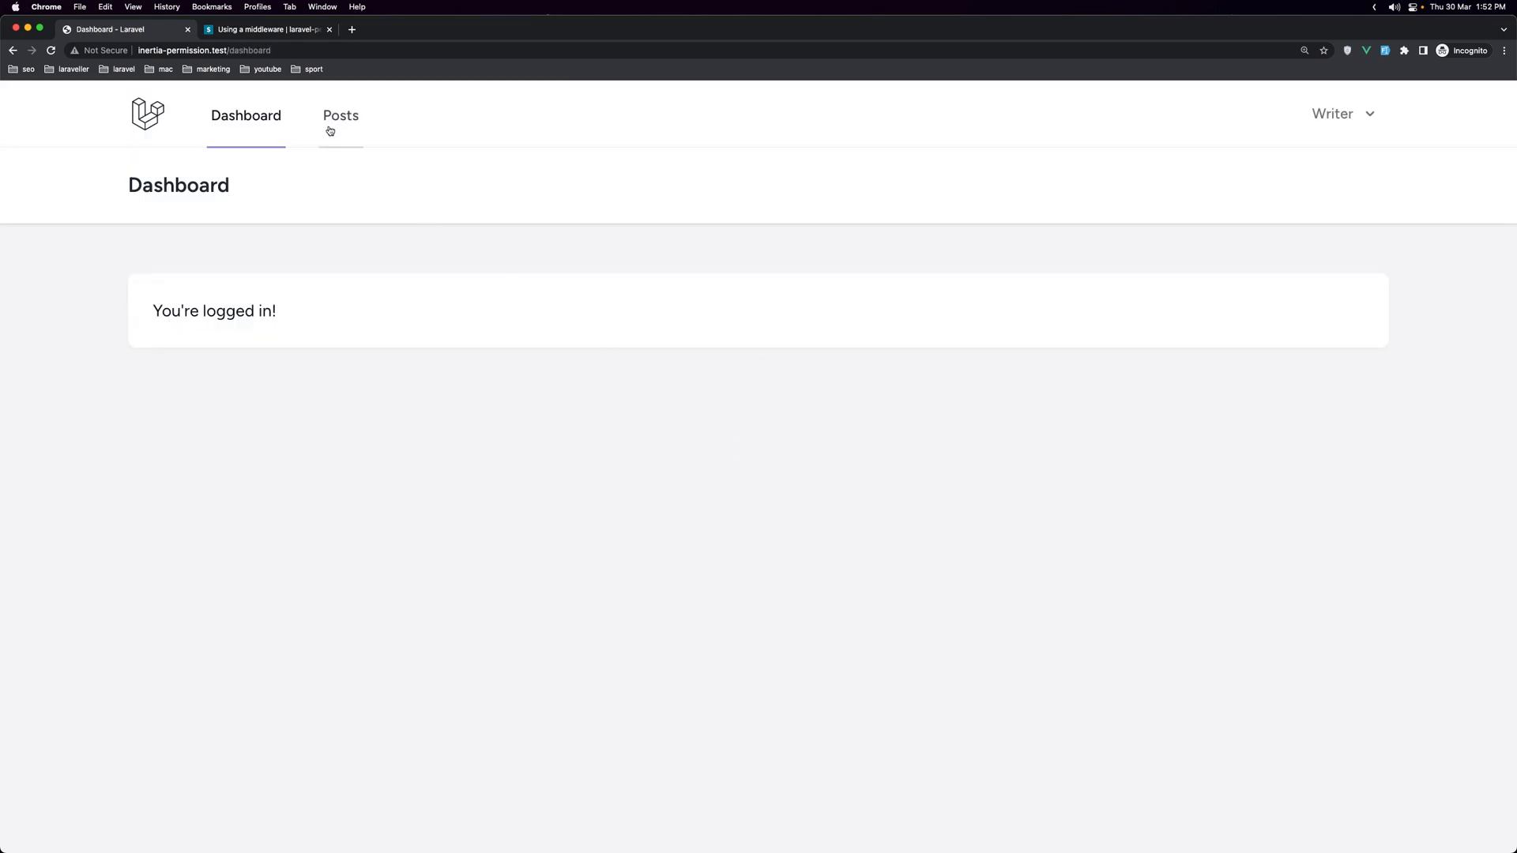
{"action": "left_click", "coordinate": [341, 115]}
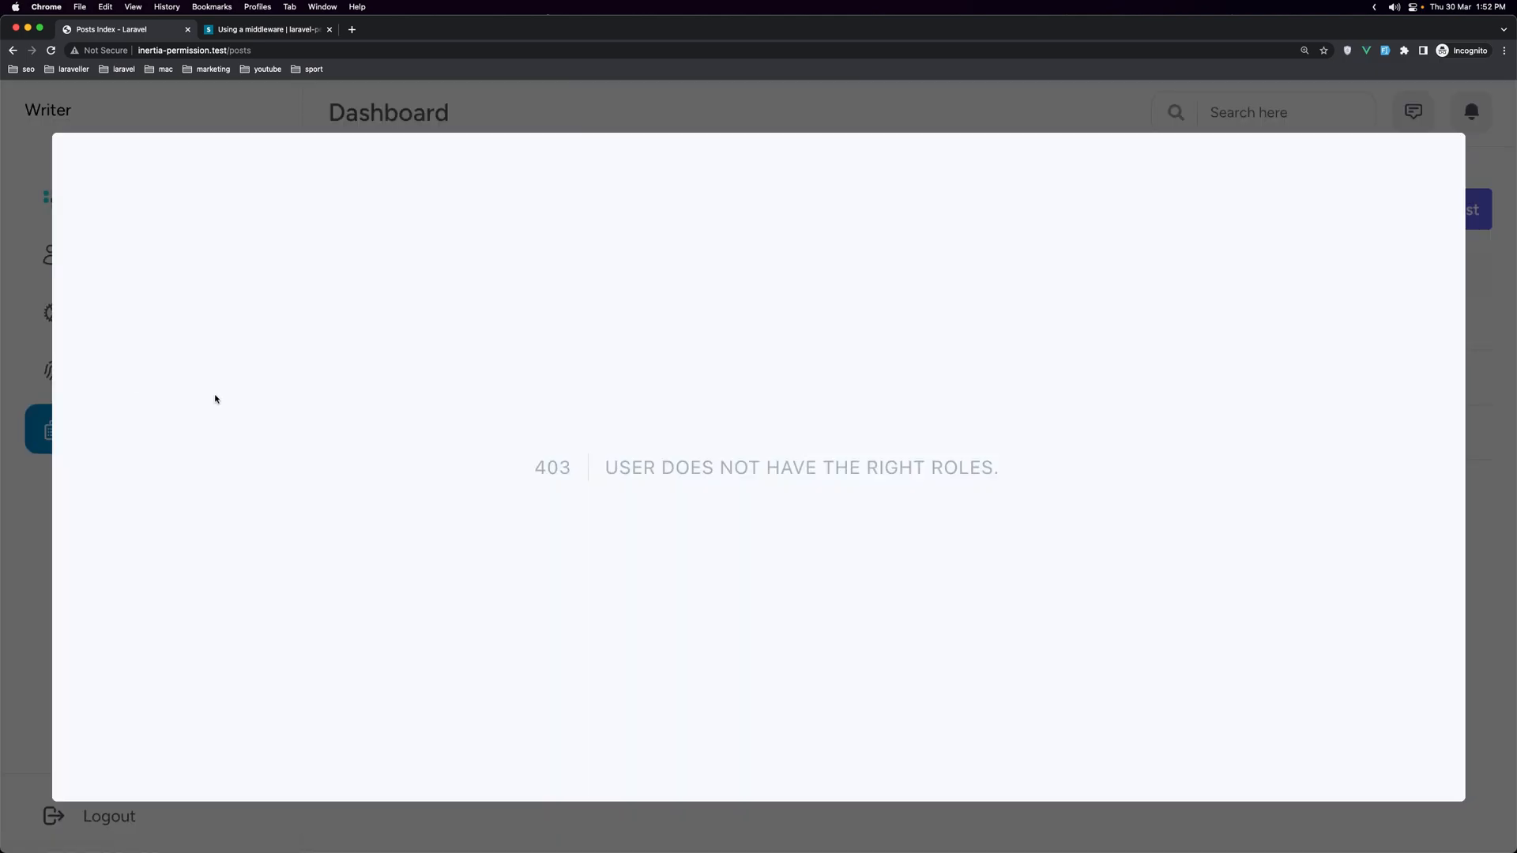
{"action": "mouse_move", "coordinate": [508, 117]}
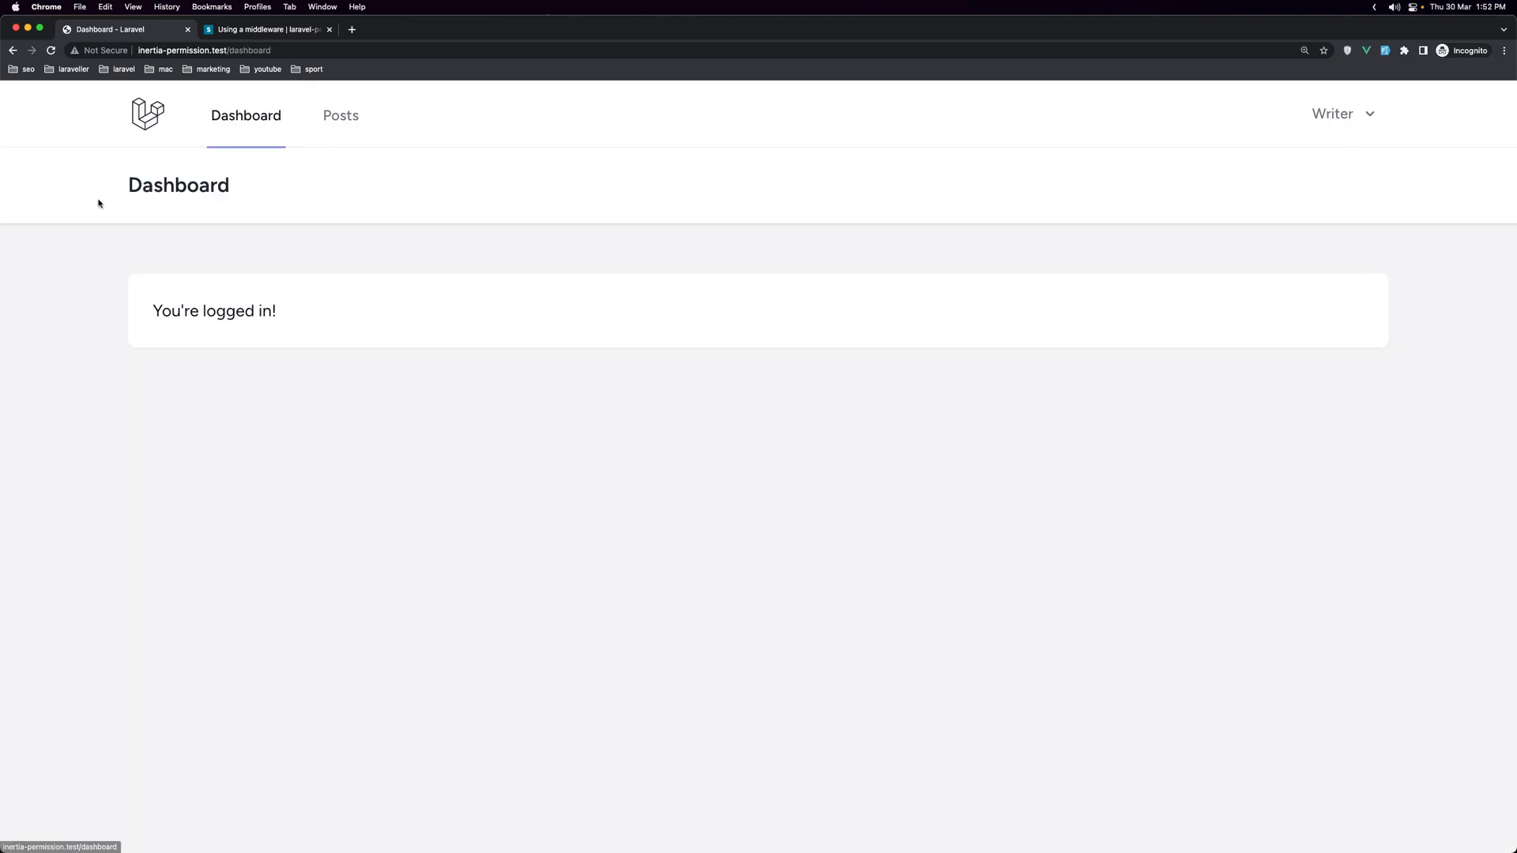
{"action": "mouse_move", "coordinate": [341, 116]}
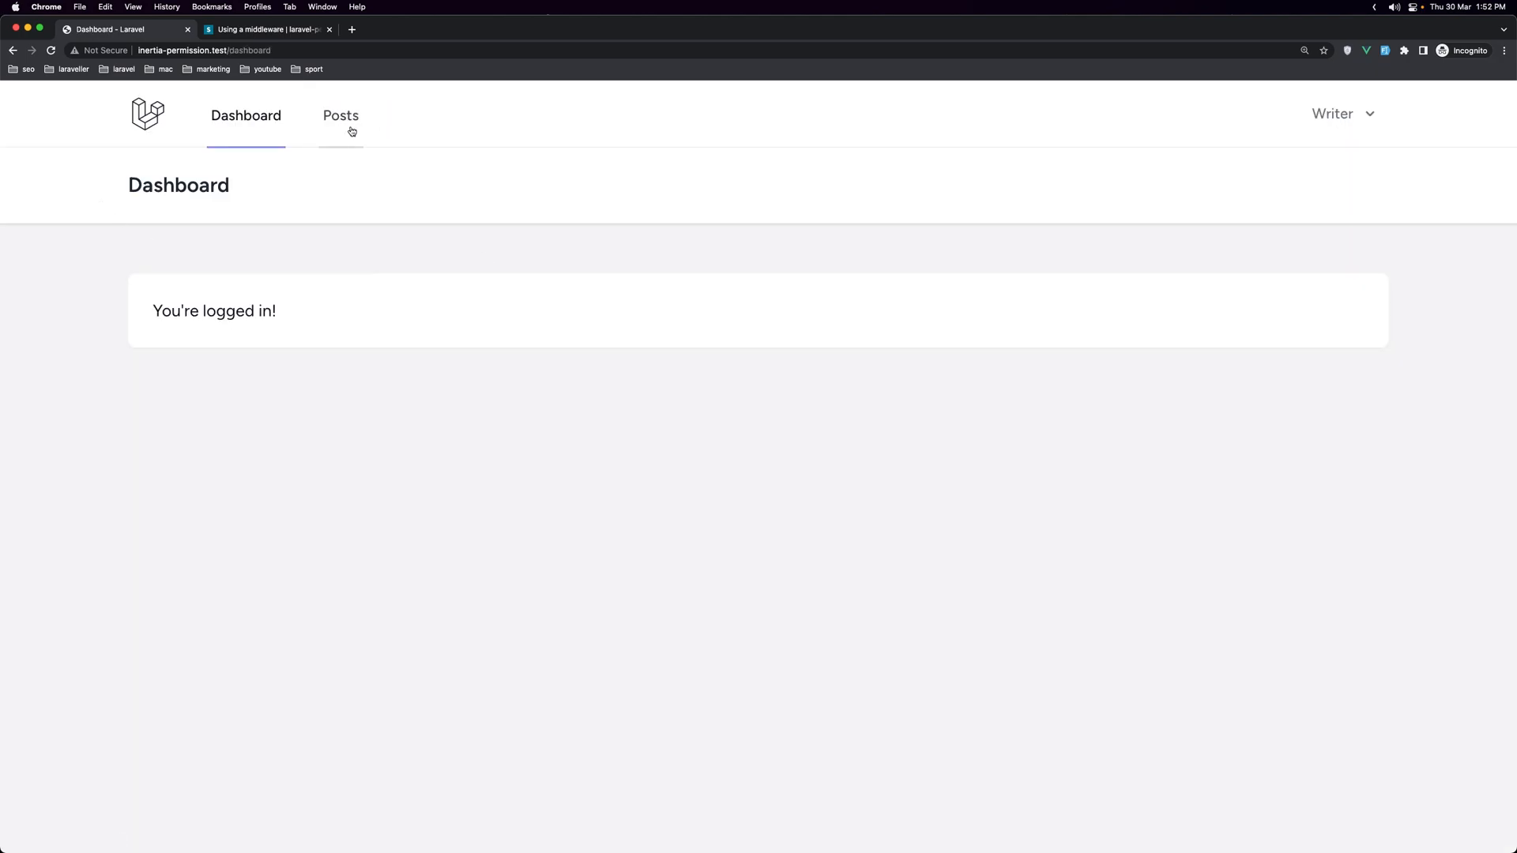
{"action": "mouse_move", "coordinate": [341, 116]}
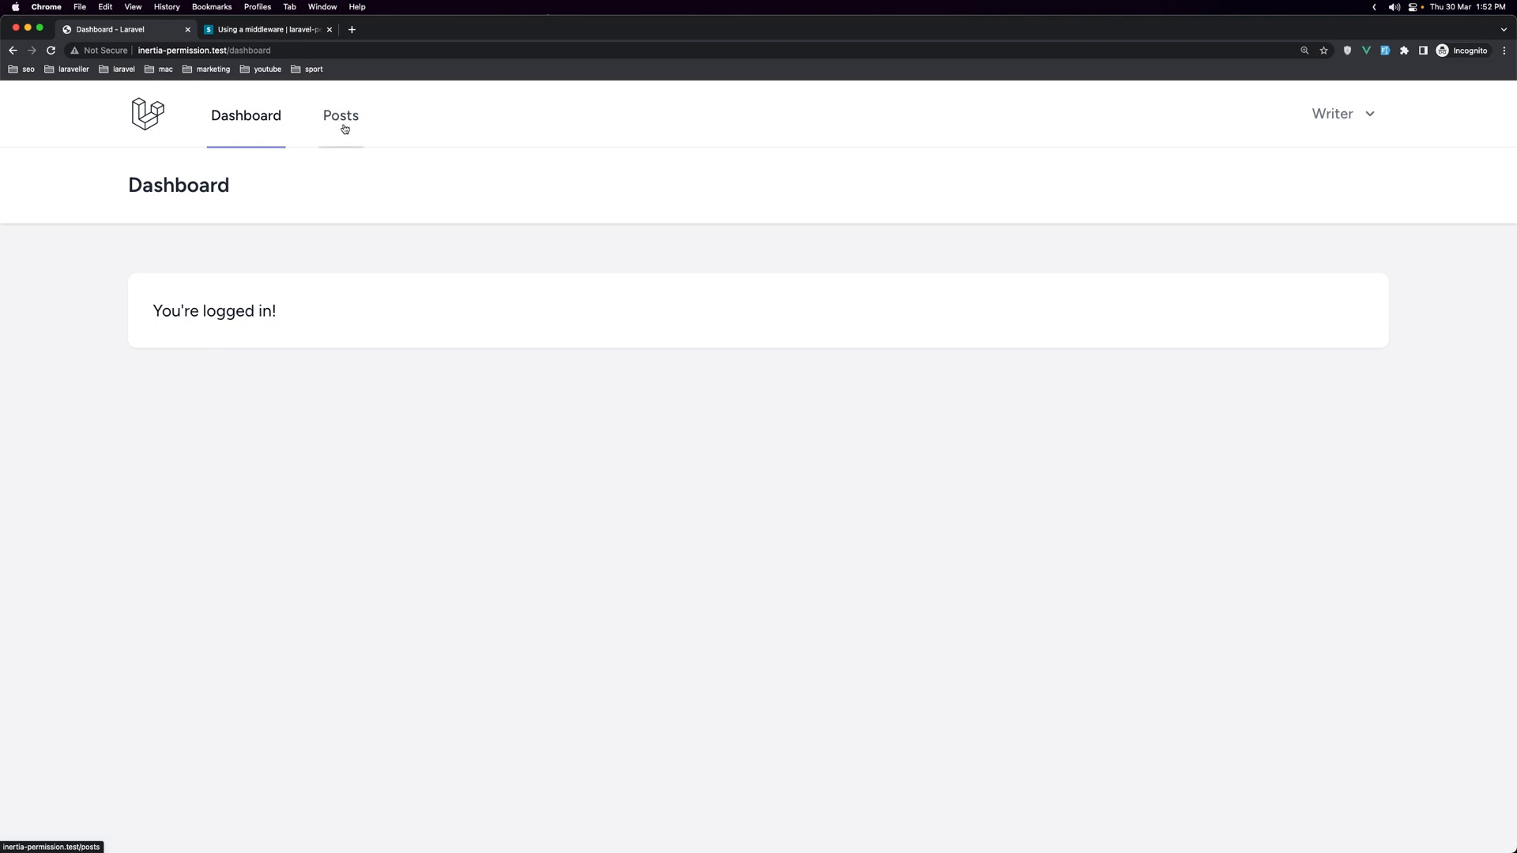
{"action": "mouse_move", "coordinate": [393, 216]}
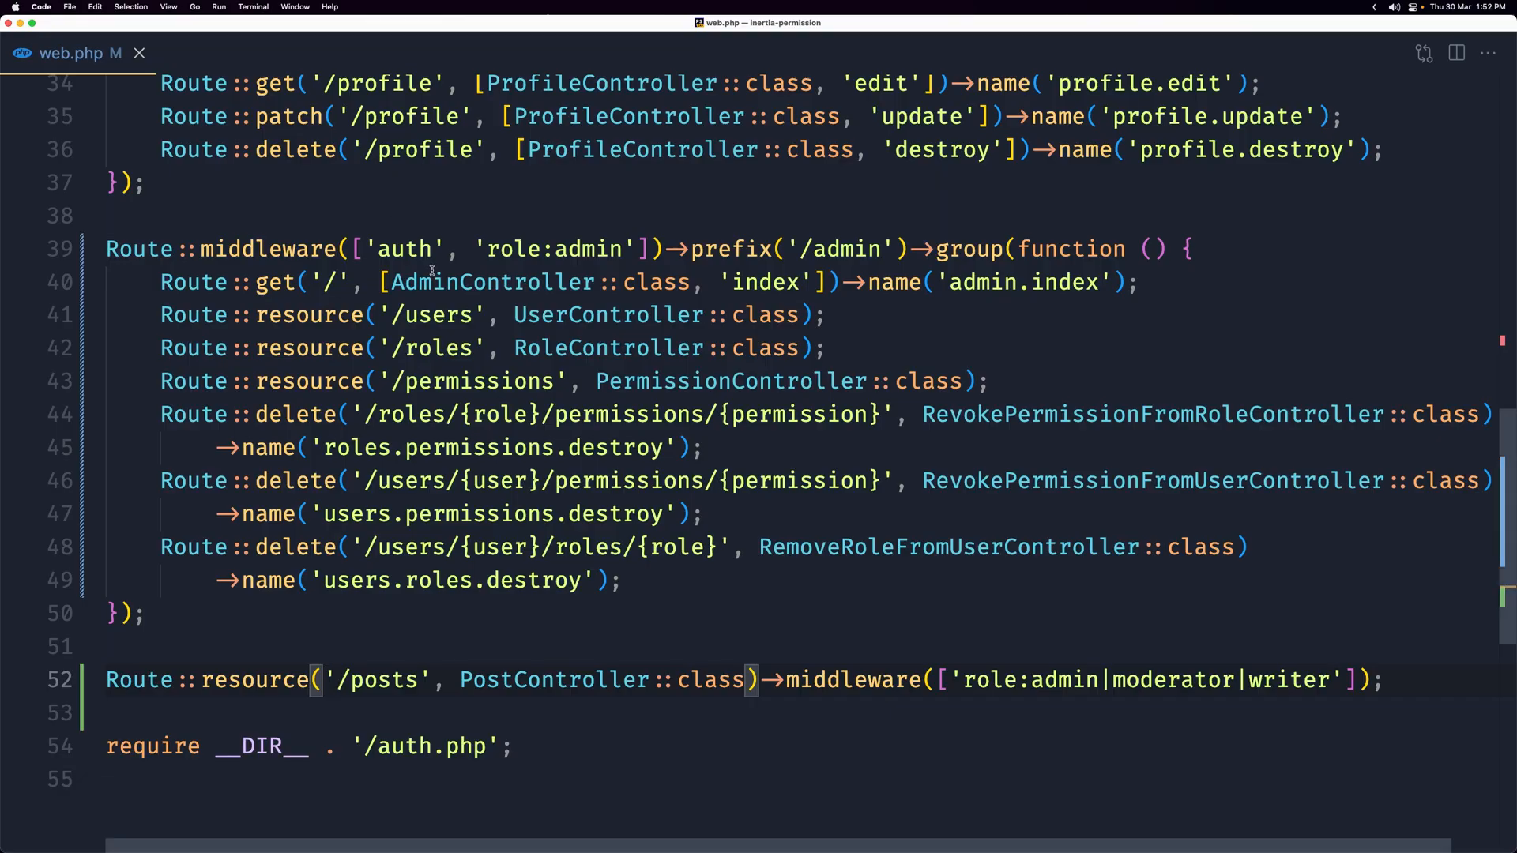
- Open AuthenticatedLayout.vue and inspect the hasRole('admin') Admin link and its usePermission source
{"action": "key", "text": "cmd+p"}
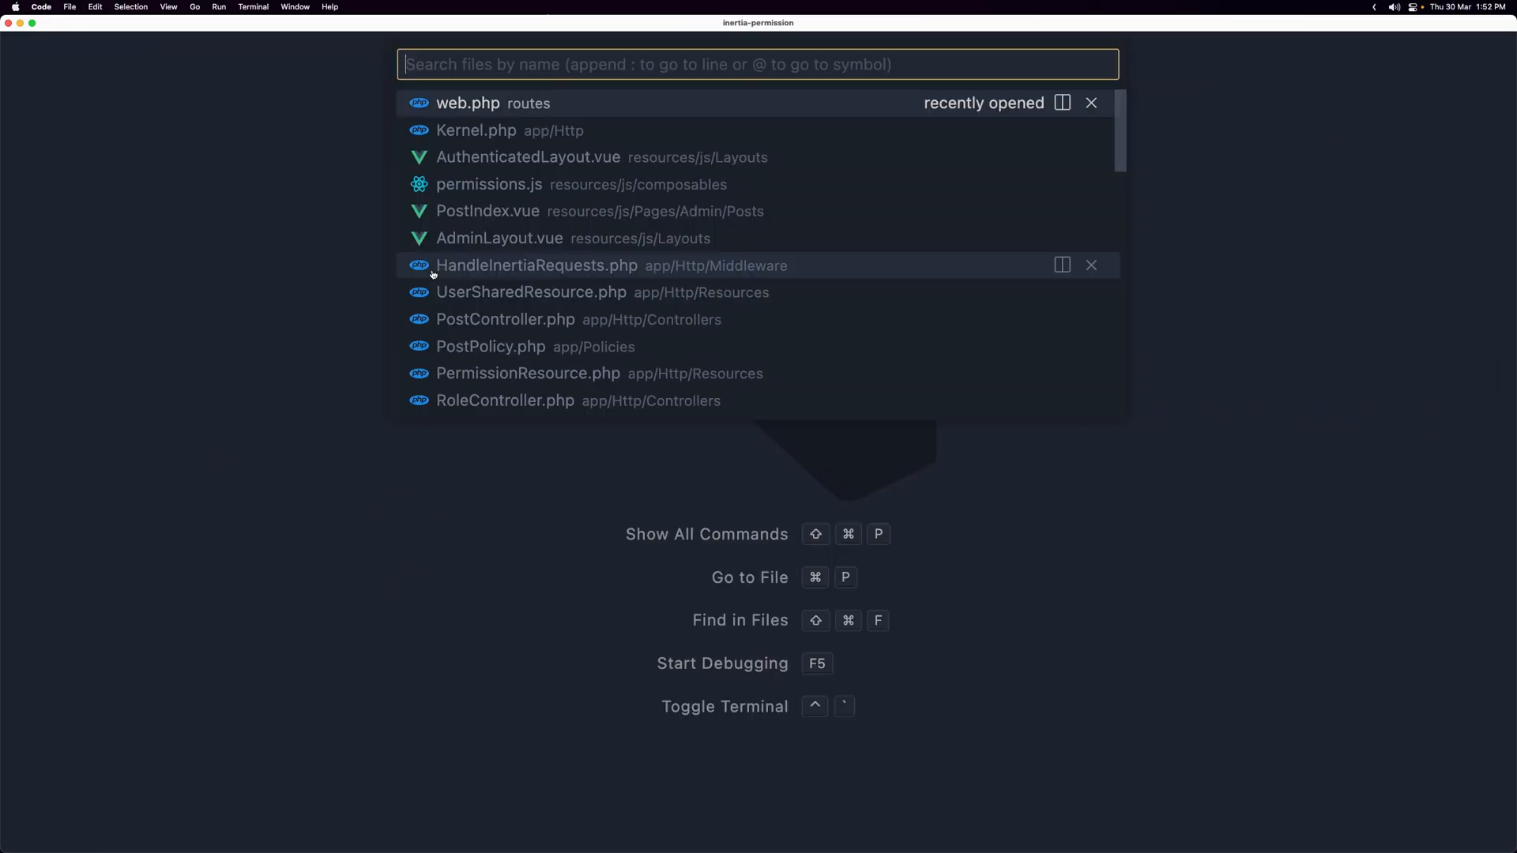
{"action": "type", "text": "auth"}
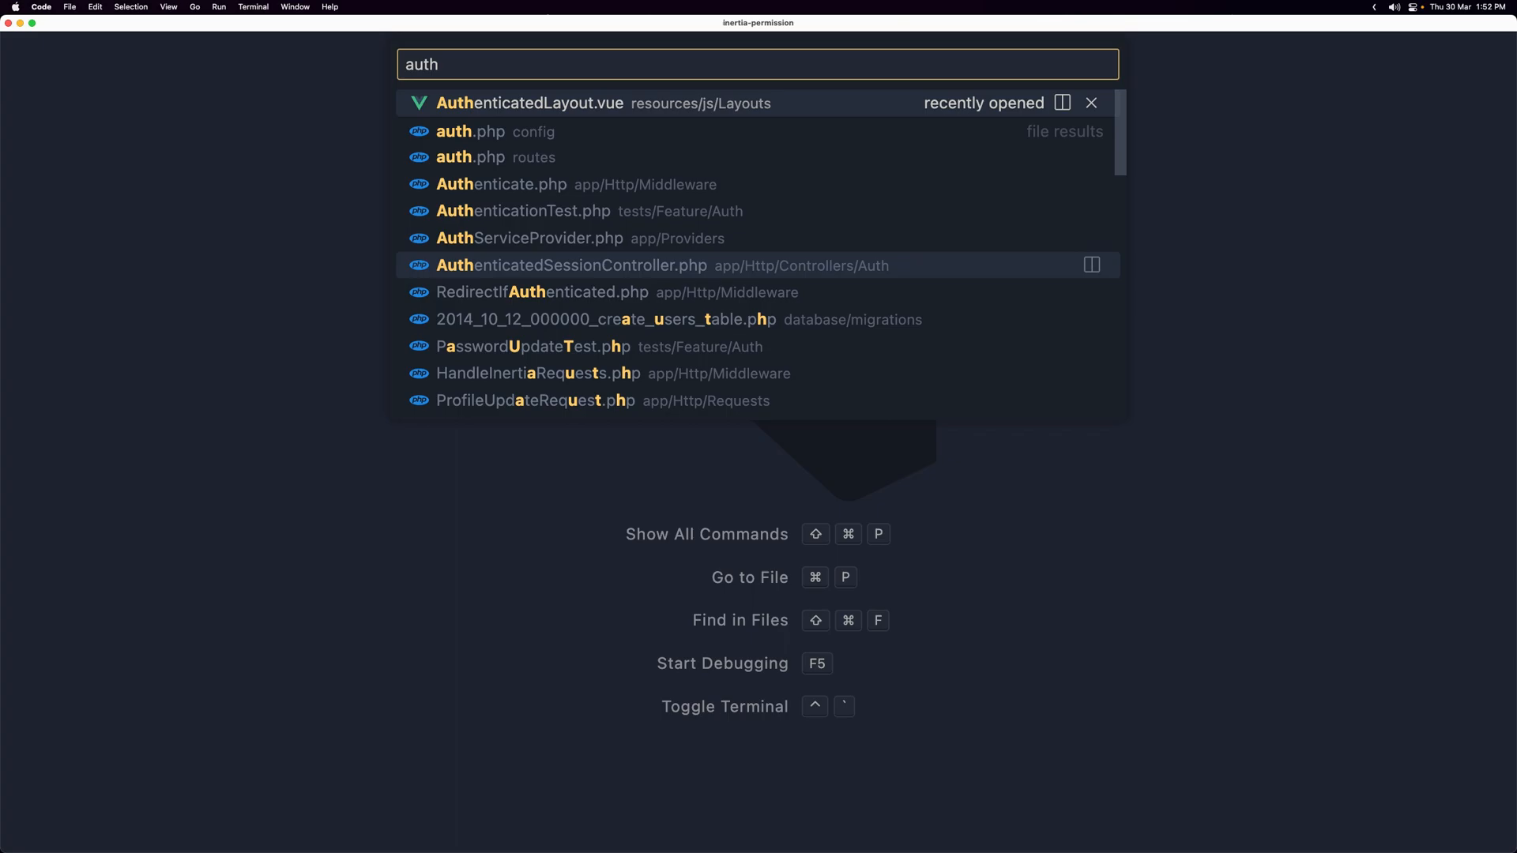
{"action": "left_click", "coordinate": [530, 104]}
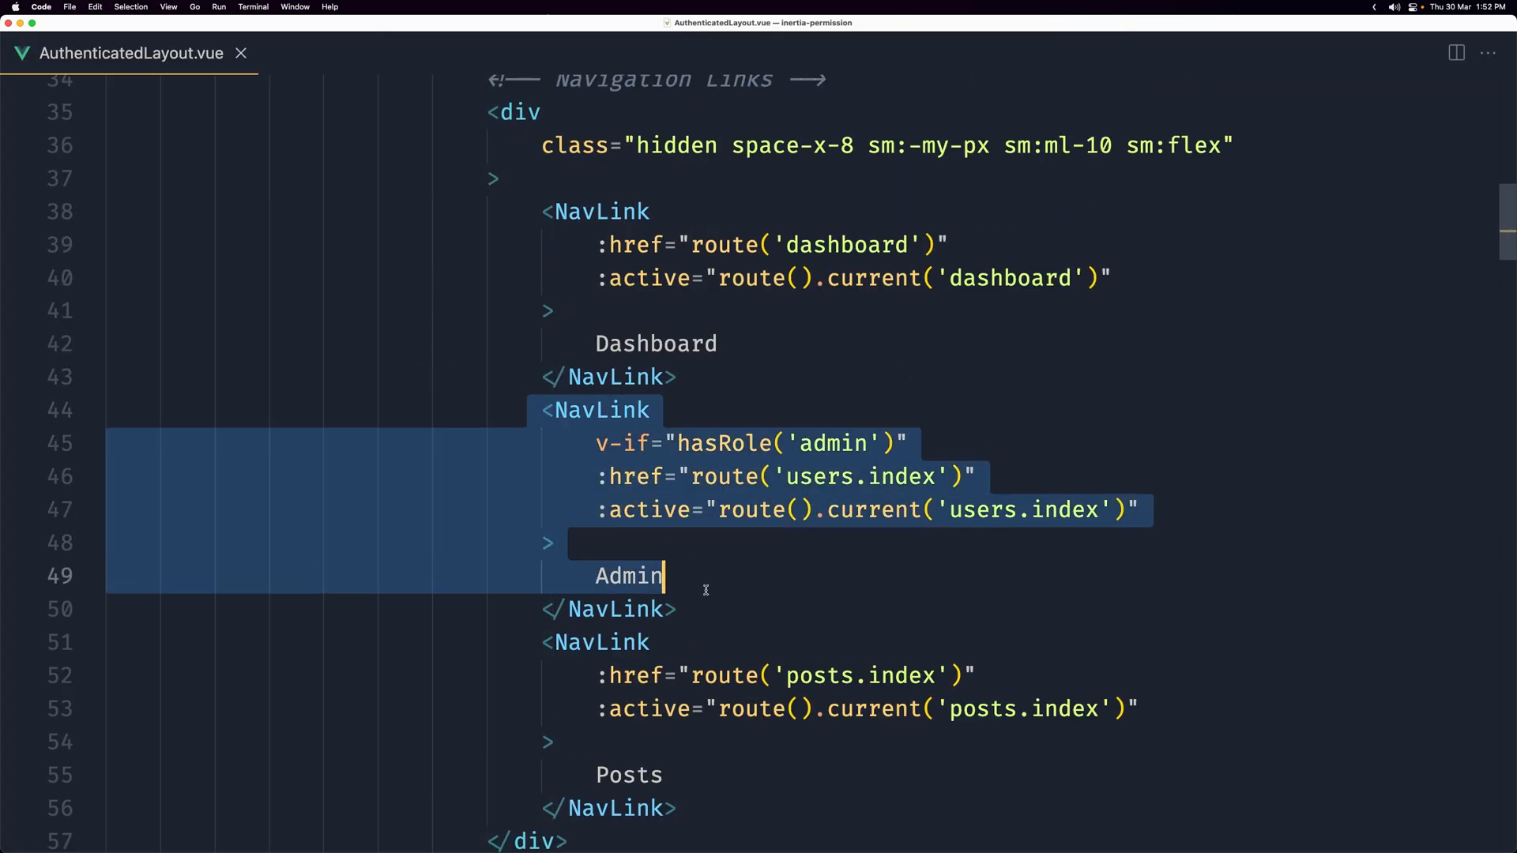
{"action": "scroll", "scroll_direction": "down", "scroll_amount": 3}
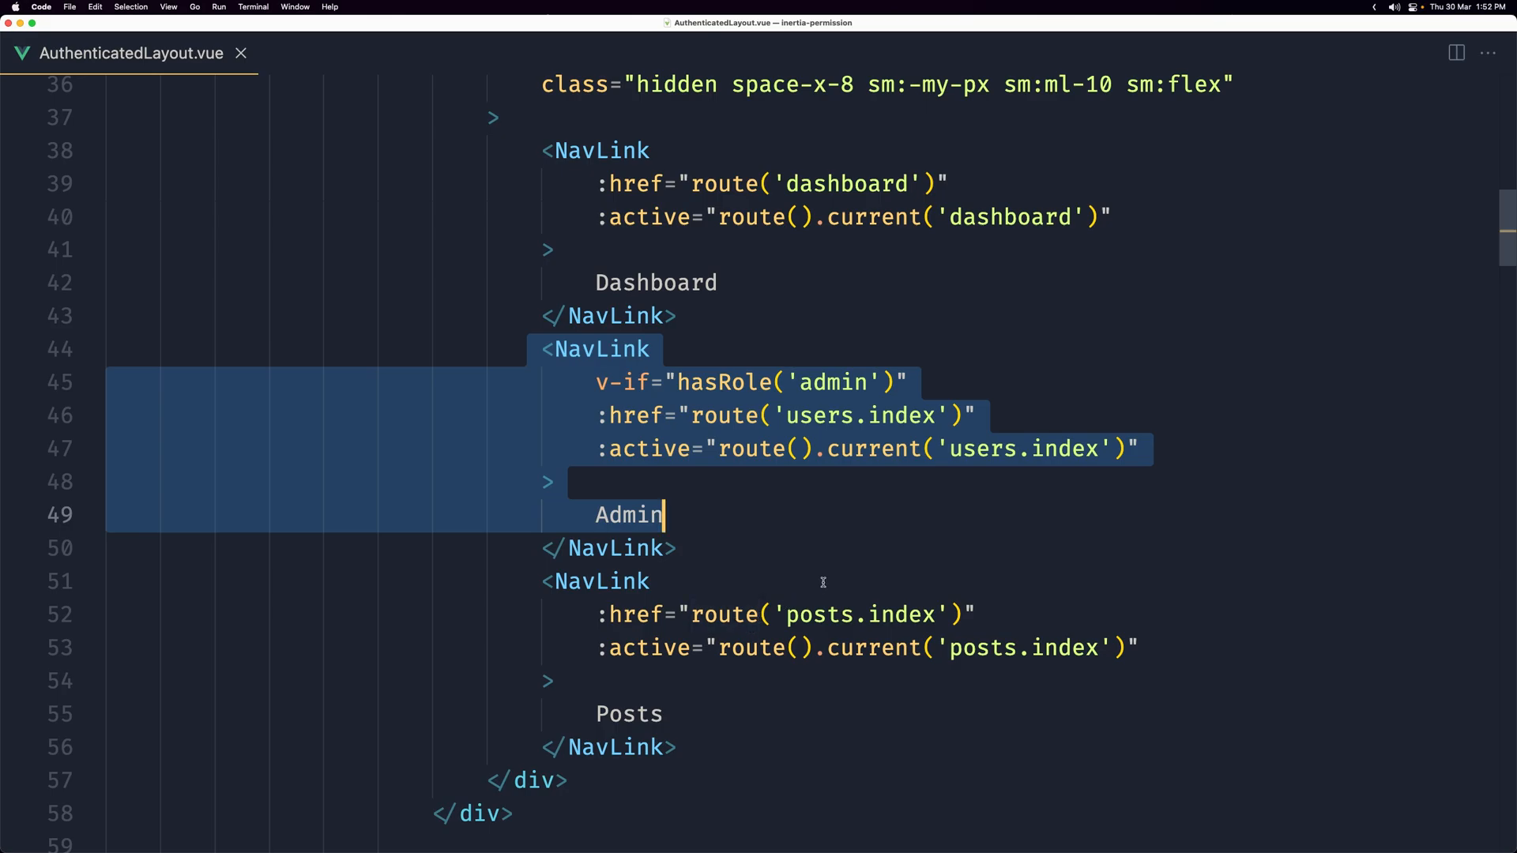
{"action": "left_click", "coordinate": [597, 382]}
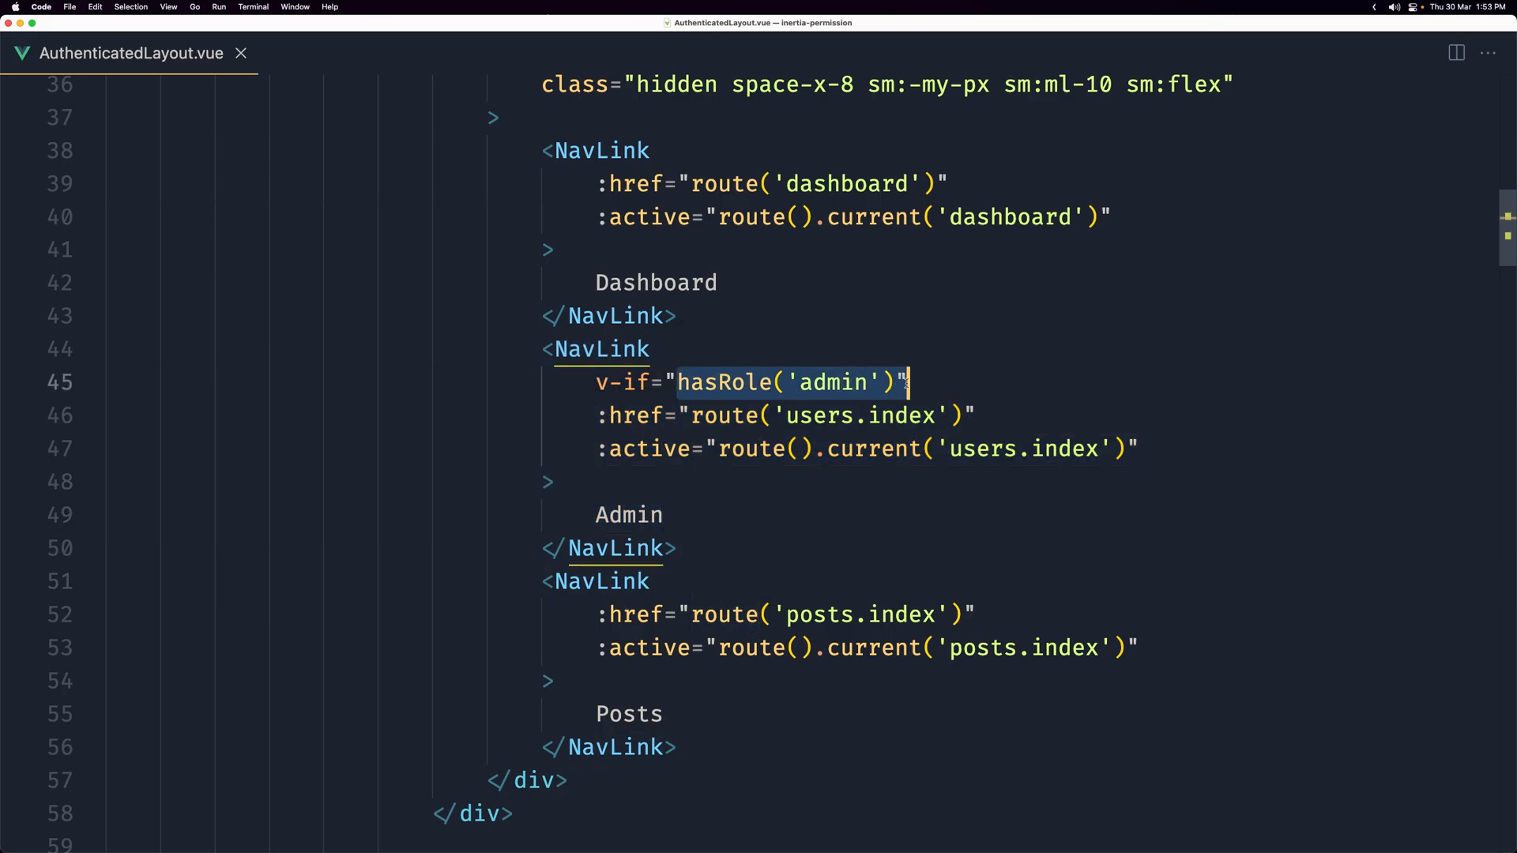
{"action": "scroll", "scroll_direction": "up", "scroll_amount": 3}
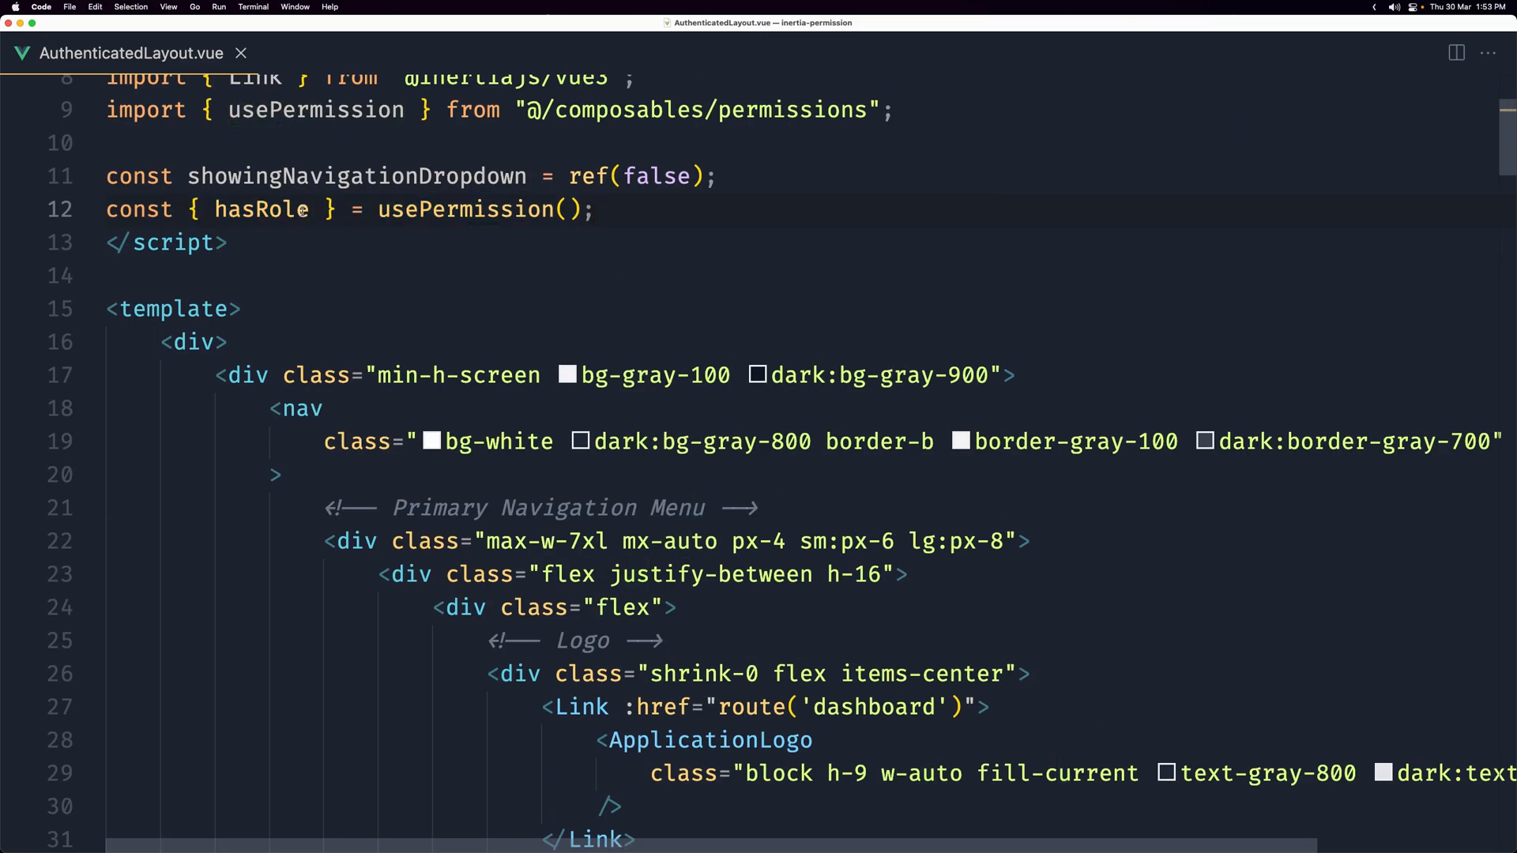
{"action": "double_click", "coordinate": [262, 208]}
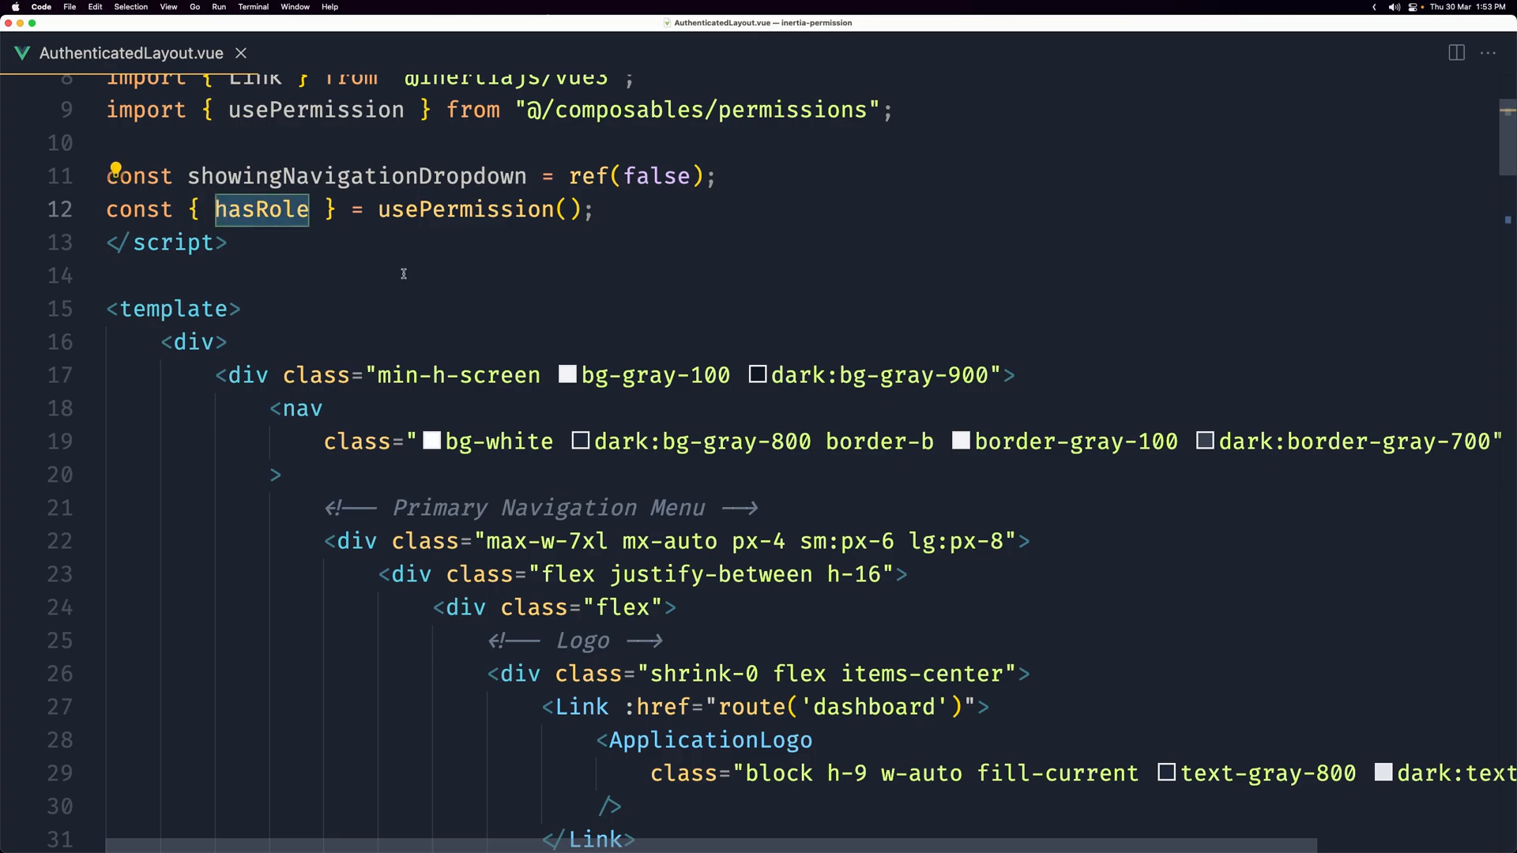
{"action": "scroll", "scroll_direction": "up", "scroll_amount": 3}
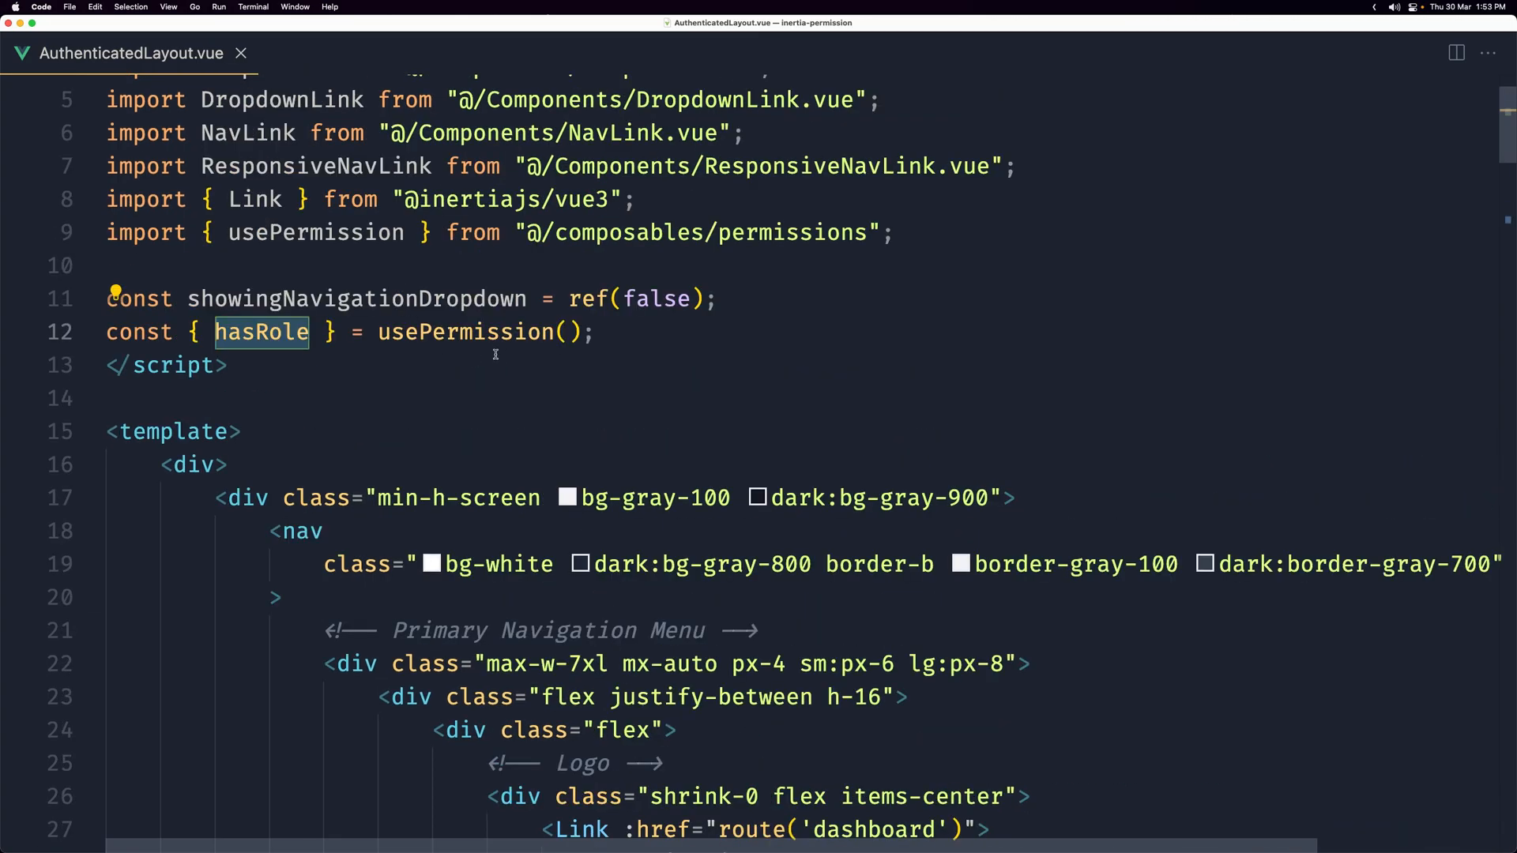
{"action": "mouse_move", "coordinate": [568, 316]}
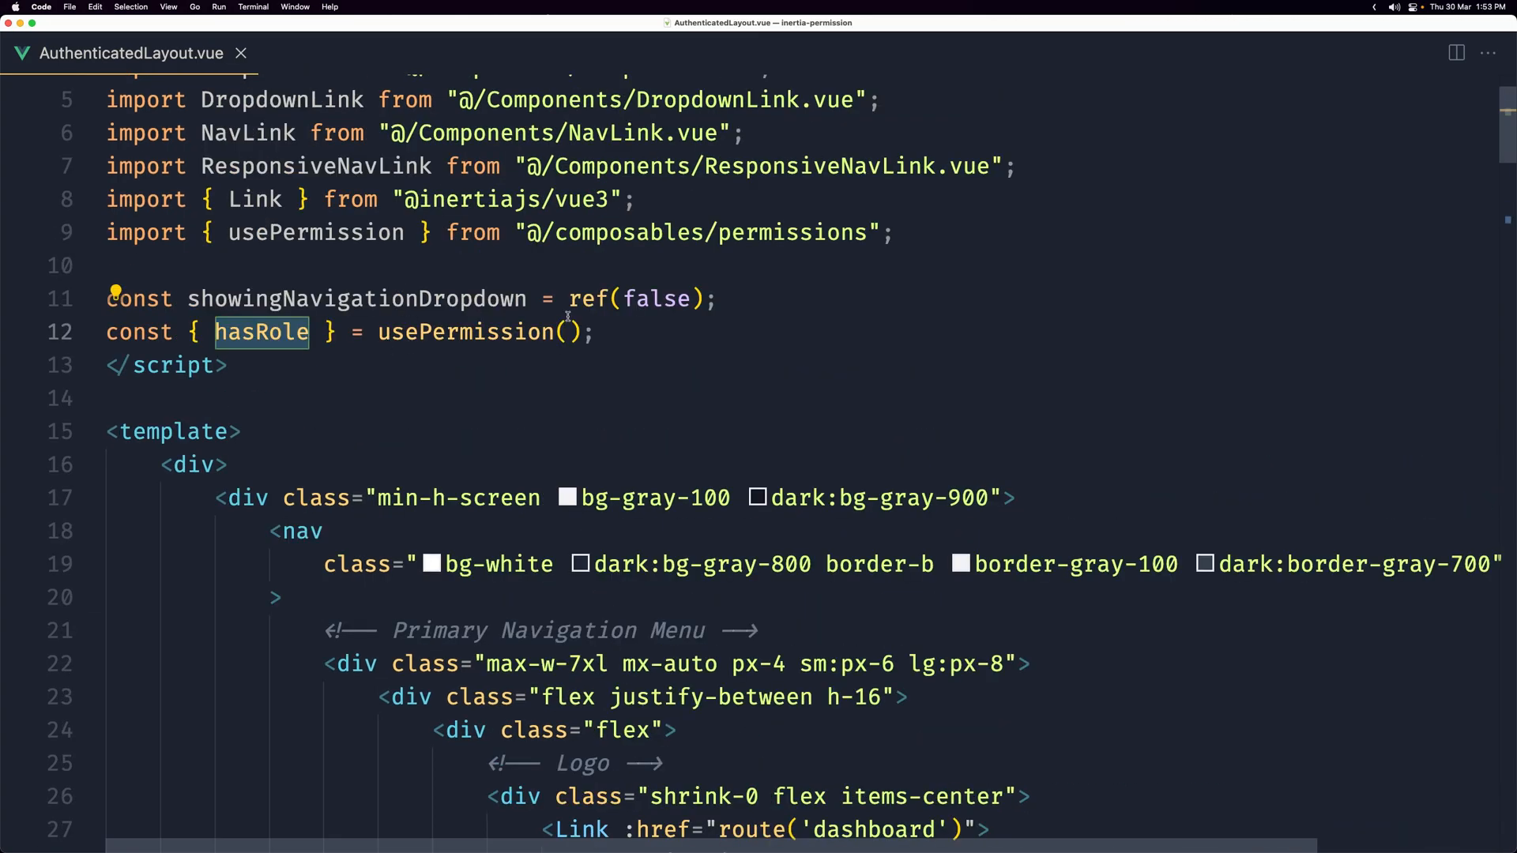
{"action": "scroll", "scroll_direction": "down", "scroll_amount": 3}
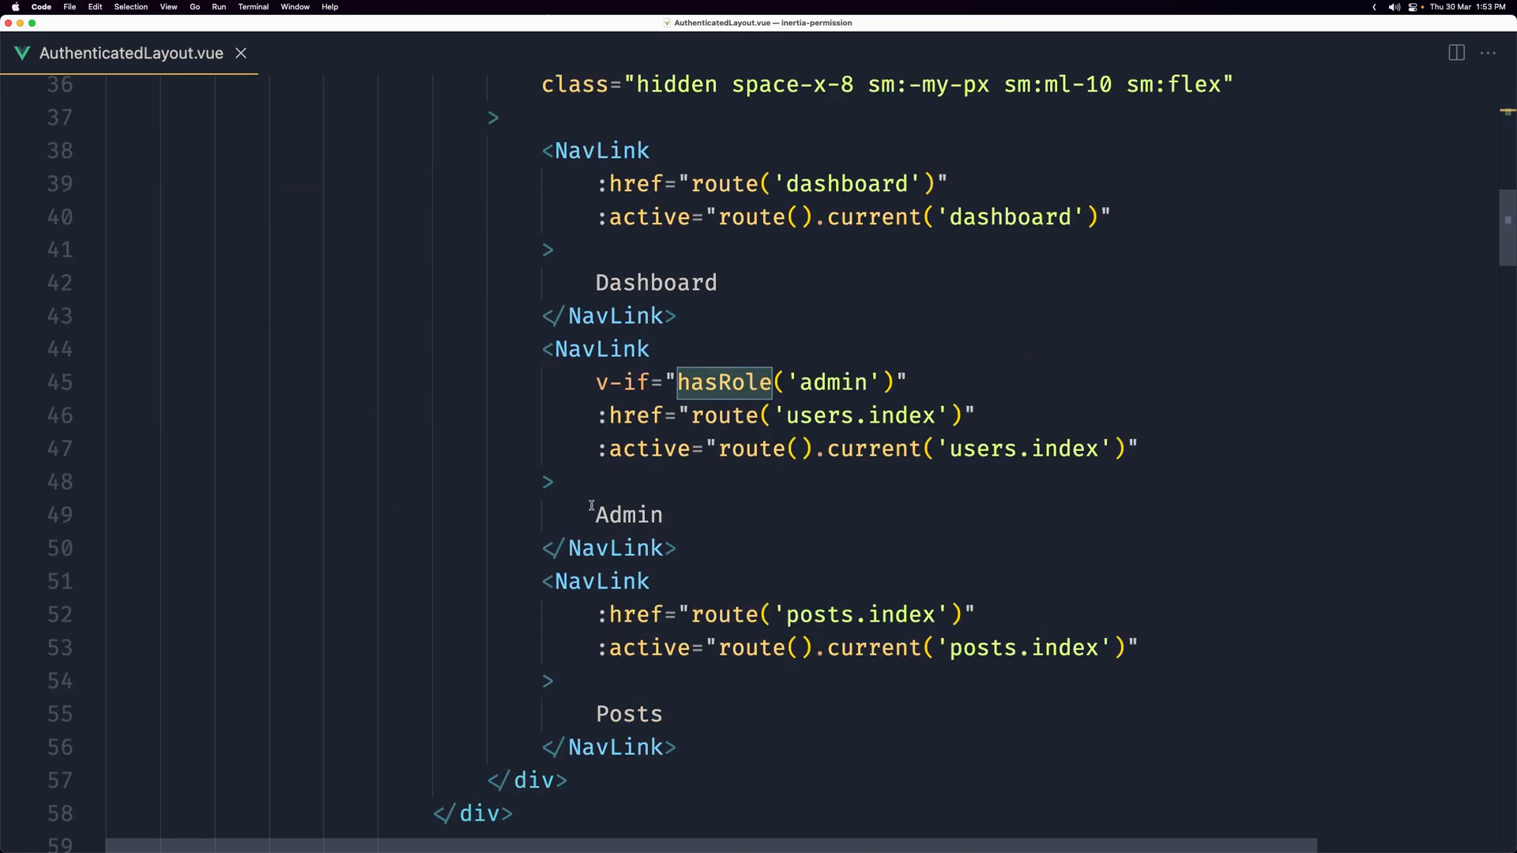
{"action": "mouse_move", "coordinate": [790, 388]}
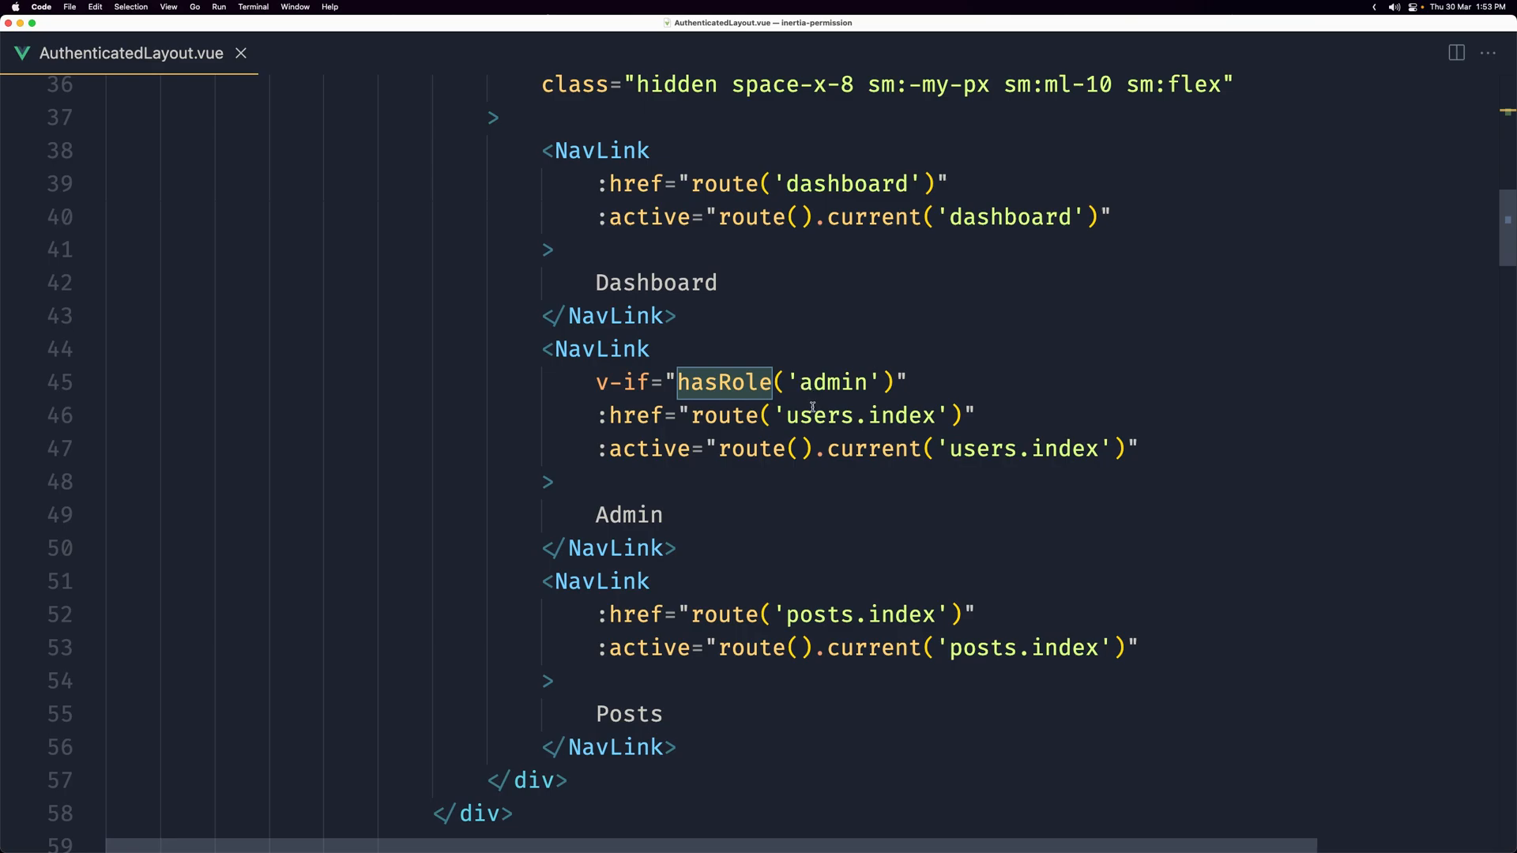
{"action": "scroll", "scroll_direction": "up", "scroll_amount": 3}
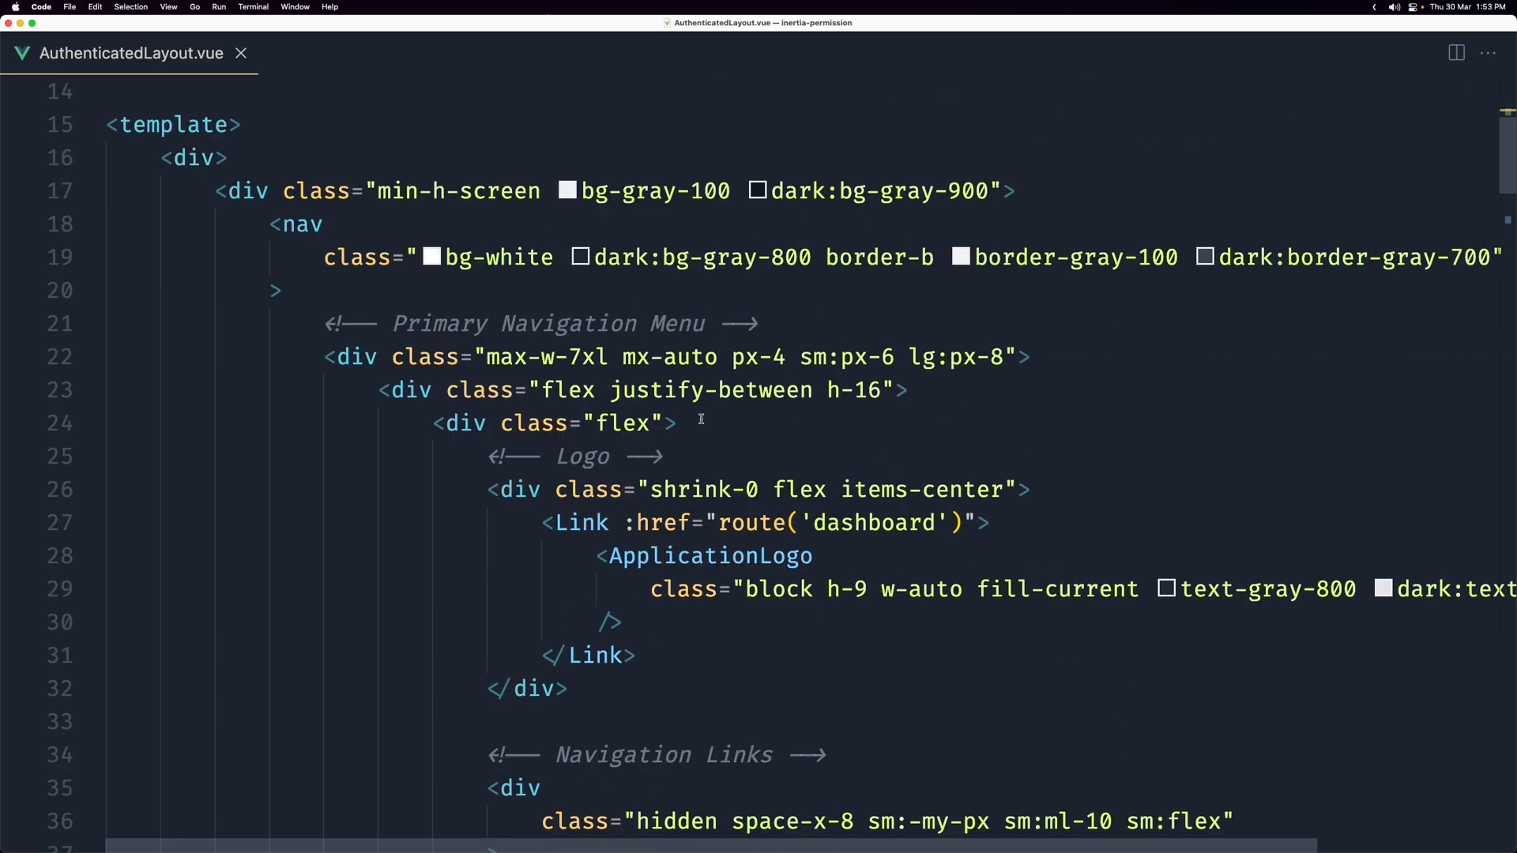
- Open permissions.js and start a hasRoles arrow function taking names after hasPermission
{"action": "type", "text": "perm"}
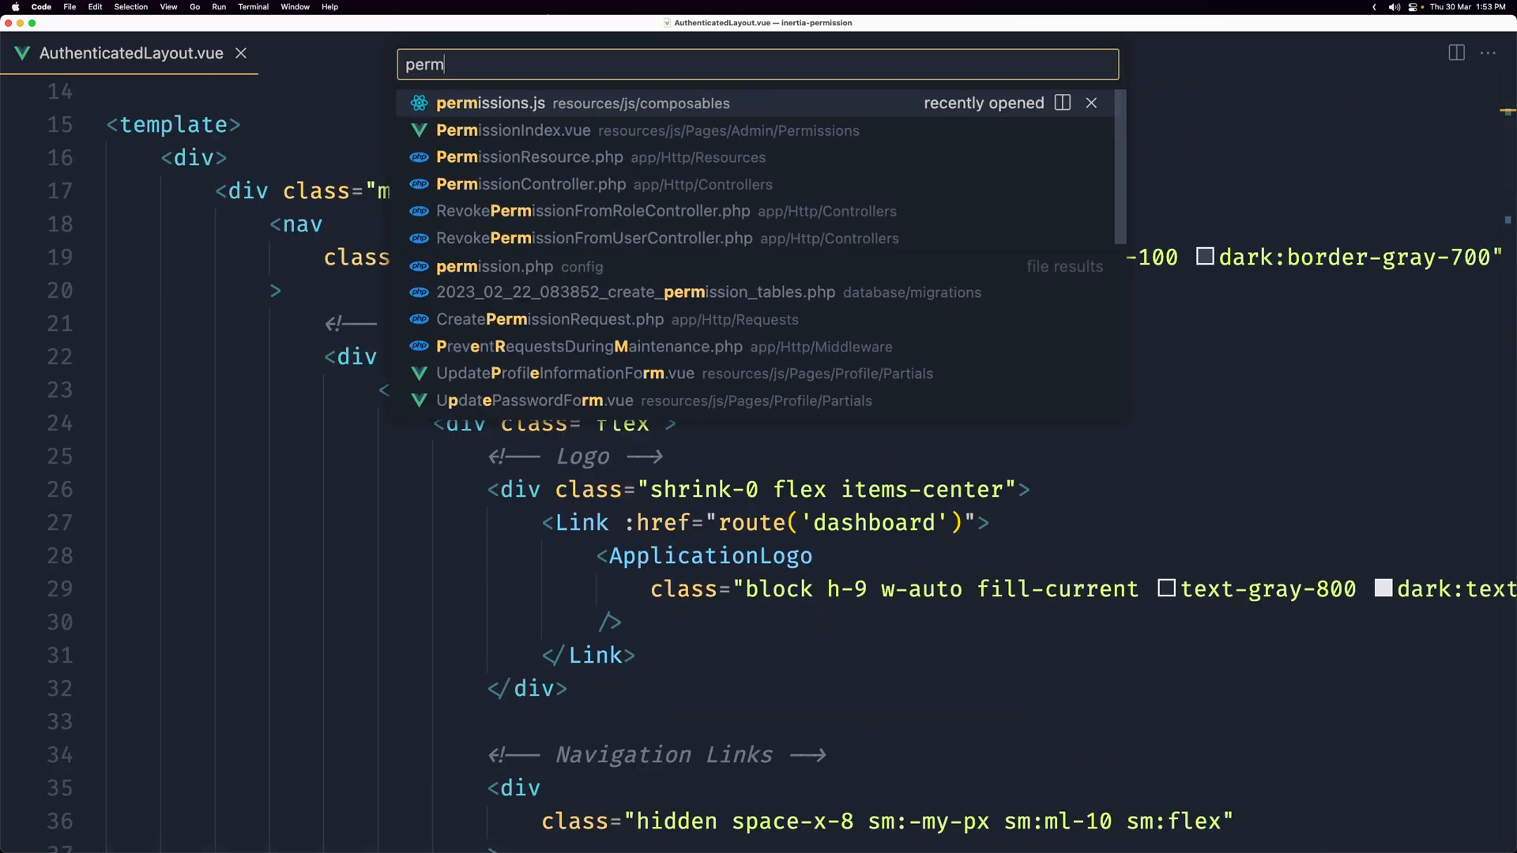
{"action": "left_click", "coordinate": [491, 104]}
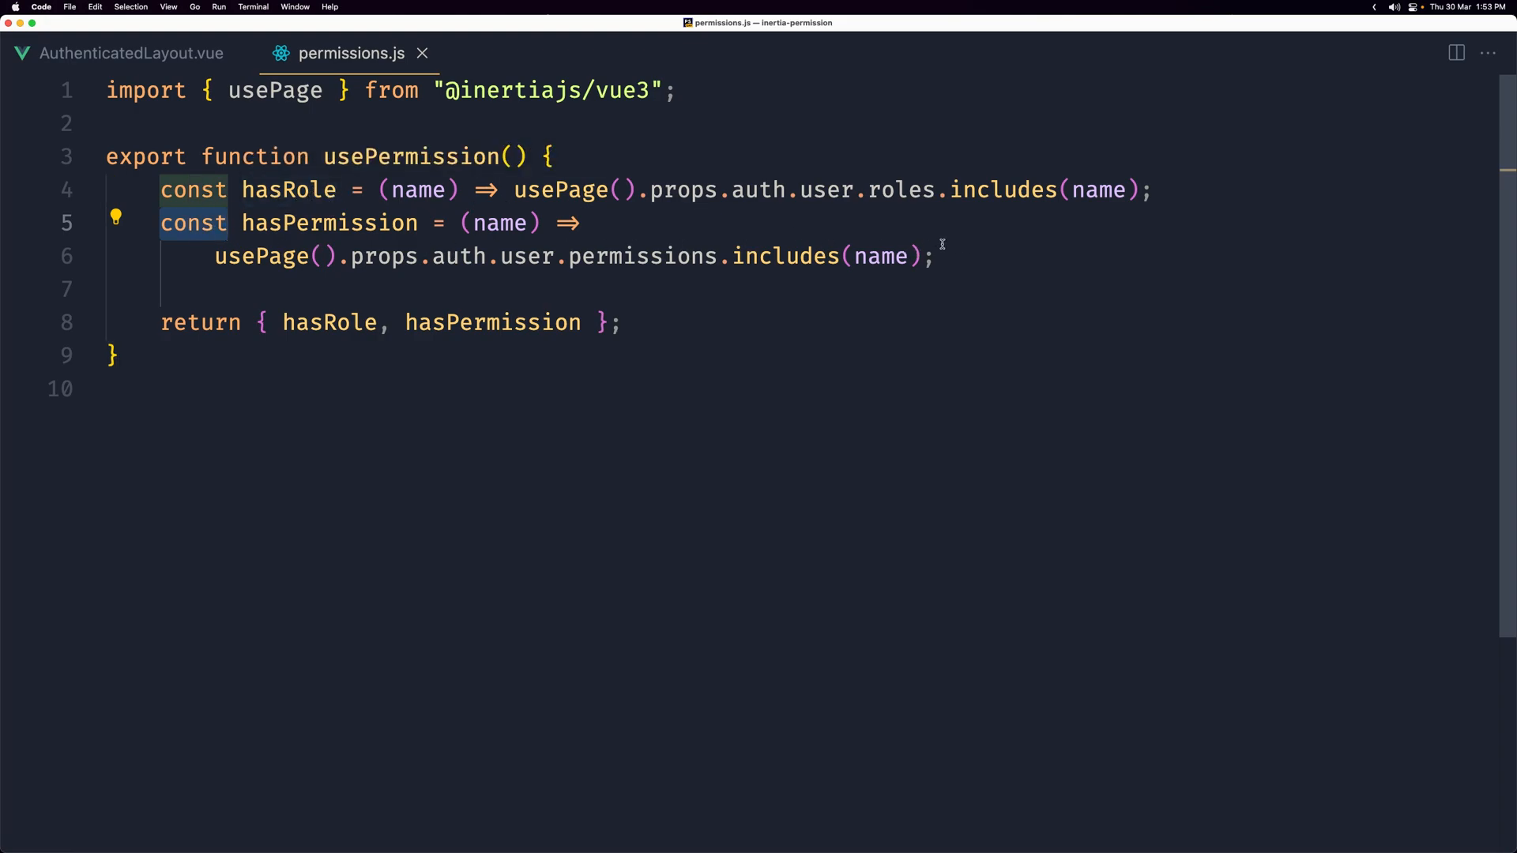
{"action": "key", "text": "Enter"}
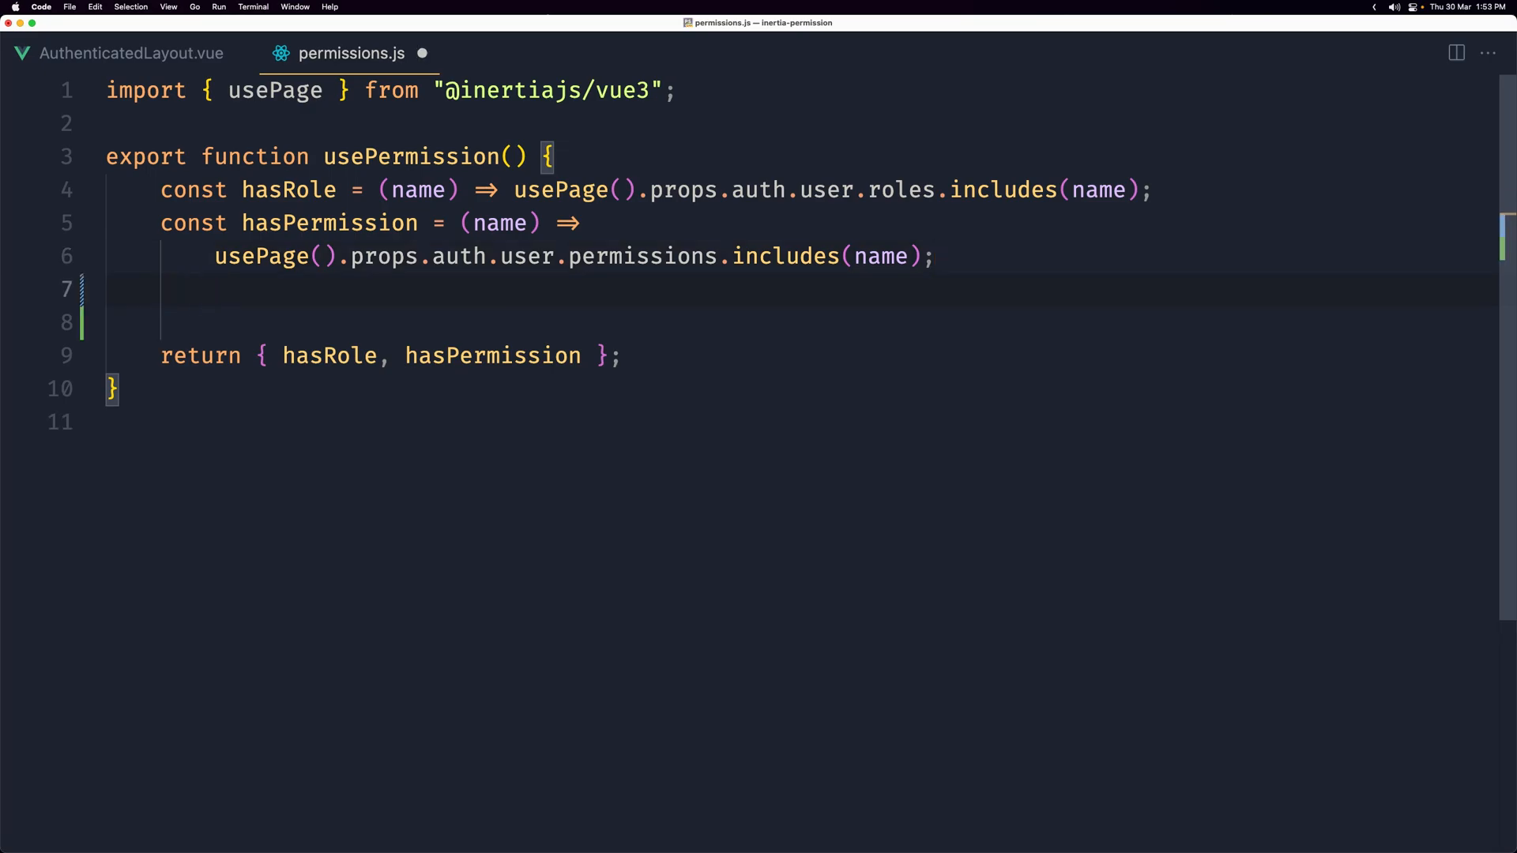
{"action": "type", "text": "const"}
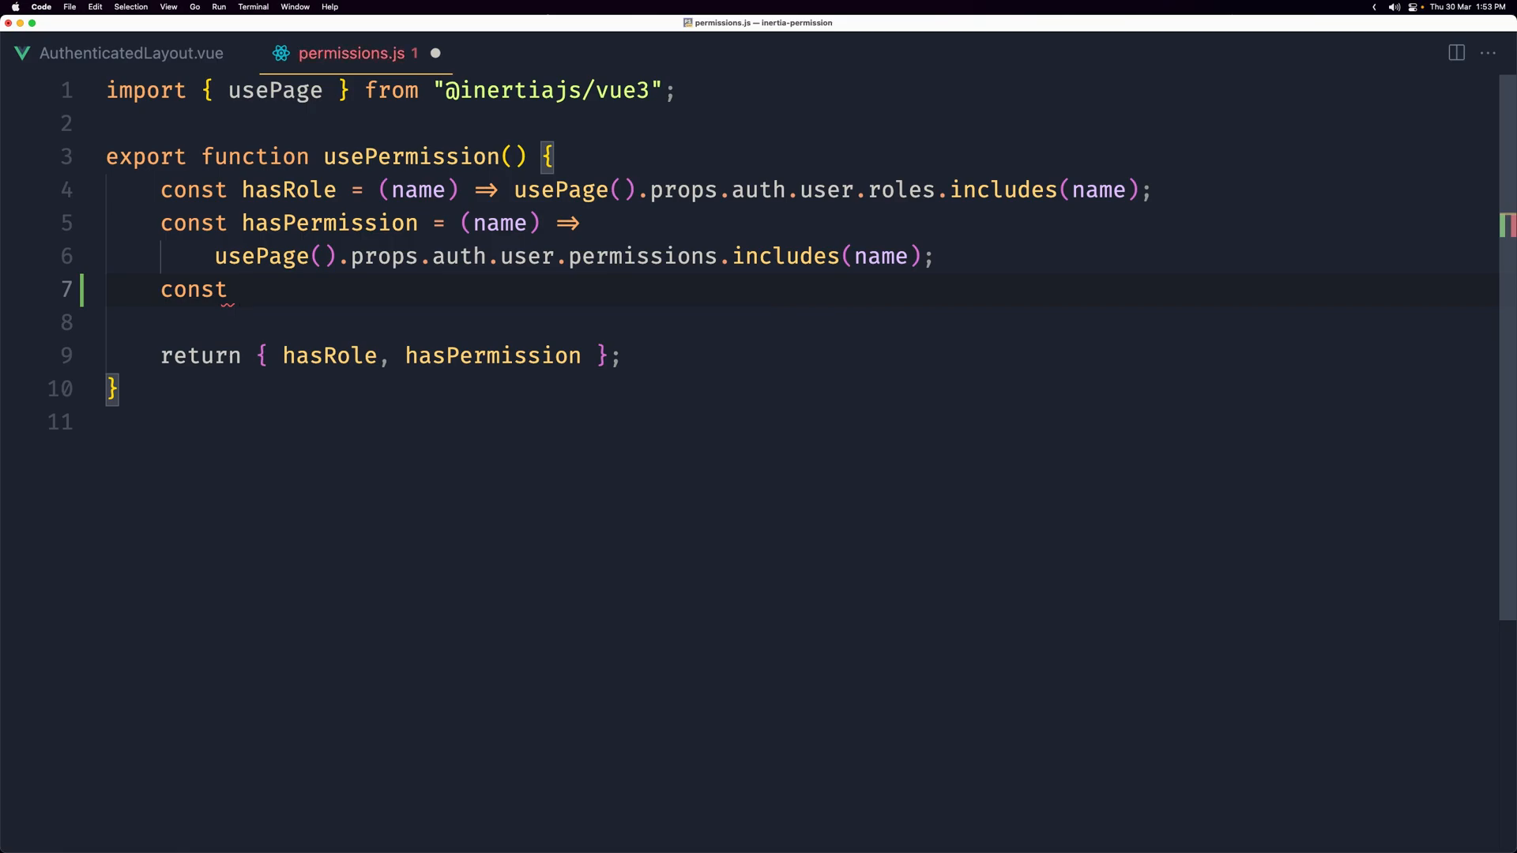
{"action": "type", "text": "hasRoles"}
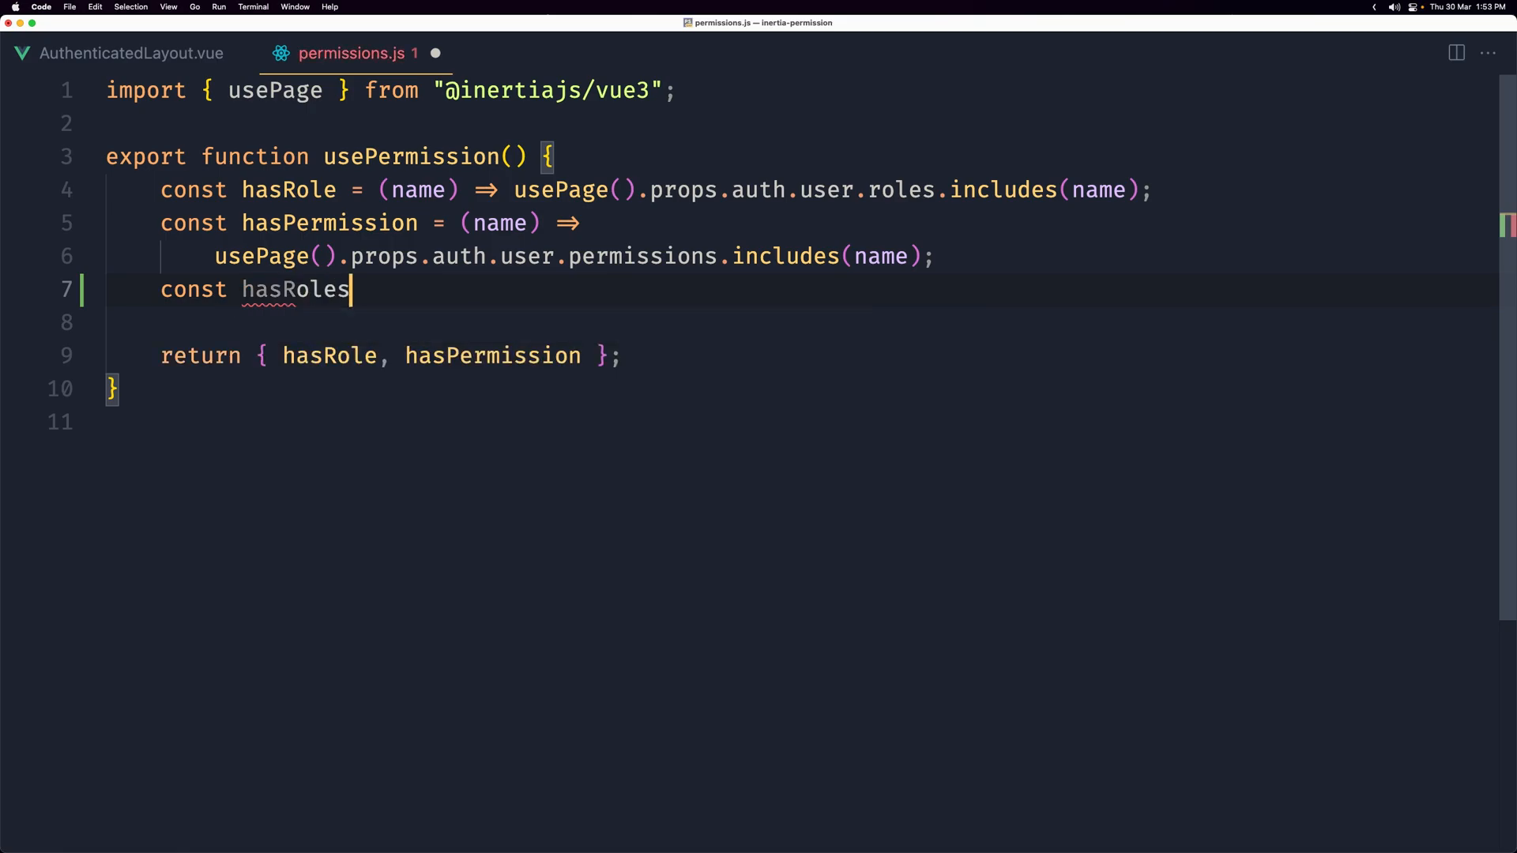
{"action": "type", "text": "()"}
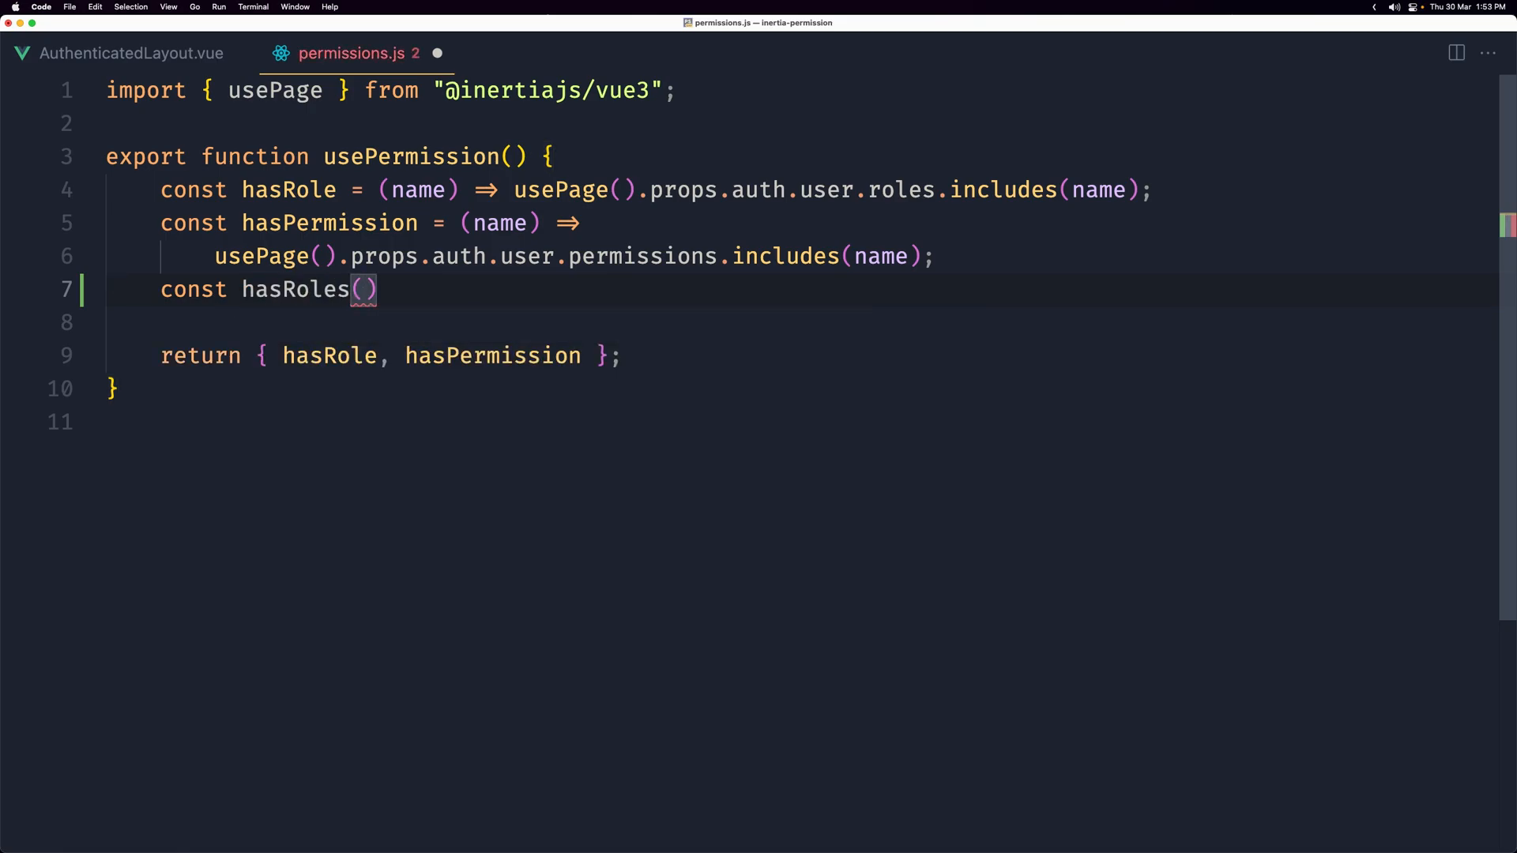
{"action": "type", "text": "names"}
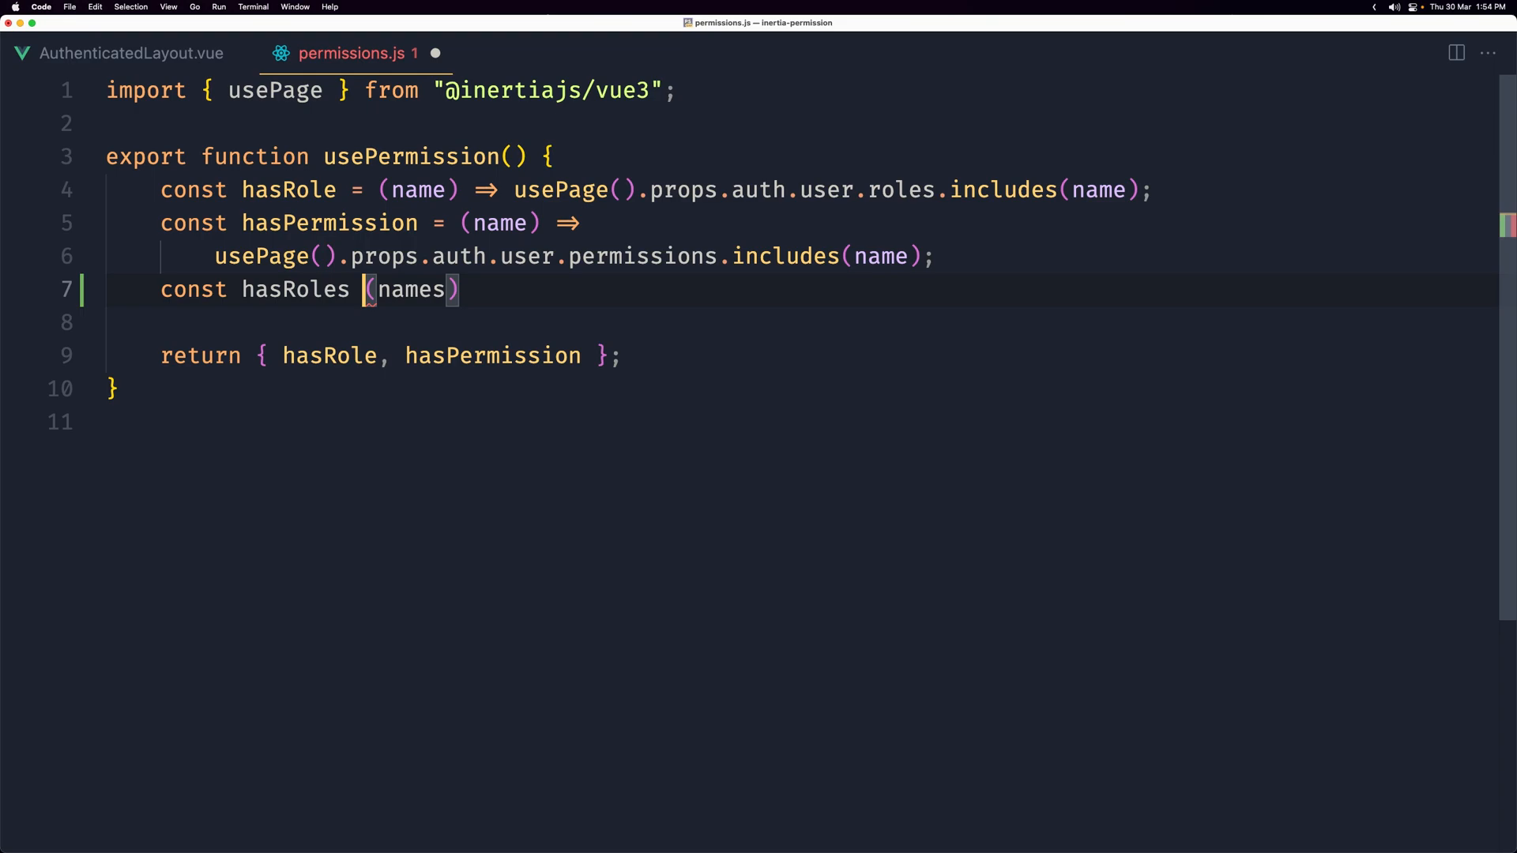
{"action": "type", "text": "="}
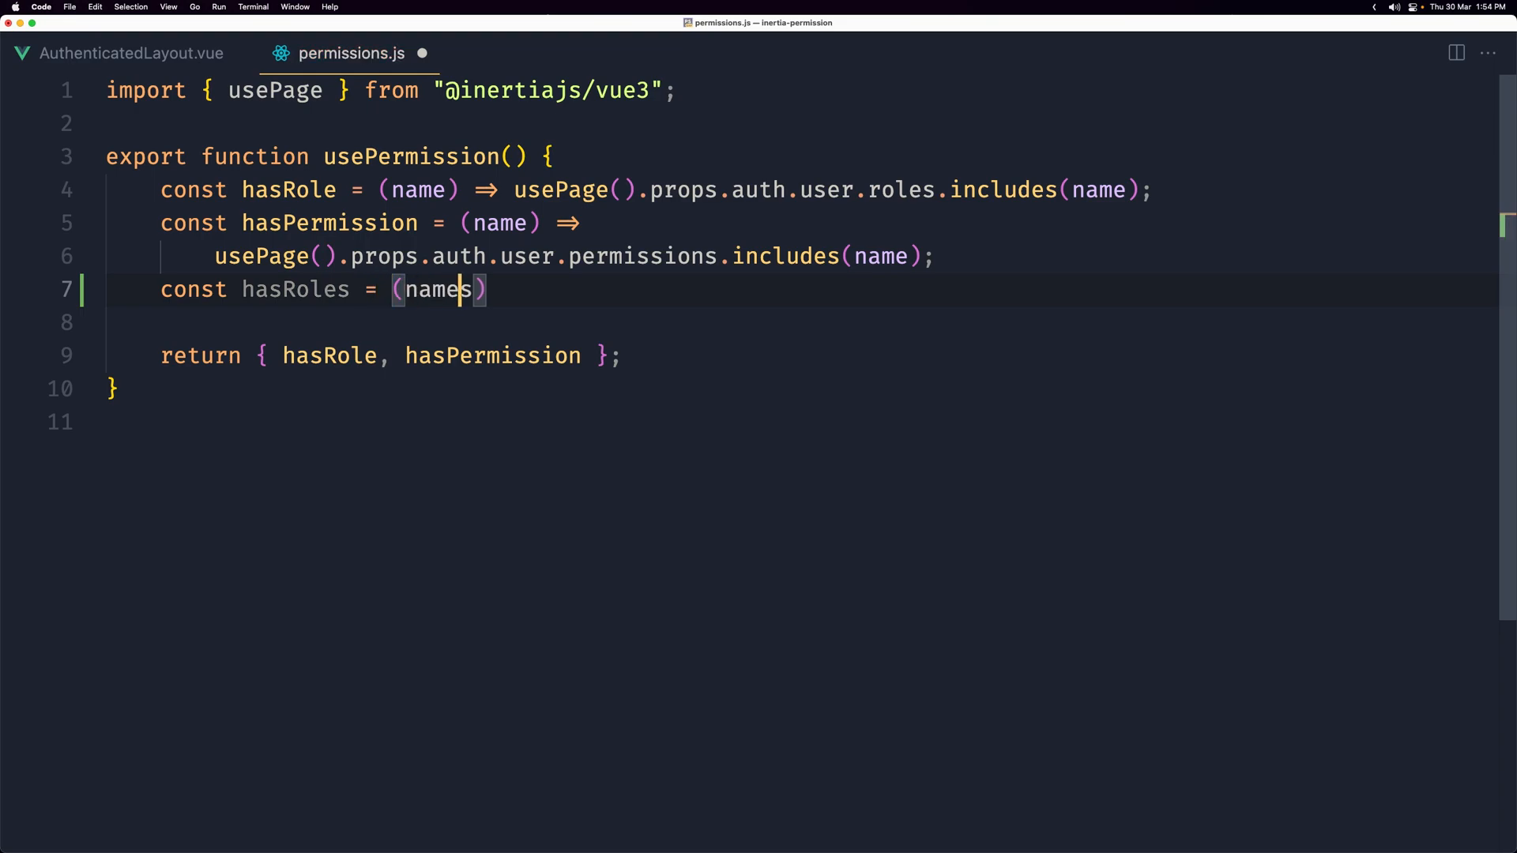
{"action": "type", "text": "=>"}
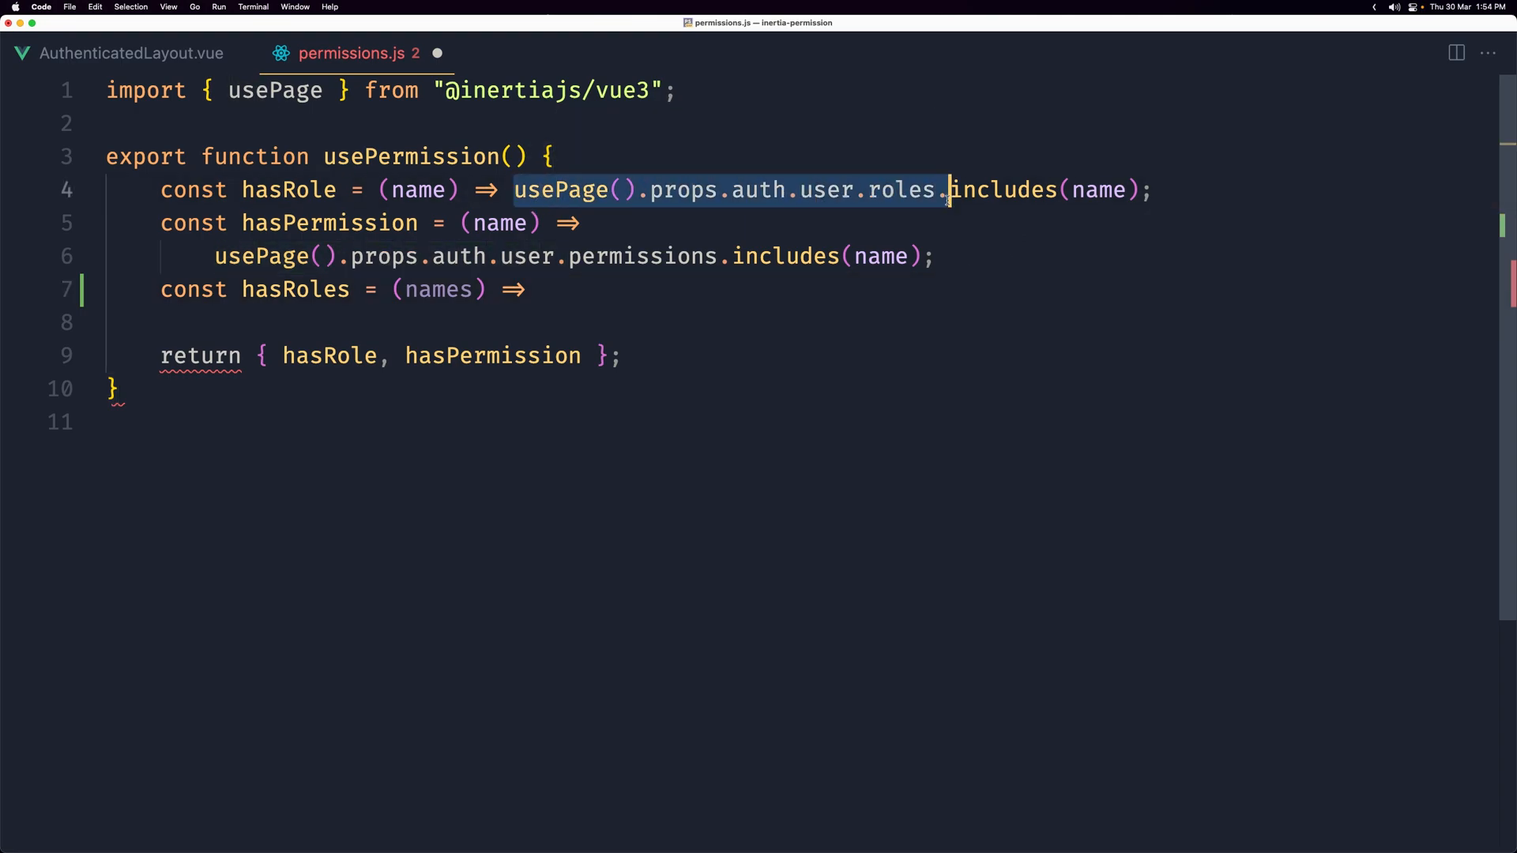
{"action": "mouse_move", "coordinate": [751, 289]}
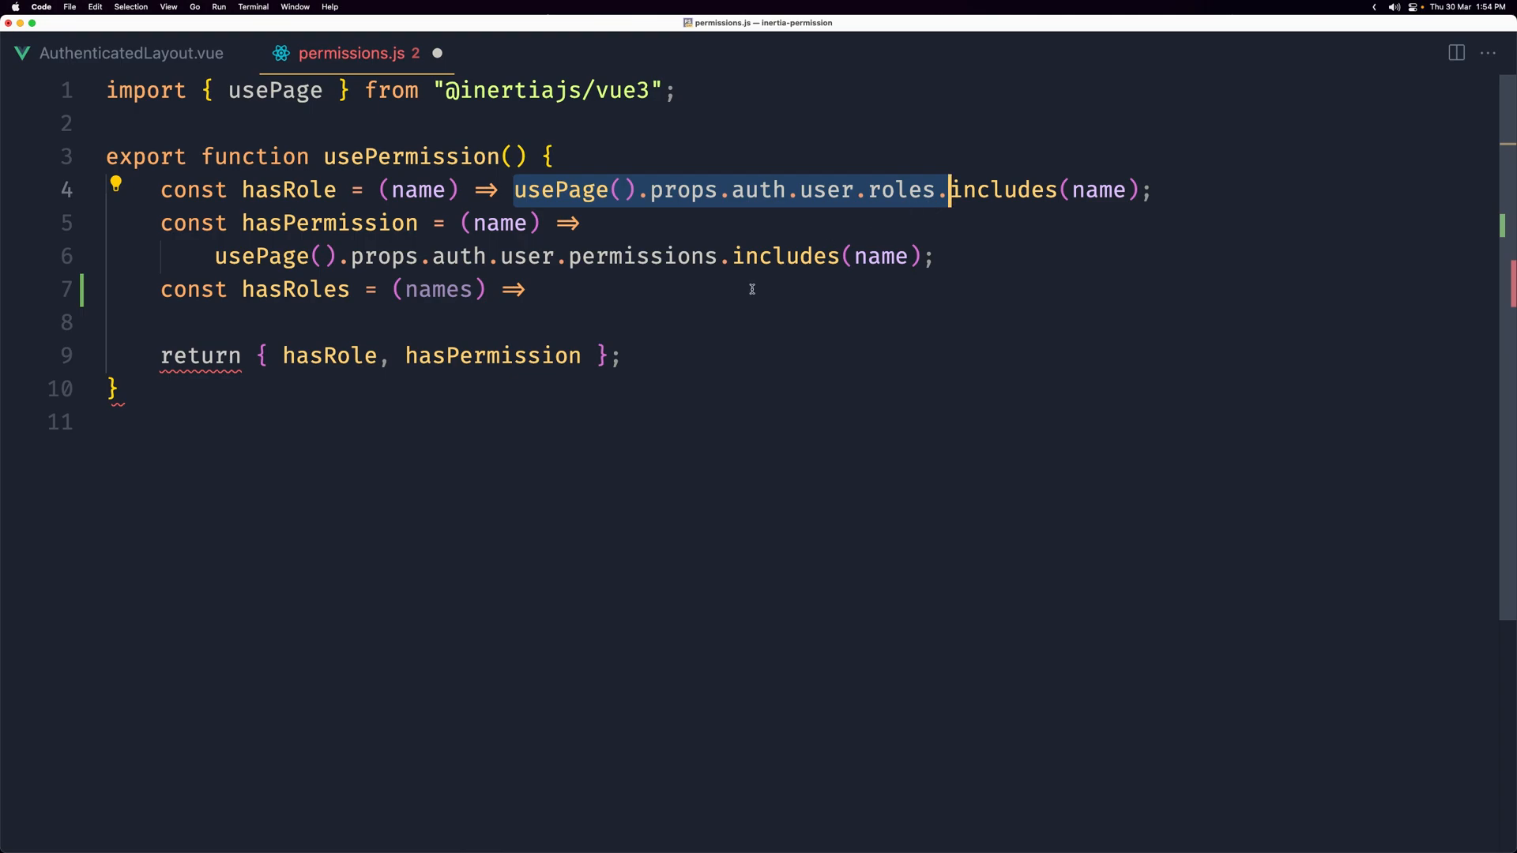
- Finish hasRoles with usePage().props.auth.user.roles.some(...) and add it to the returned object
{"action": "type", "text": "usePage().props.auth.user.roles."}
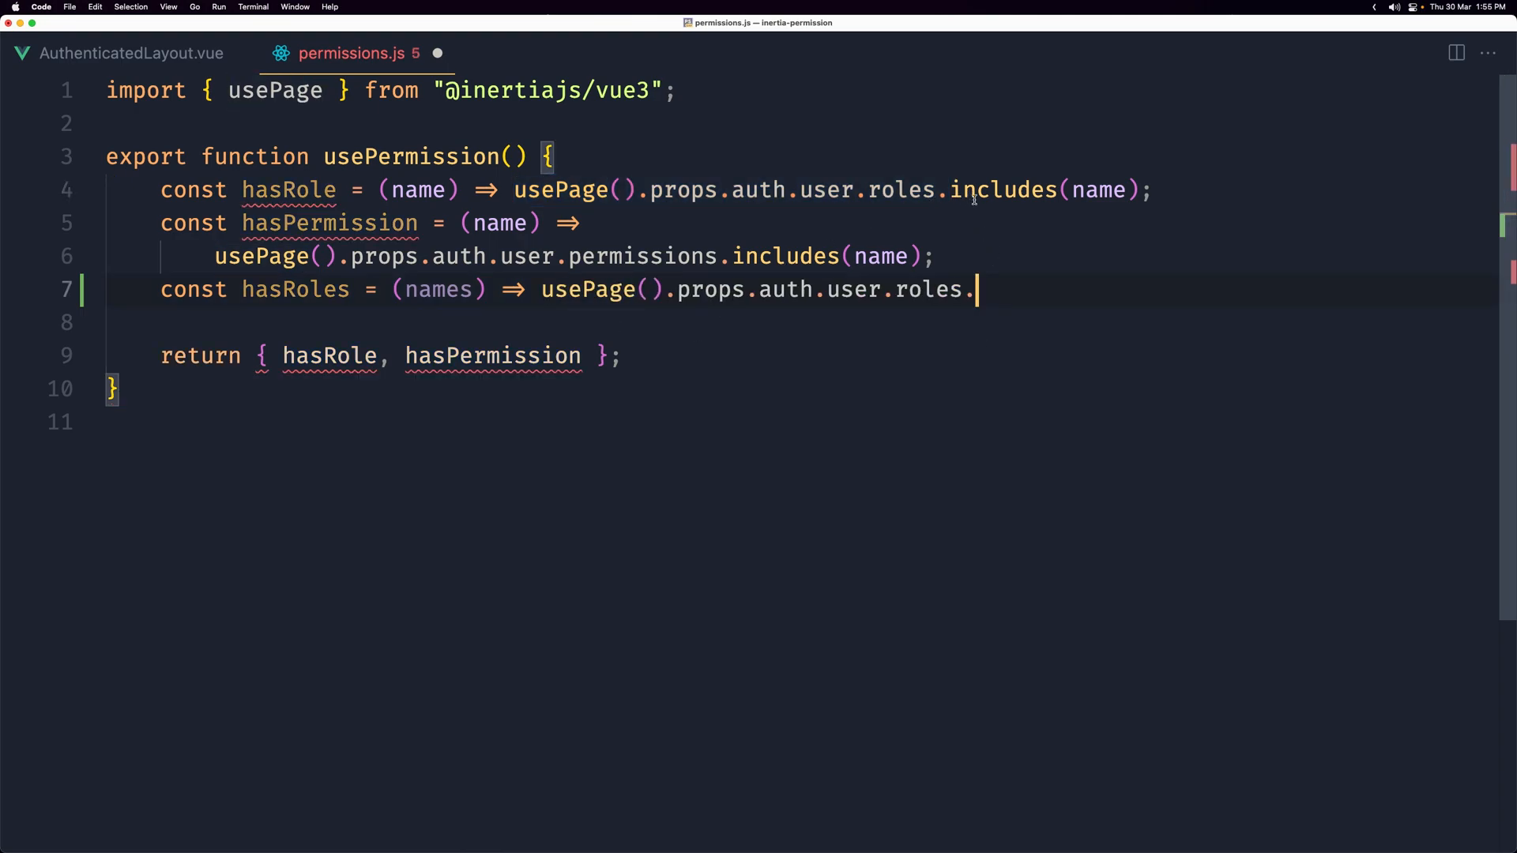
{"action": "mouse_move", "coordinate": [1093, 365]}
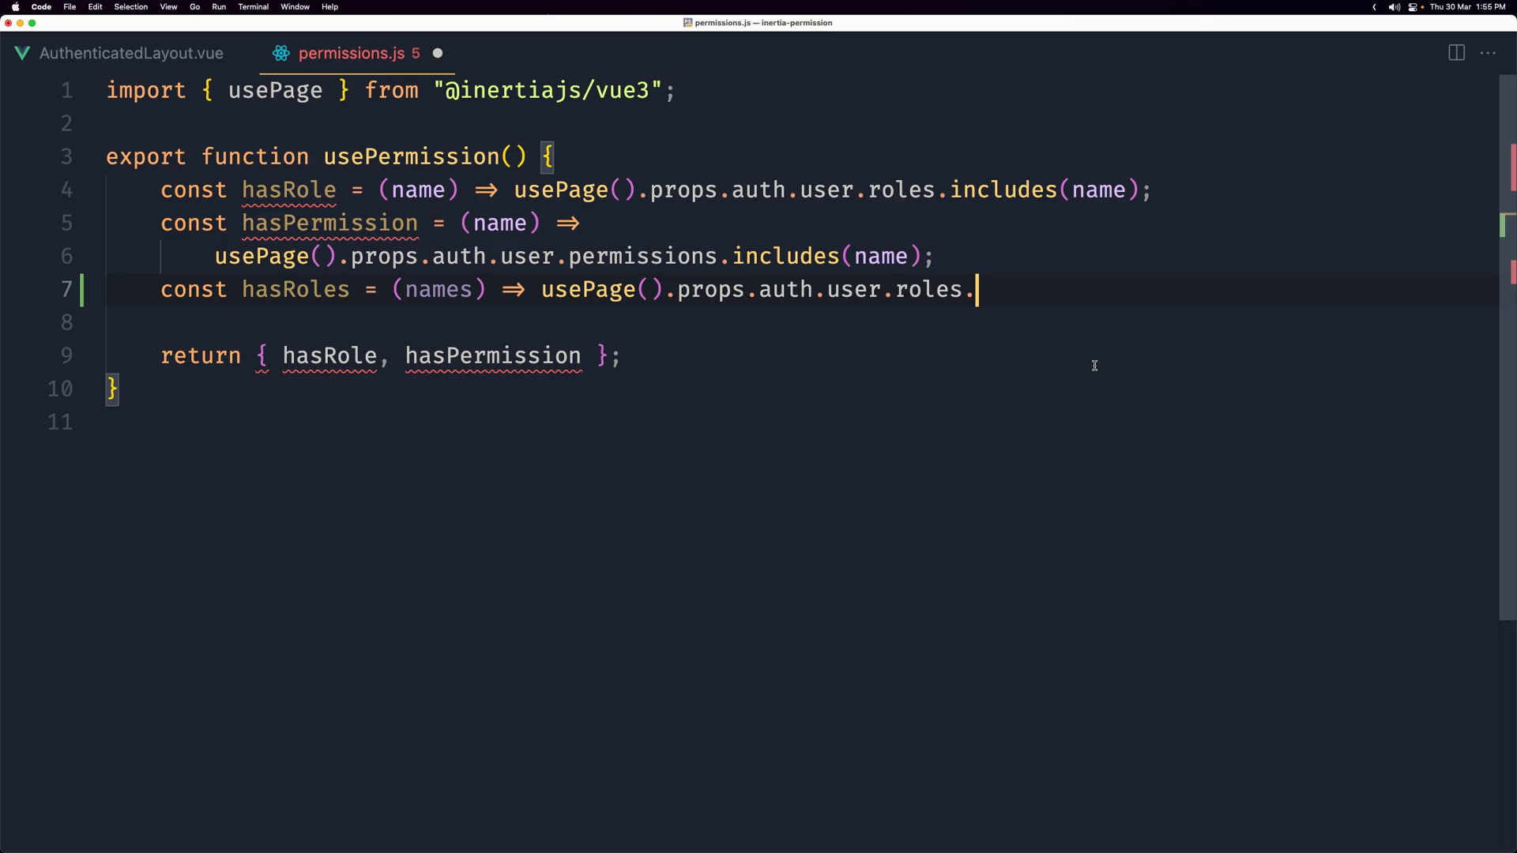
{"action": "type", "text": "some("}
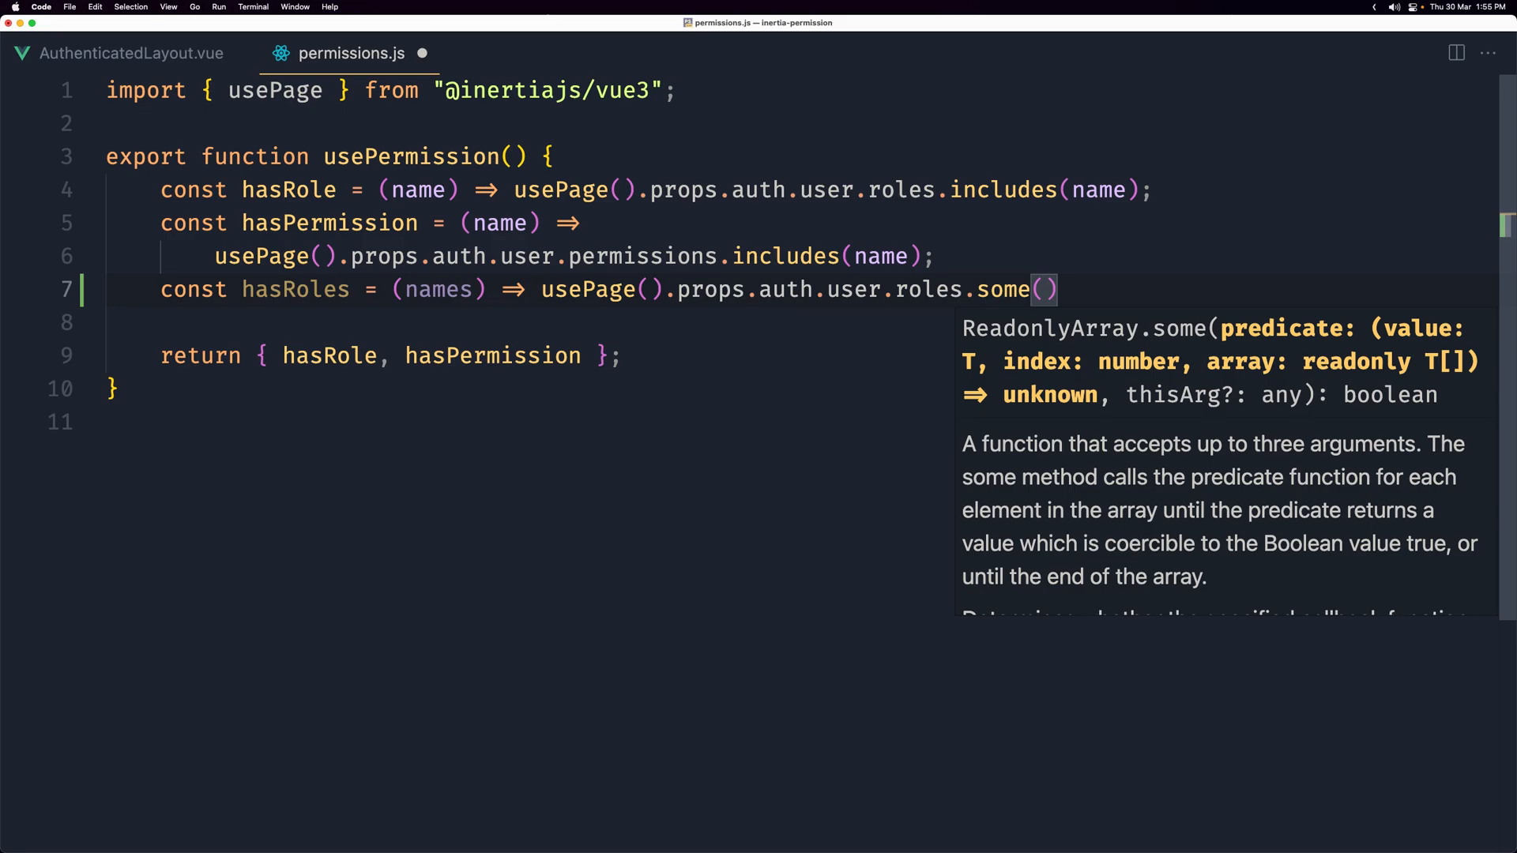
{"action": "type", "text": "name =>"}
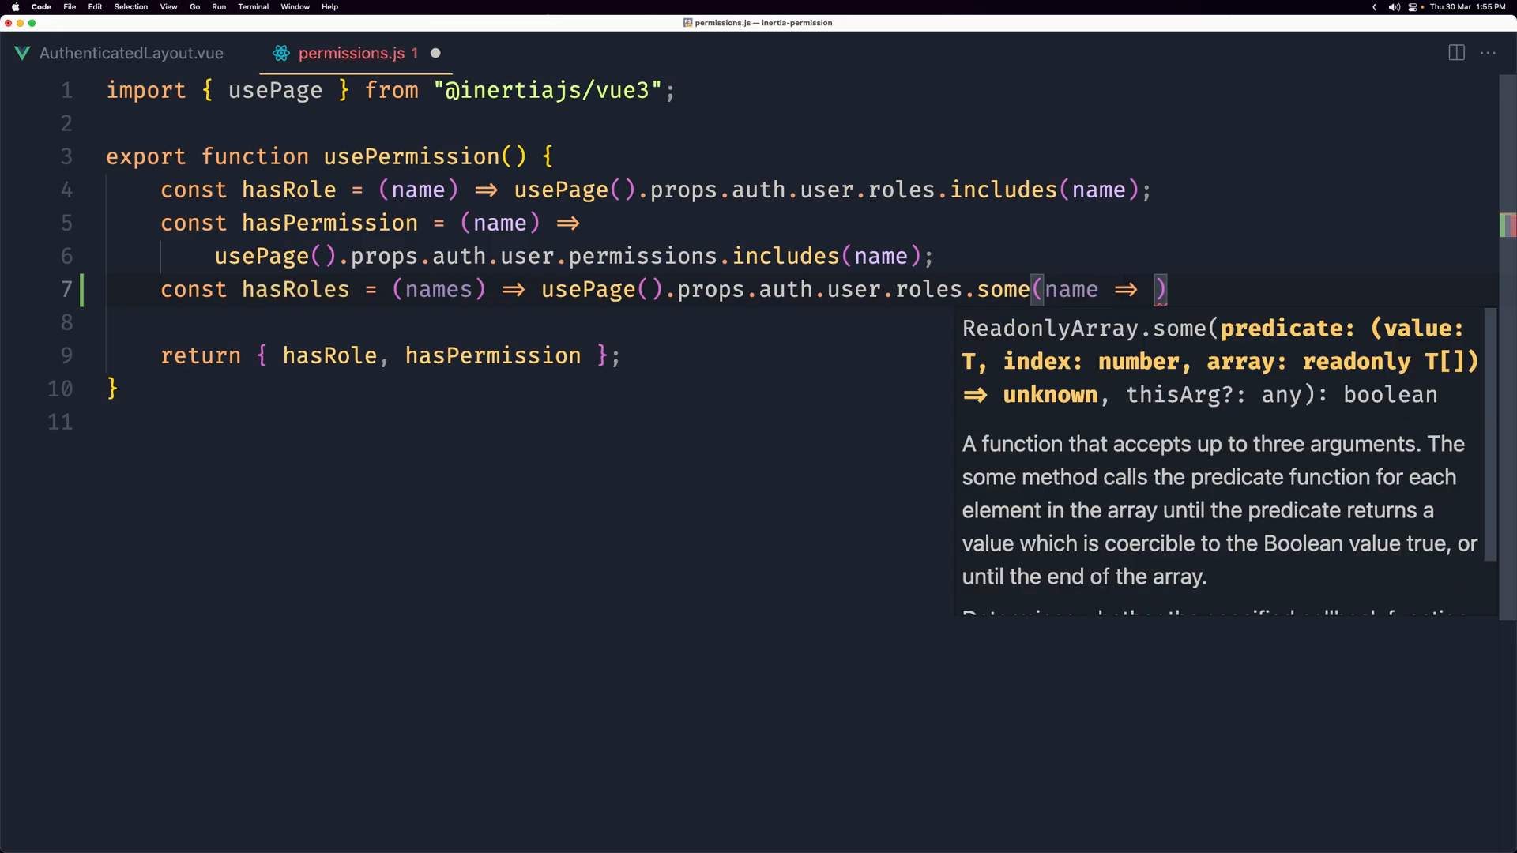
{"action": "type", "text": "names"}
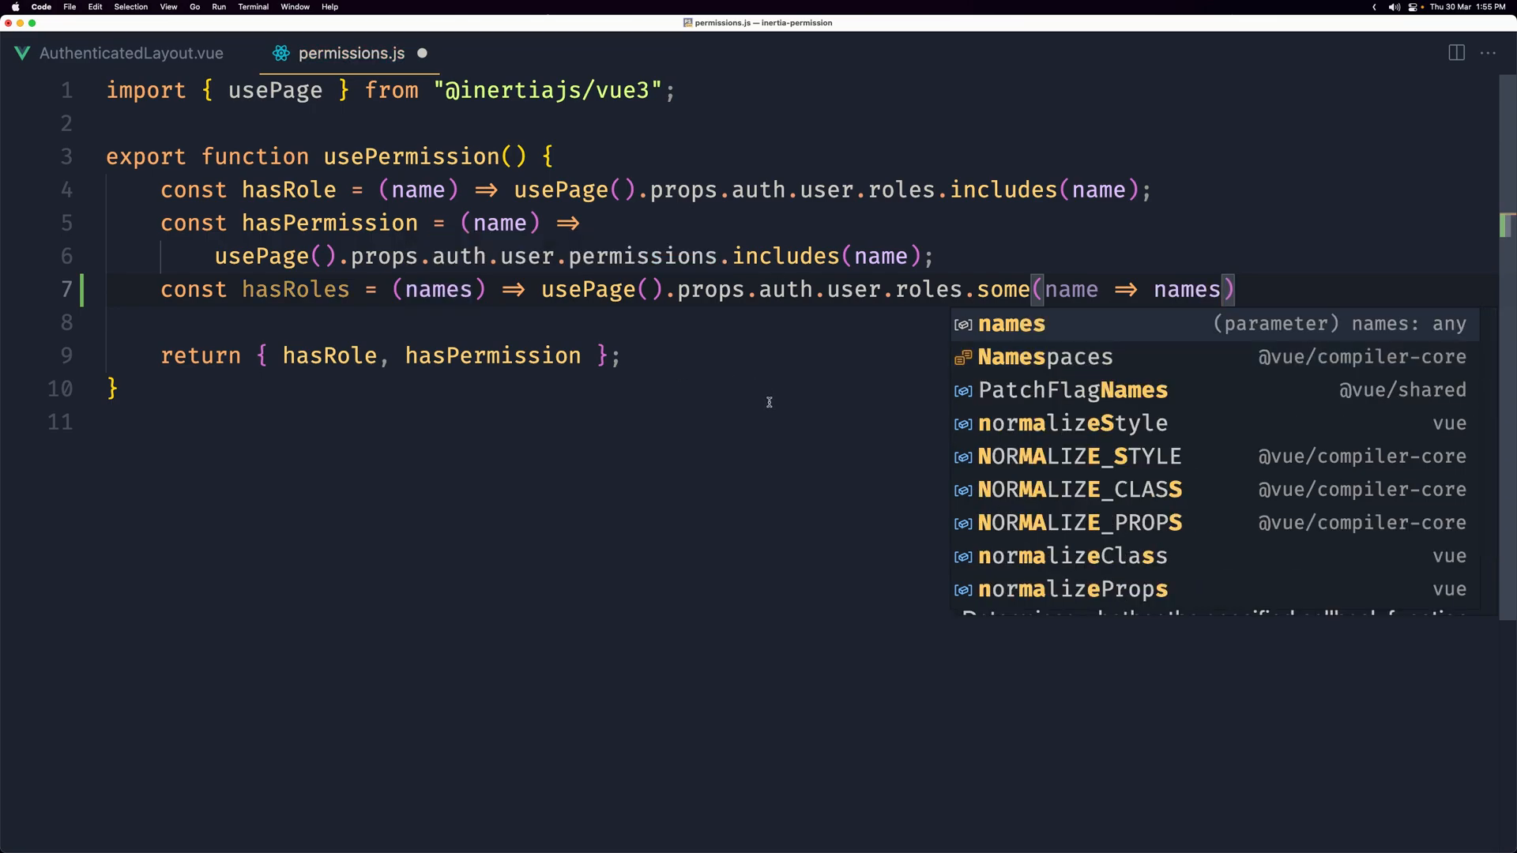
{"action": "type", "text": ".includes"}
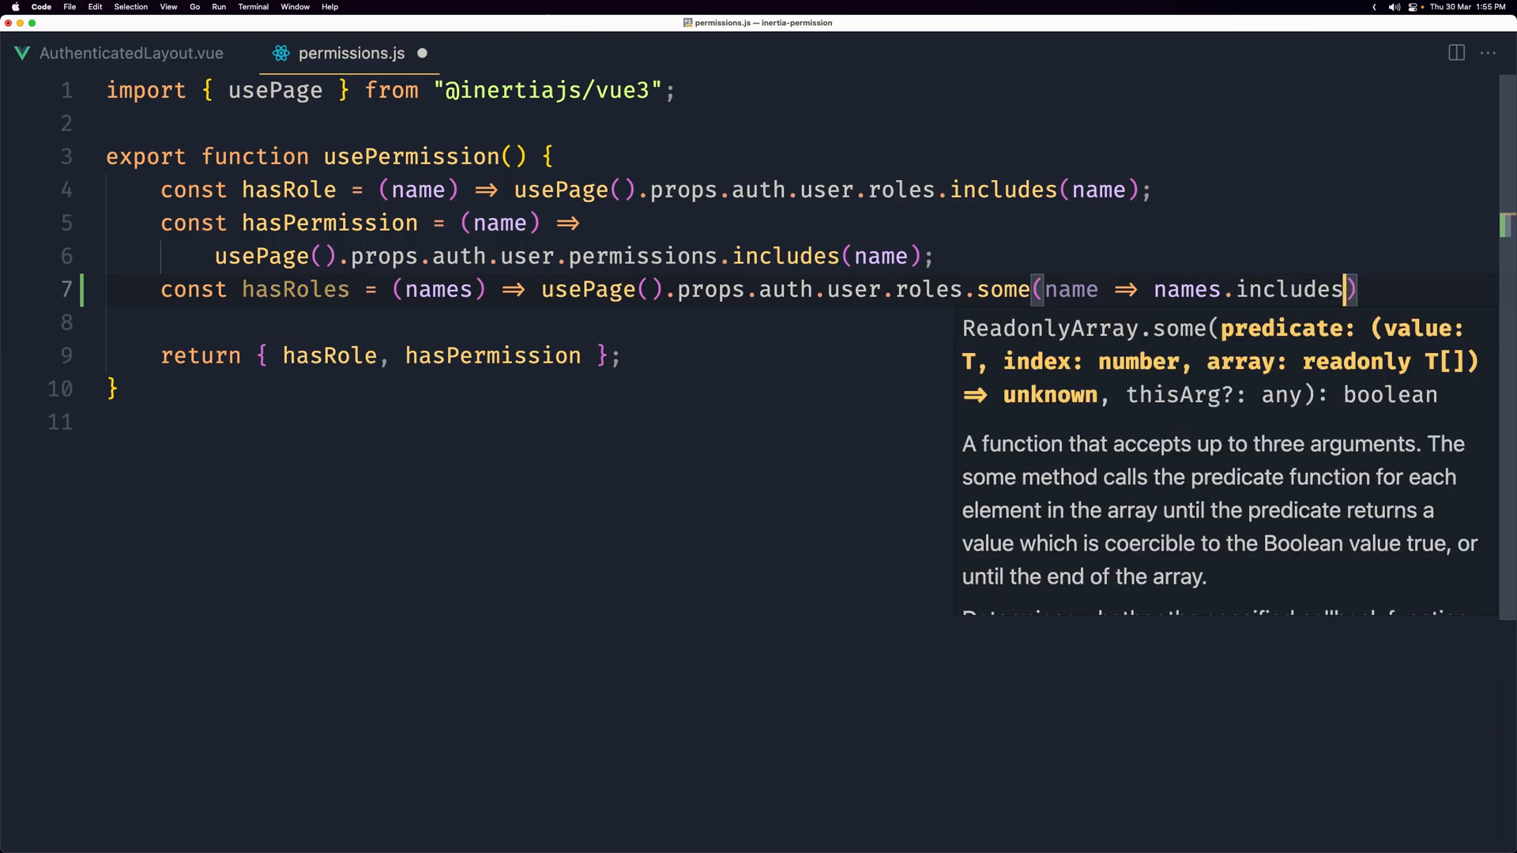
{"action": "type", "text": "()"}
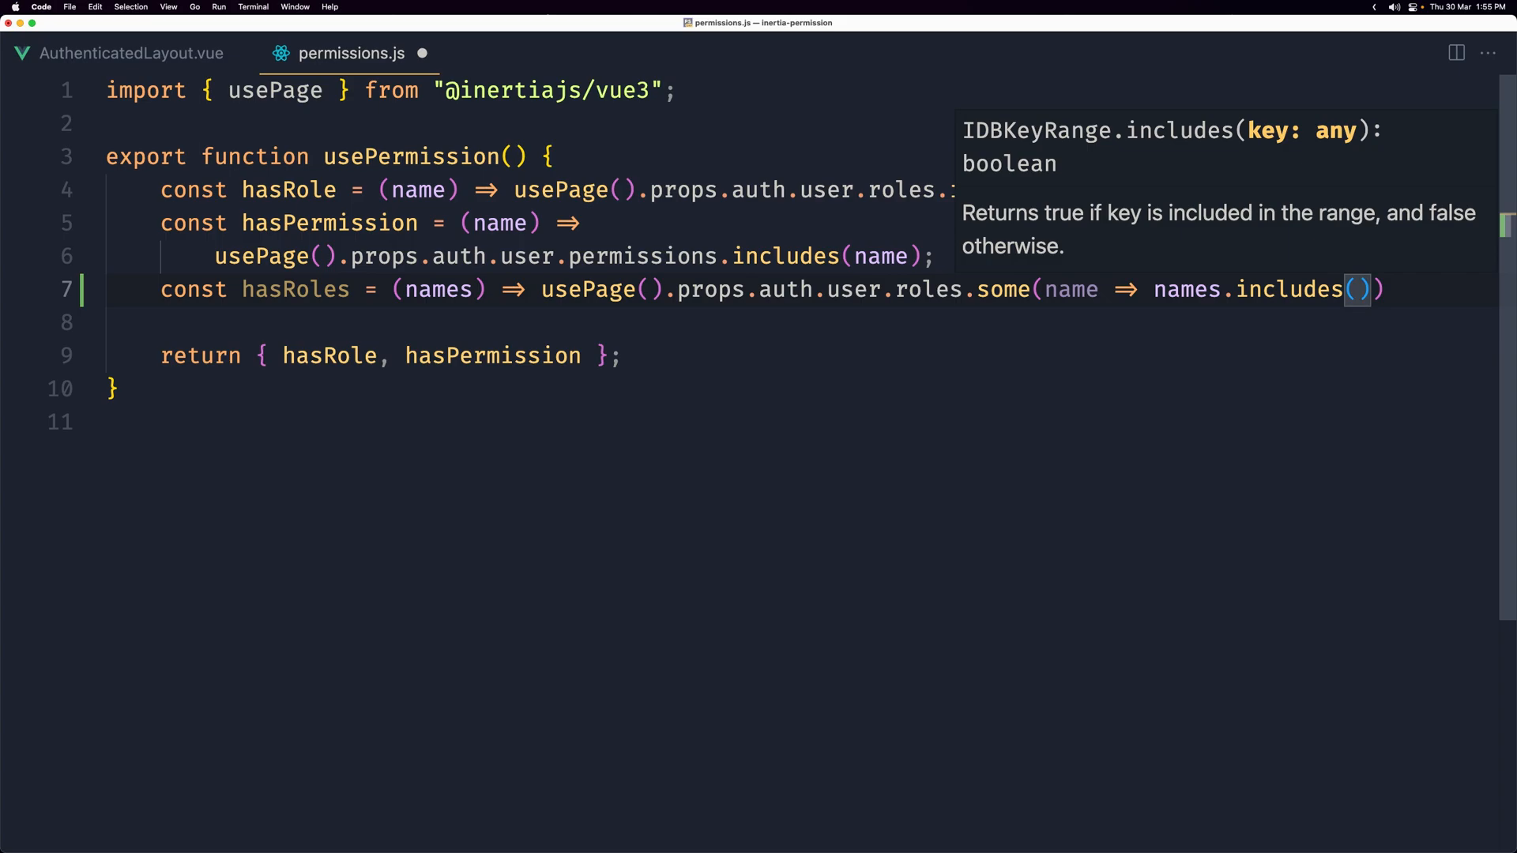
{"action": "type", "text": "name"}
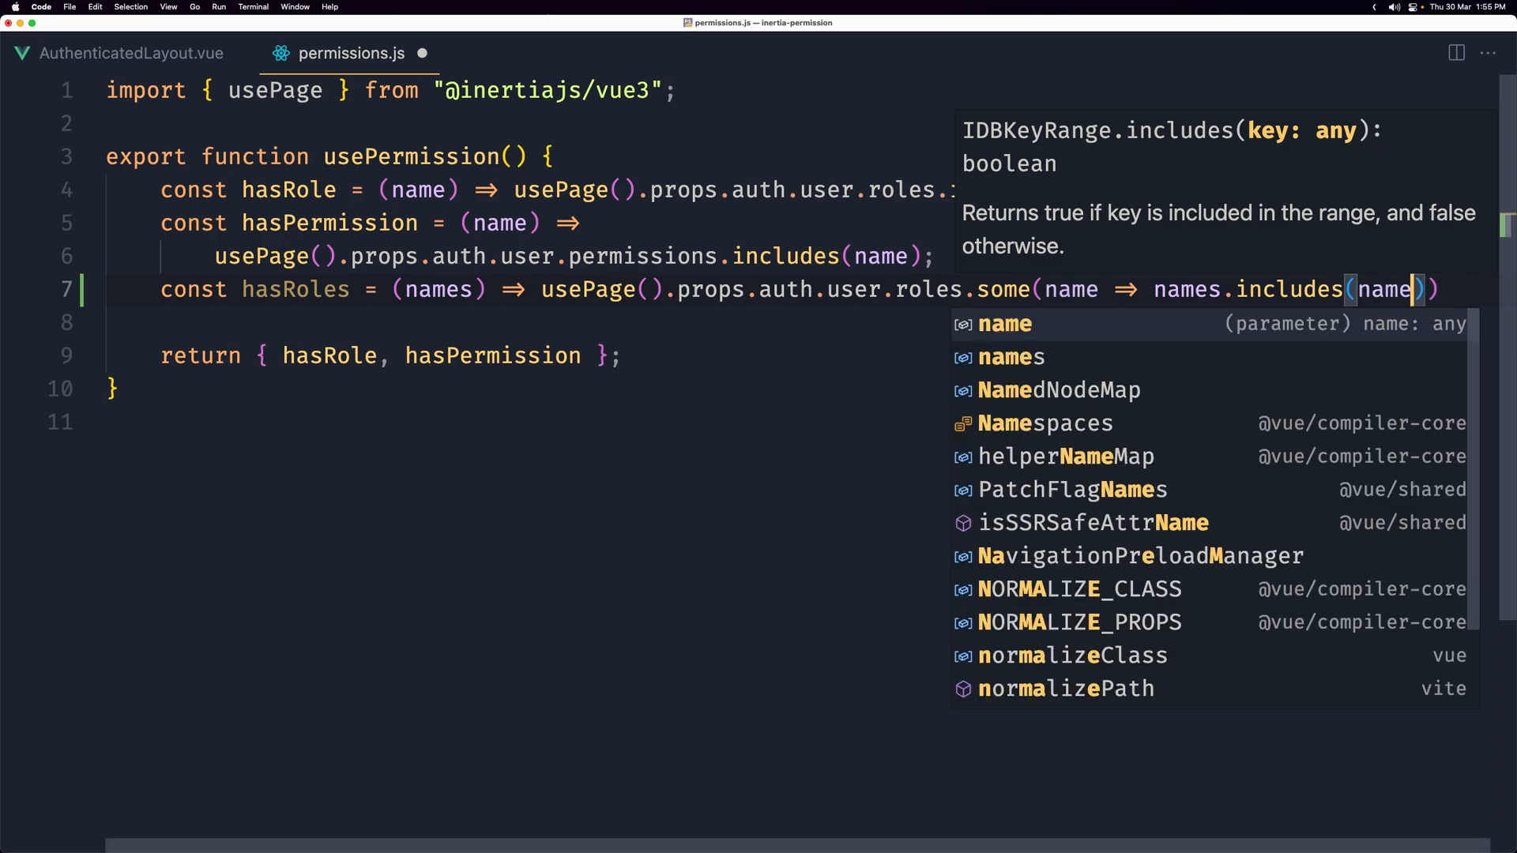
{"action": "key", "text": "Escape"}
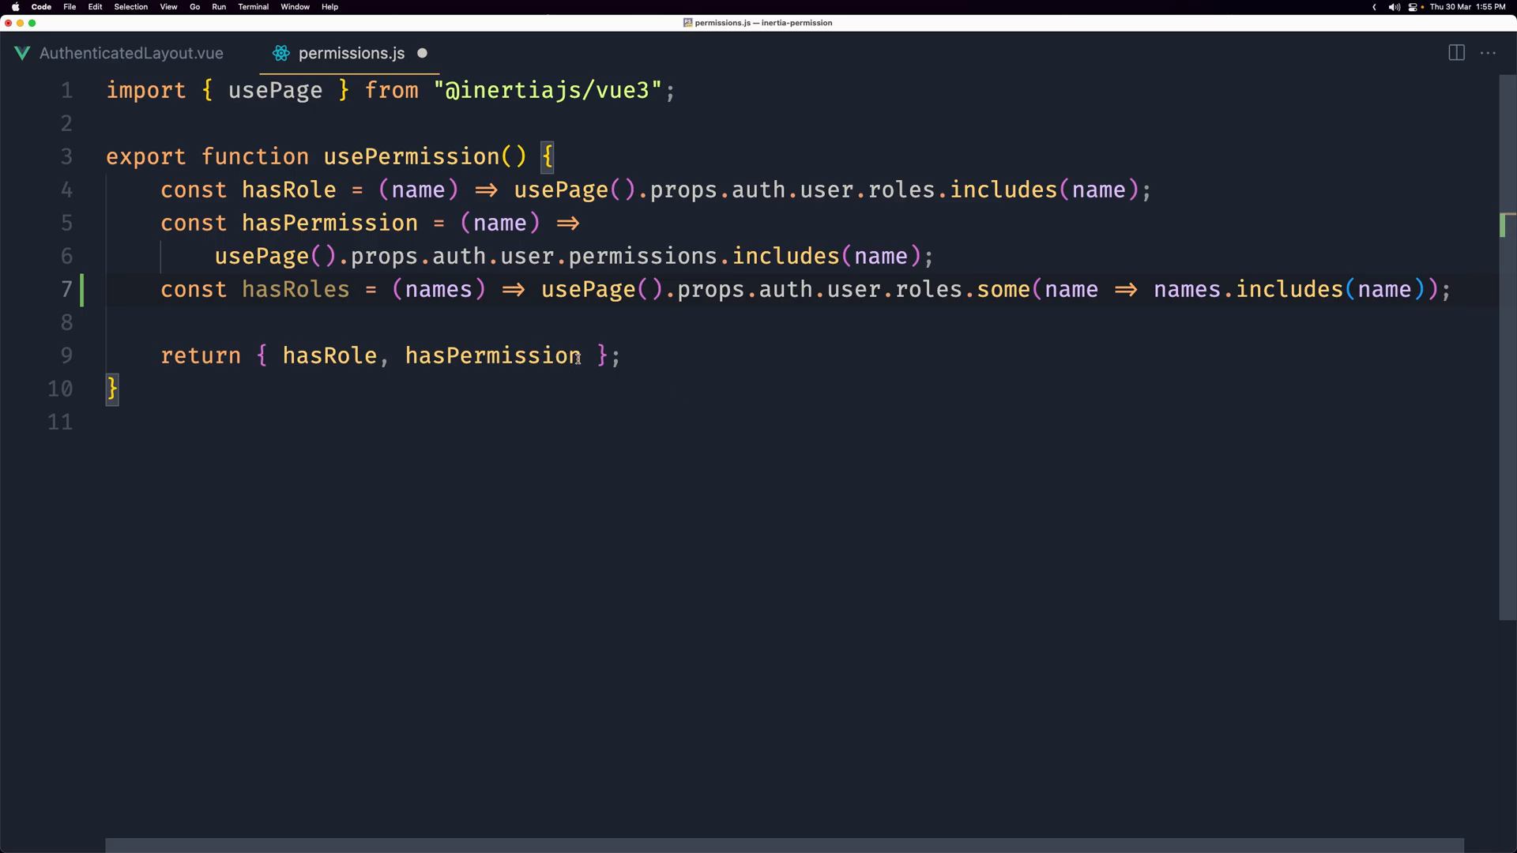
{"action": "type", "text": "\", \""}
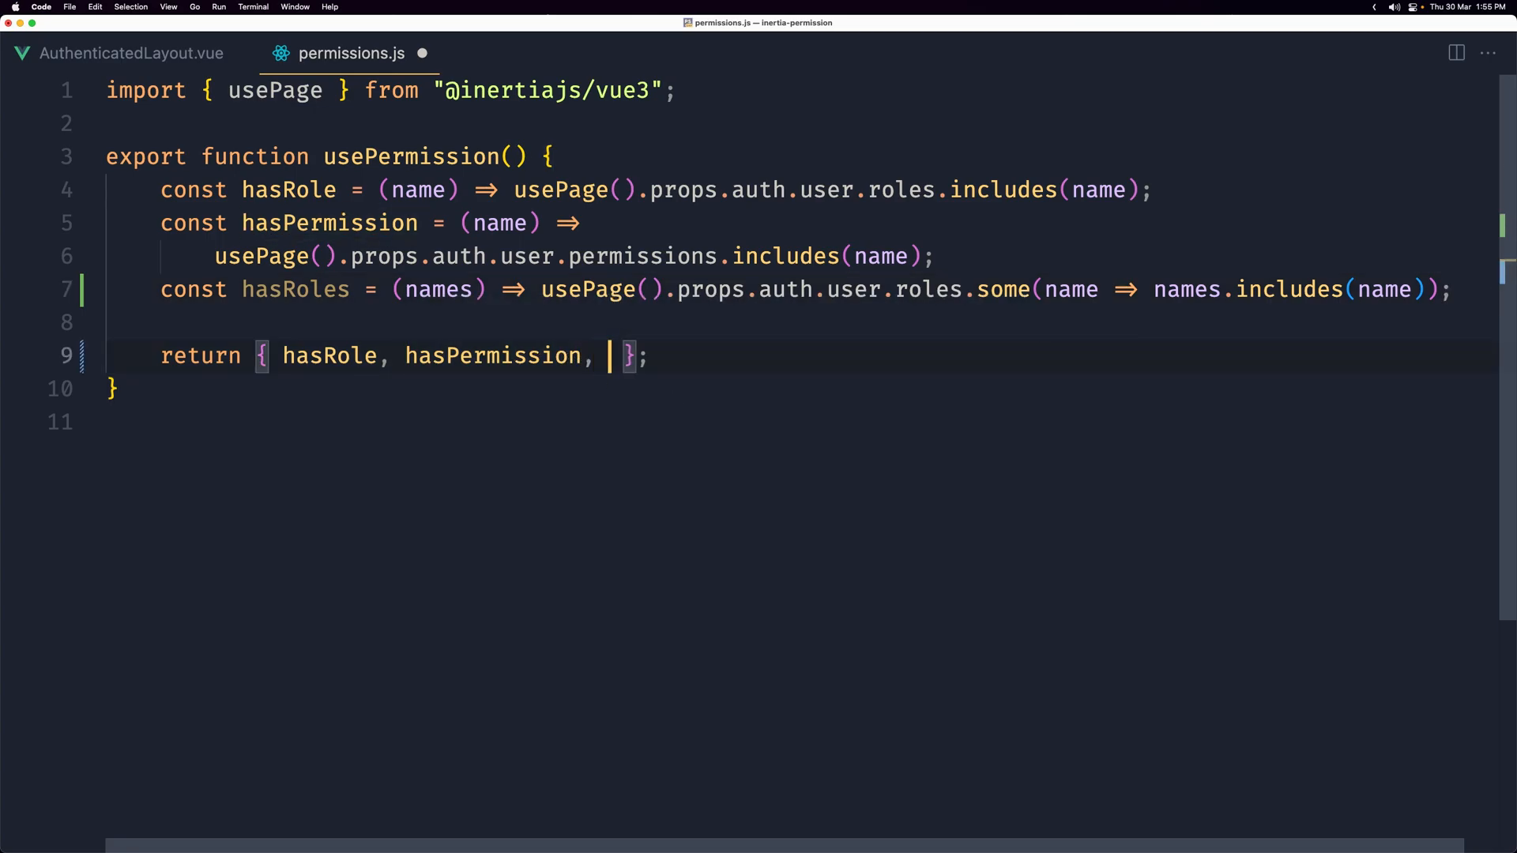
{"action": "type", "text": "hasRoles"}
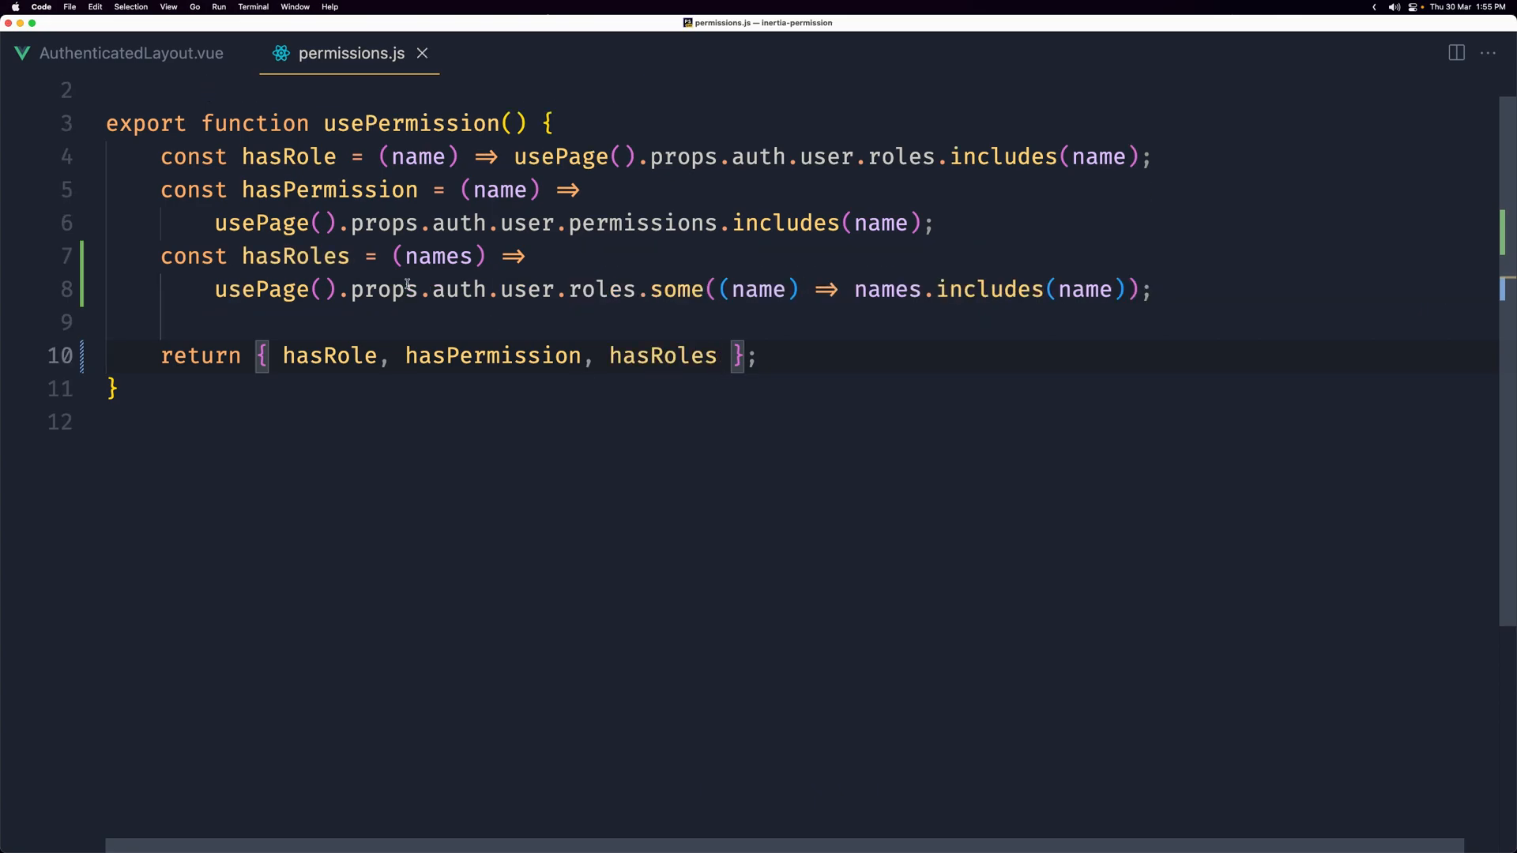
{"action": "left_click", "coordinate": [131, 53]}
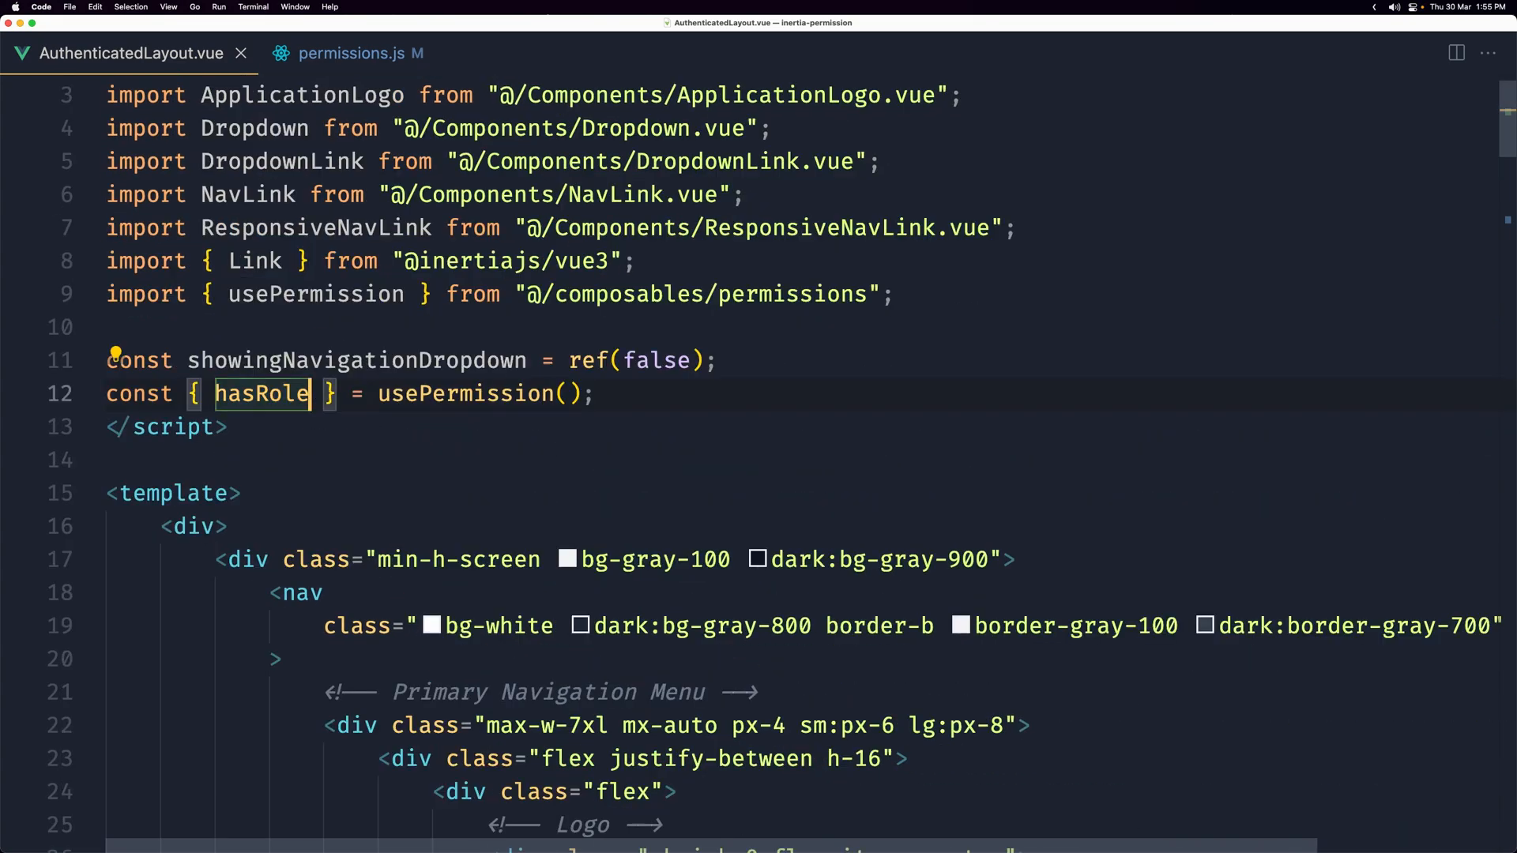
- Destructure hasRoles from usePermission and guard the Posts link with hasRoles(['admin', 'moderator'])
{"action": "type", "text": ",m"}
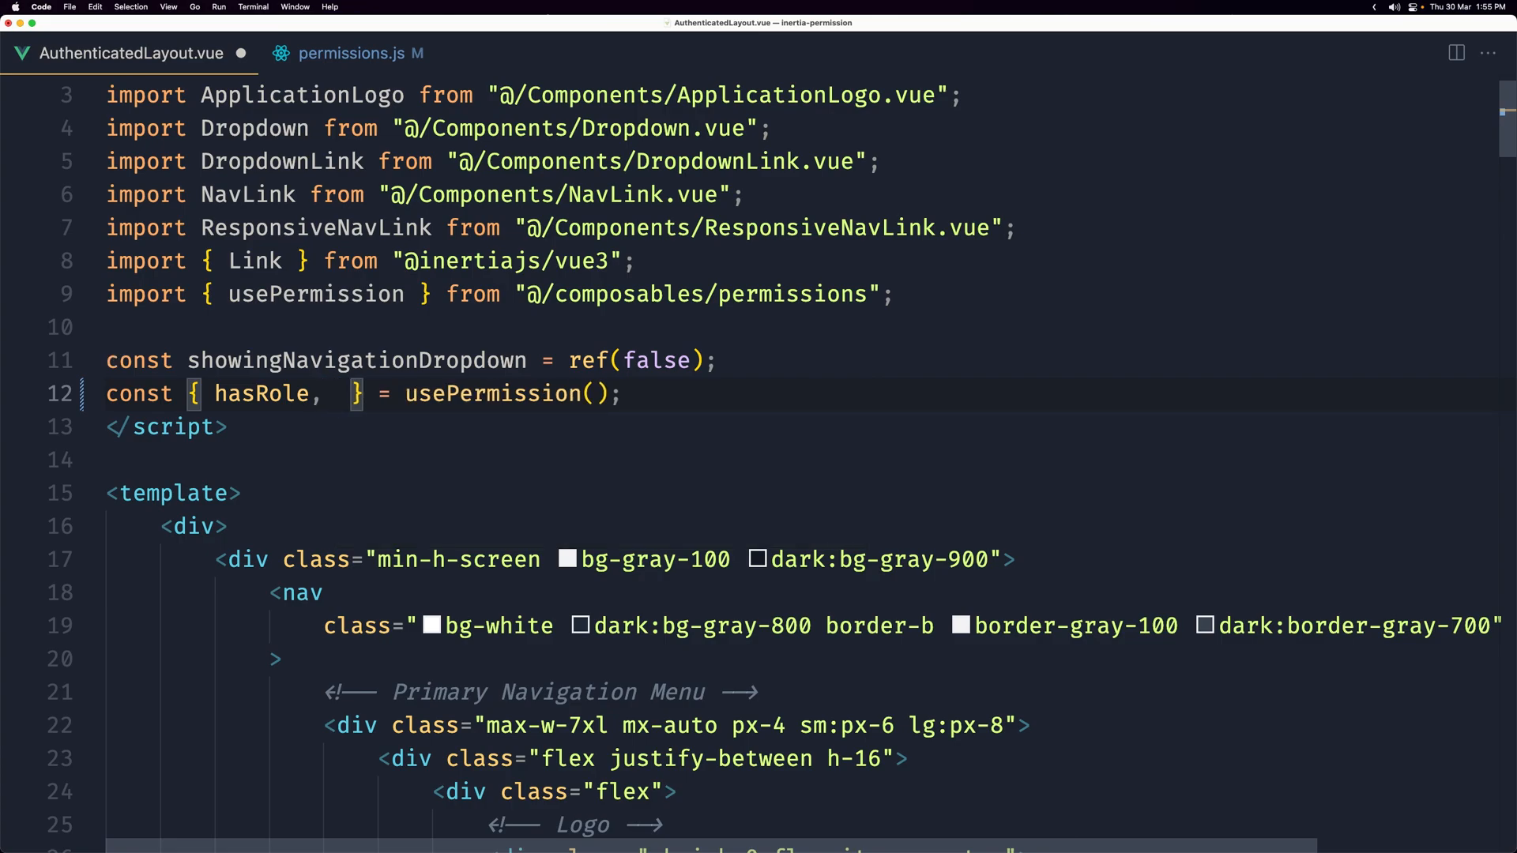
{"action": "type", "text": "hasRoles"}
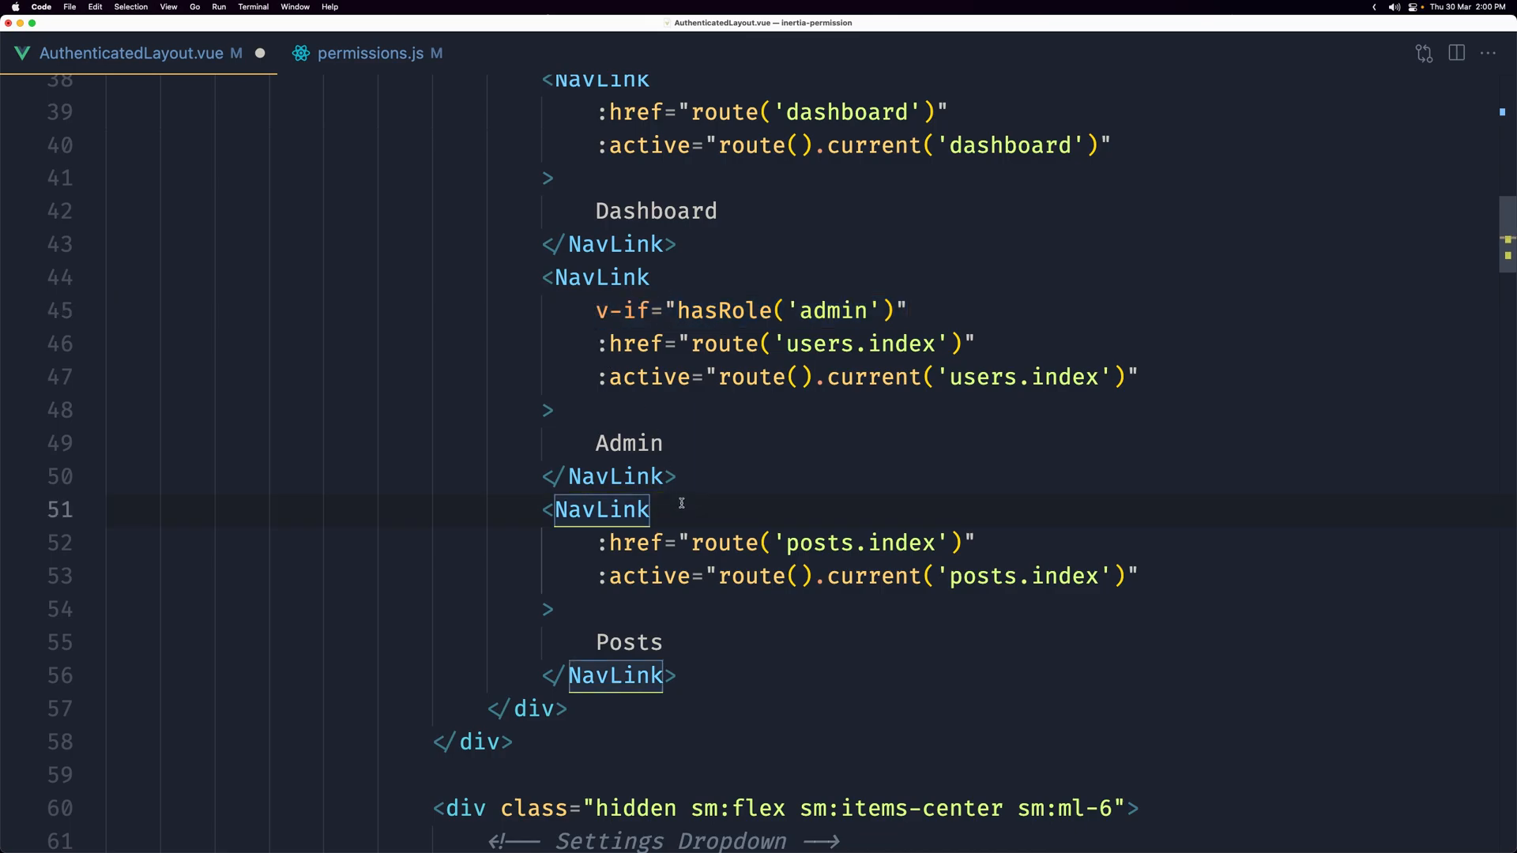
{"action": "type", "text": "v-if=\"hasRole('admin')\""}
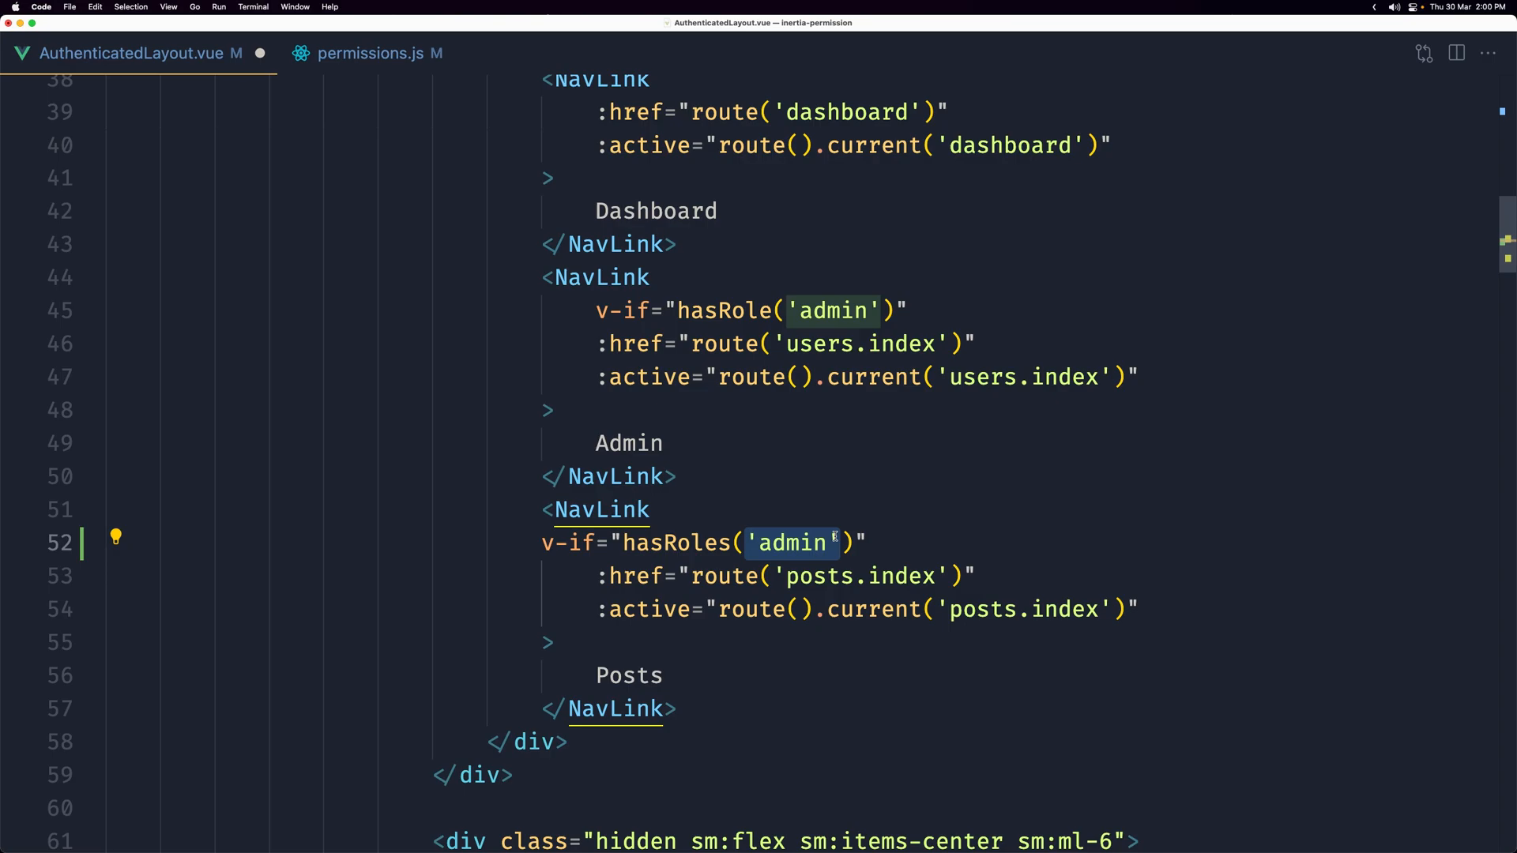
{"action": "type", "text": "[]"}
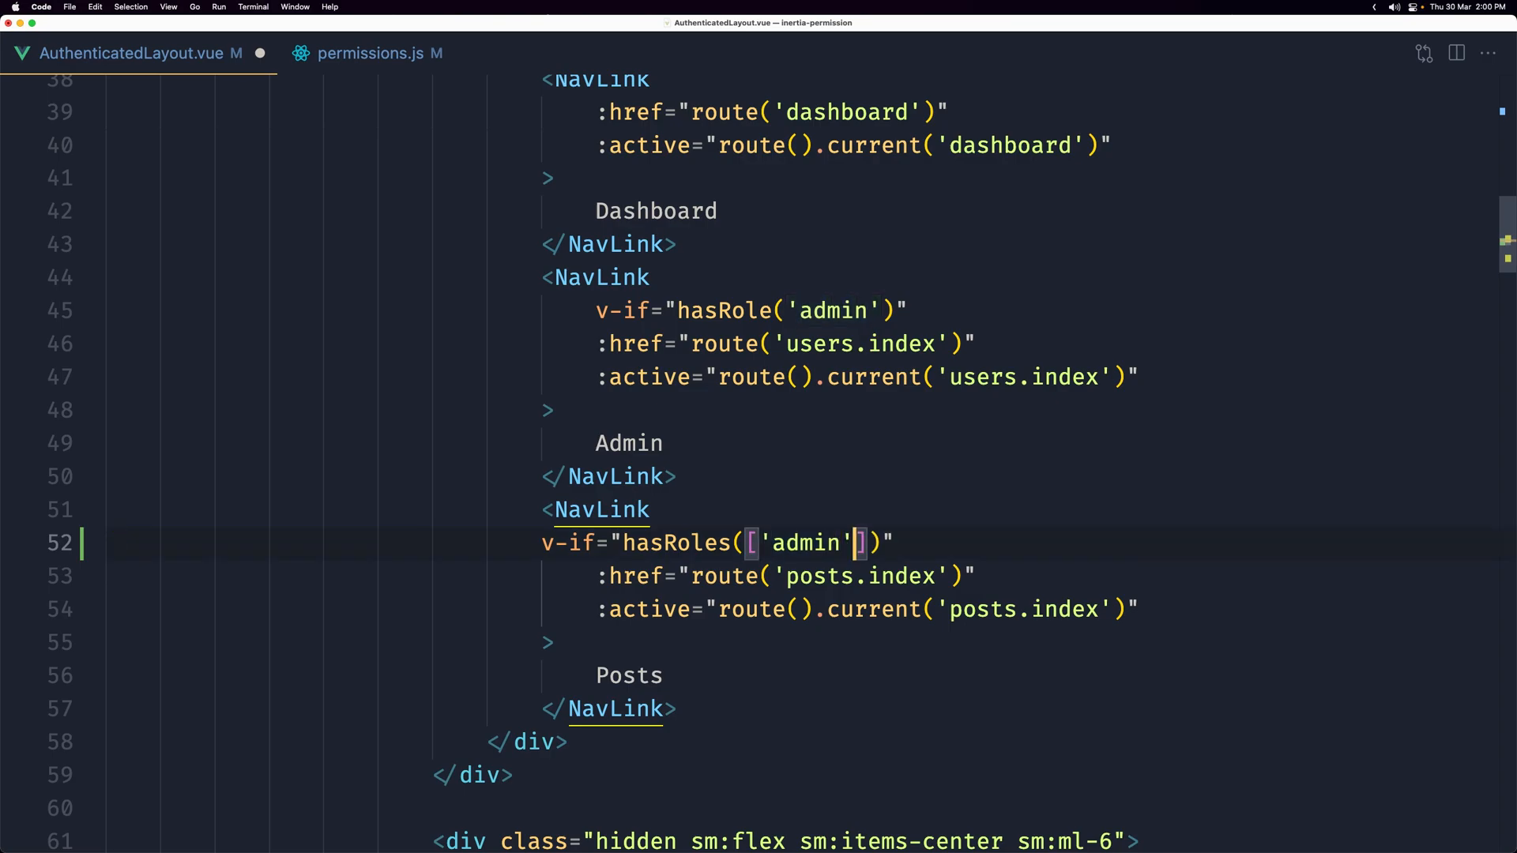
{"action": "type", "text": ", 'mod"}
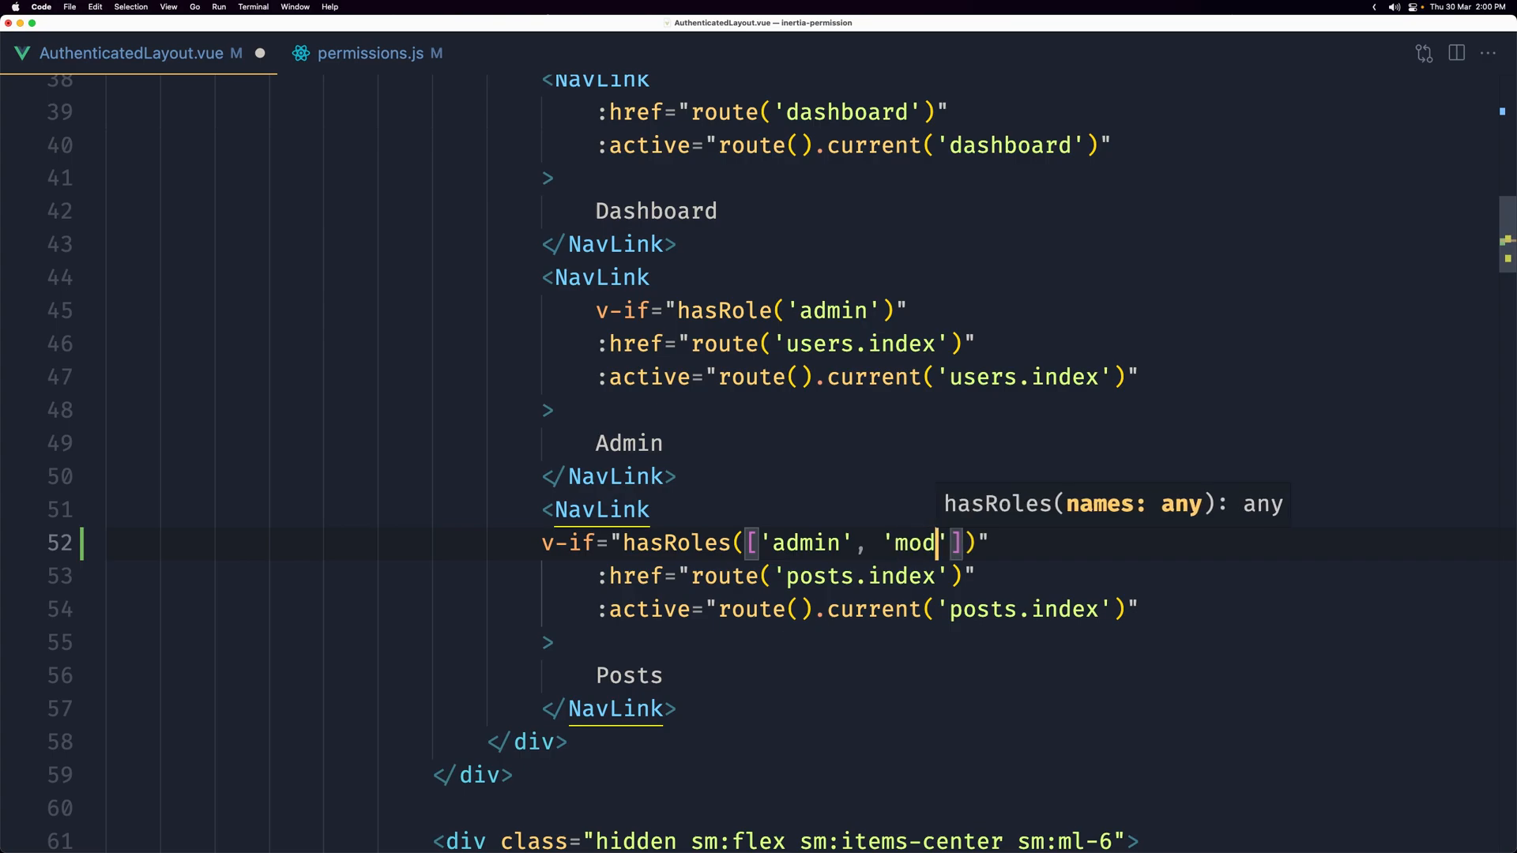
{"action": "type", "text": "erator"}
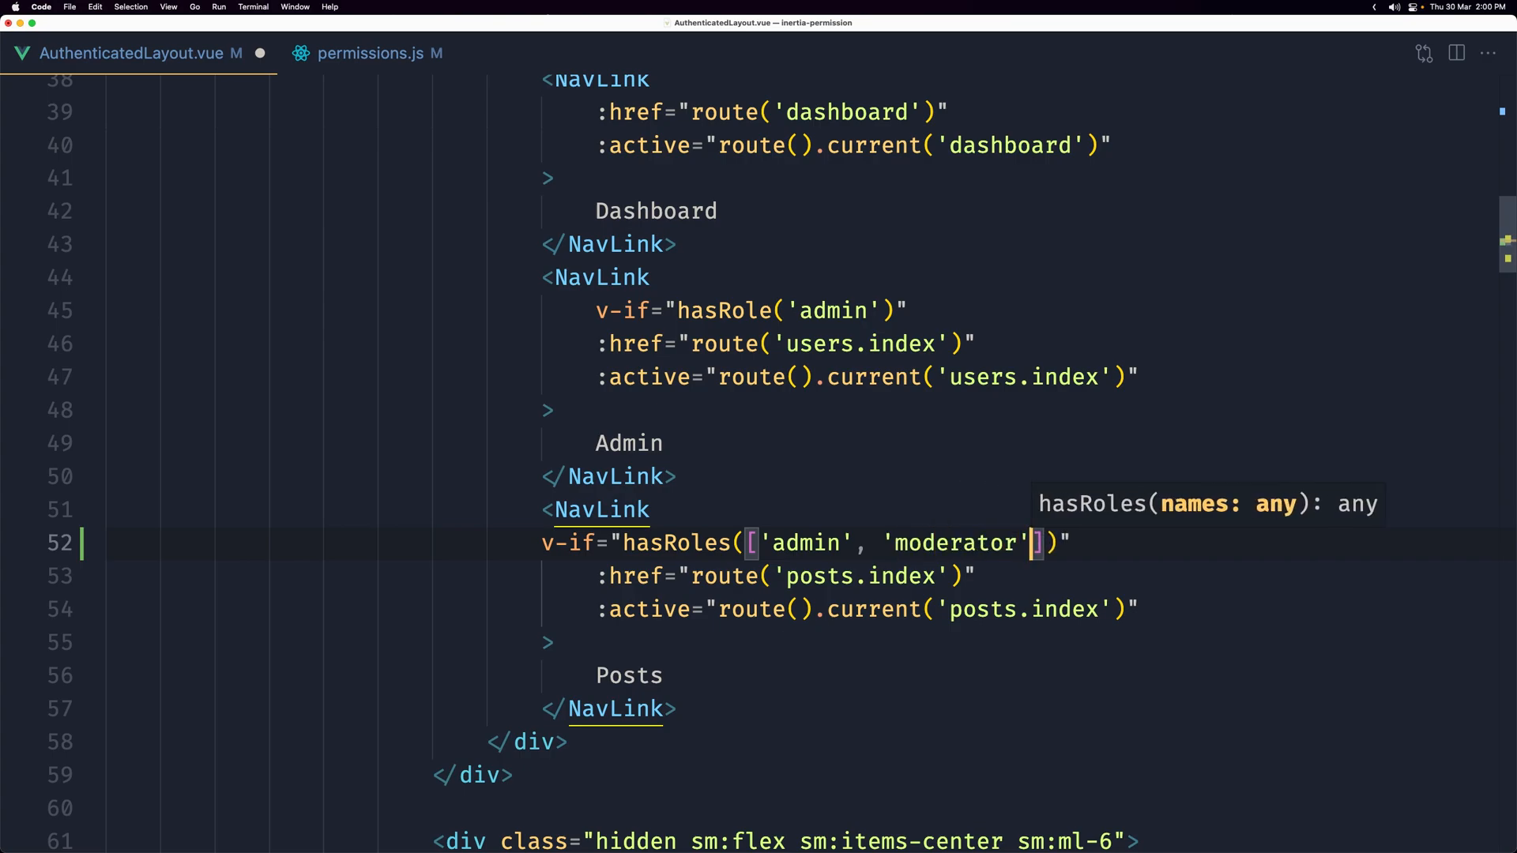
{"action": "type", "text": ", ''"}
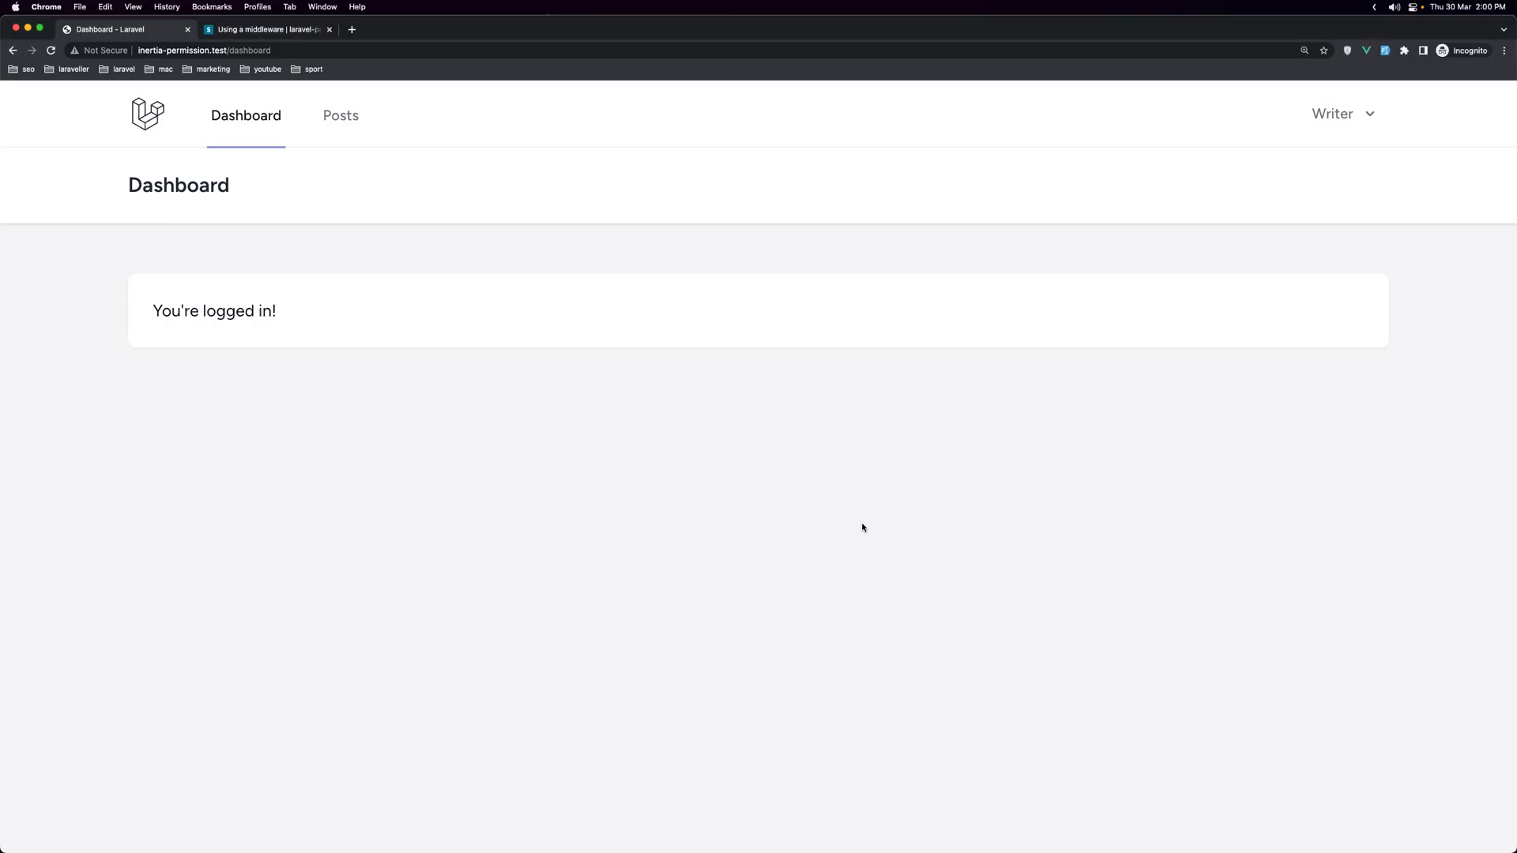
{"action": "mouse_move", "coordinate": [311, 108]}
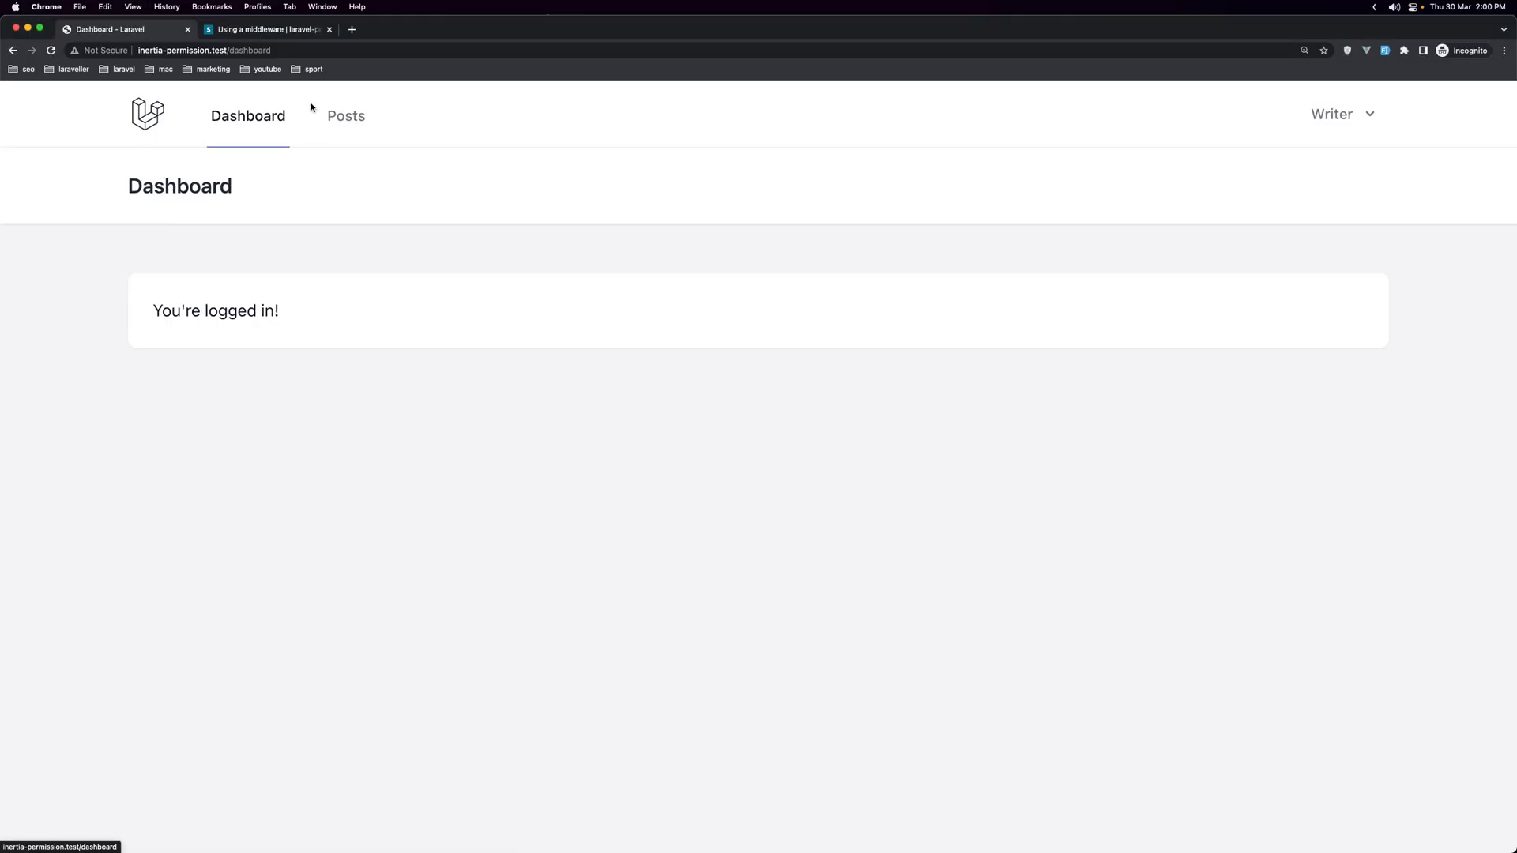
{"action": "mouse_move", "coordinate": [534, 124]}
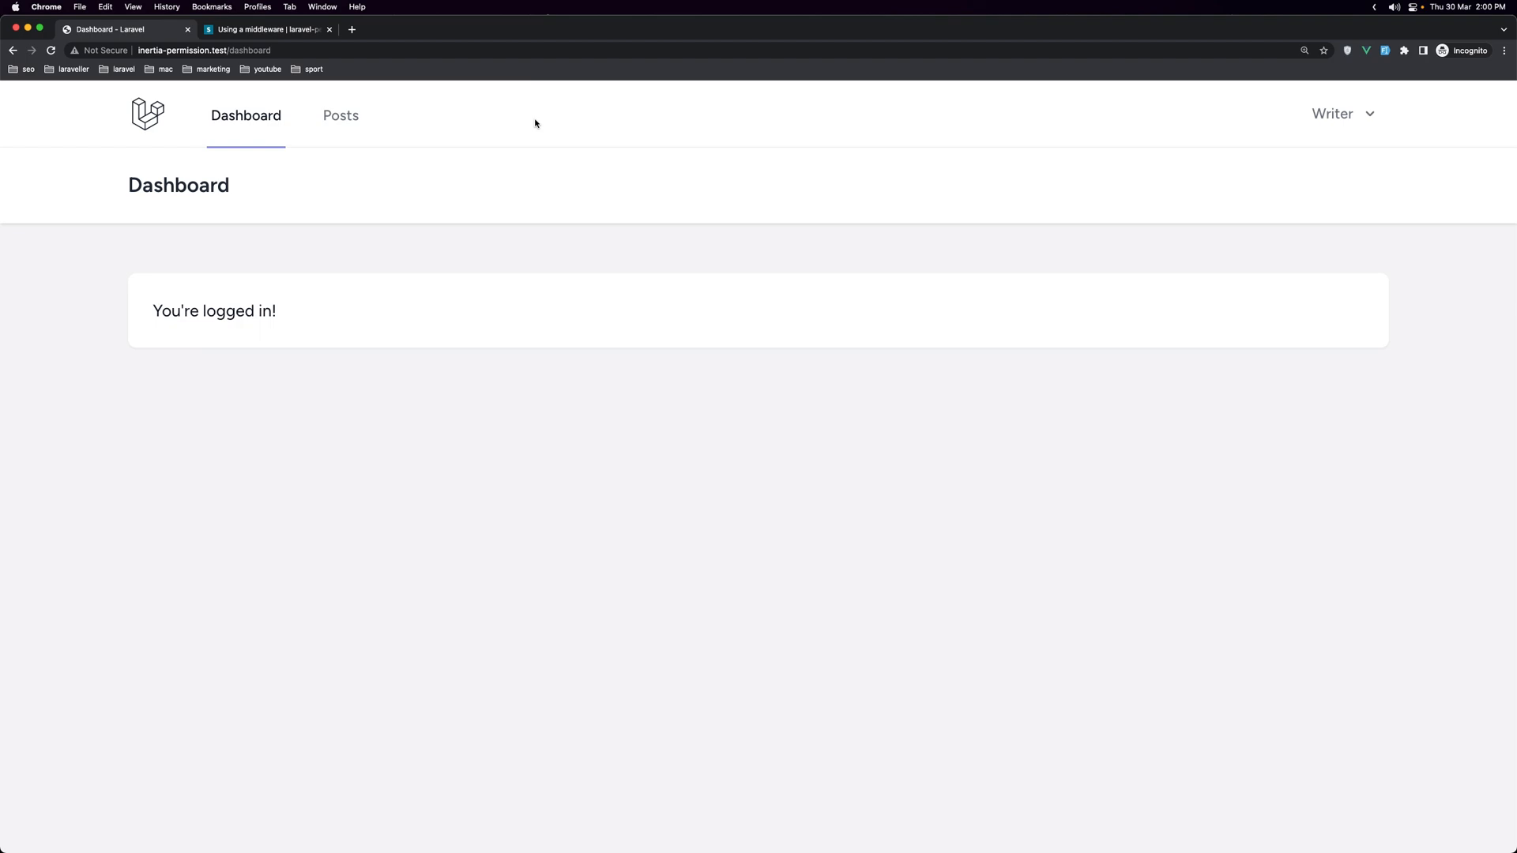
{"action": "left_click", "coordinate": [341, 116]}
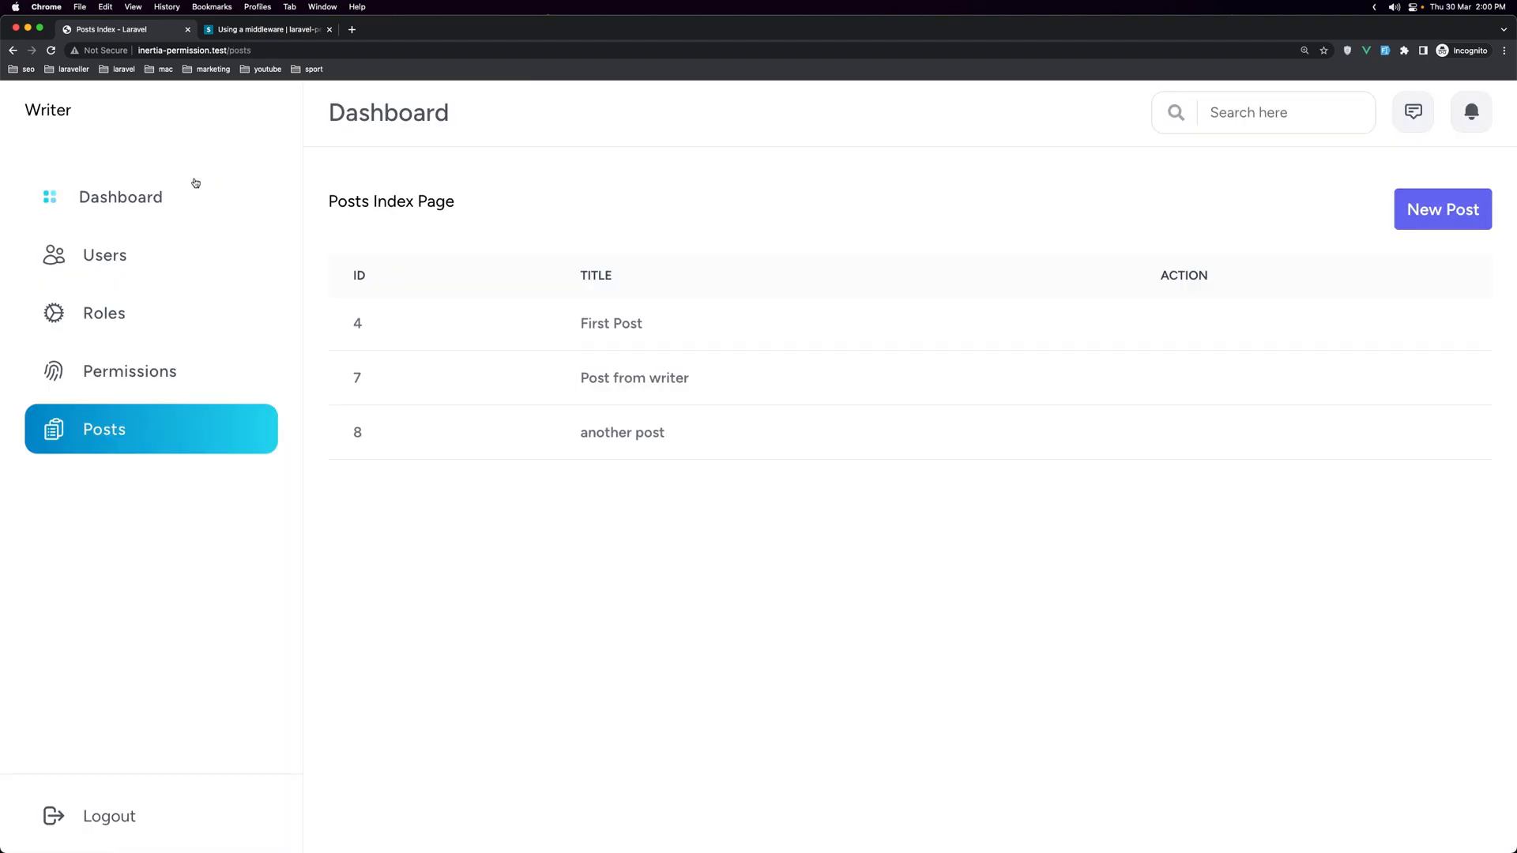
{"action": "left_click", "coordinate": [120, 197]}
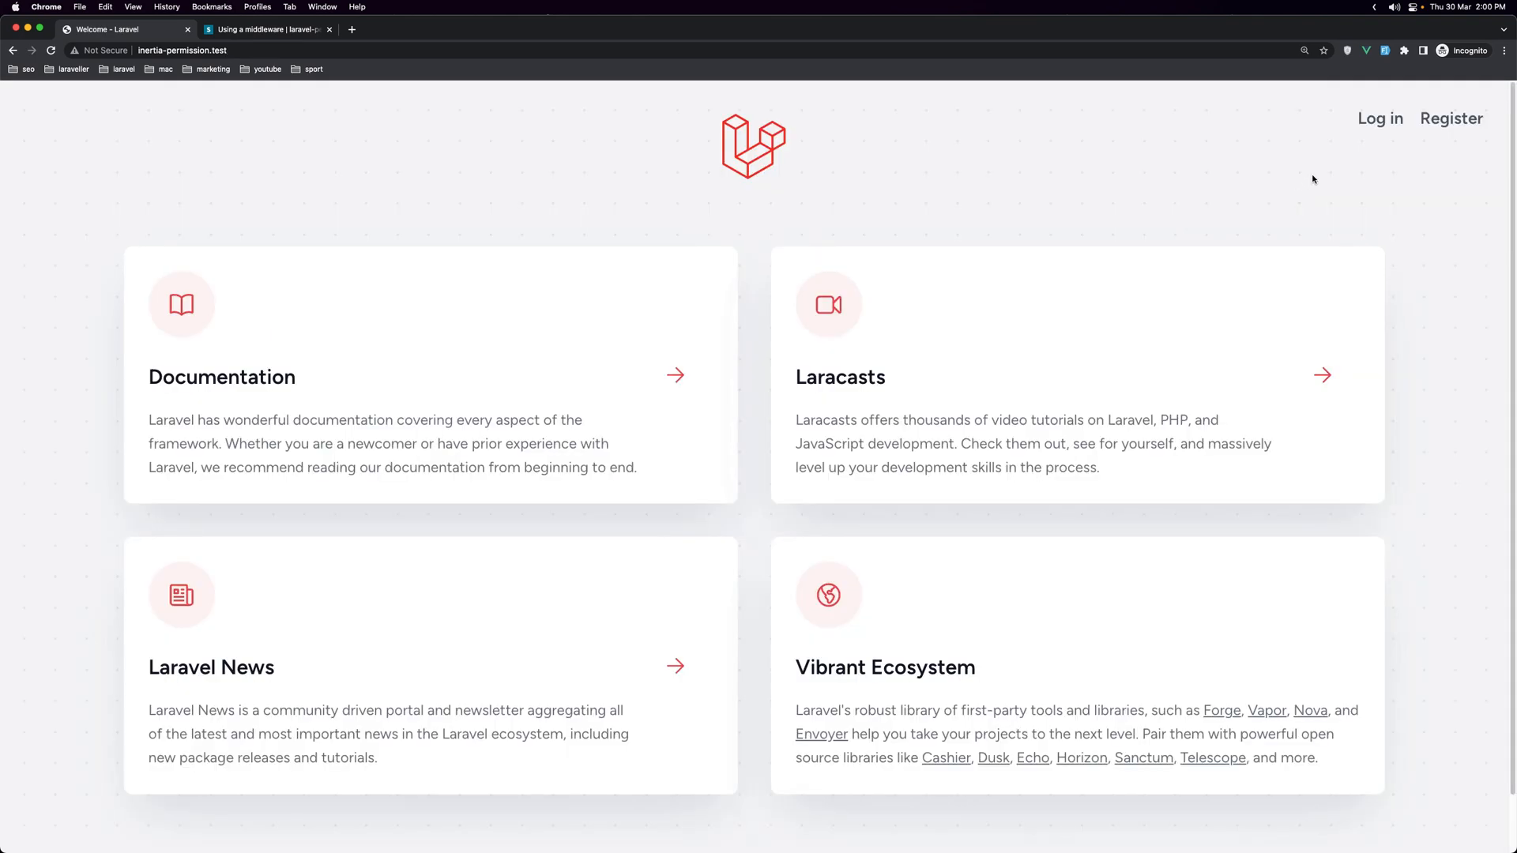
{"action": "left_click", "coordinate": [1379, 117]}
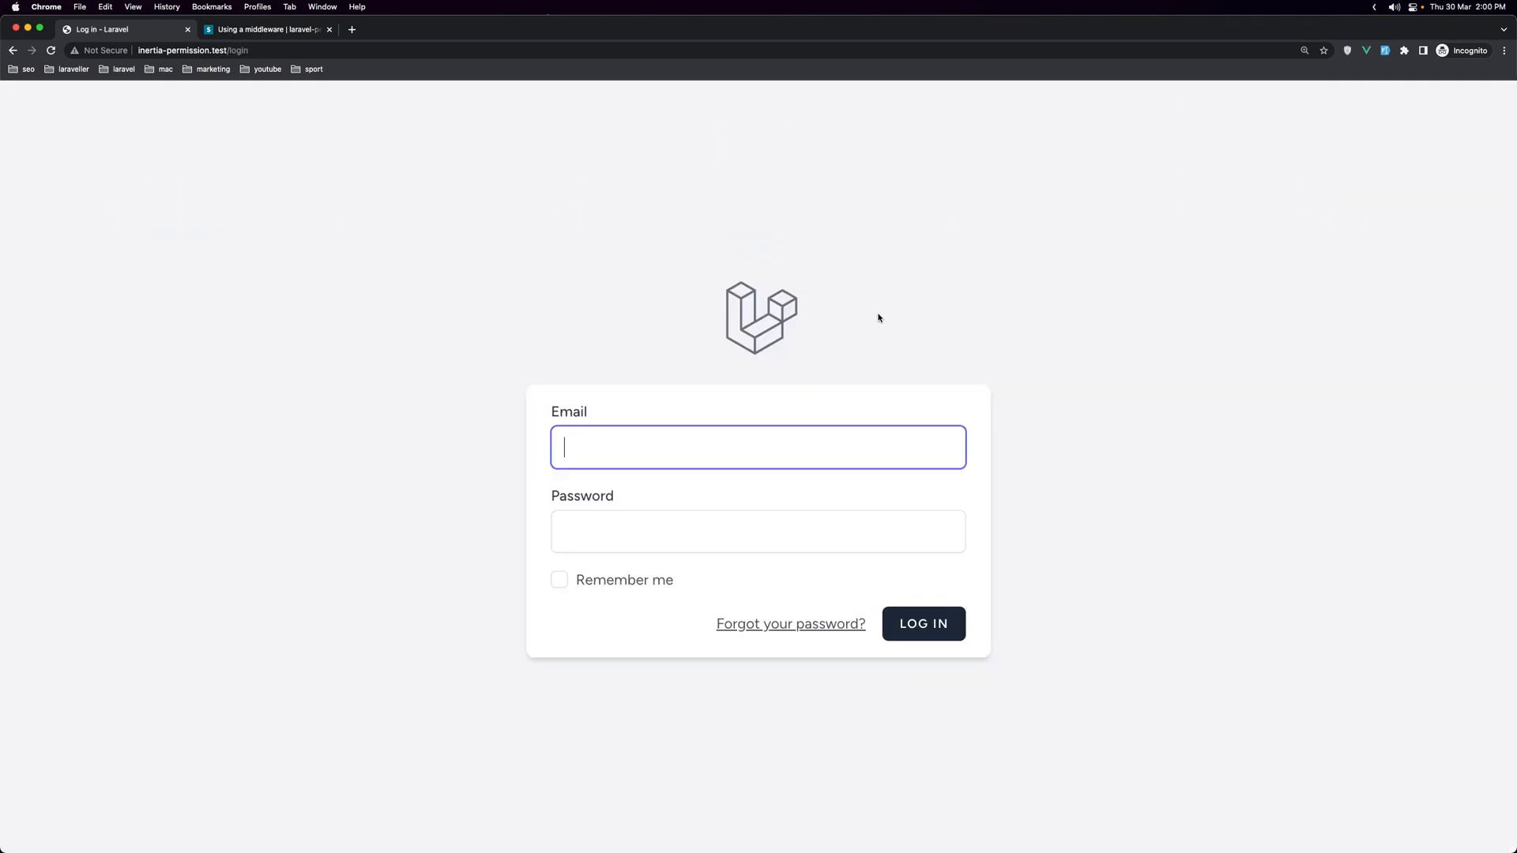
{"action": "type", "text": "user@example.com"}
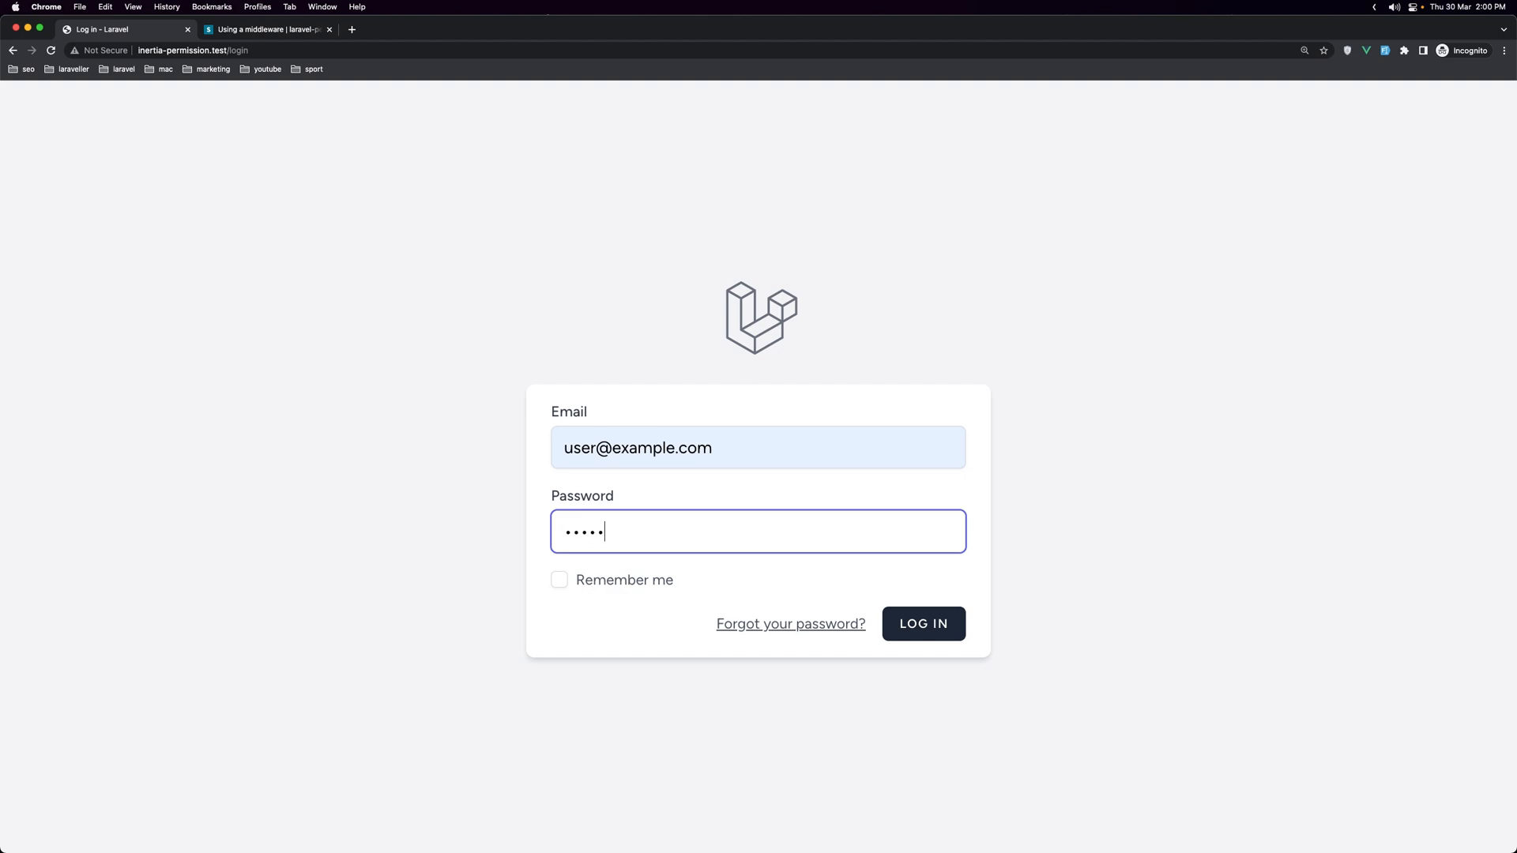
{"action": "left_click", "coordinate": [922, 623]}
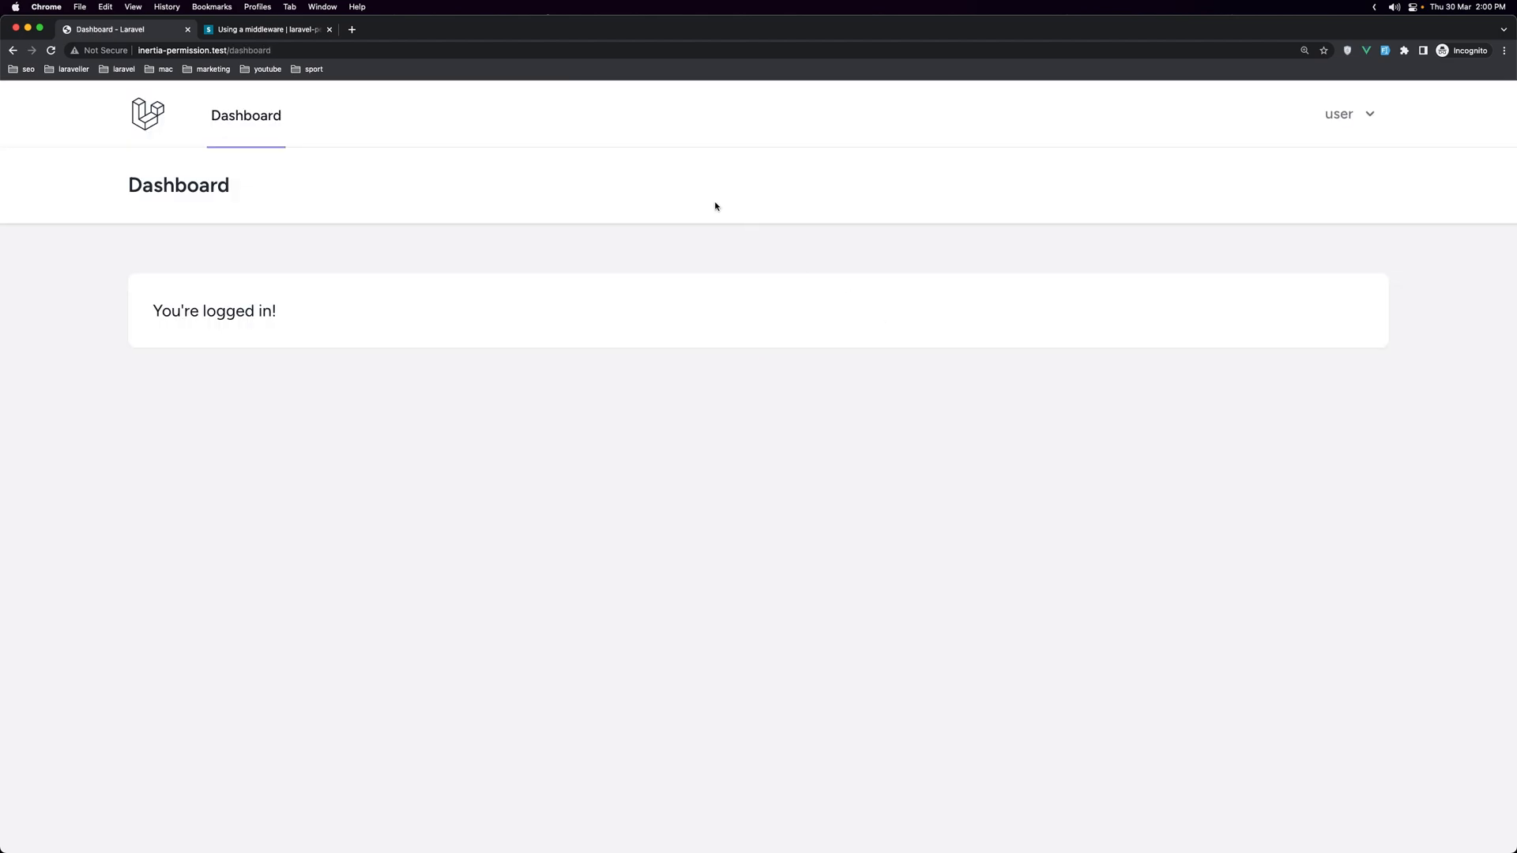
{"action": "left_click", "coordinate": [203, 49]}
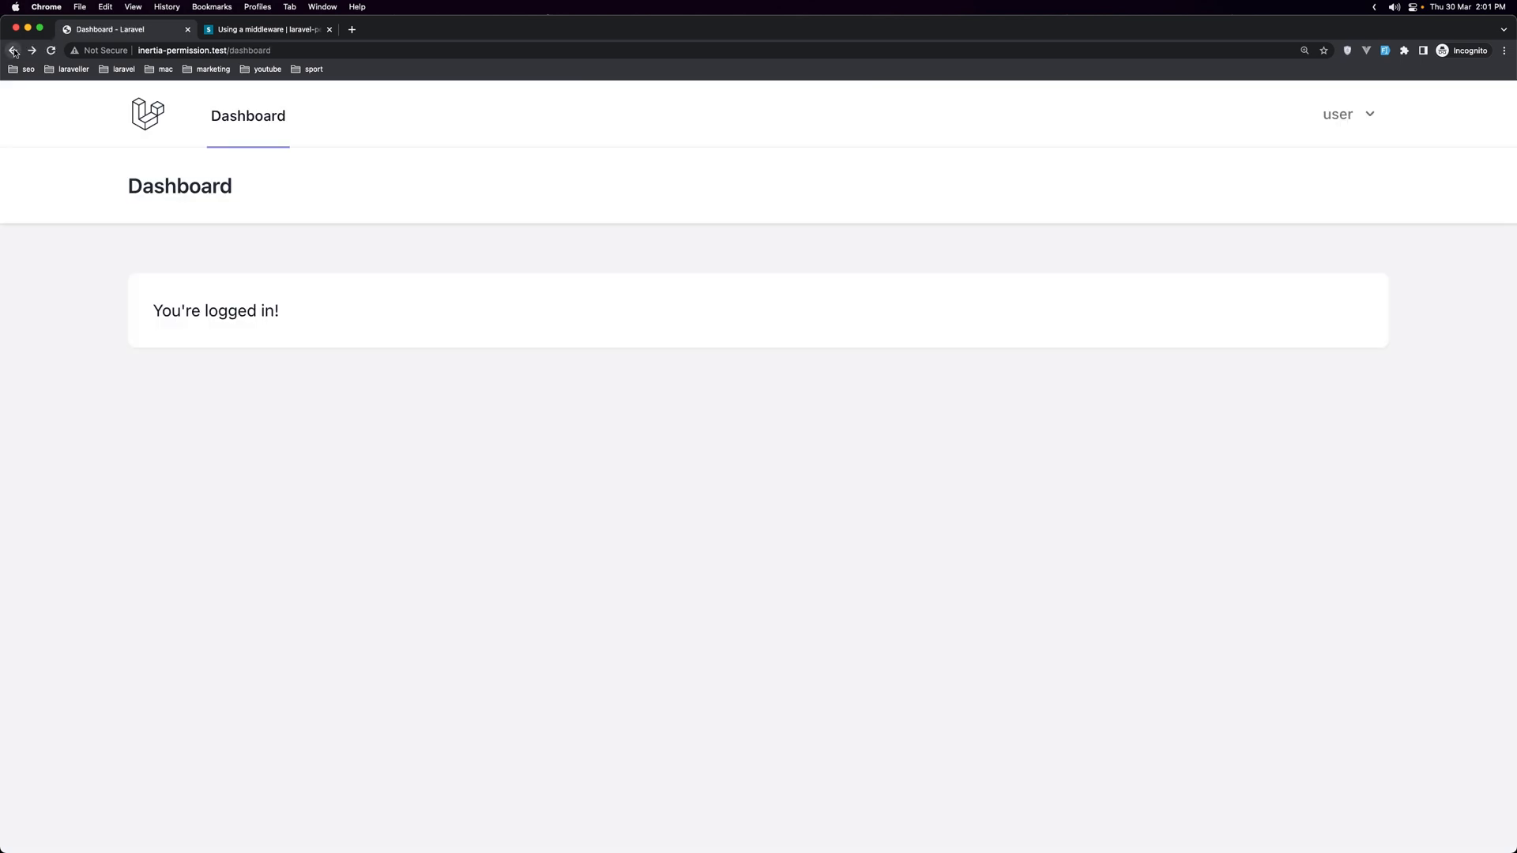
{"action": "left_click", "coordinate": [1341, 114]}
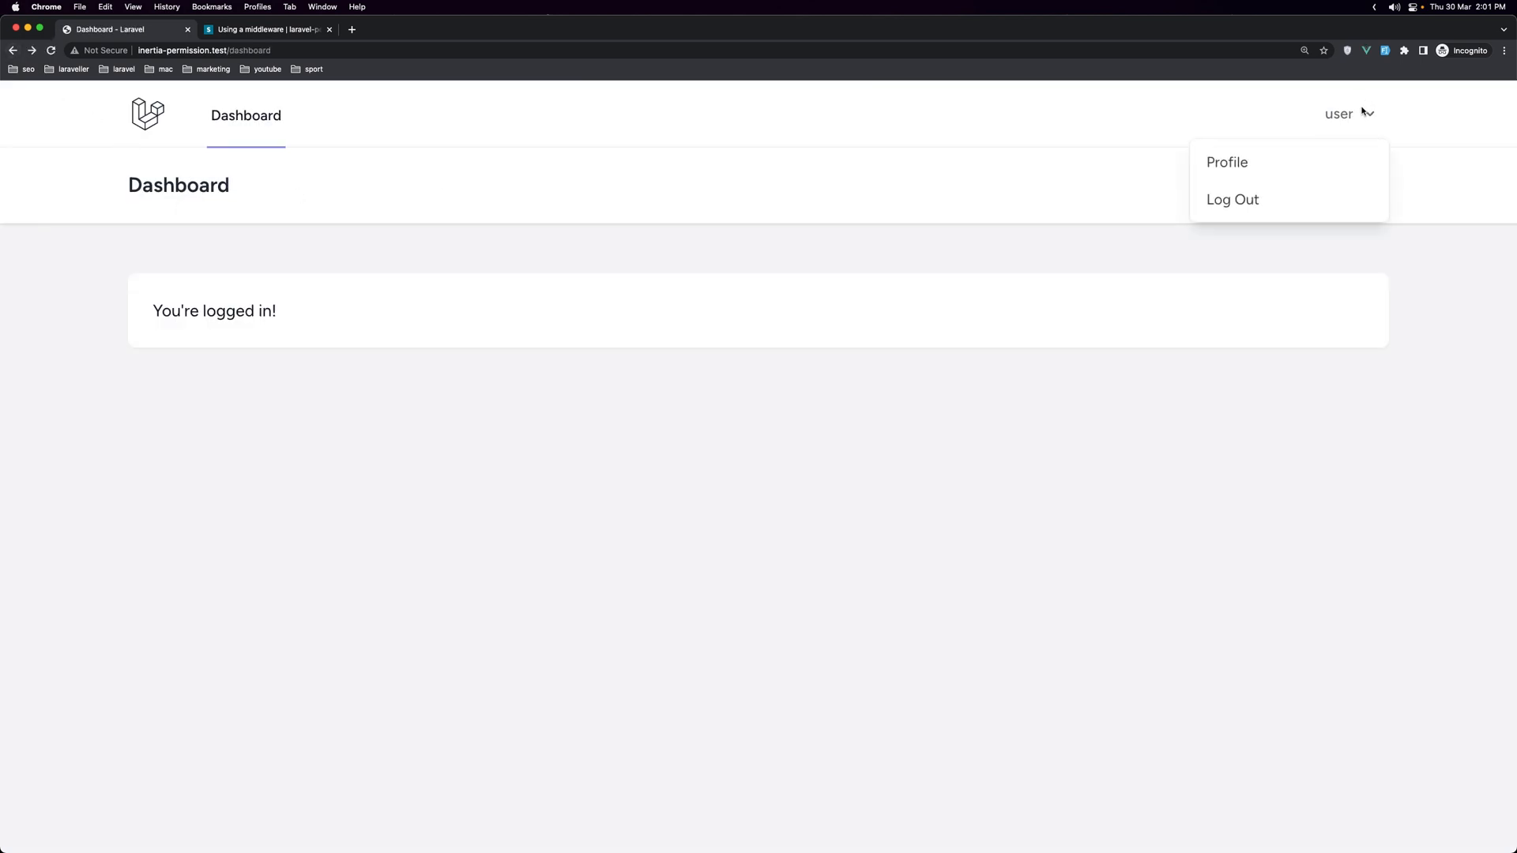
{"action": "left_click", "coordinate": [1233, 199]}
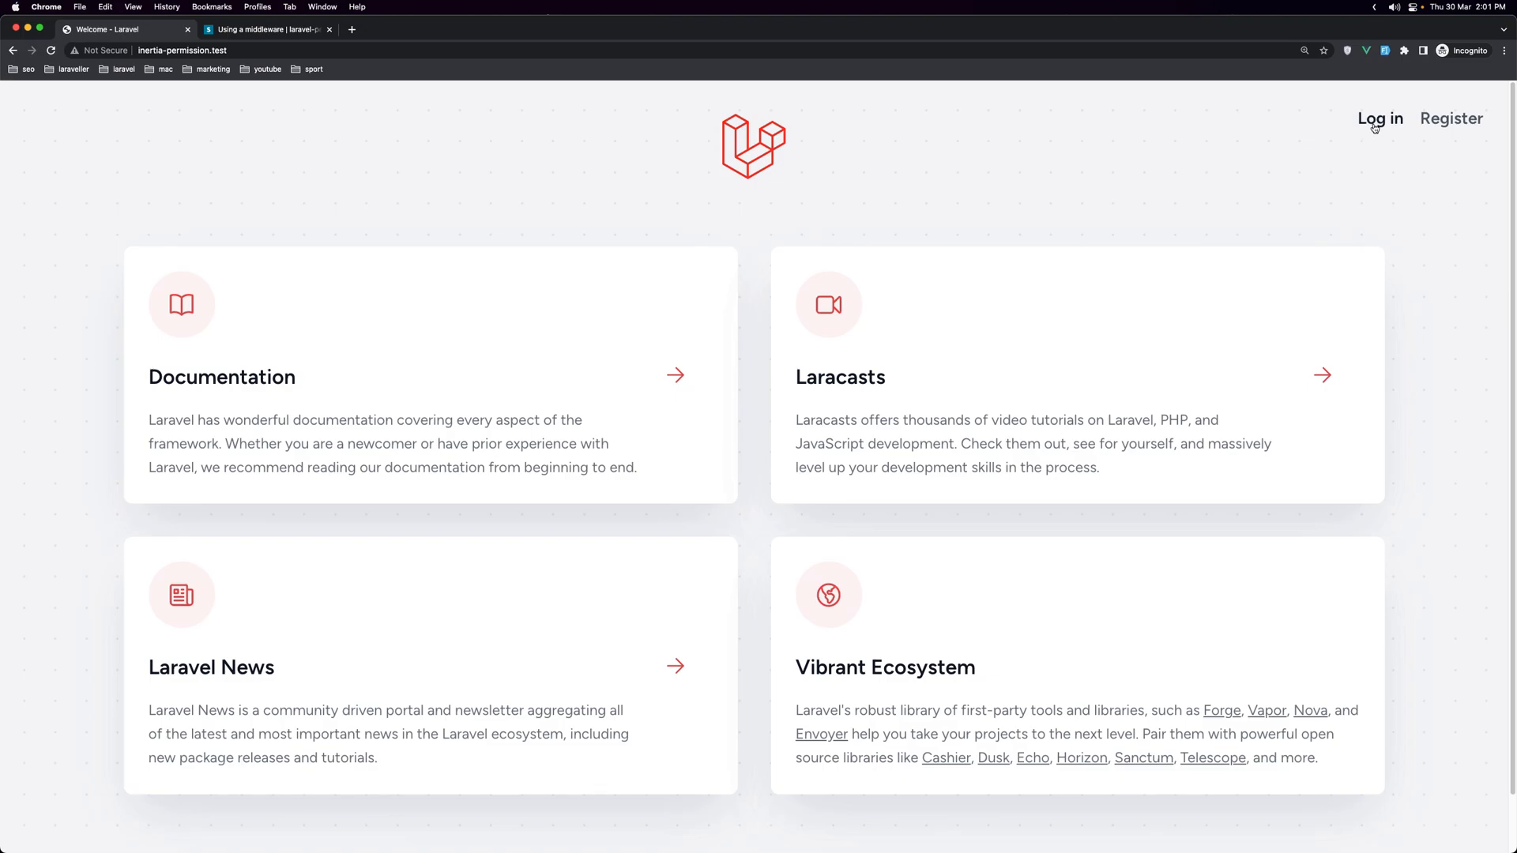
{"action": "left_click", "coordinate": [1379, 117]}
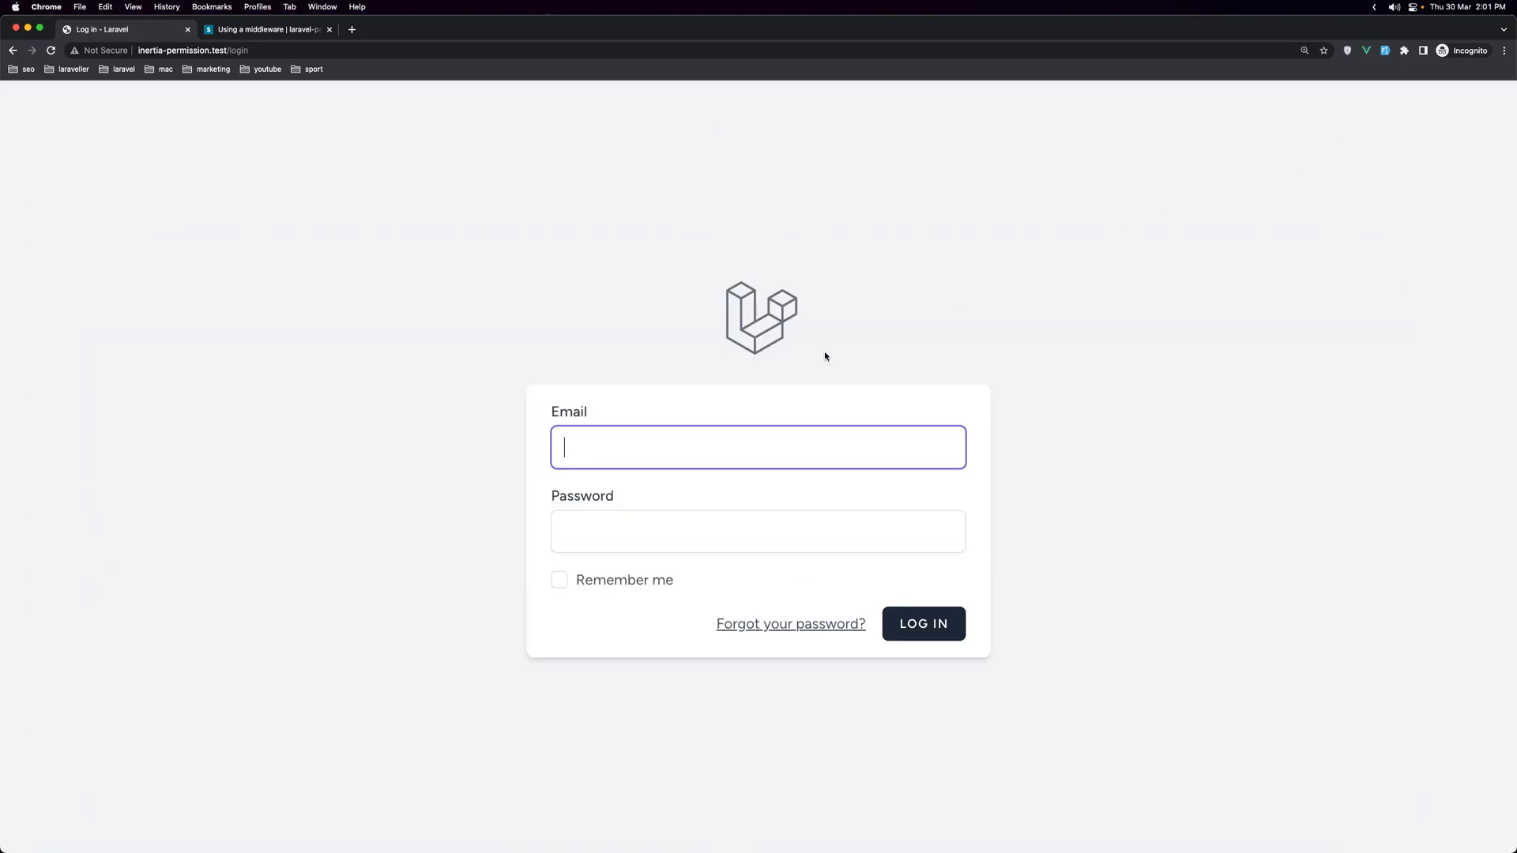
{"action": "type", "text": "moderator"}
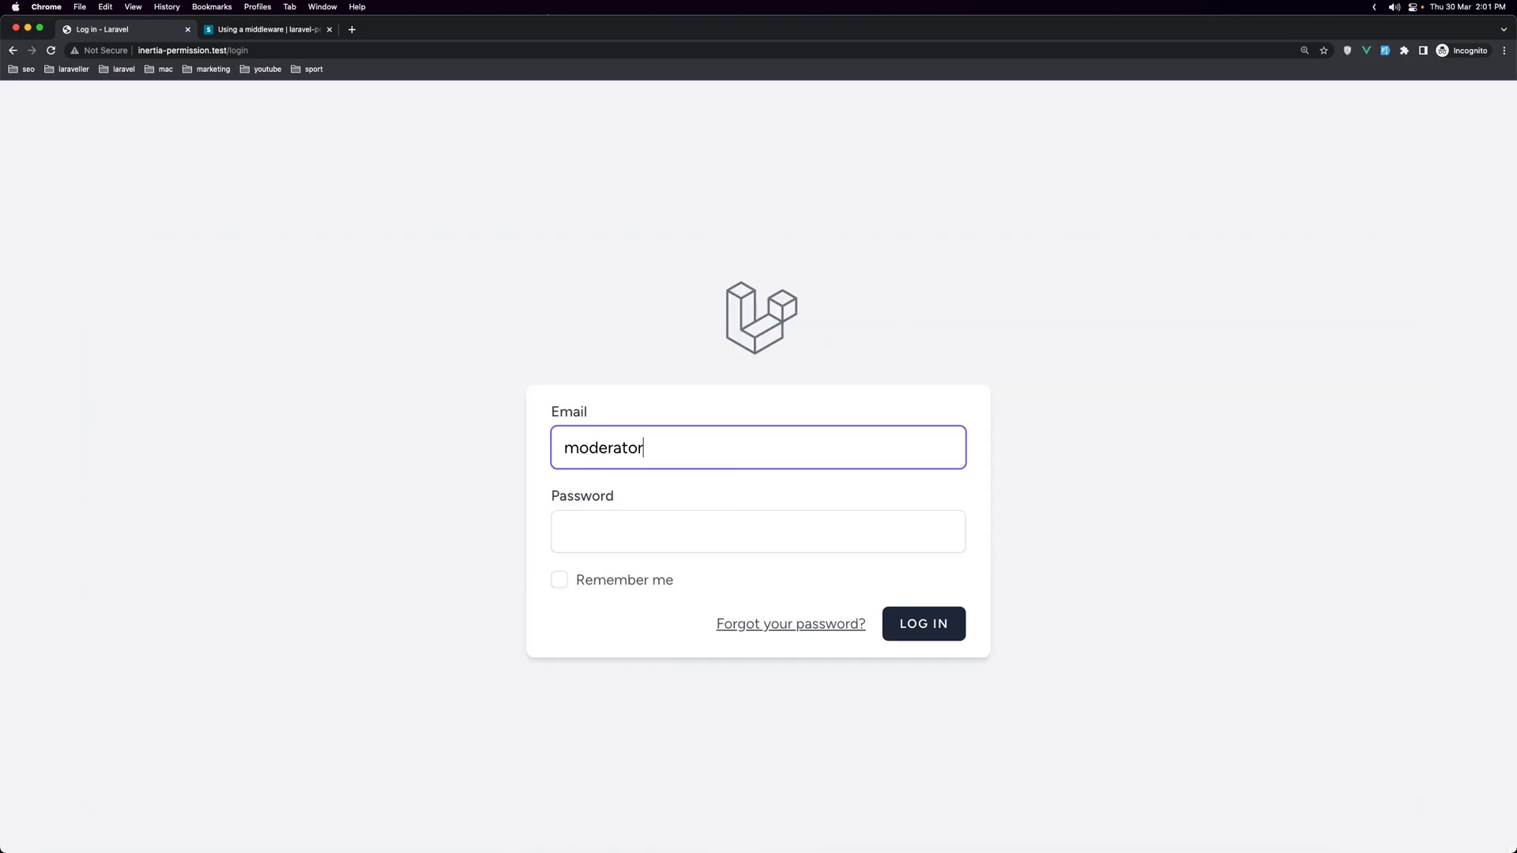
{"action": "type", "text": "@exam"}
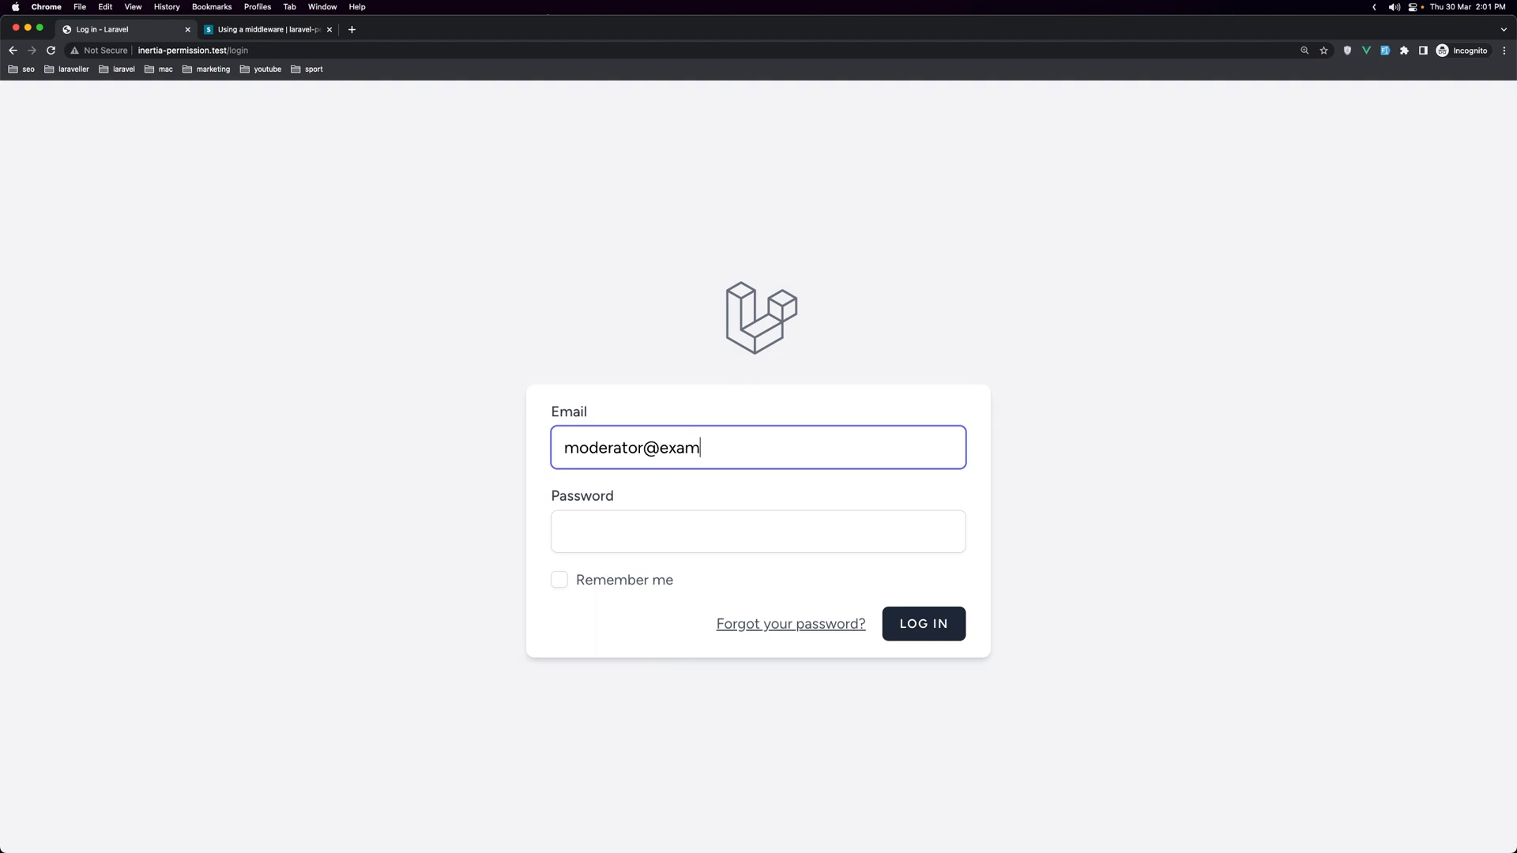
{"action": "type", "text": "ple.com"}
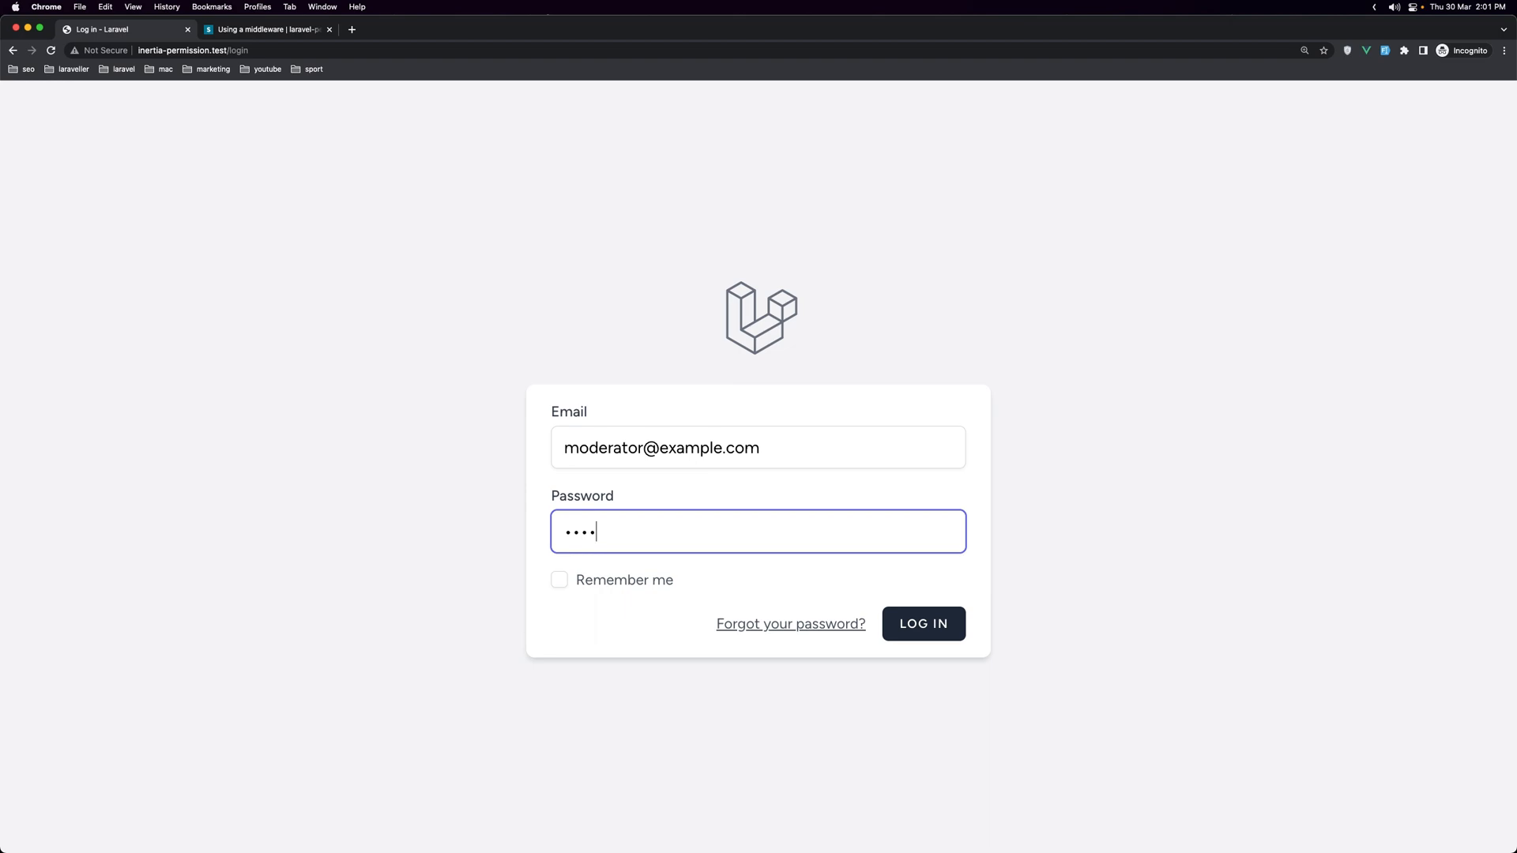
{"action": "left_click", "coordinate": [923, 624]}
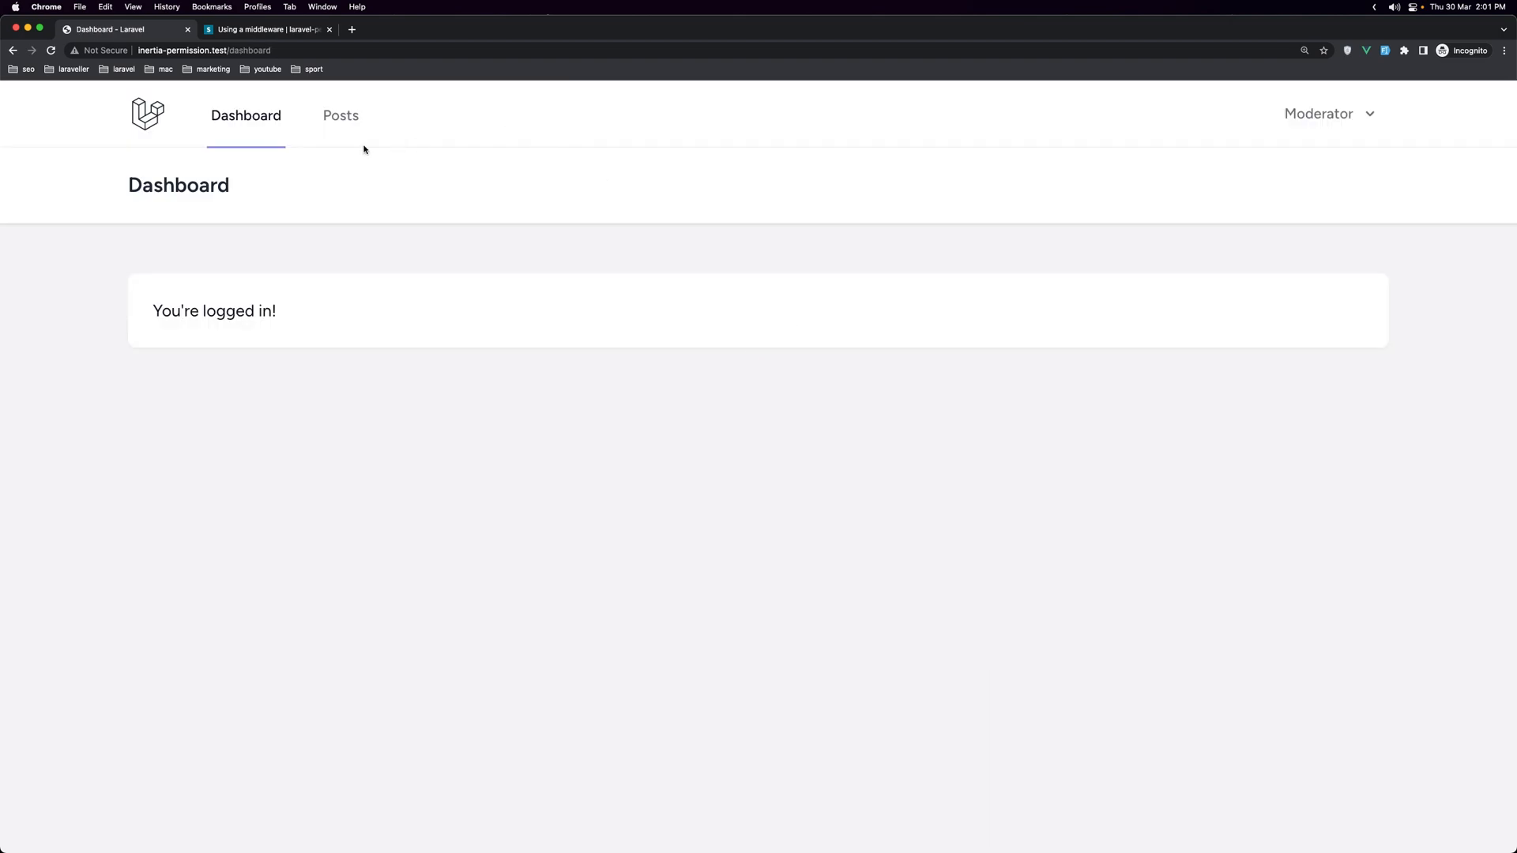
{"action": "left_click", "coordinate": [340, 116]}
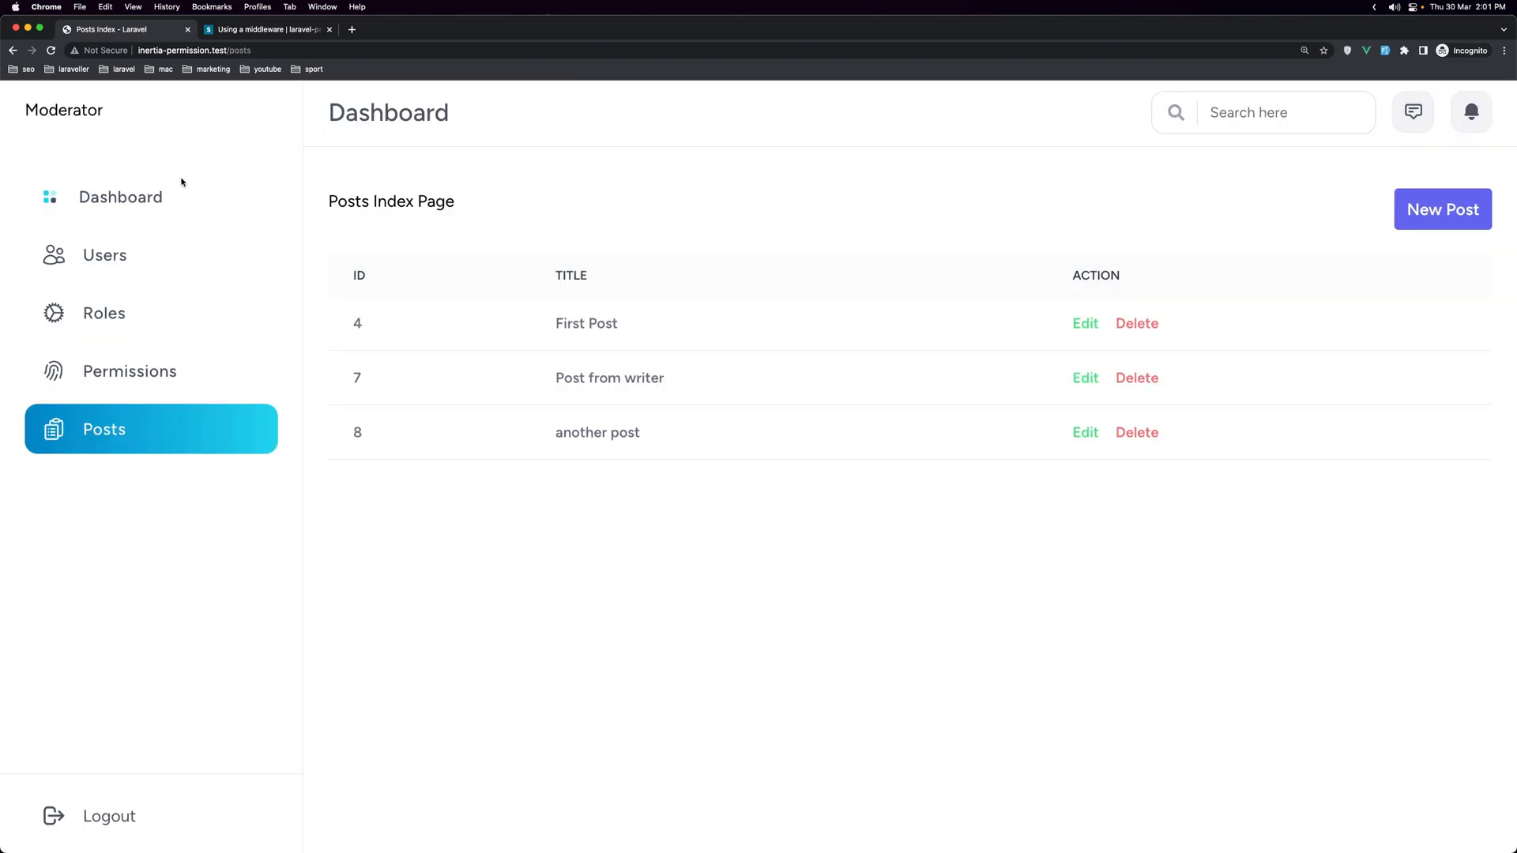
{"action": "mouse_move", "coordinate": [103, 255]}
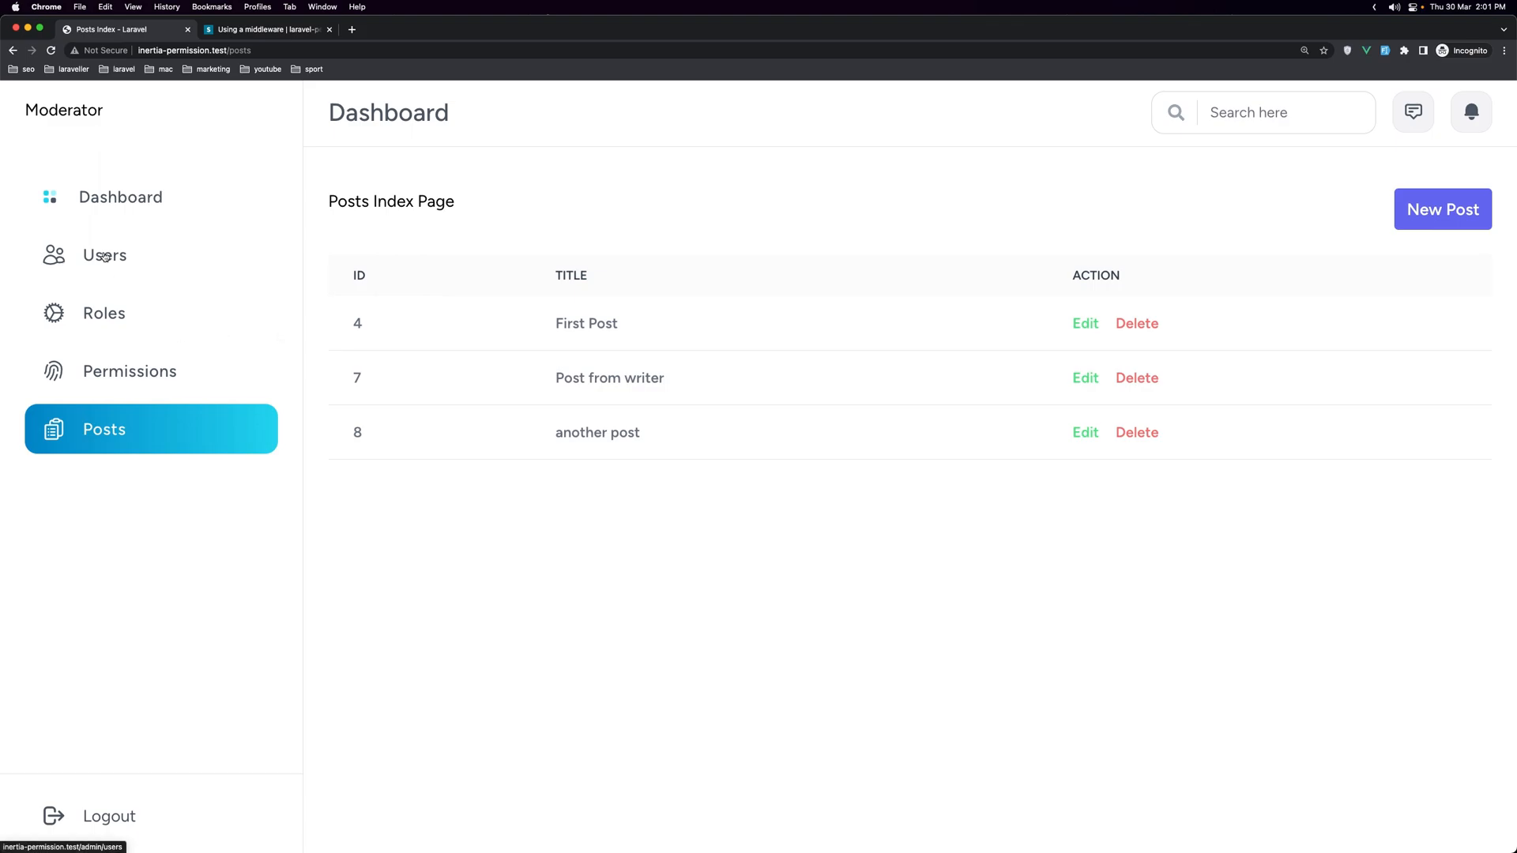
{"action": "mouse_move", "coordinate": [220, 467]}
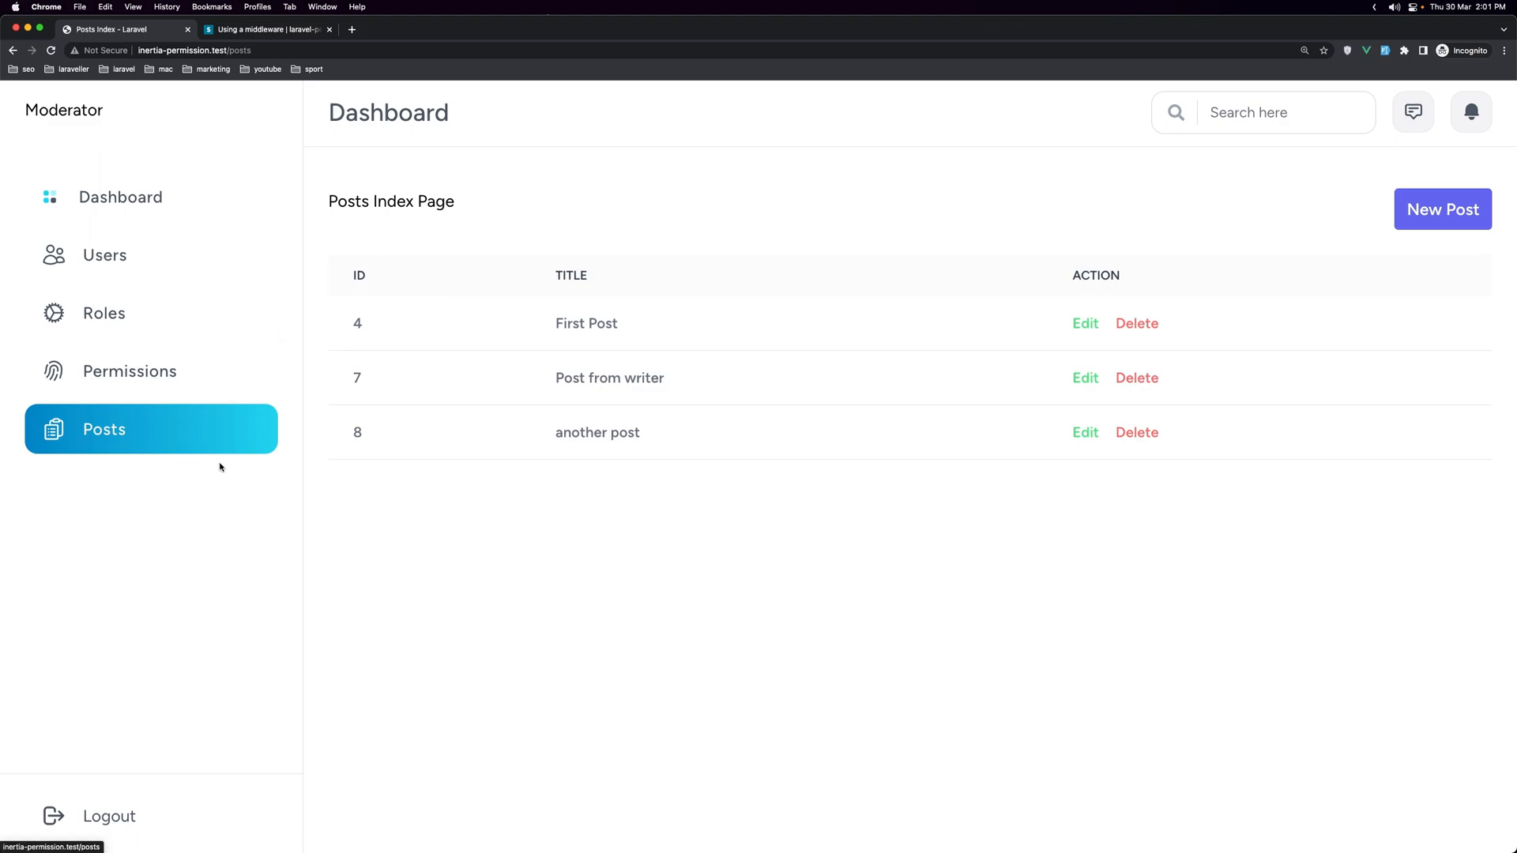
{"action": "mouse_move", "coordinate": [224, 474]}
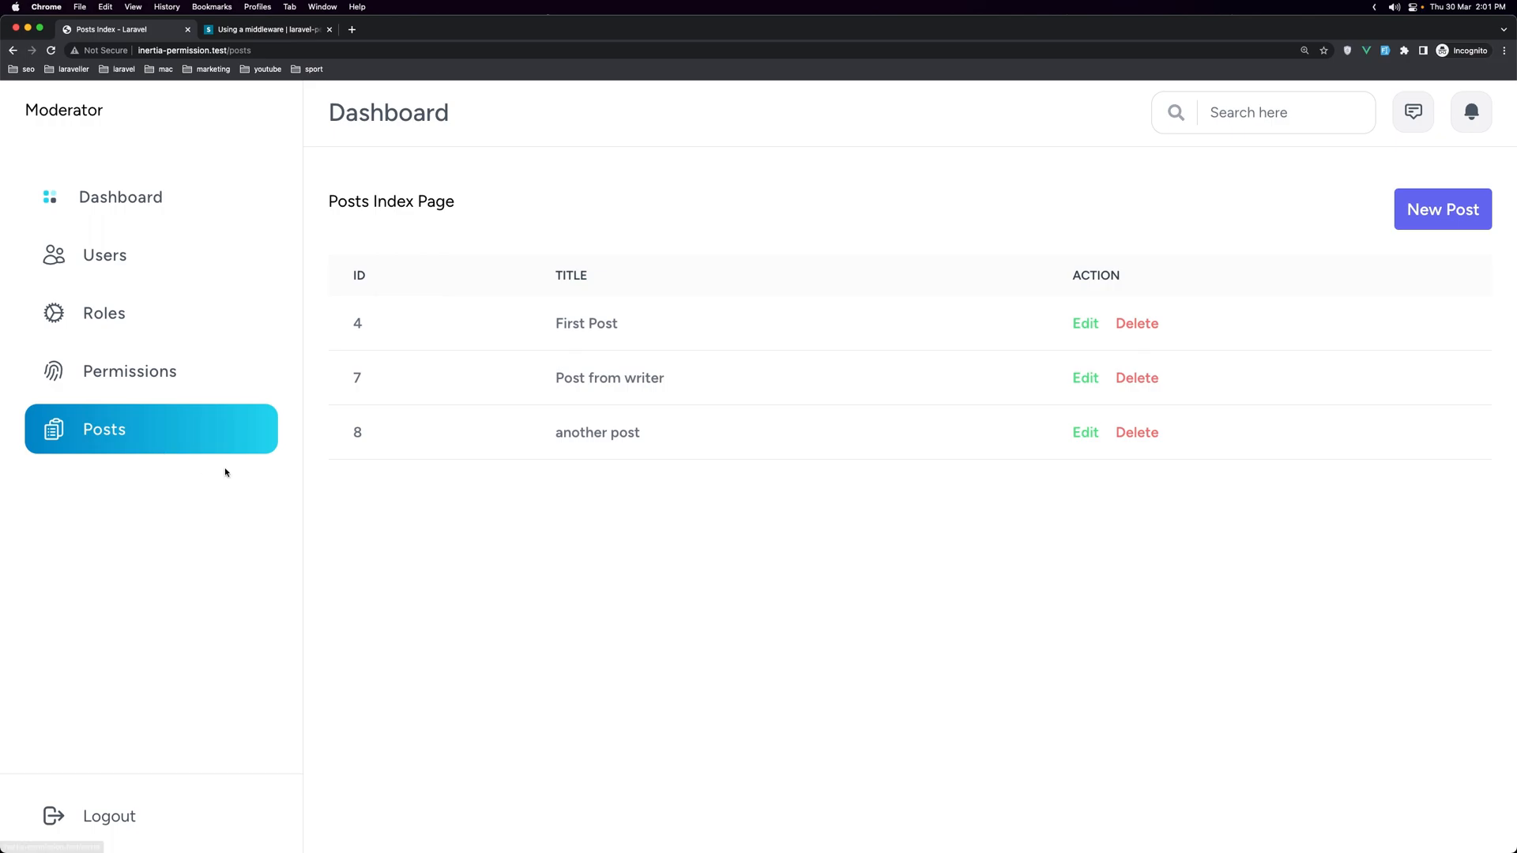
{"action": "mouse_move", "coordinate": [327, 467]}
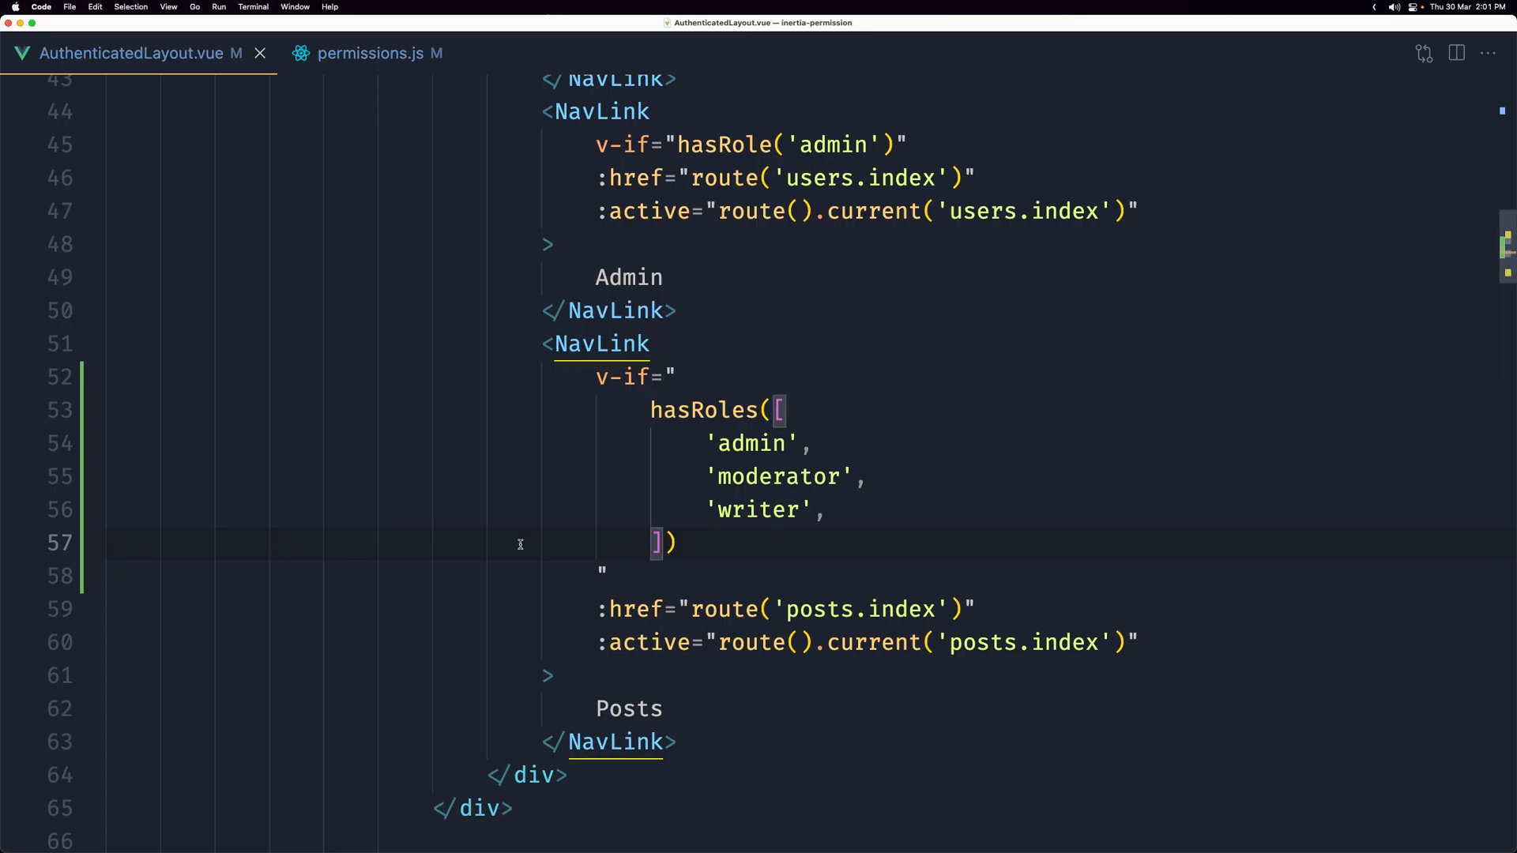
- Open AdminLayout.vue and import usePermission from "@/composables/permissions"
{"action": "left_click", "coordinate": [366, 53]}
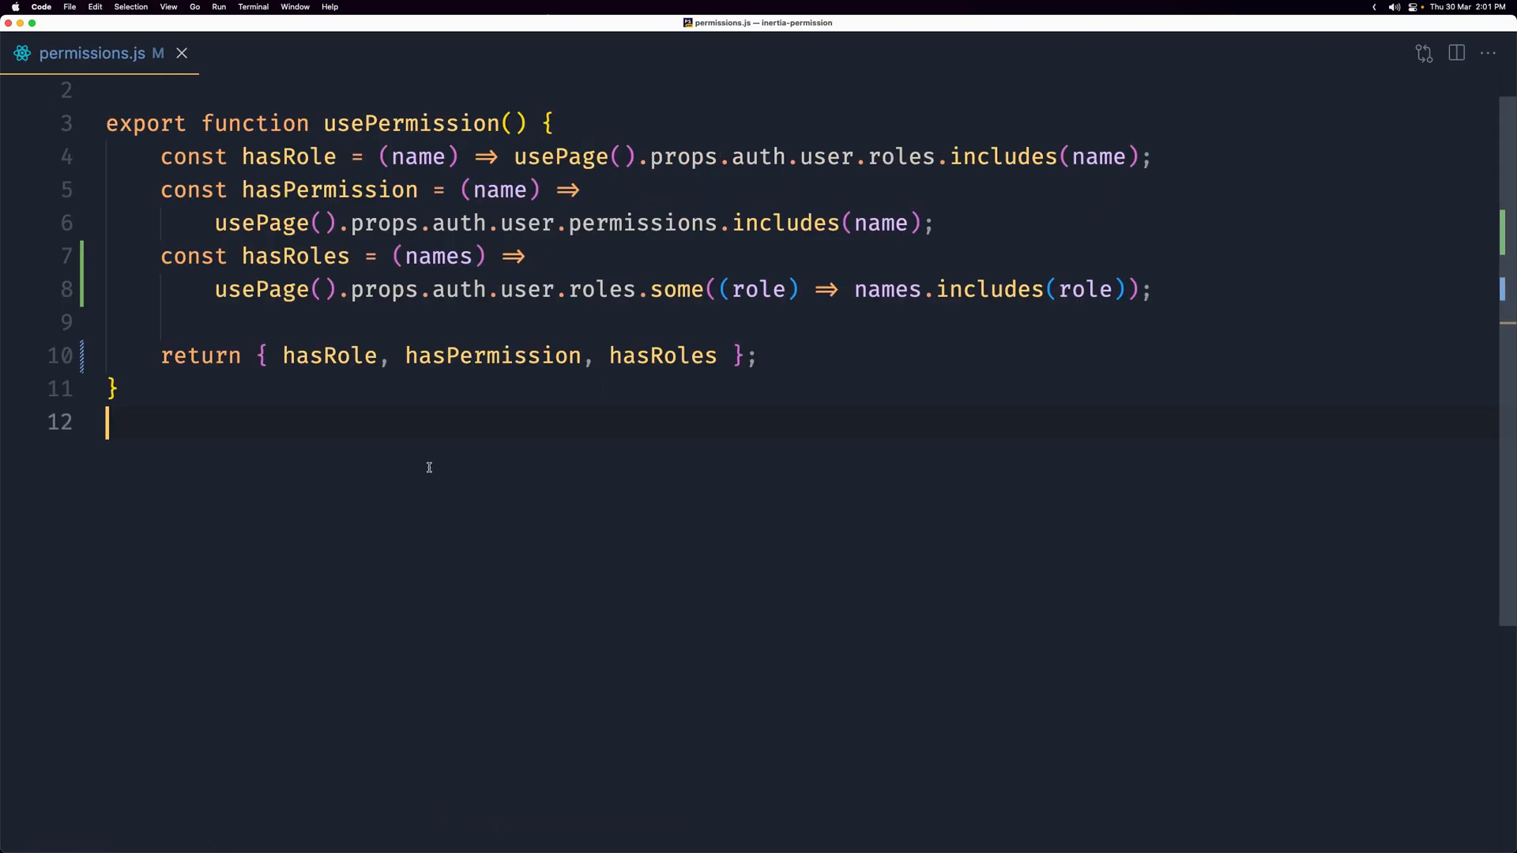
{"action": "type", "text": "a"}
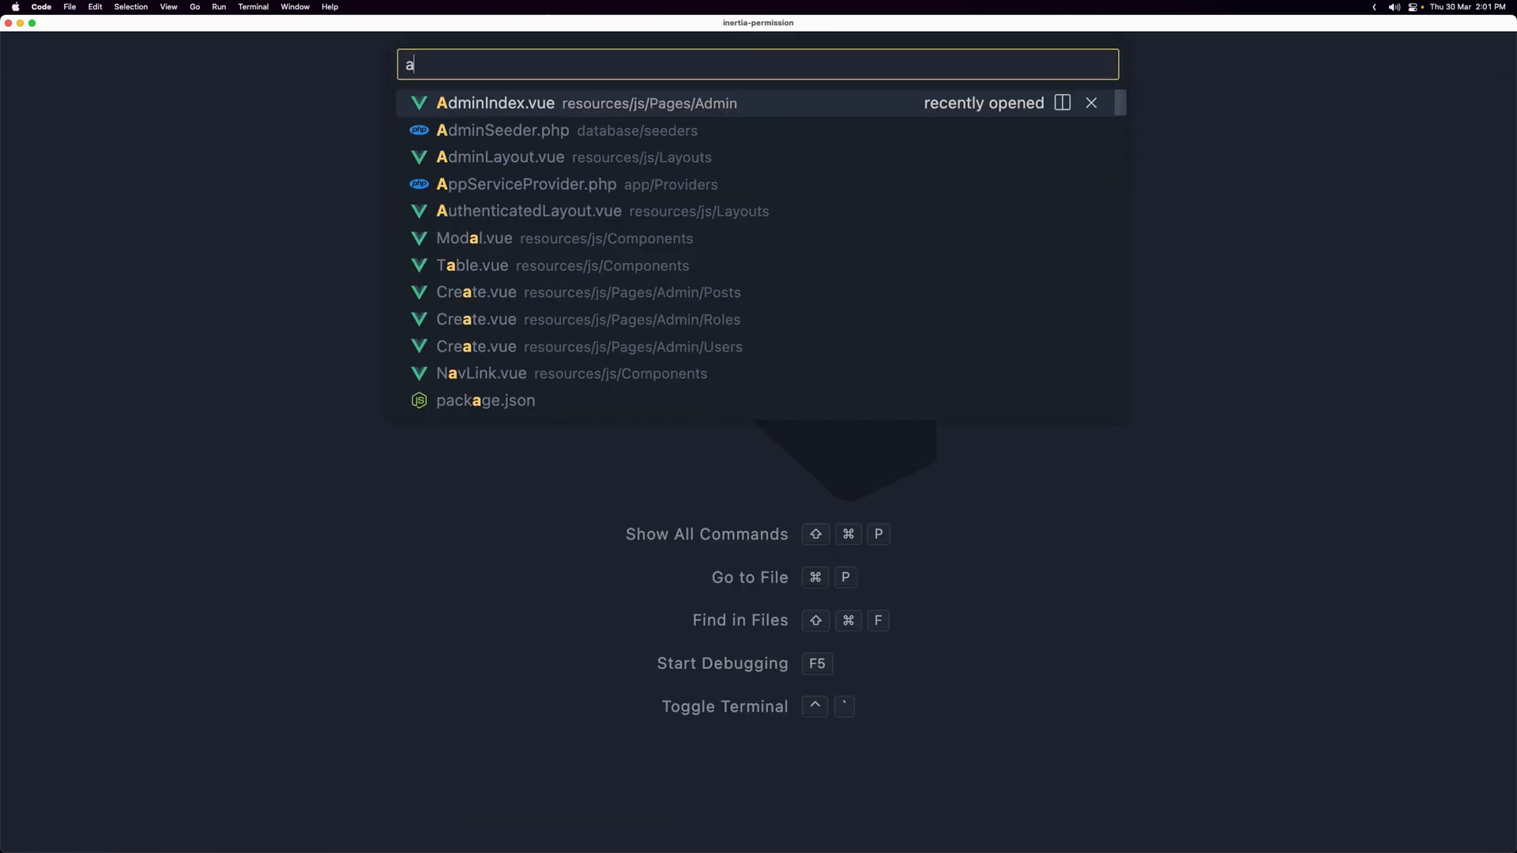
{"action": "type", "text": "dmin"}
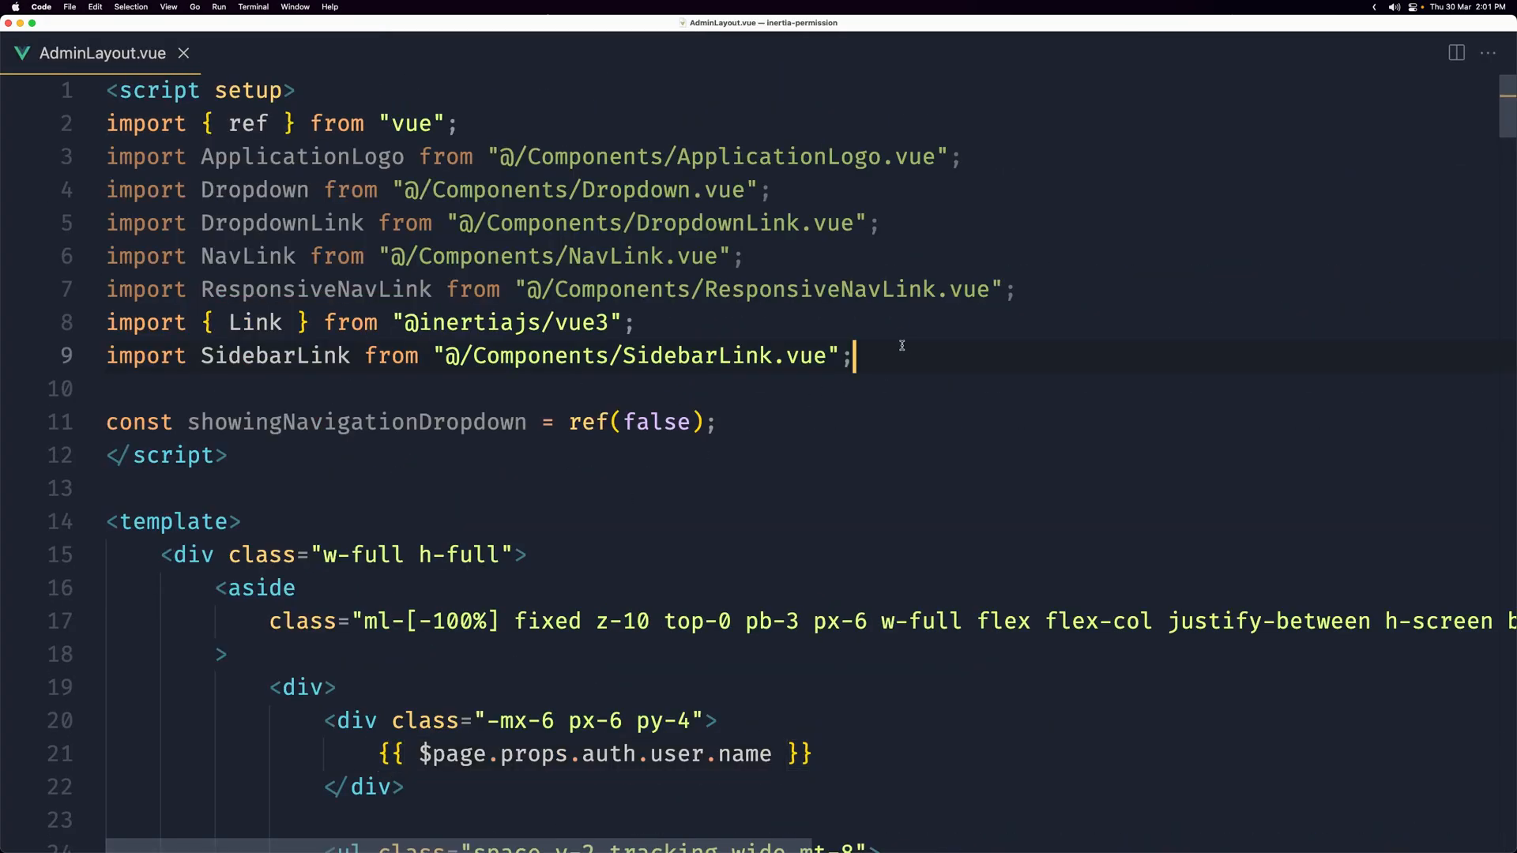
{"action": "type", "text": "import"}
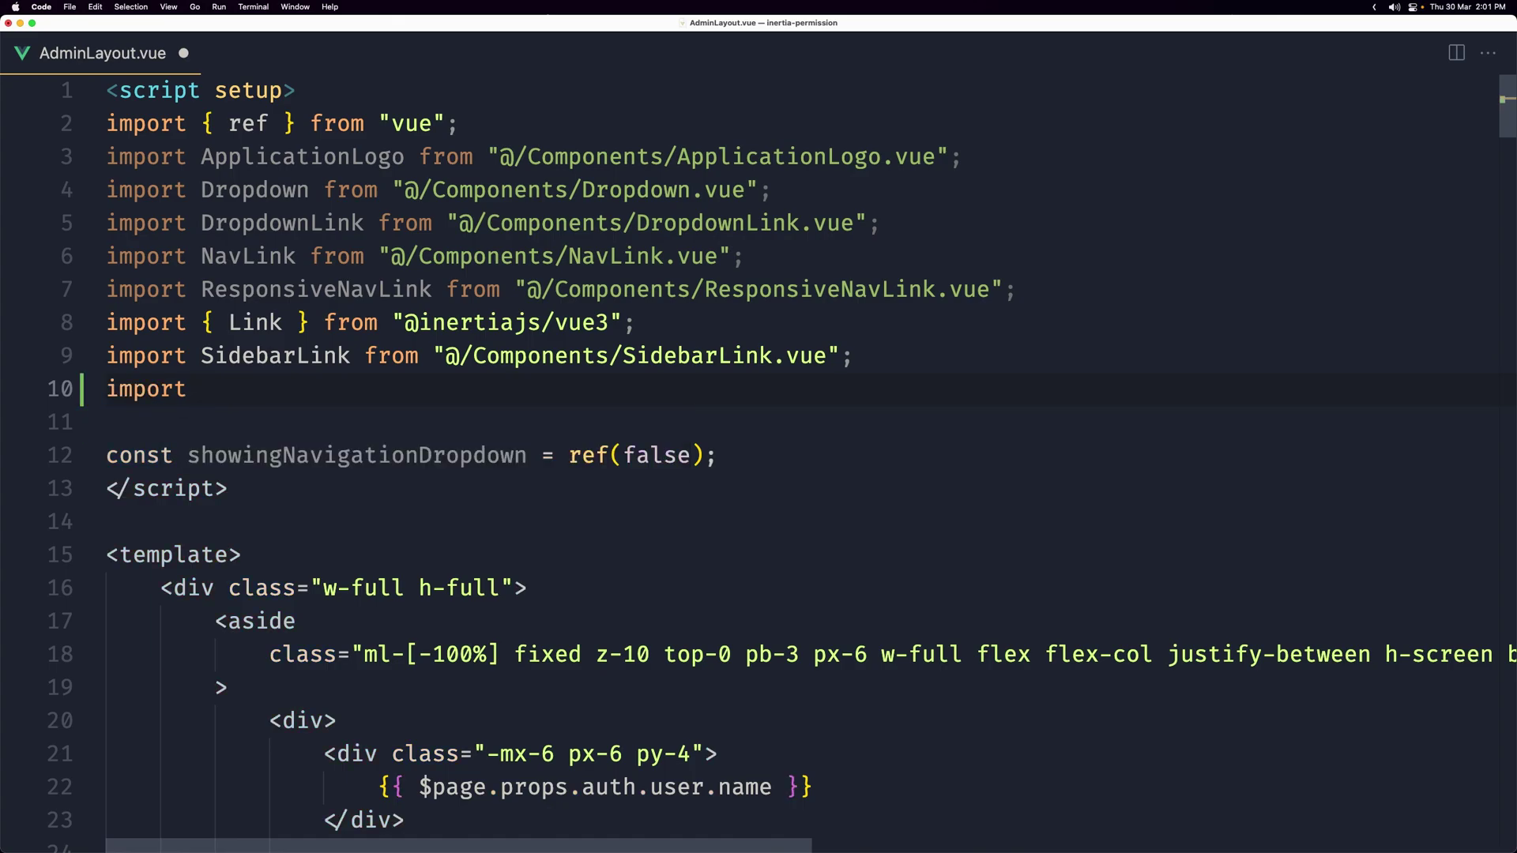
{"action": "type", "text": "{ use"}
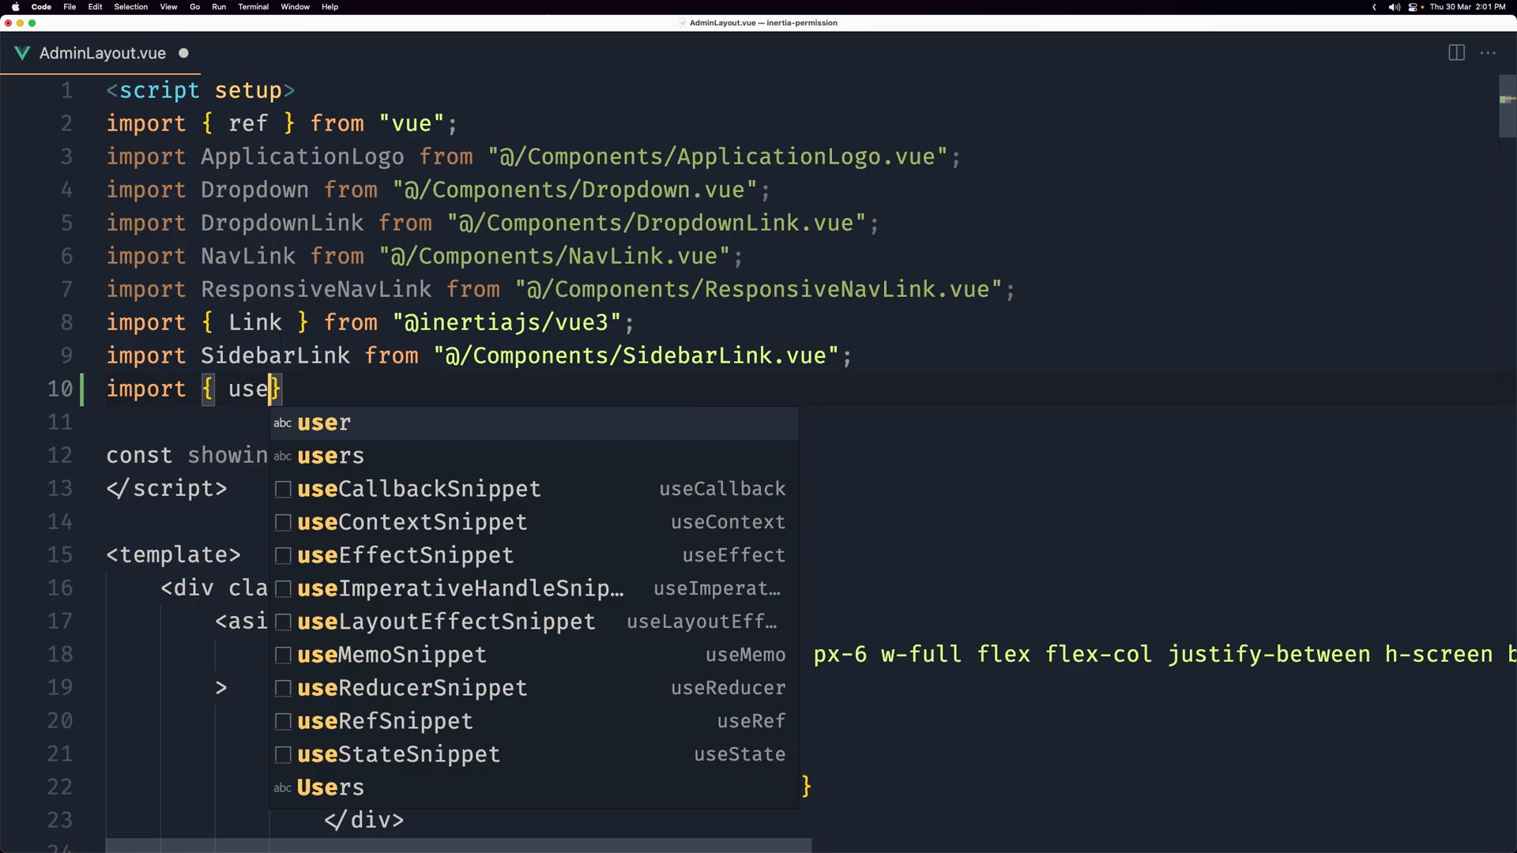
{"action": "type", "text": "Permission"}
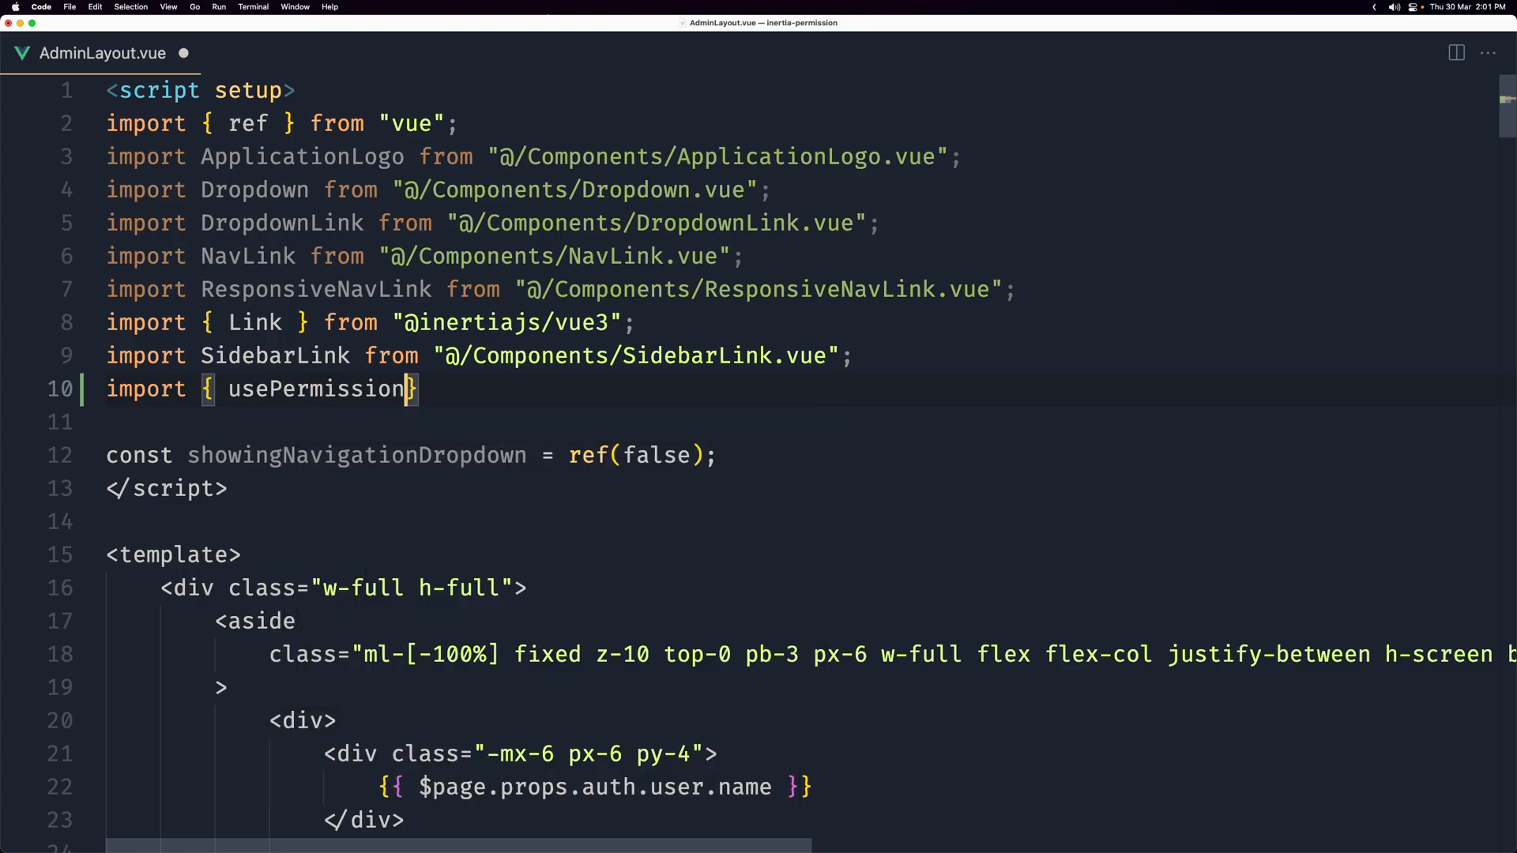
{"action": "type", "text": "} from \"@/composables/permissions\";"}
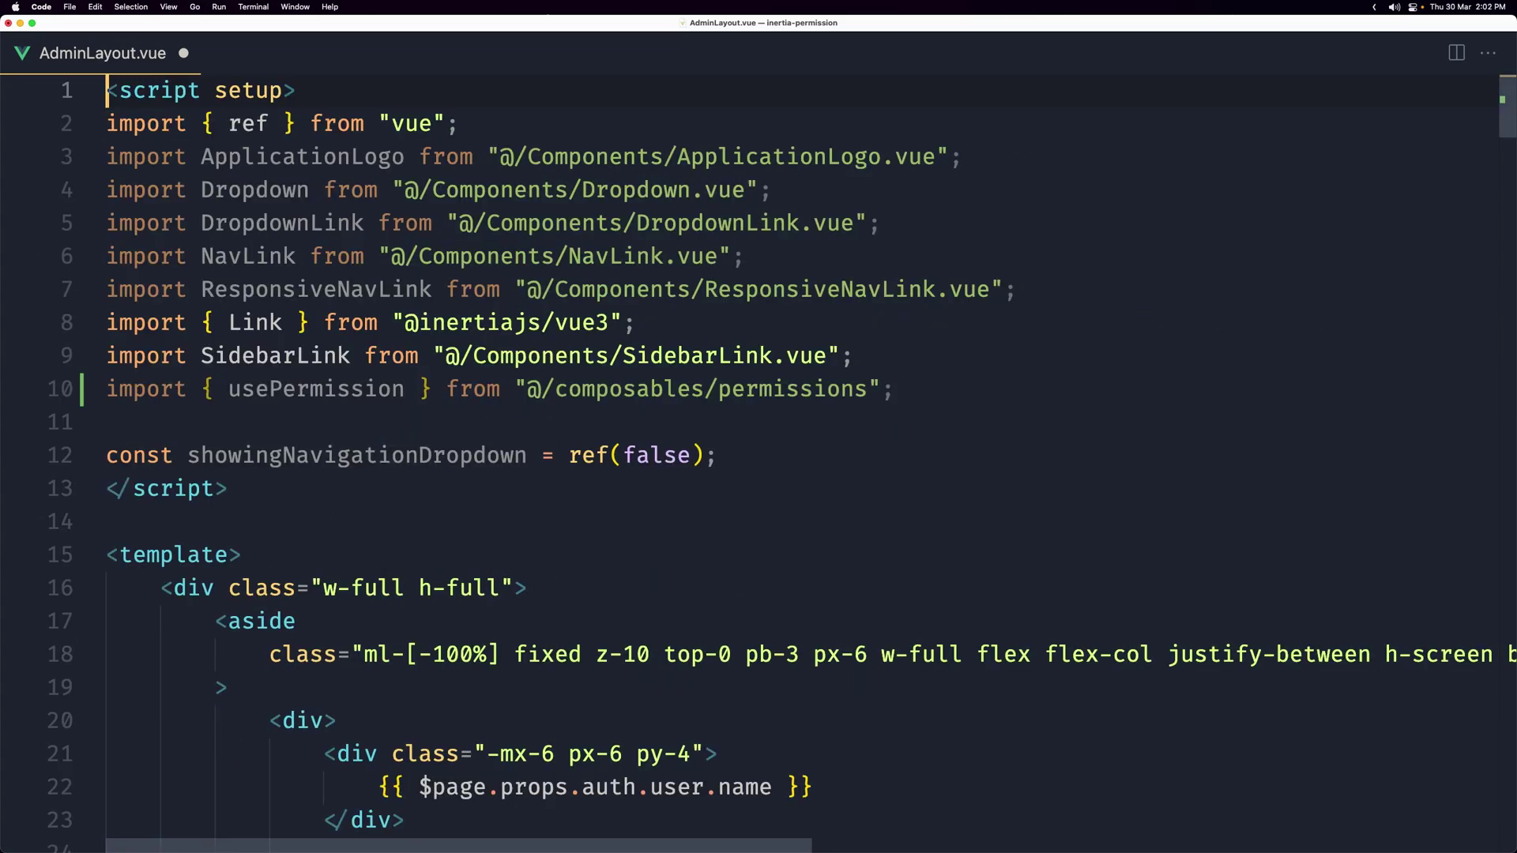
- Declare const { hasRole } = usePermission() below the showingNavigationDropdown line
{"action": "left_click", "coordinate": [718, 455]}
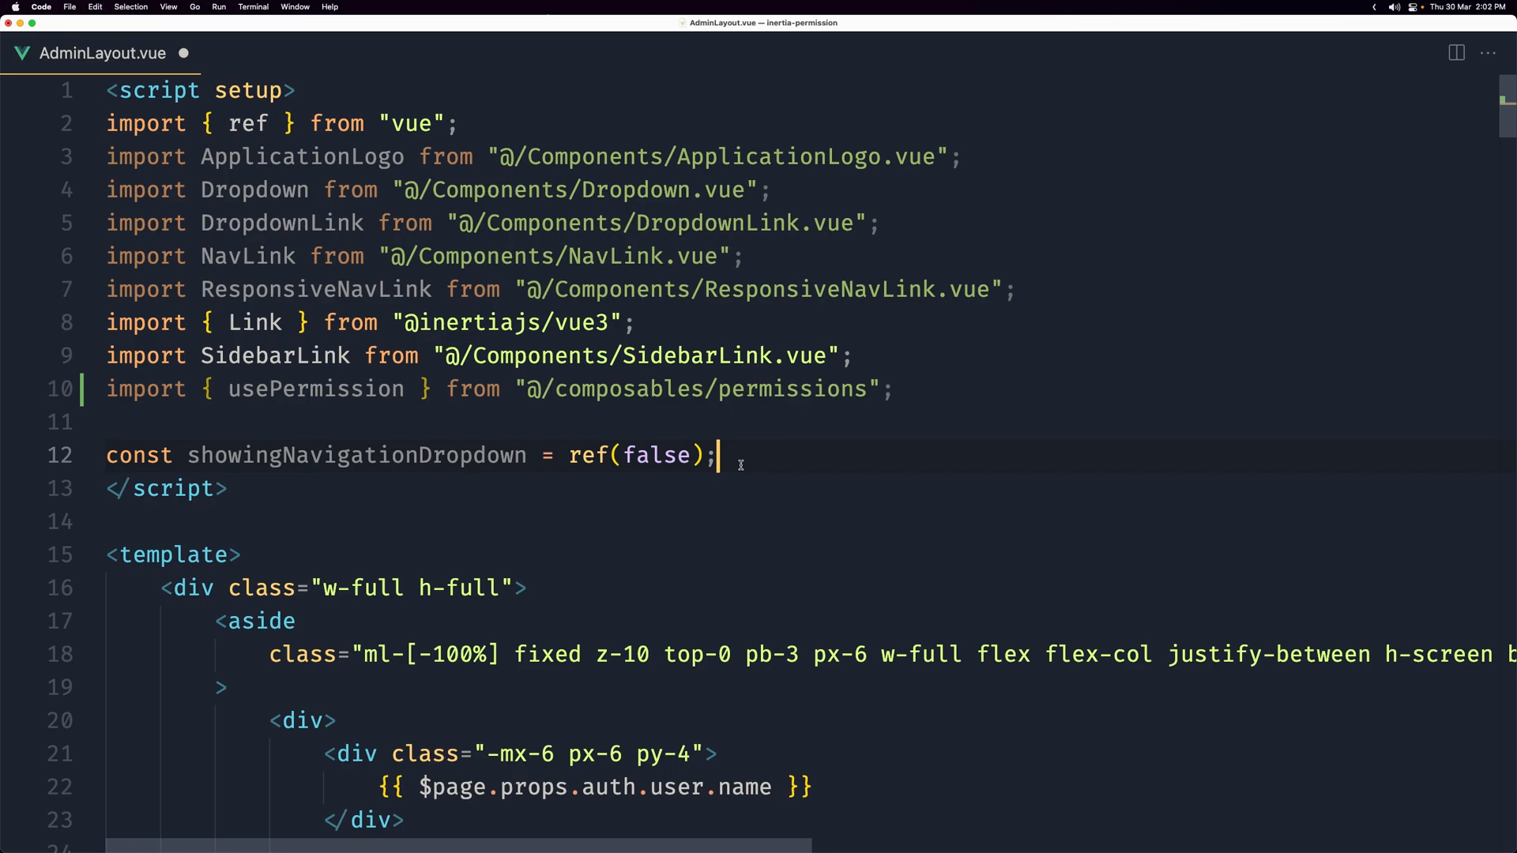
{"action": "type", "text": "const {"}
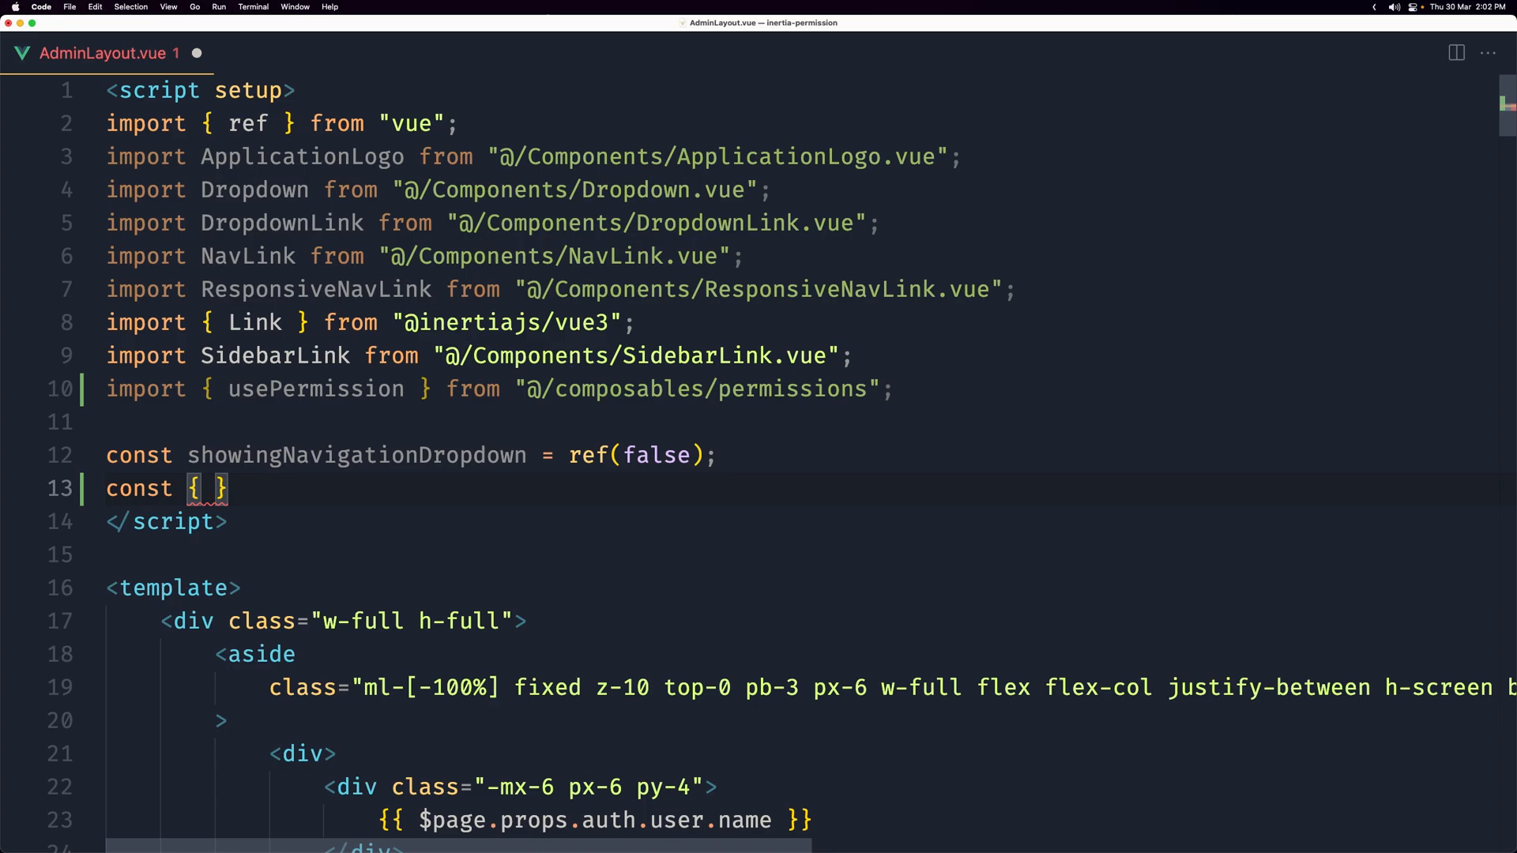
{"action": "type", "text": "has"}
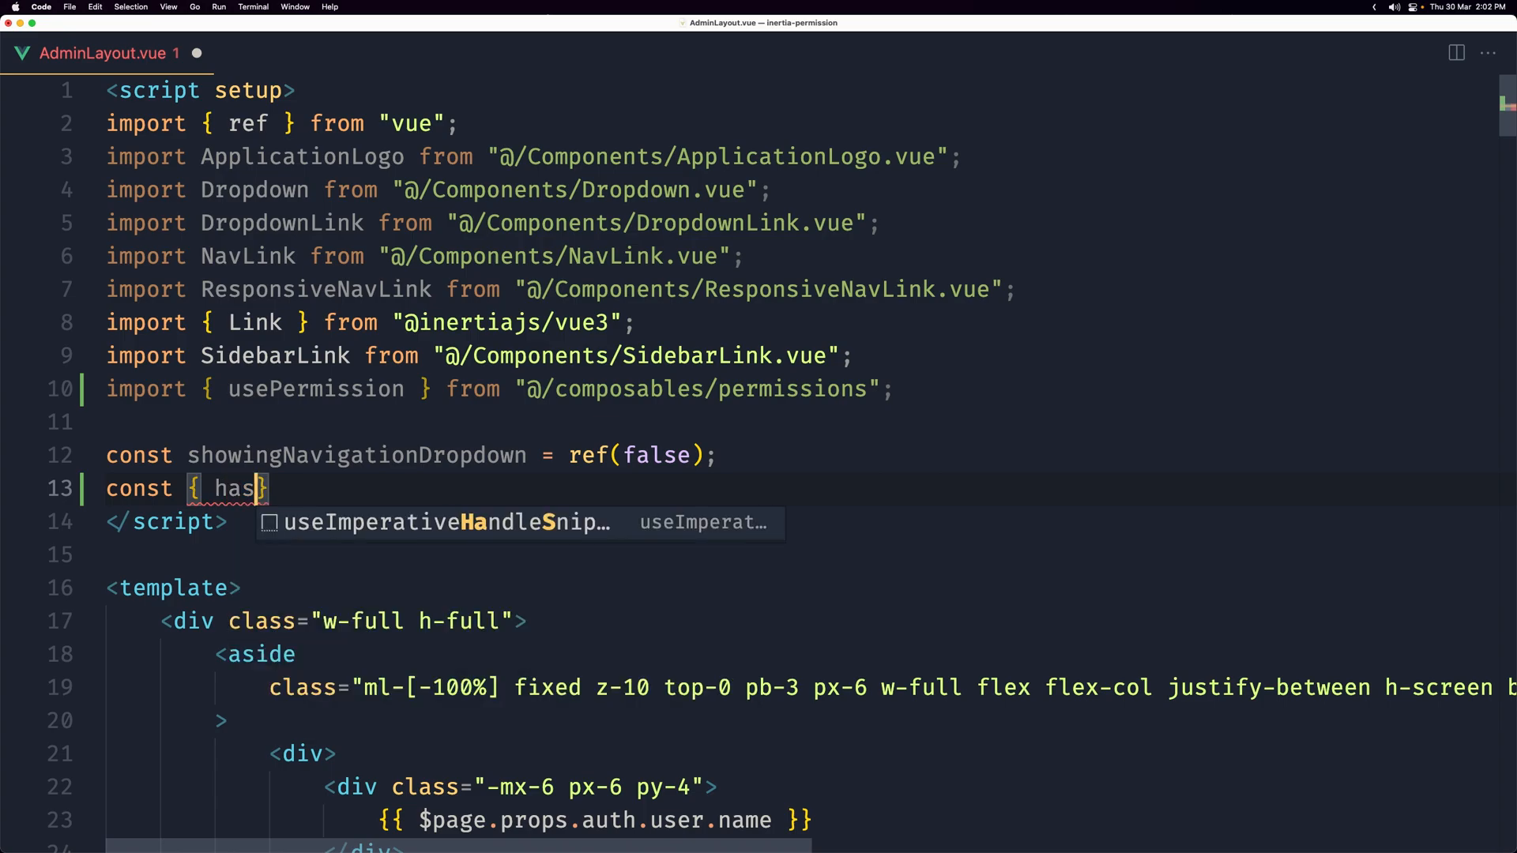
{"action": "type", "text": "Role }"}
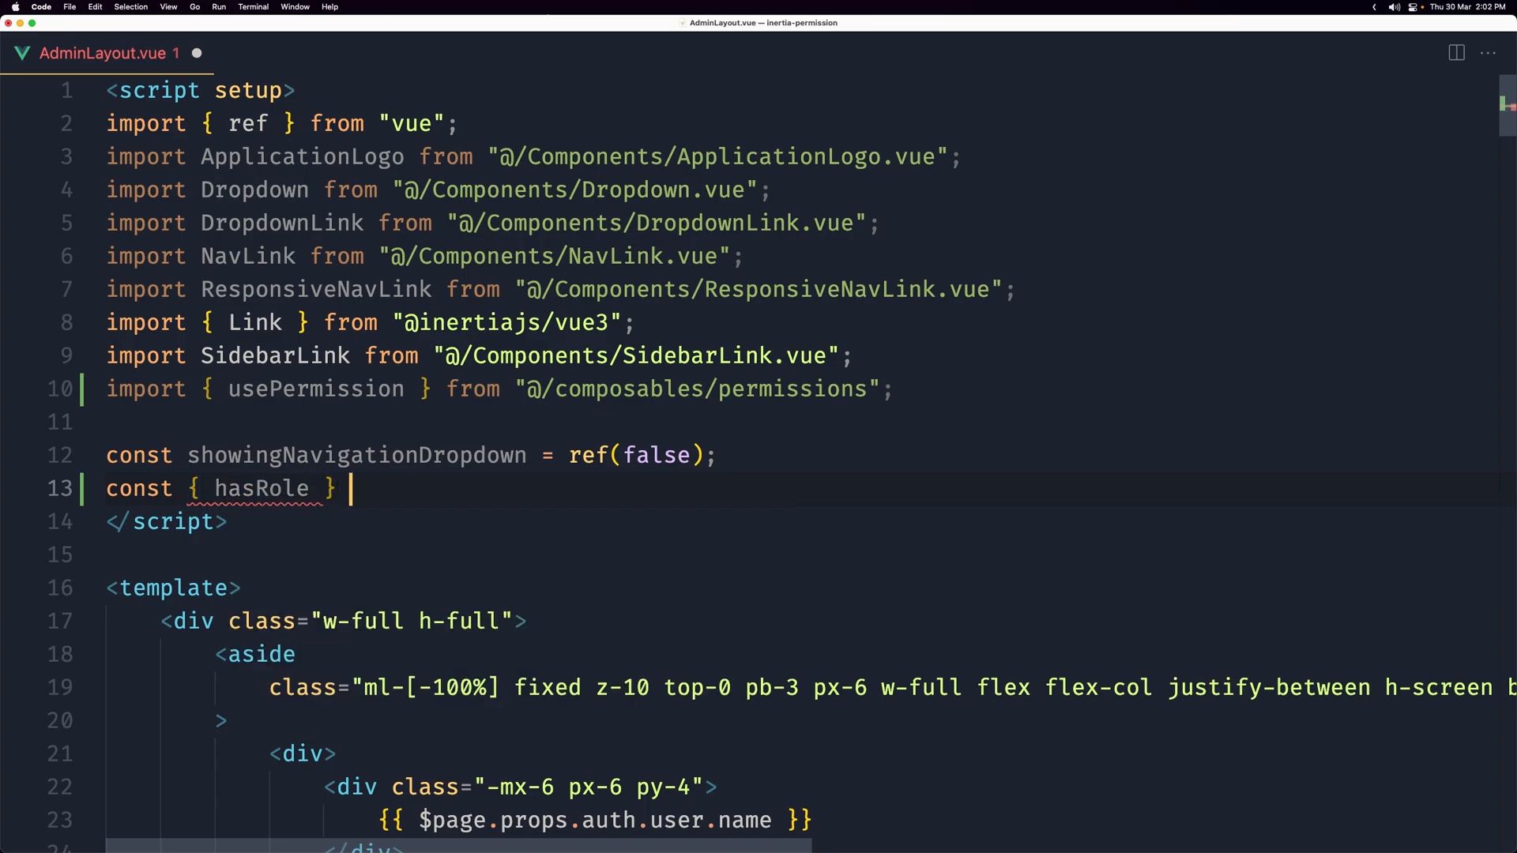
{"action": "type", "text": "="}
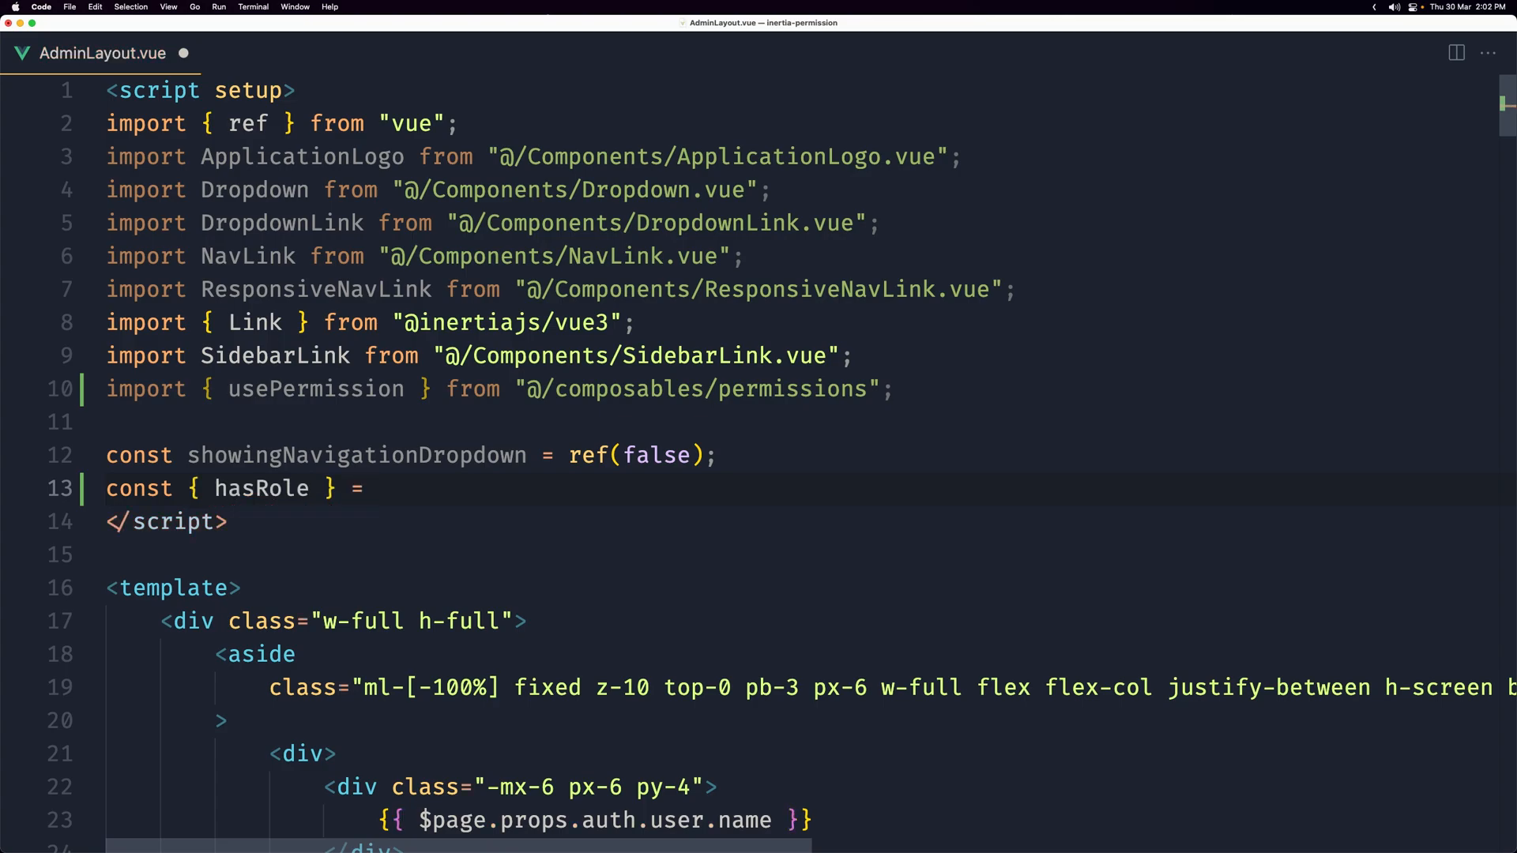
{"action": "type", "text": "usePermission();"}
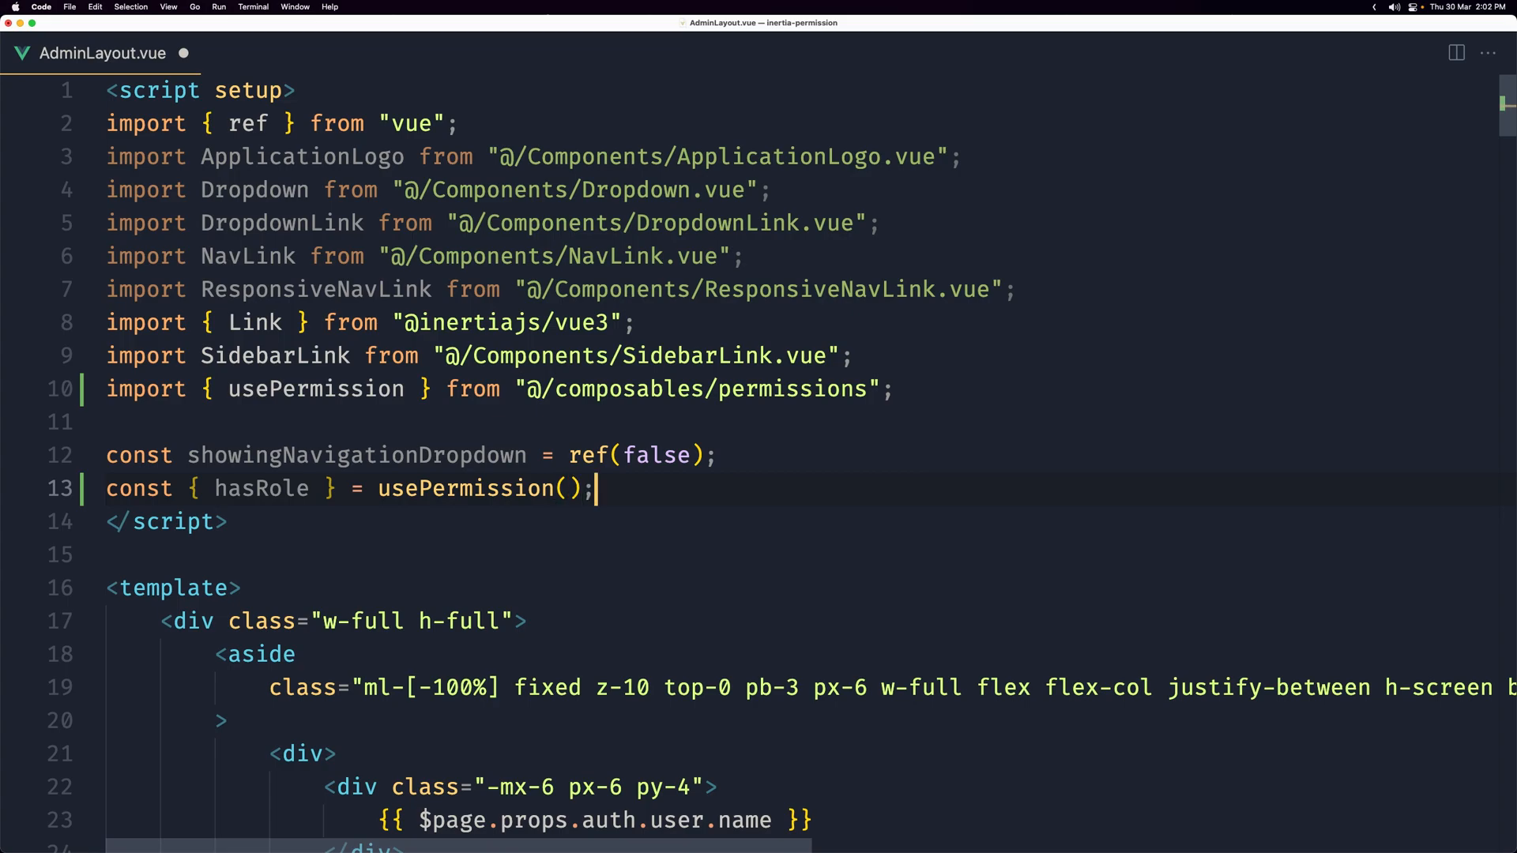
{"action": "scroll", "scroll_direction": "down", "scroll_amount": 3}
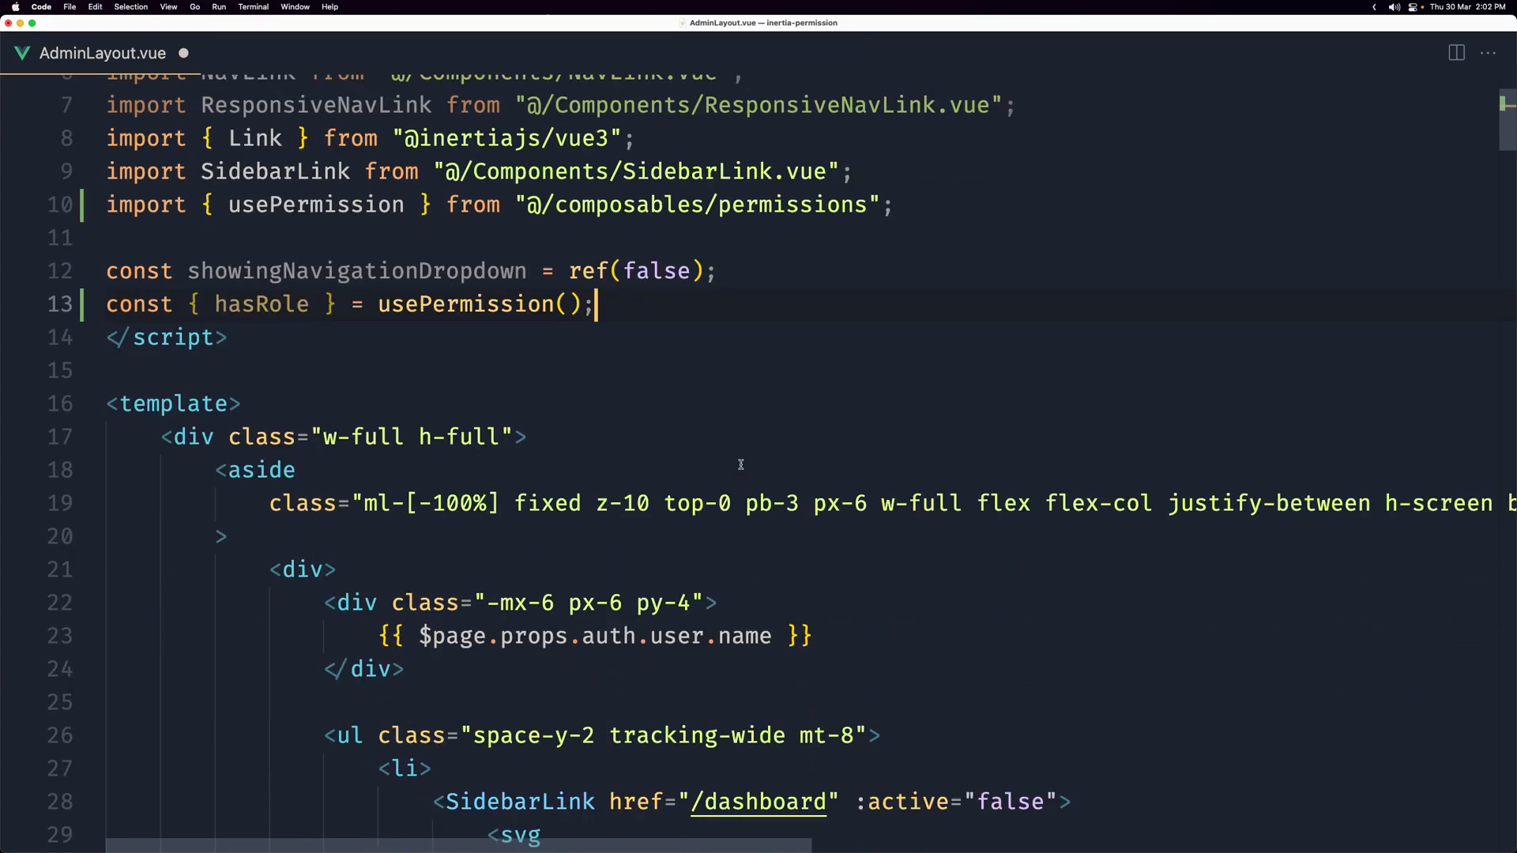
- Fold the Users, Roles and Permissions list items and cut them out of the sidebar
{"action": "scroll", "scroll_direction": "down", "scroll_amount": 3}
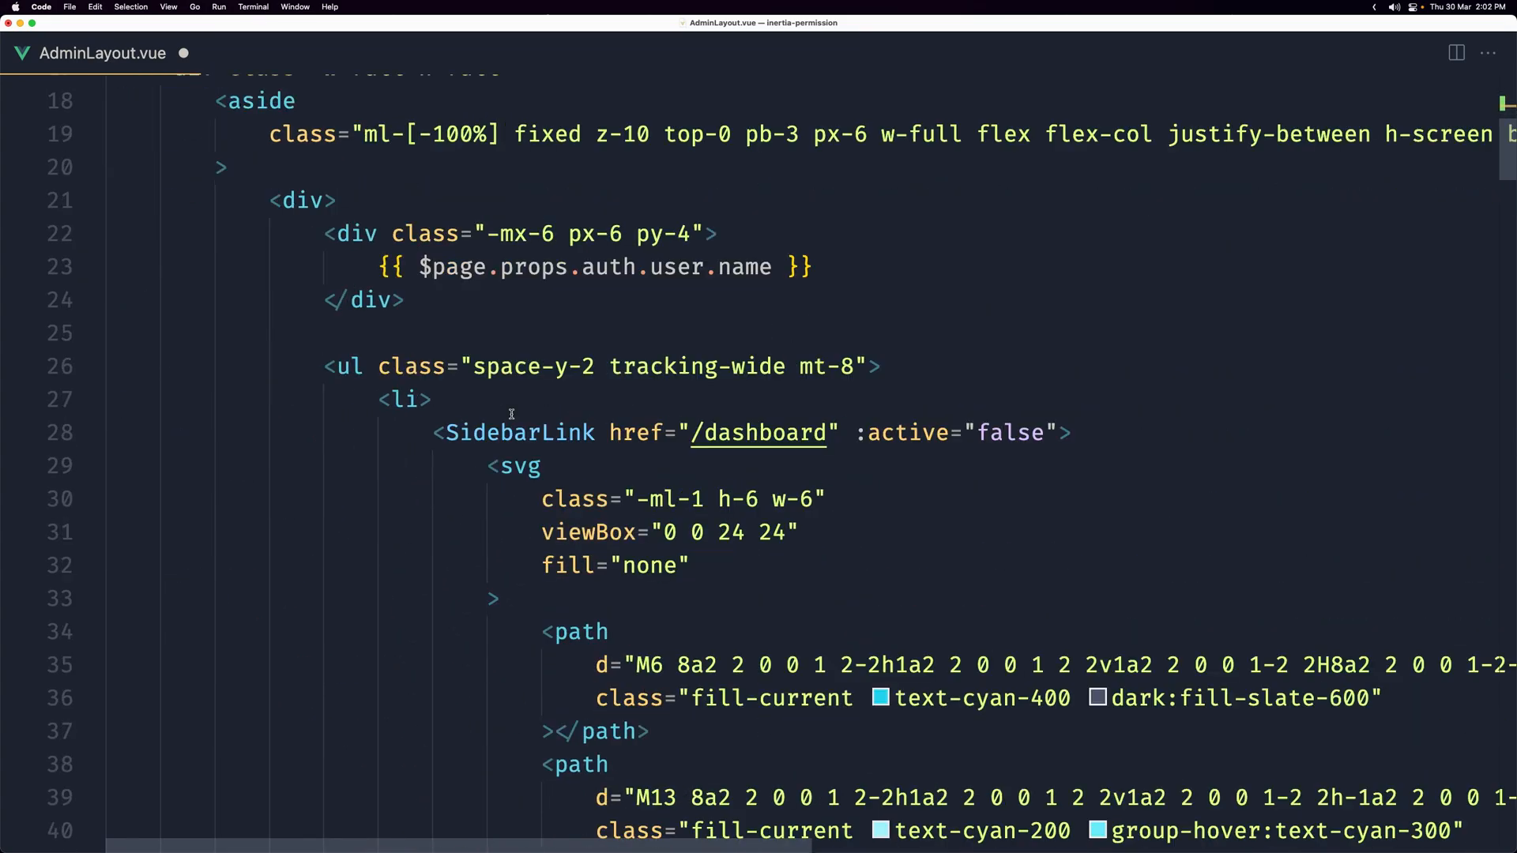
{"action": "scroll", "scroll_direction": "down", "scroll_amount": 3}
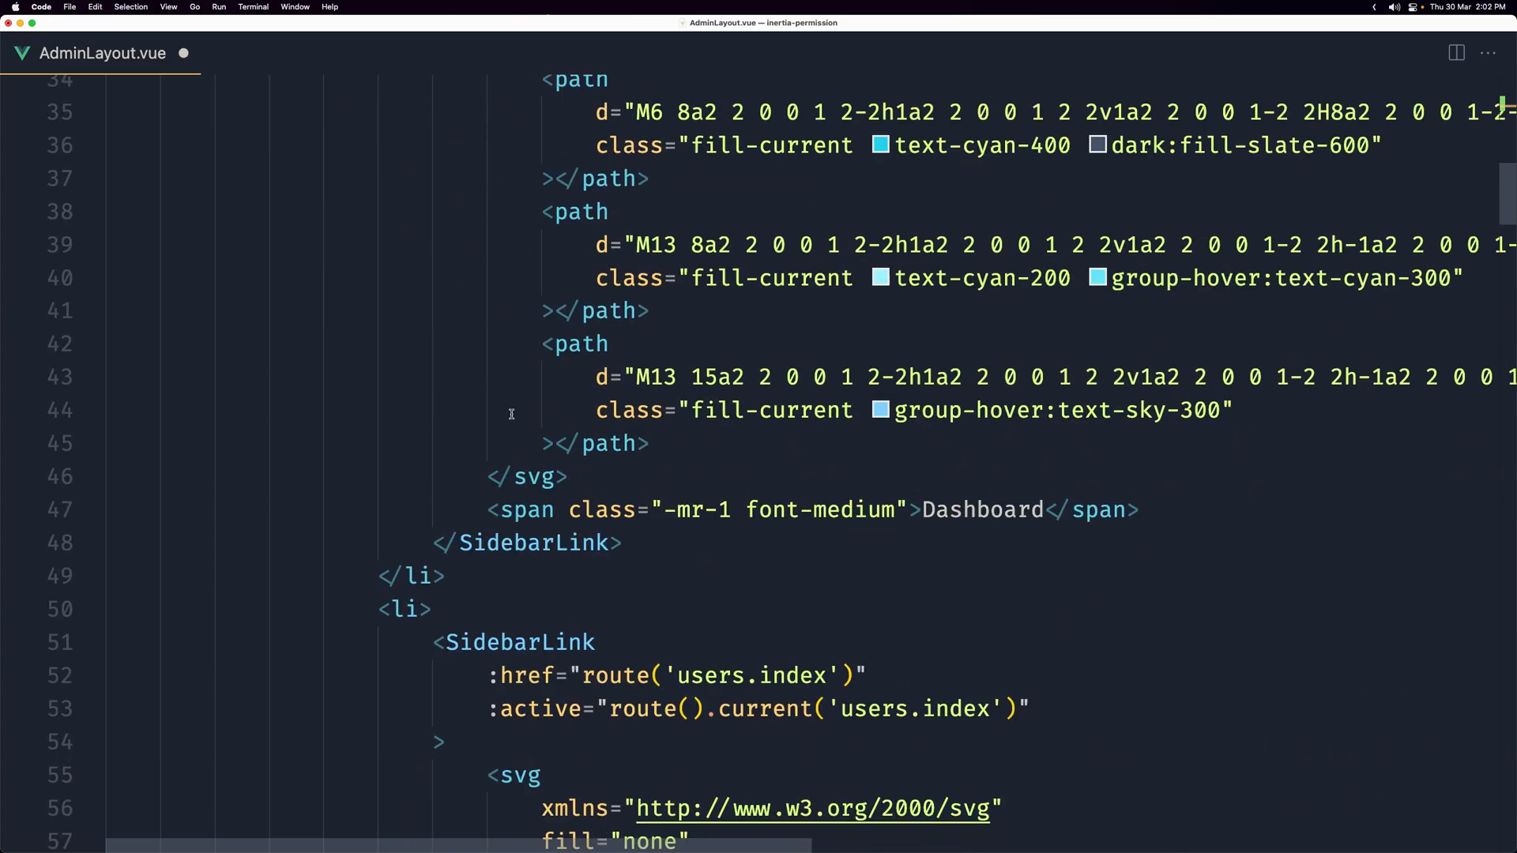
{"action": "scroll", "scroll_direction": "down", "scroll_amount": 3}
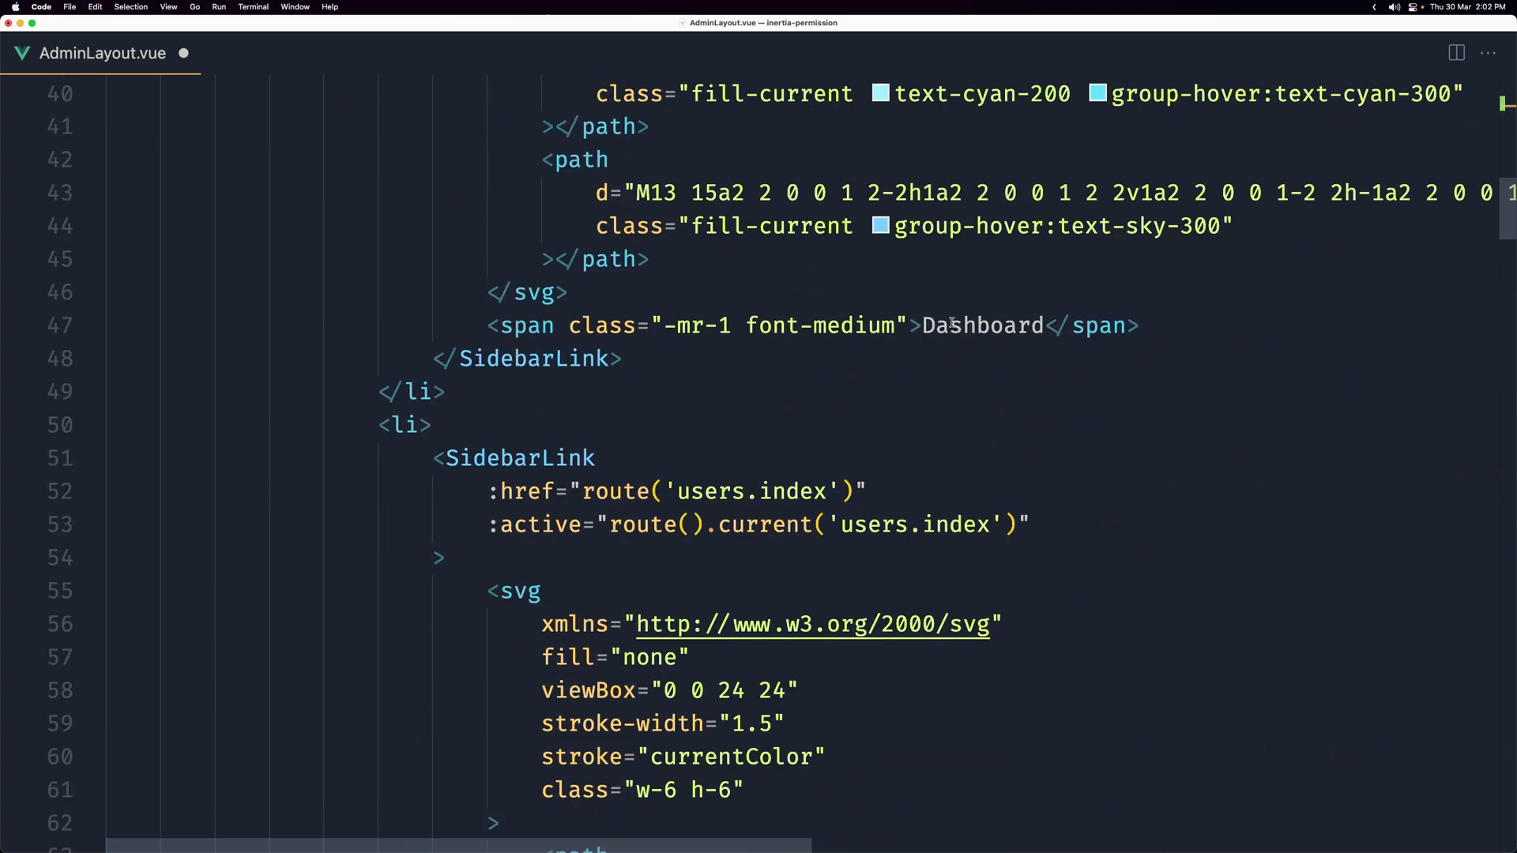
{"action": "scroll", "scroll_direction": "down", "scroll_amount": 3}
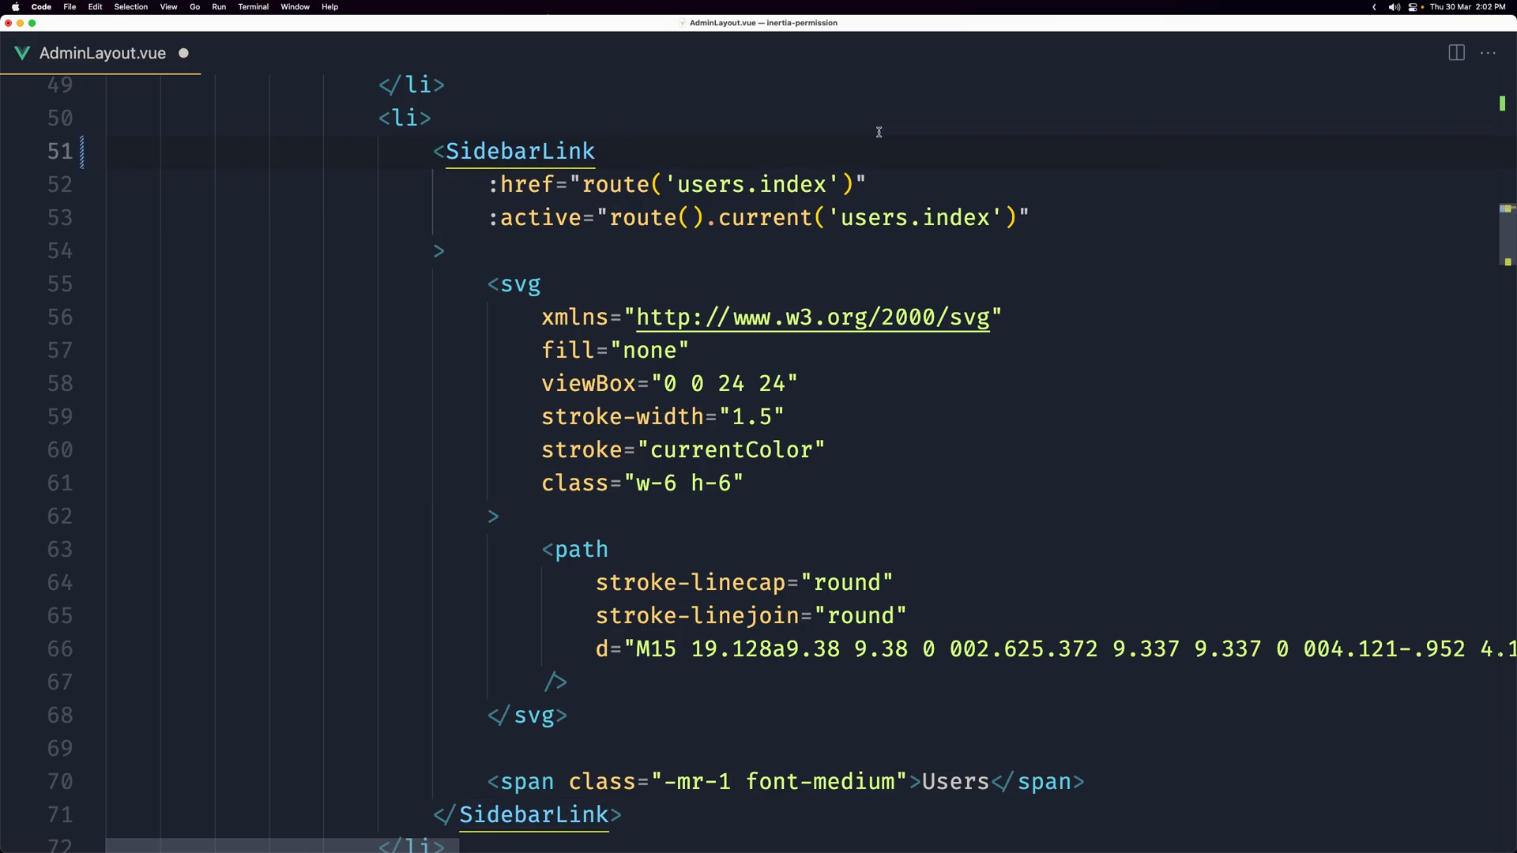
{"action": "mouse_move", "coordinate": [646, 160]}
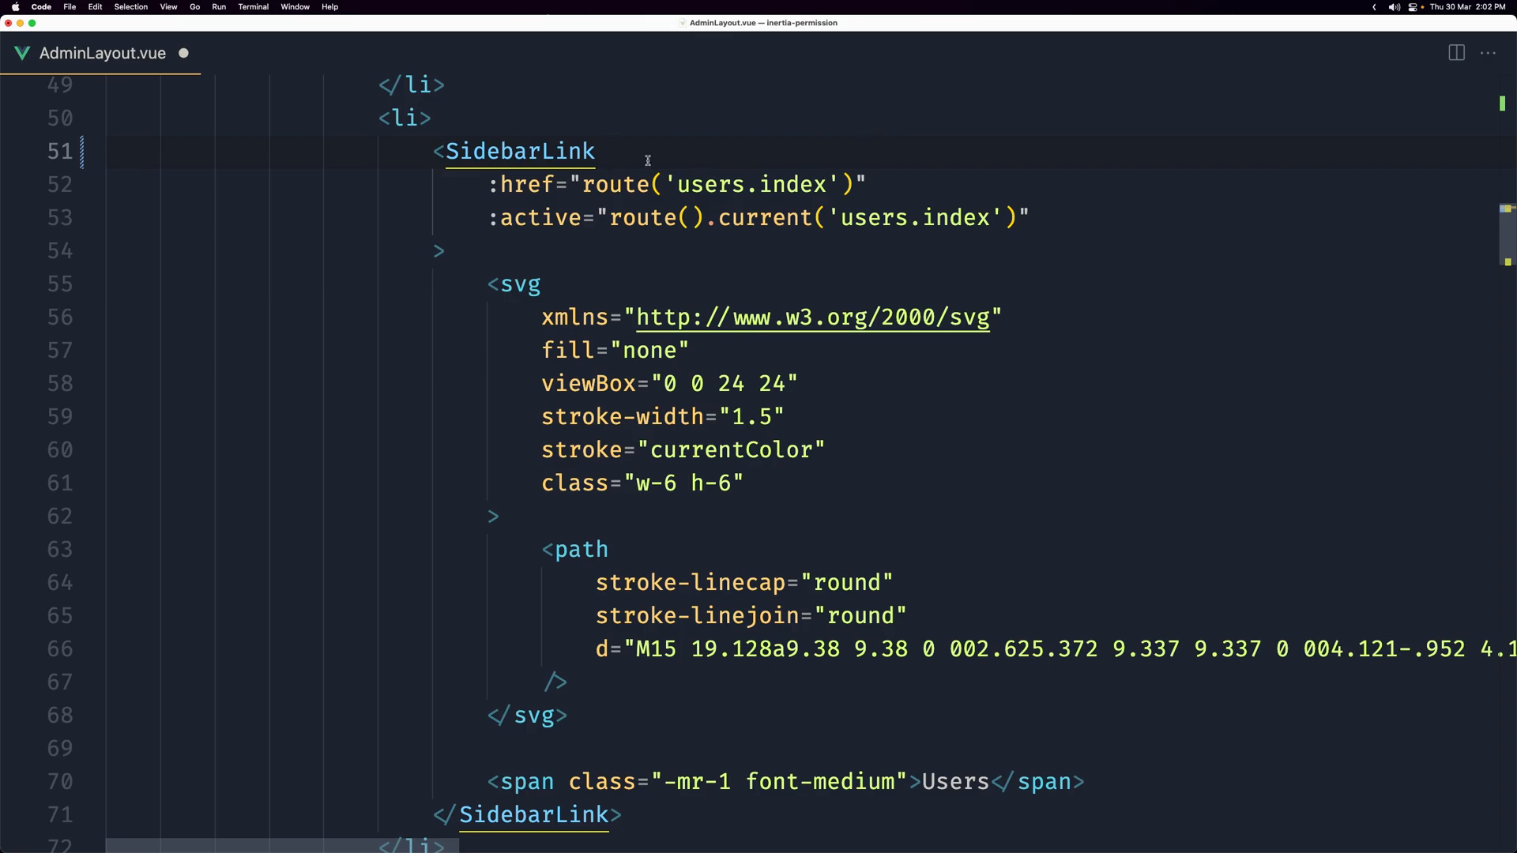
{"action": "left_click", "coordinate": [597, 151]}
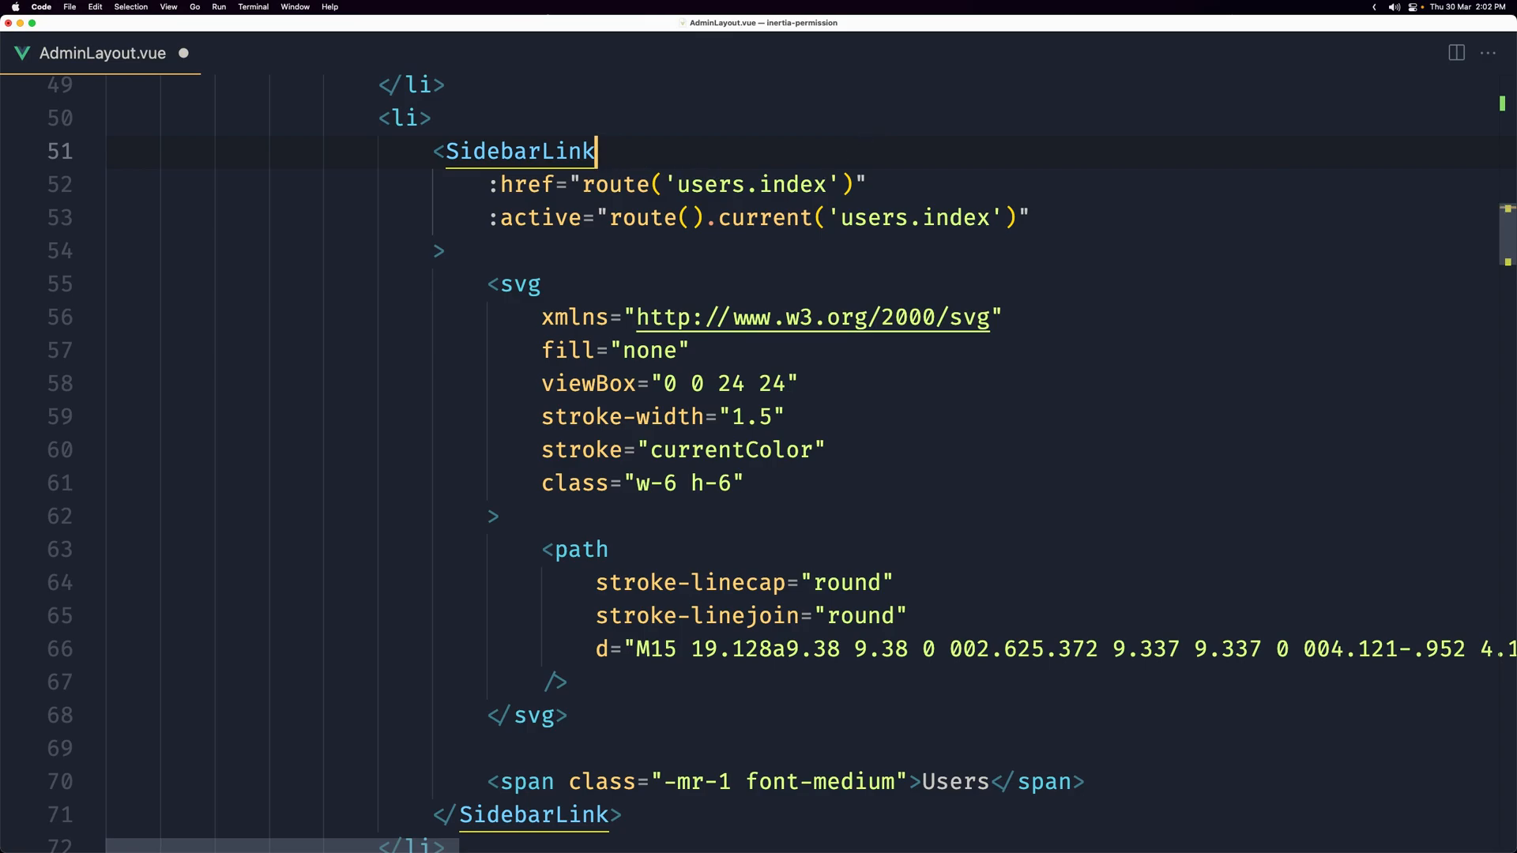
{"action": "left_click", "coordinate": [91, 151]}
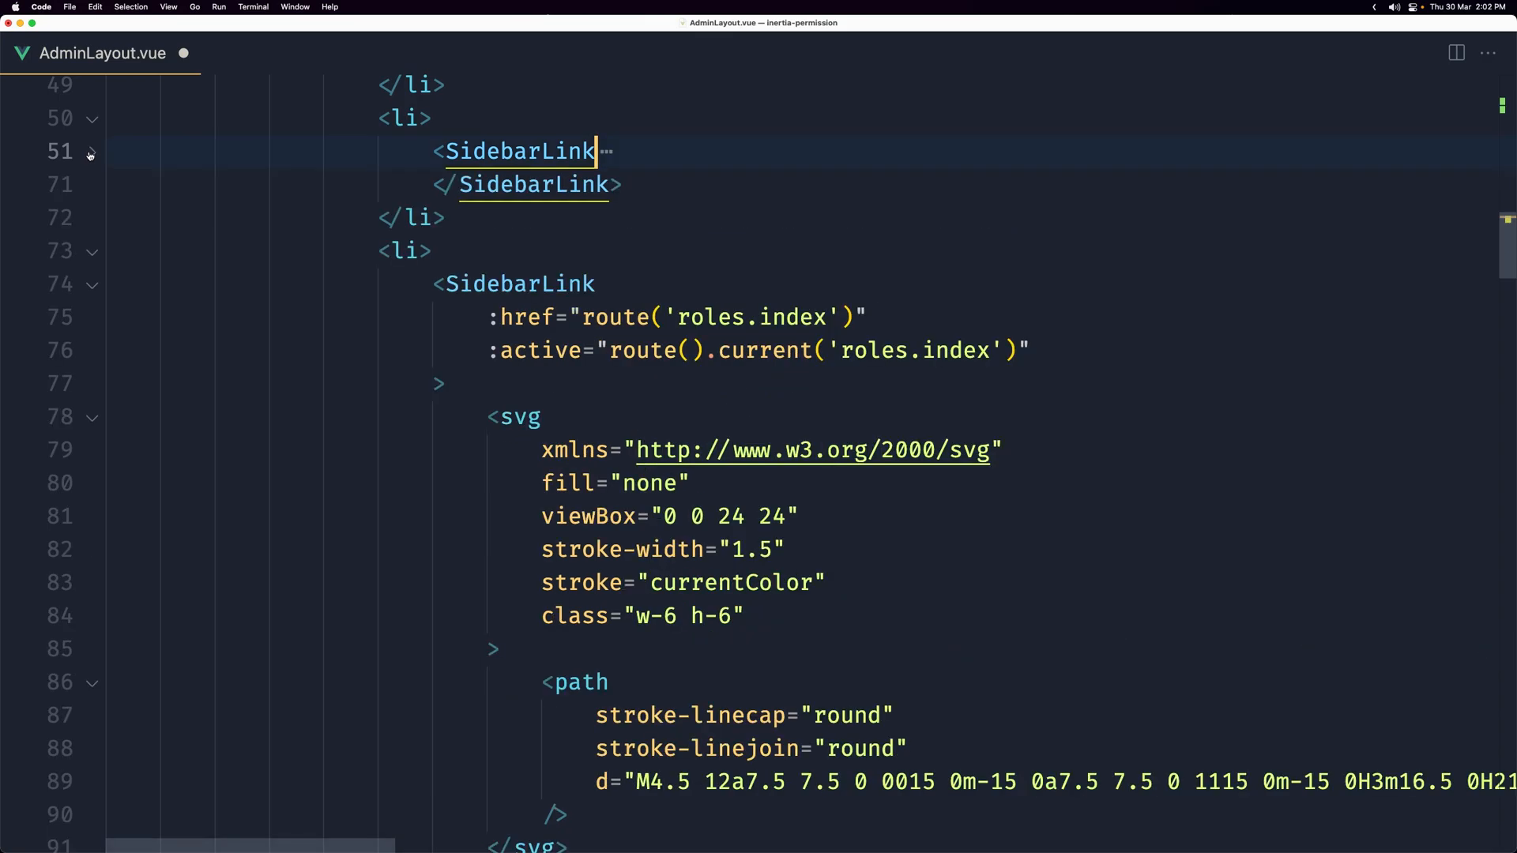
{"action": "left_click", "coordinate": [93, 118]}
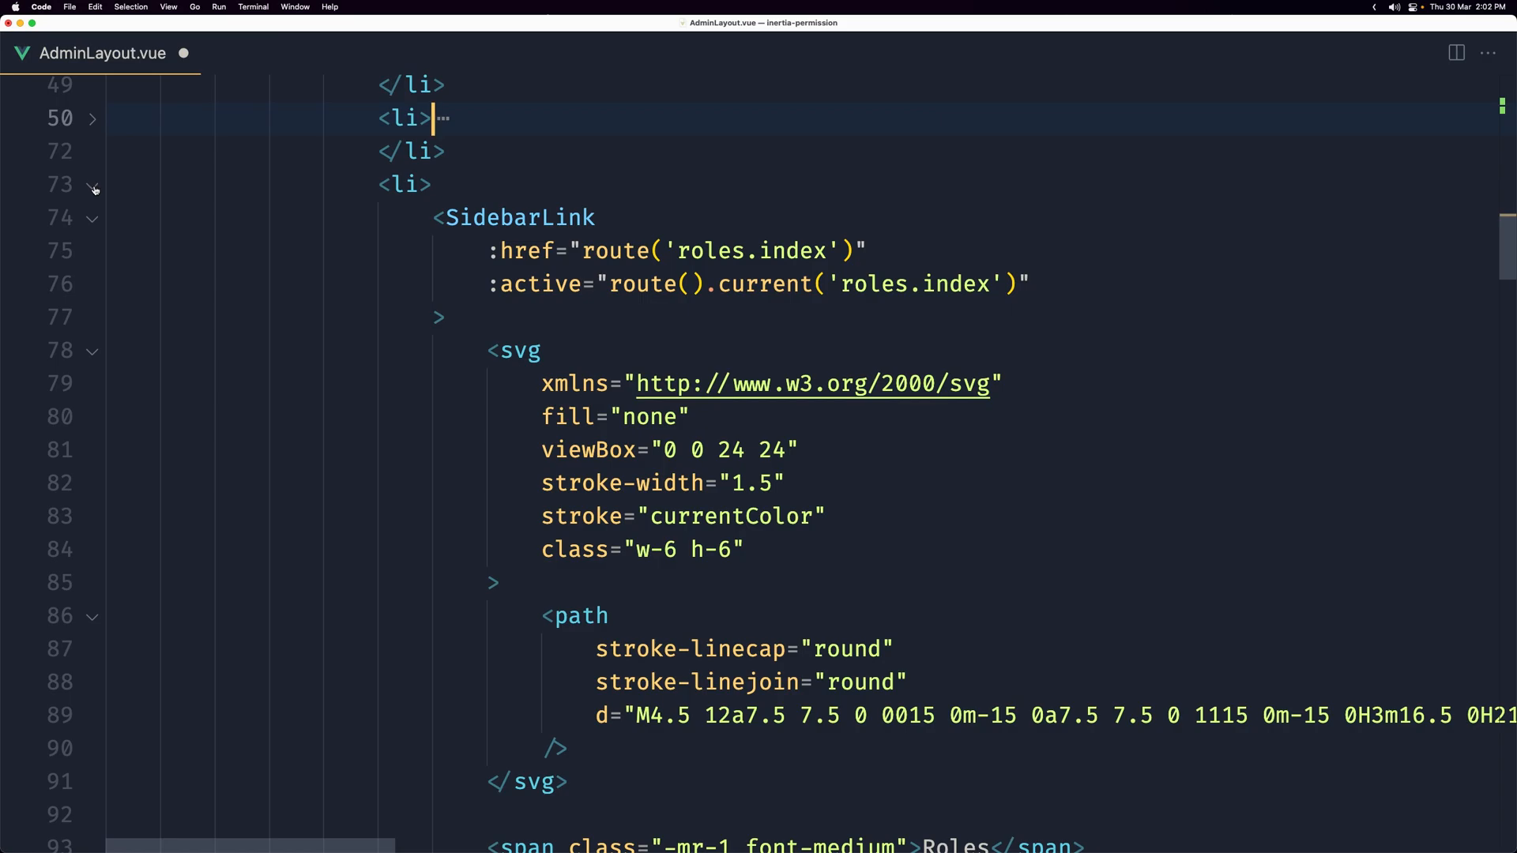
{"action": "left_click", "coordinate": [93, 185]}
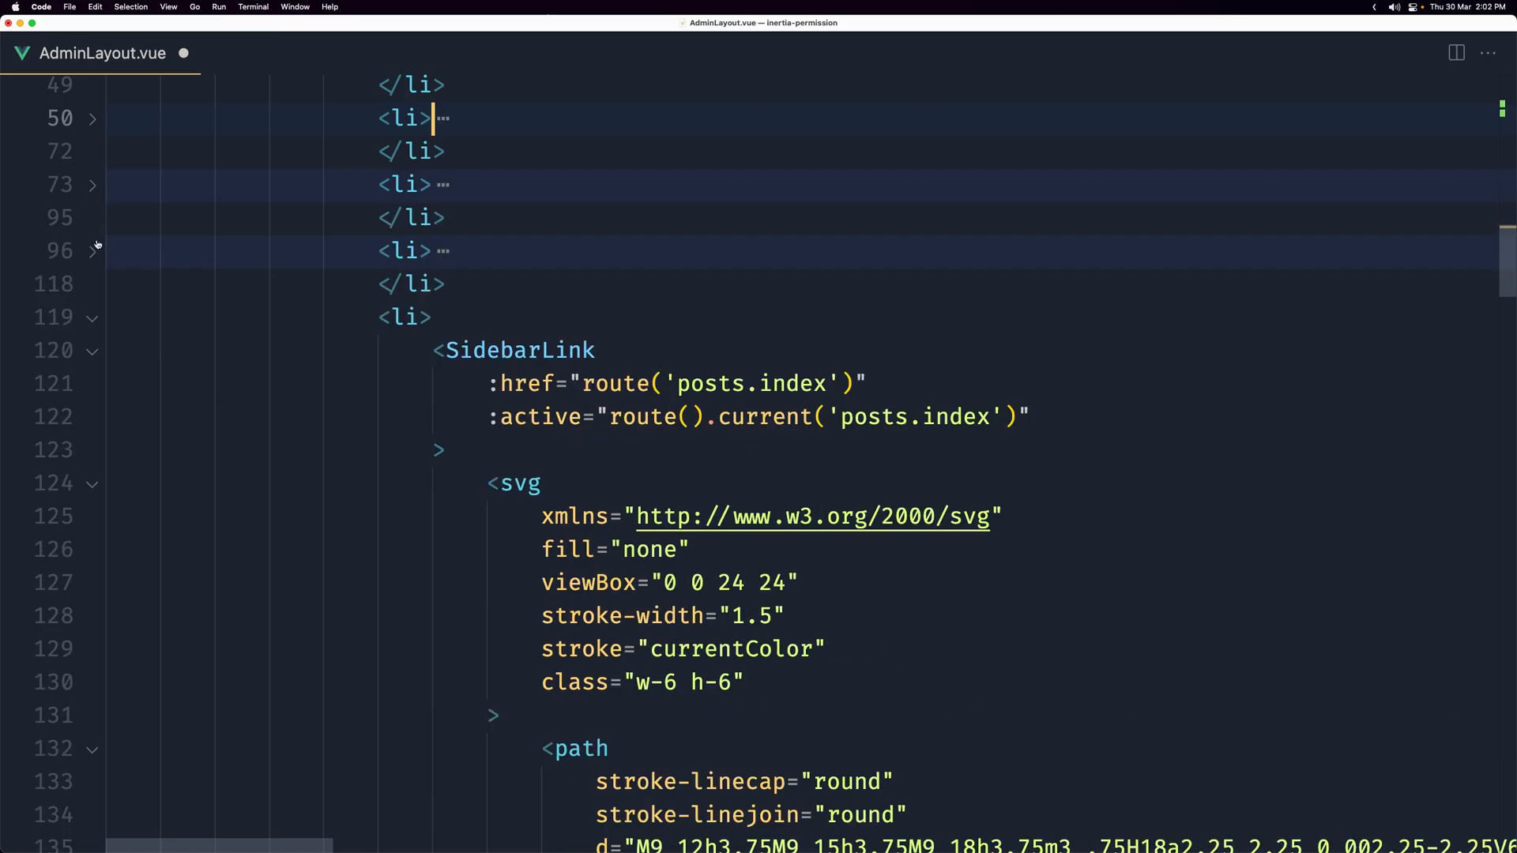
{"action": "left_click", "coordinate": [92, 251]}
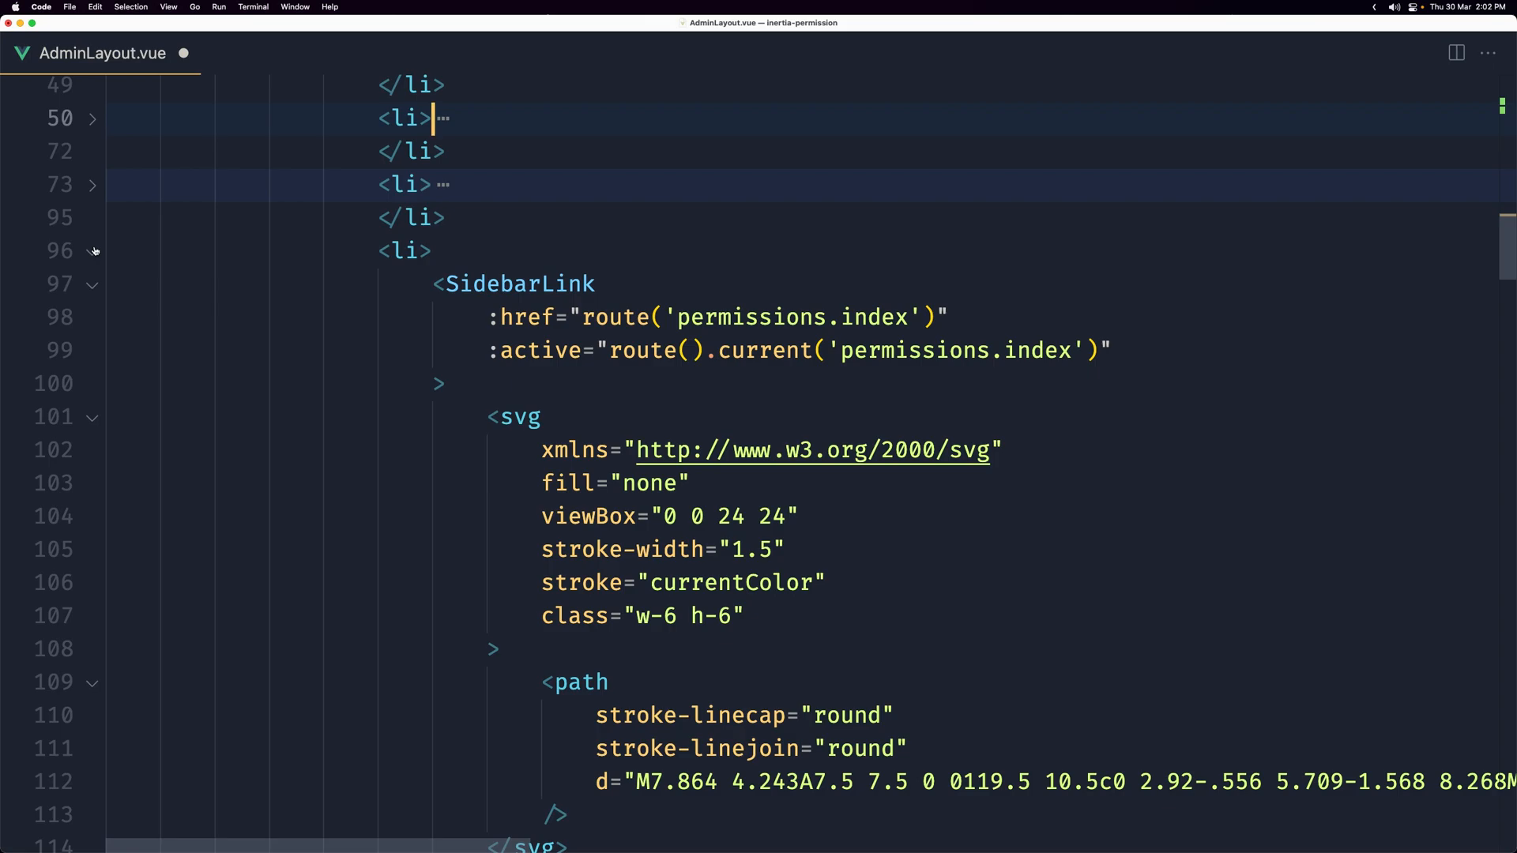
{"action": "left_click", "coordinate": [91, 250]}
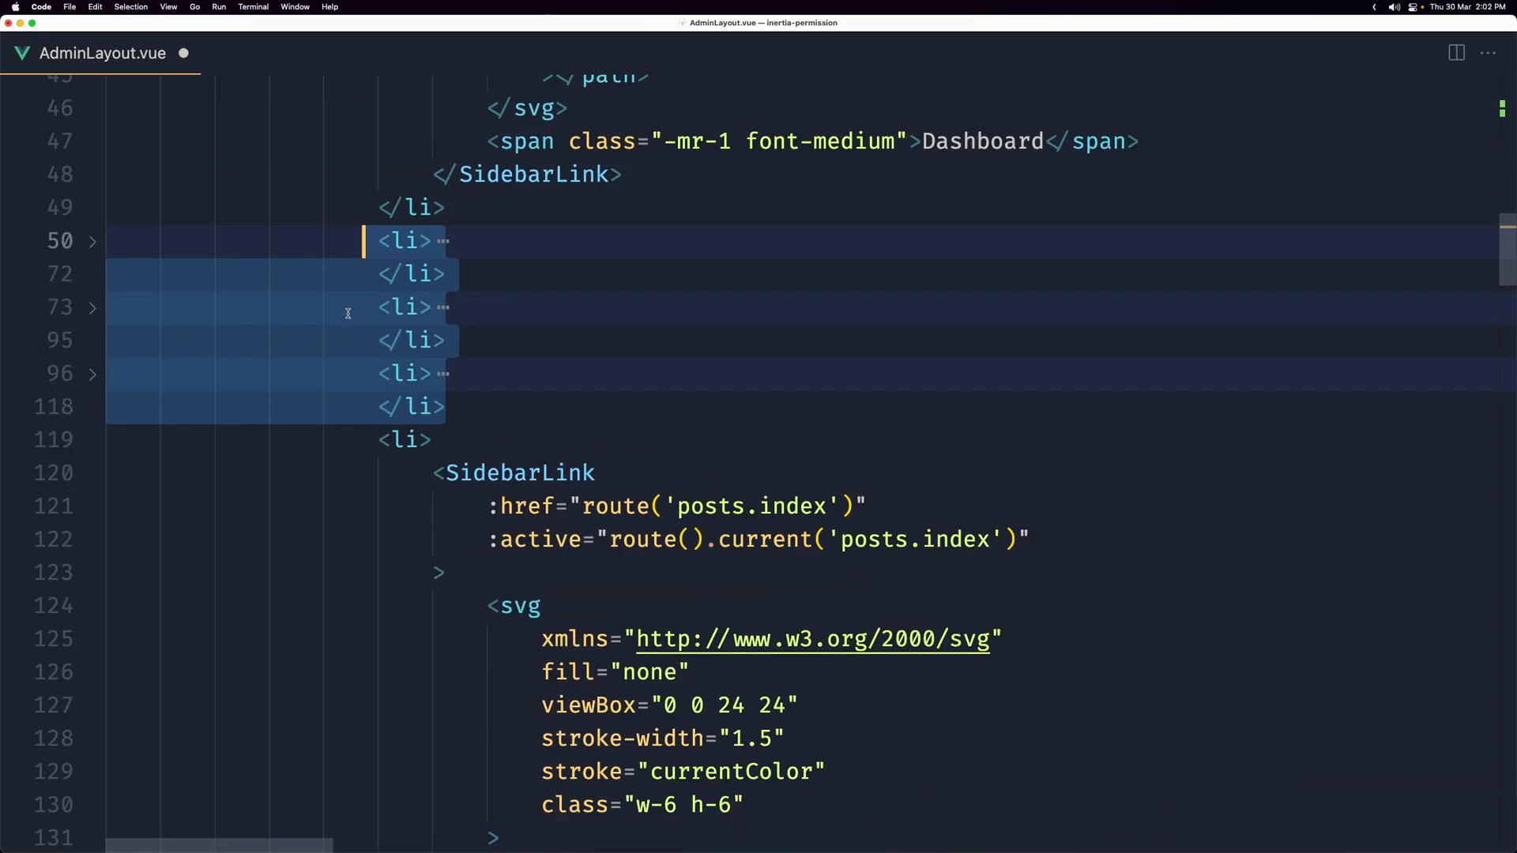
{"action": "left_click", "coordinate": [91, 241]}
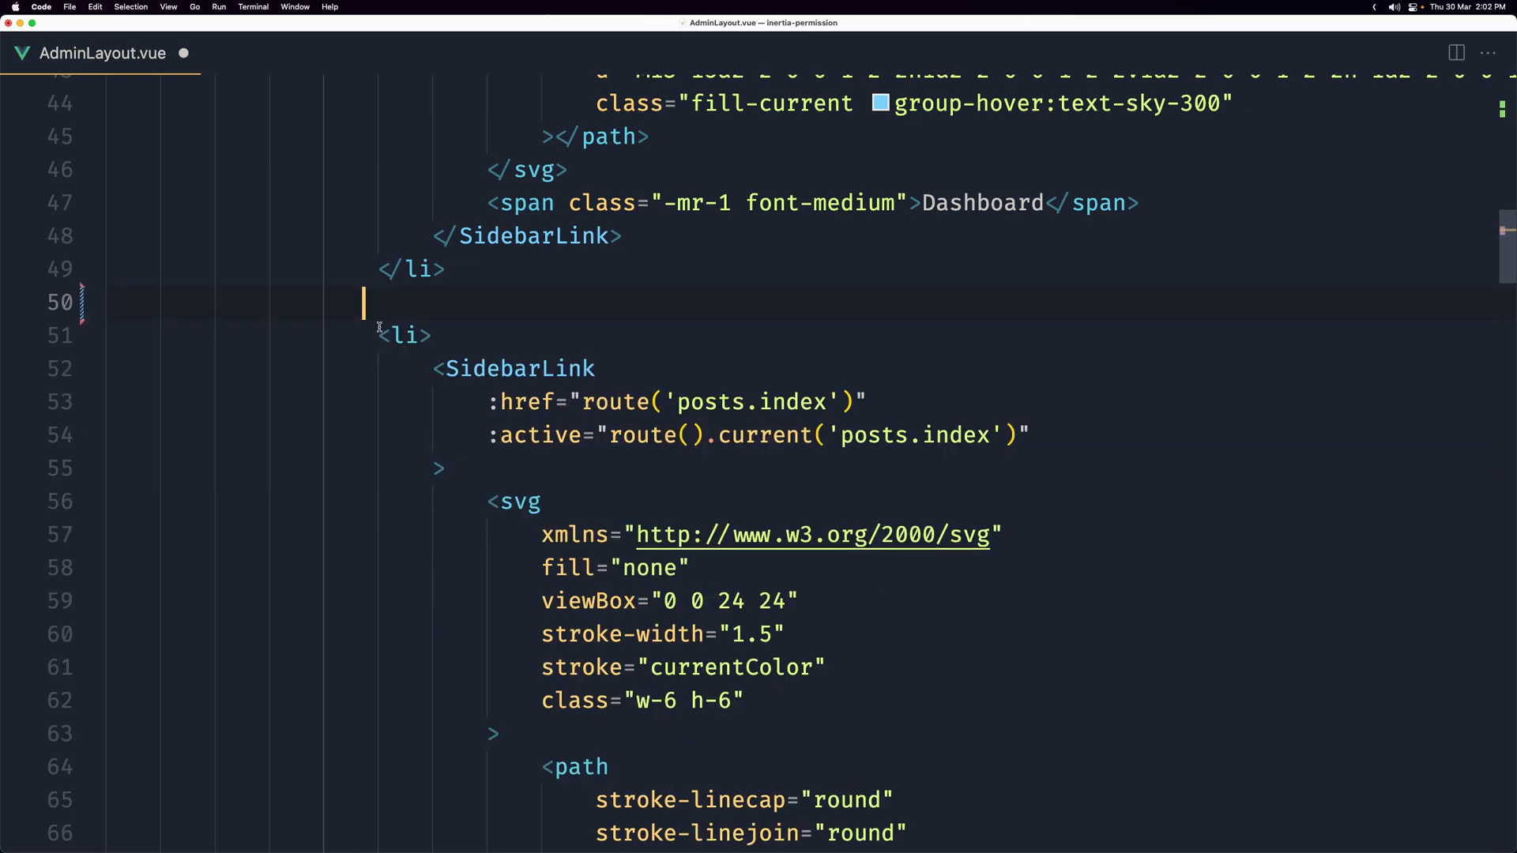
- Type a <template v-if="hasRole('admin')"> block on the empty line above Posts
{"action": "type", "text": "<"}
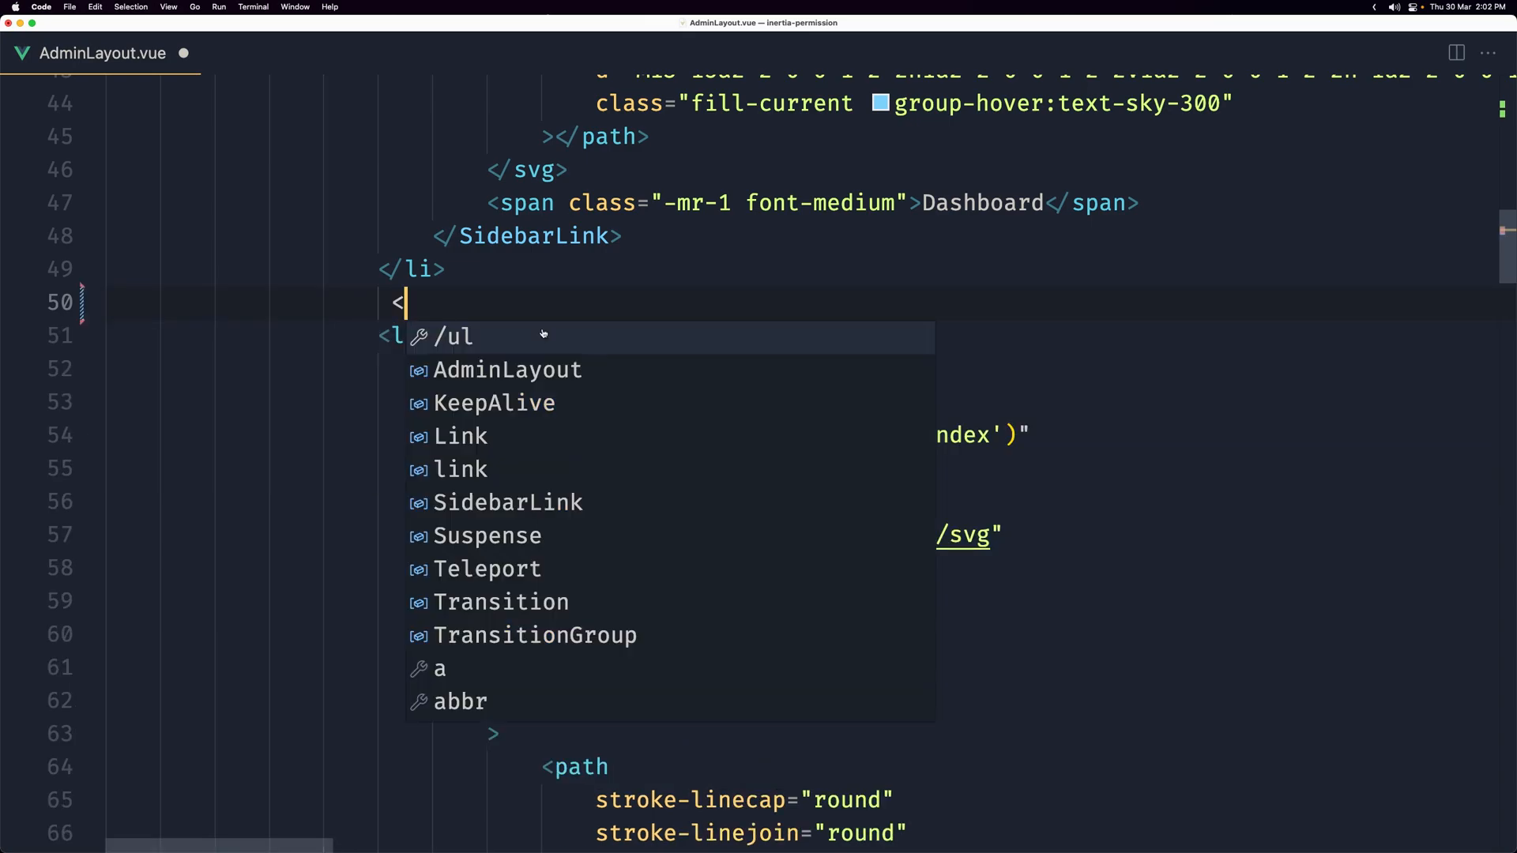
{"action": "type", "text": "template"}
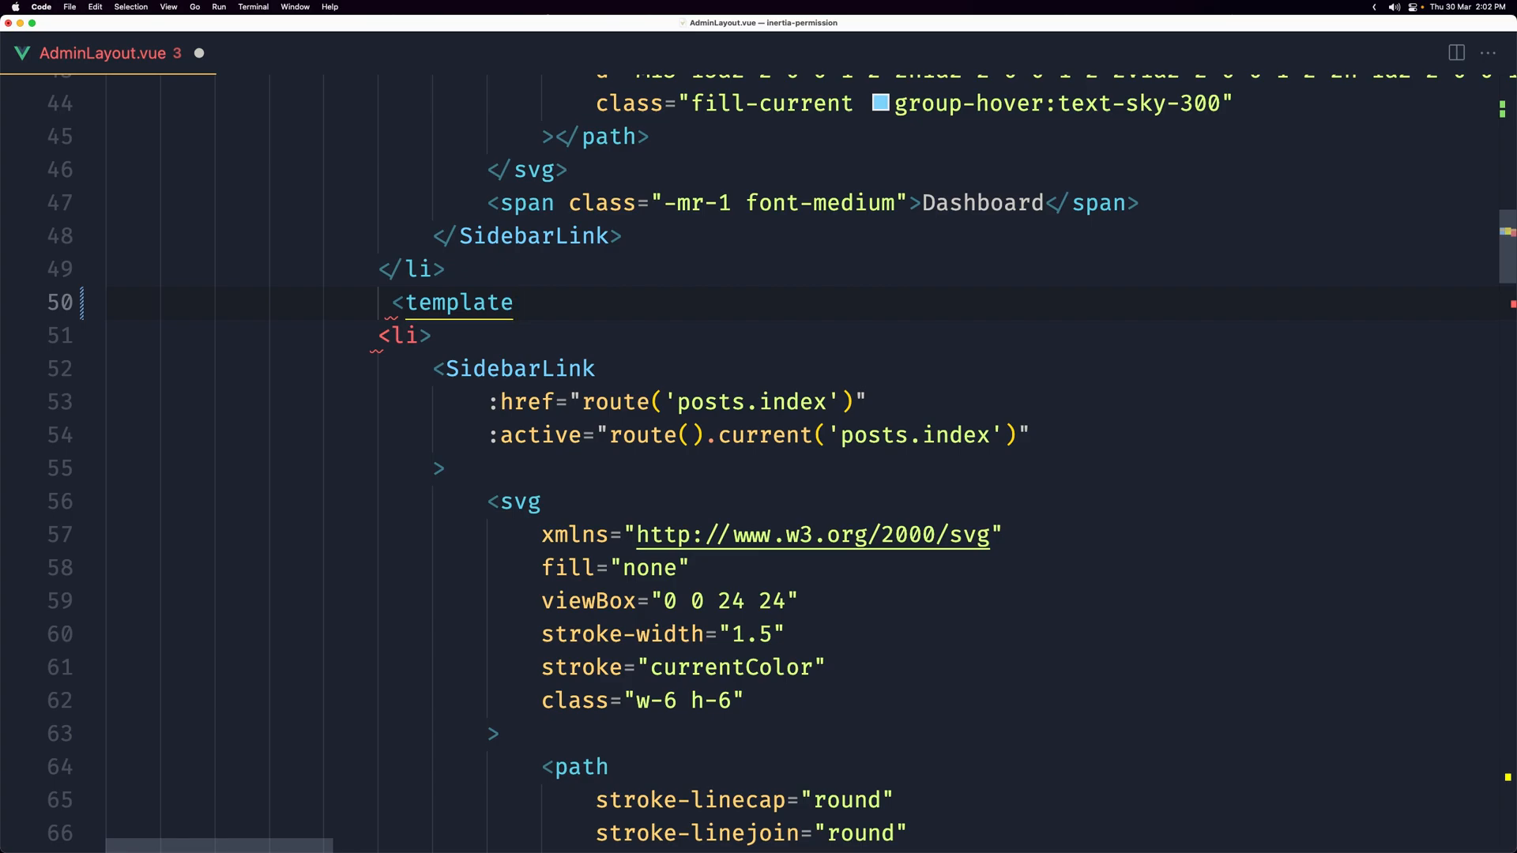
{"action": "type", "text": "v-i"}
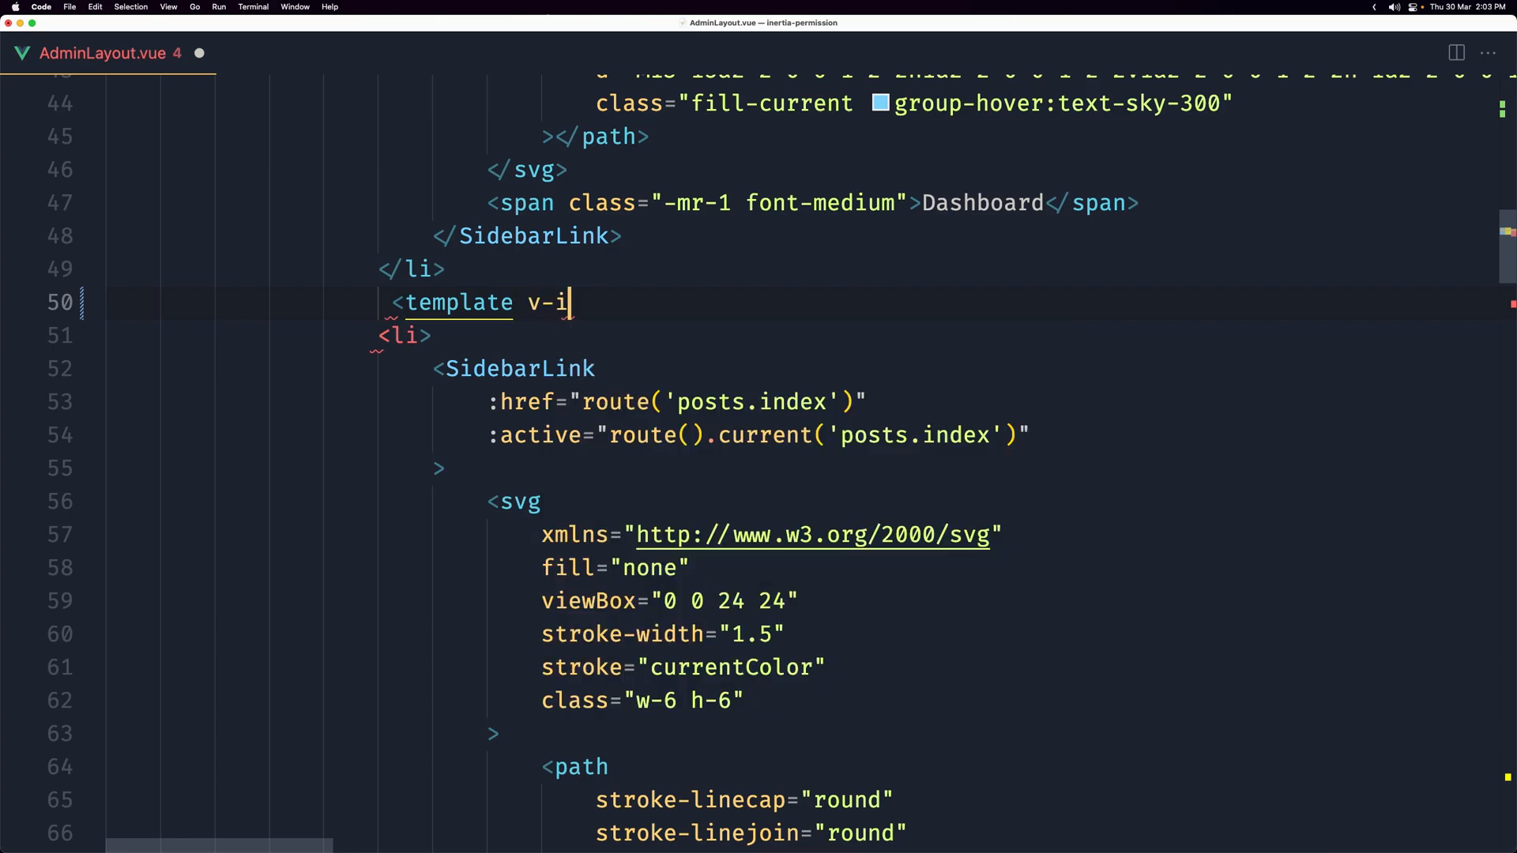
{"action": "type", "text": "f=\"\""}
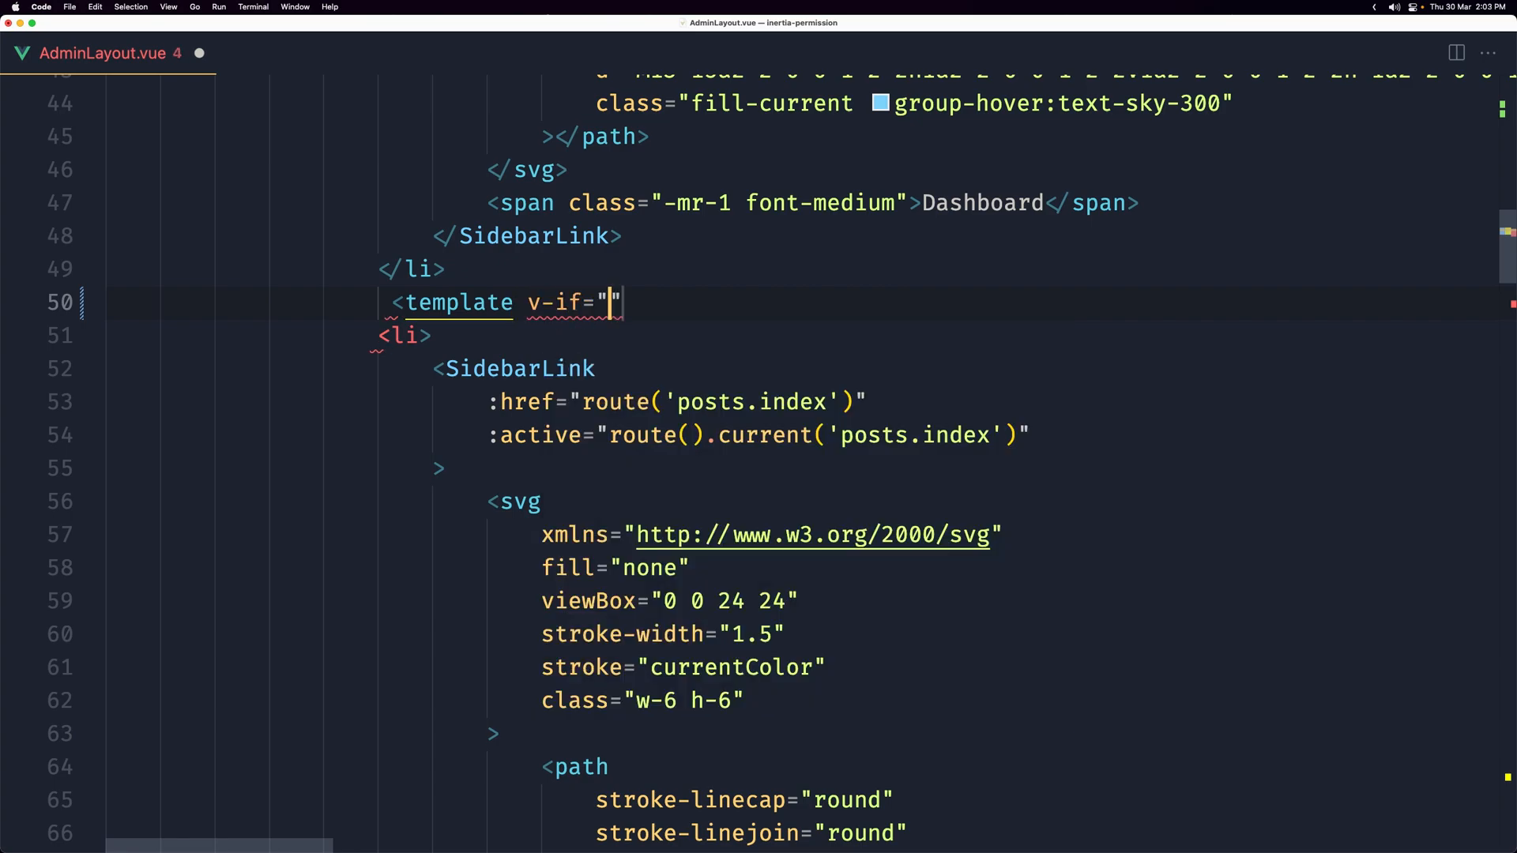
{"action": "type", "text": "ha"}
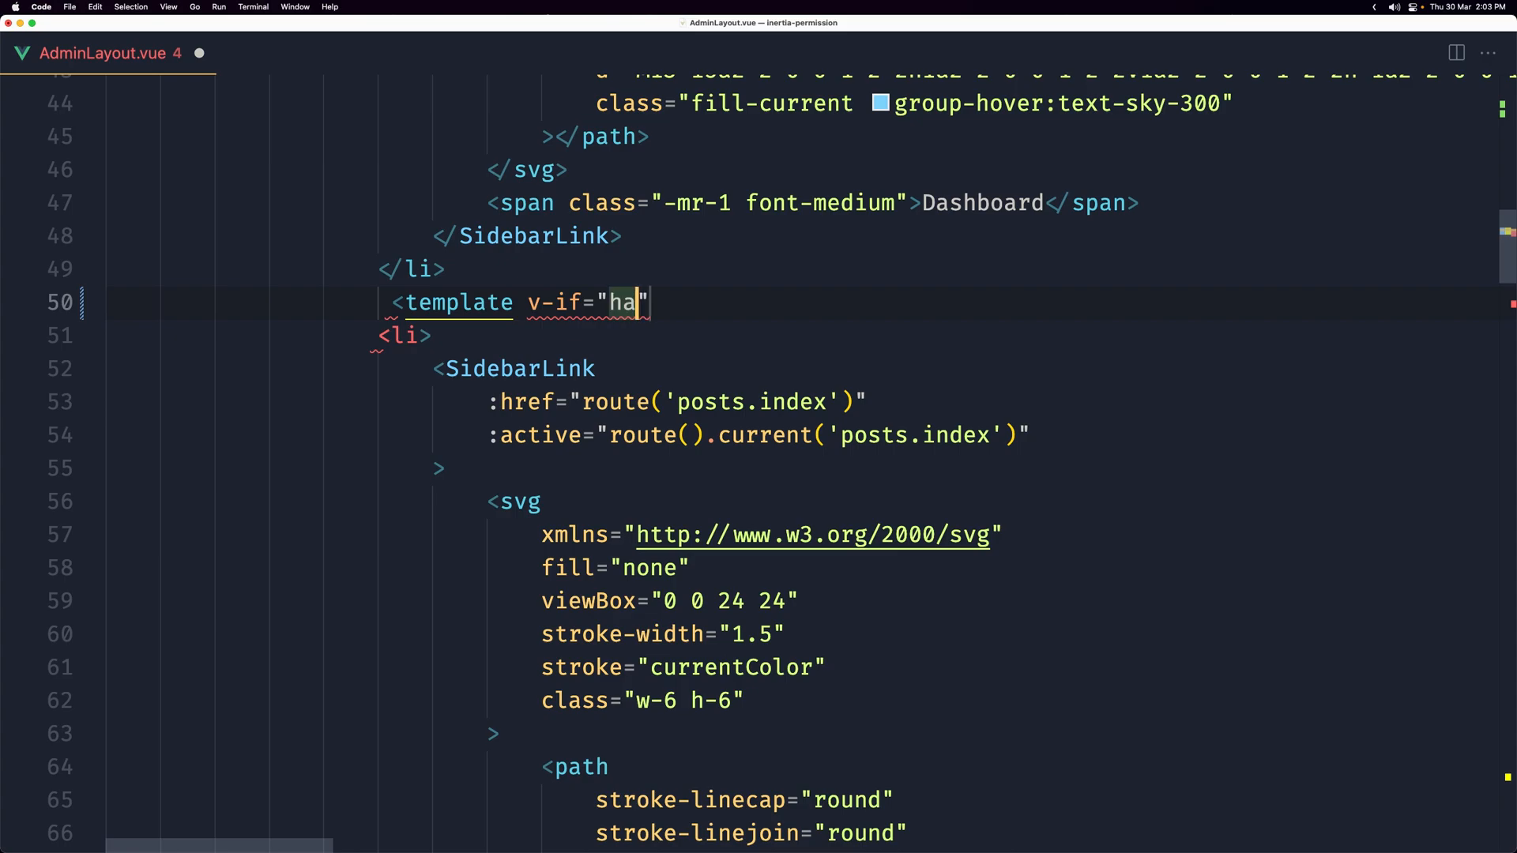
{"action": "type", "text": "sRol"}
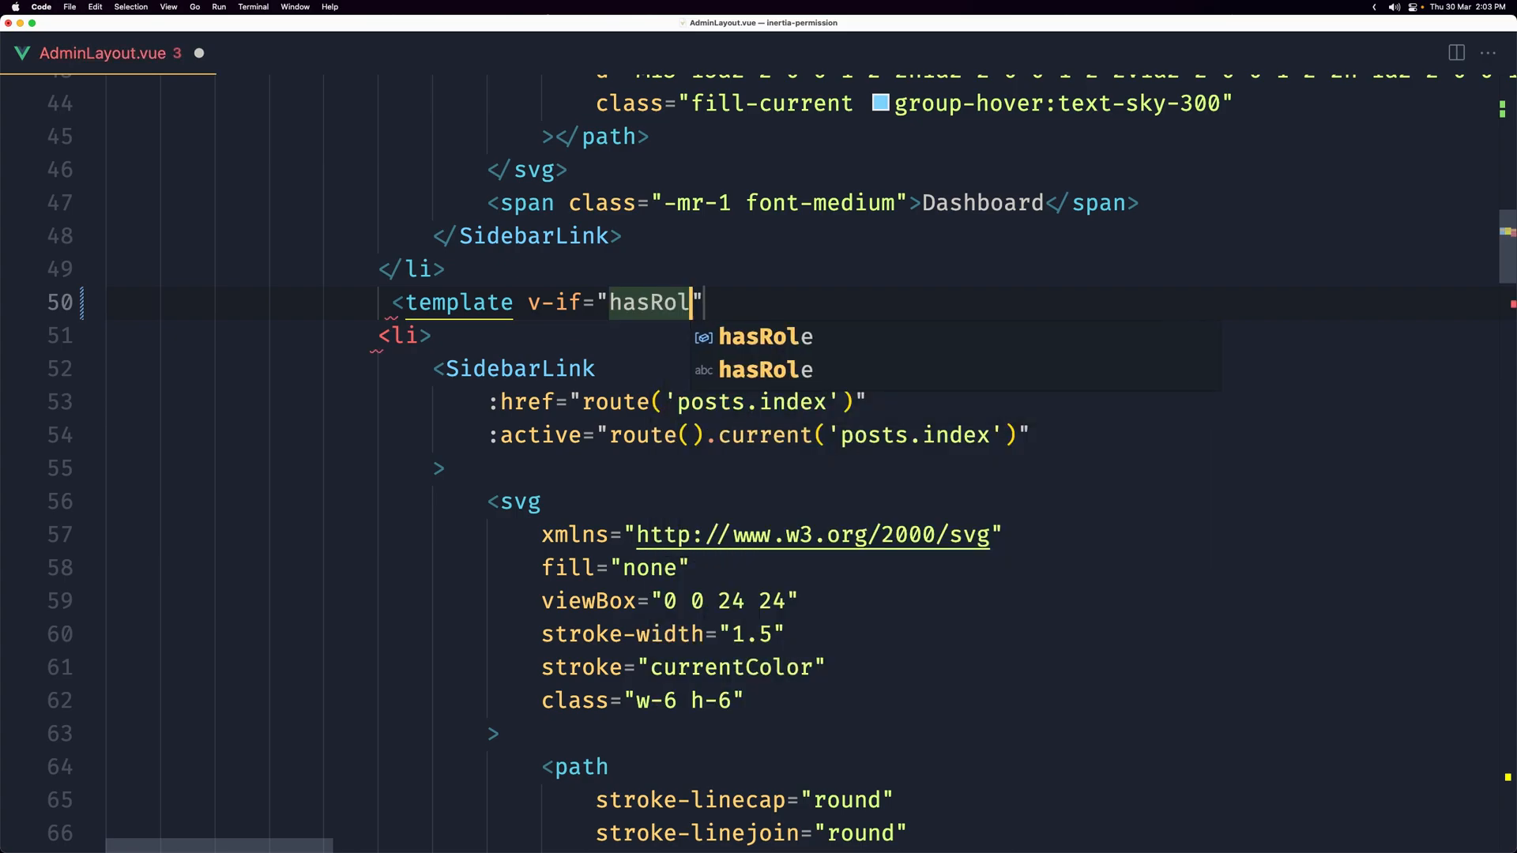
{"action": "type", "text": "e('admi"}
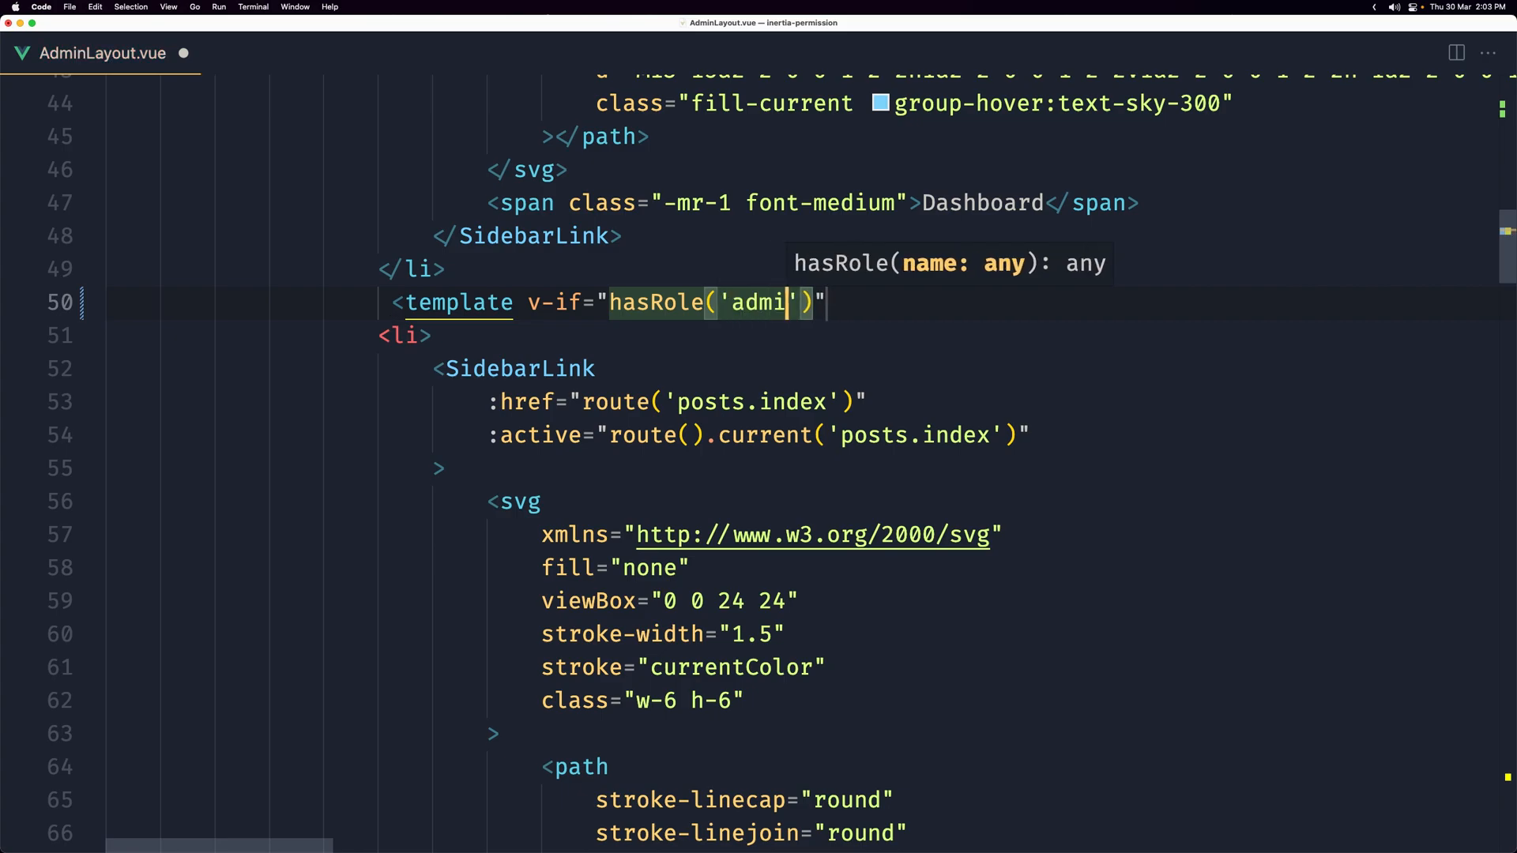
{"action": "type", "text": "n"}
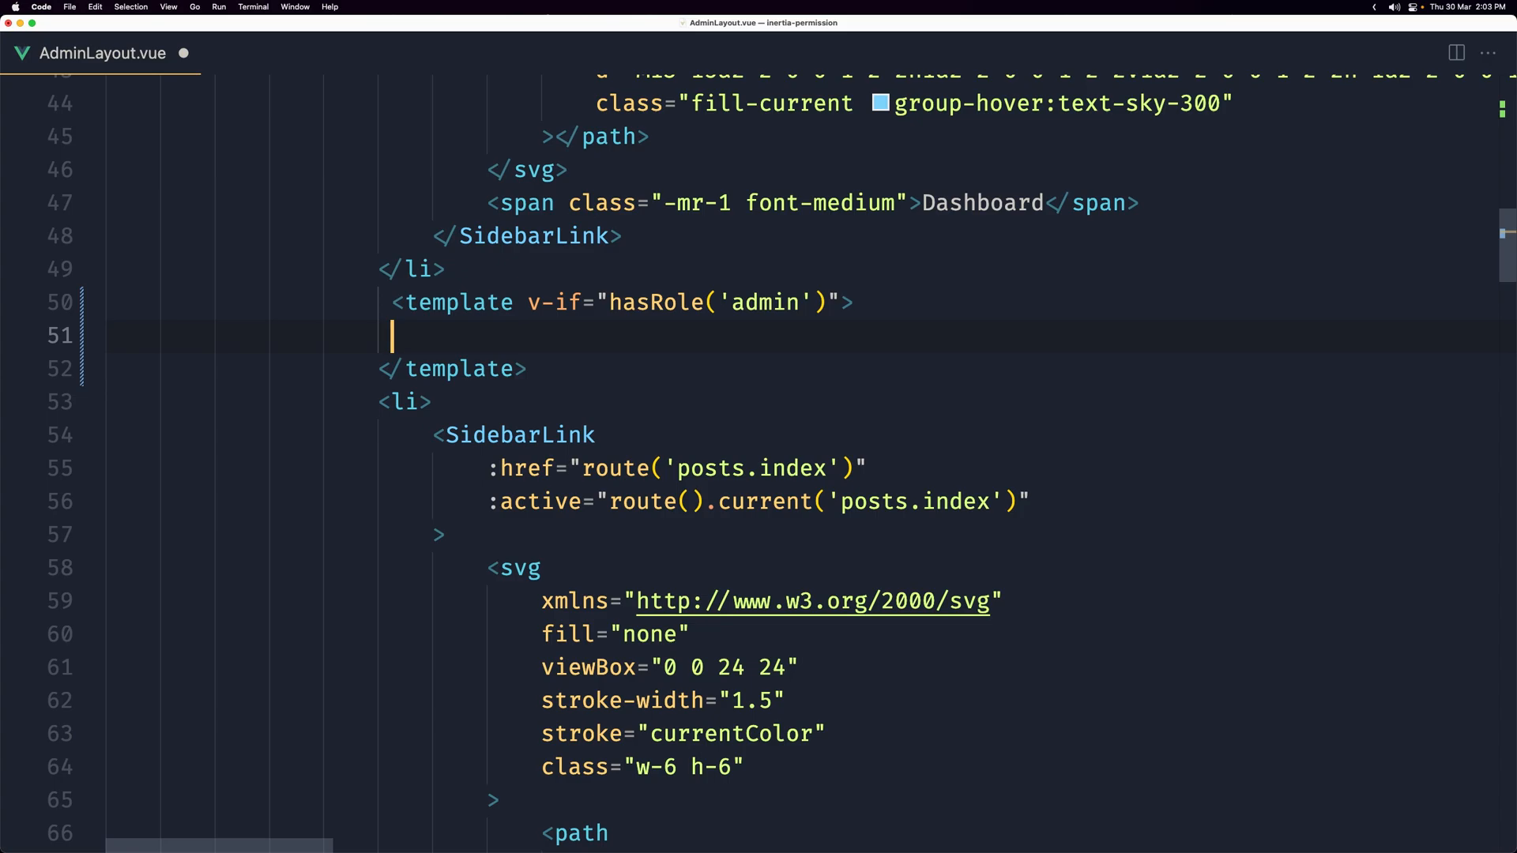
{"action": "scroll", "scroll_direction": "down", "scroll_amount": 3}
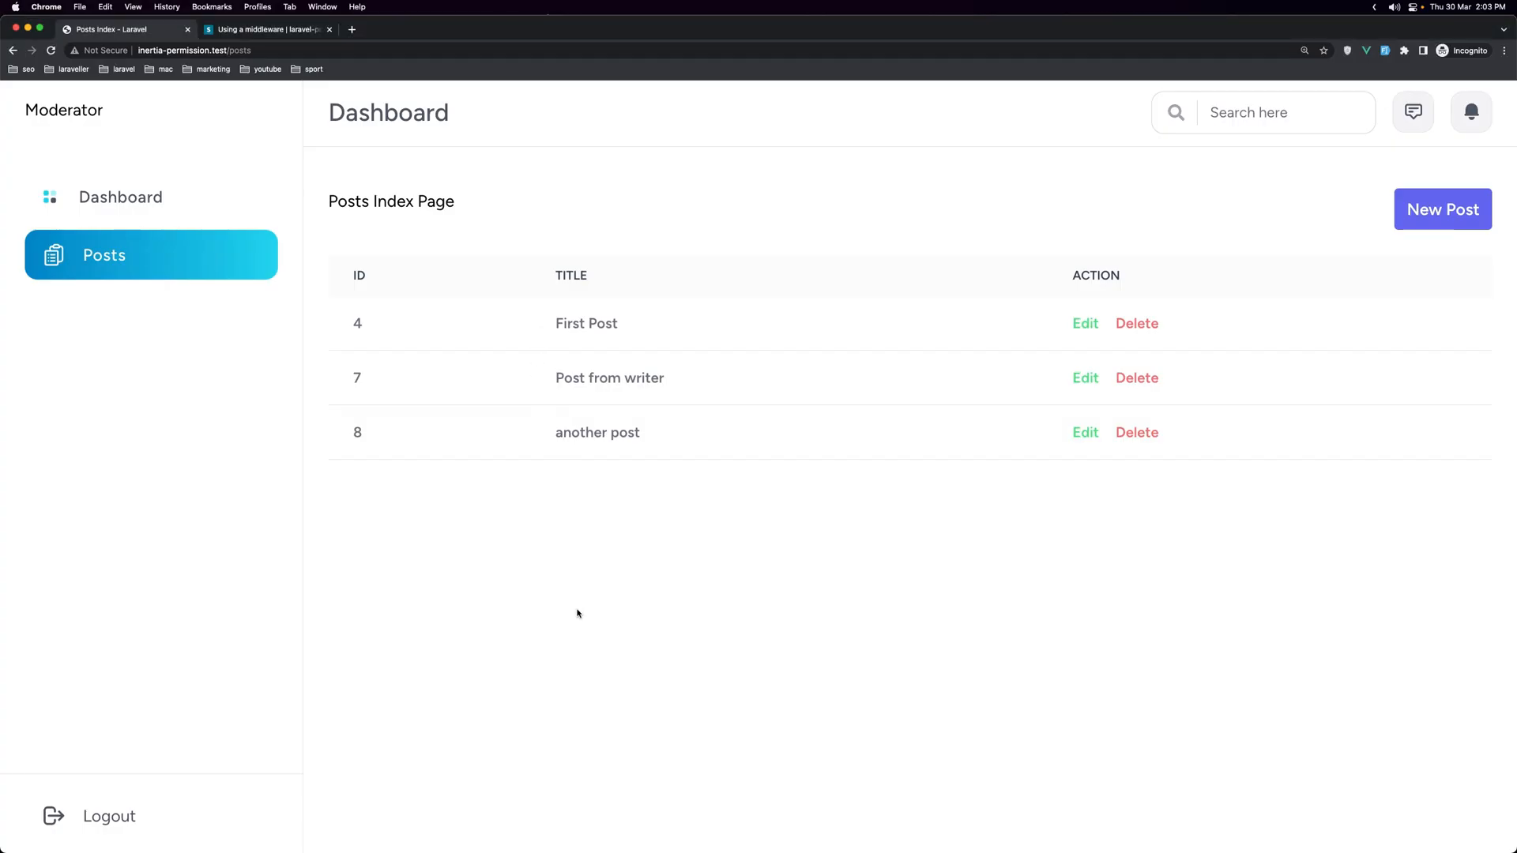
{"action": "mouse_move", "coordinate": [120, 197]}
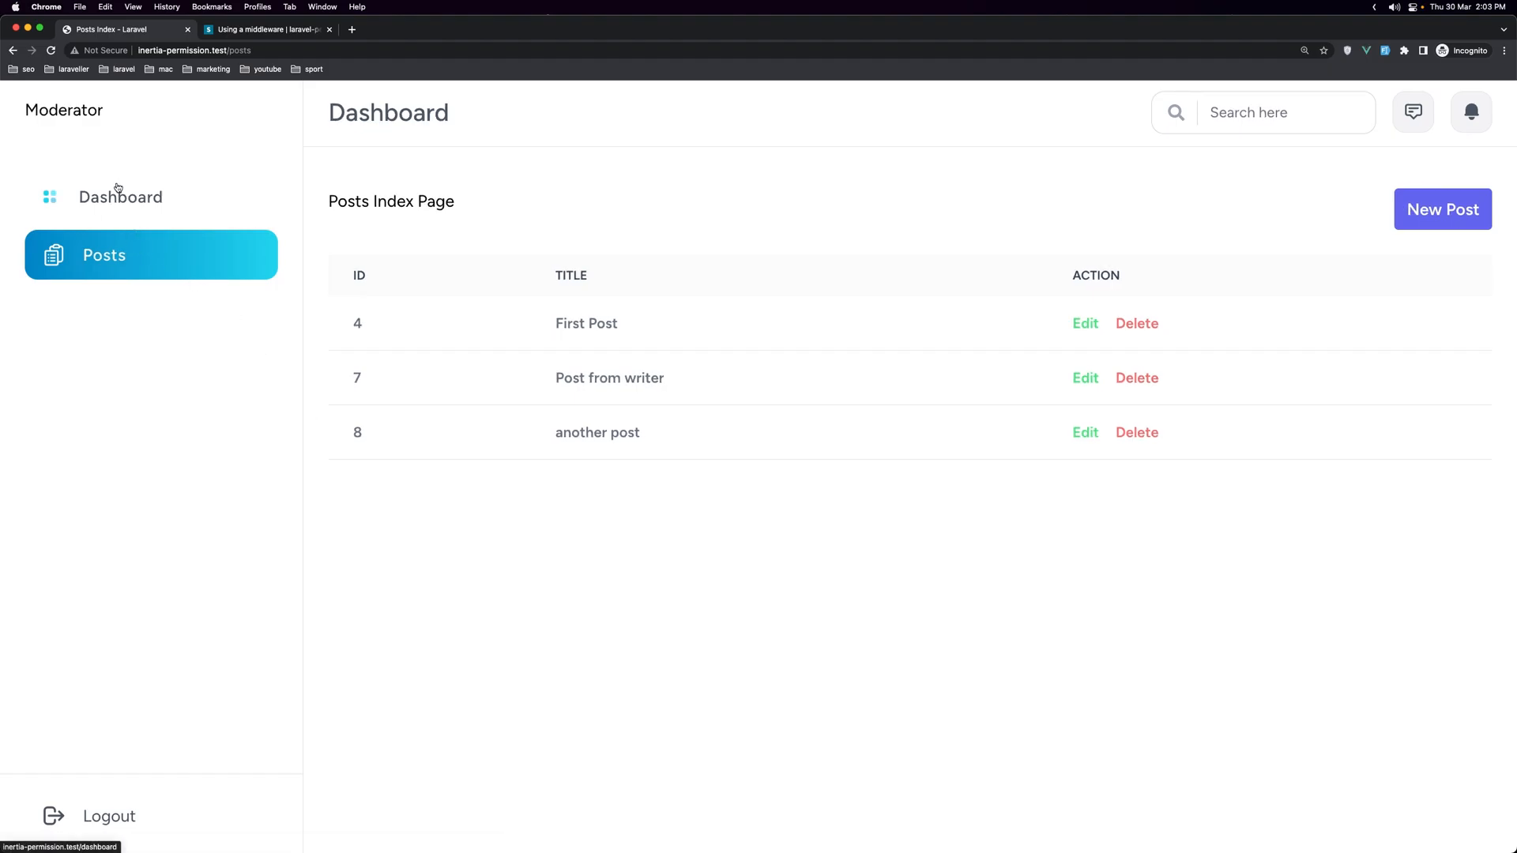
- Log out of the moderator account from the Posts page sidebar
{"action": "left_click", "coordinate": [120, 196]}
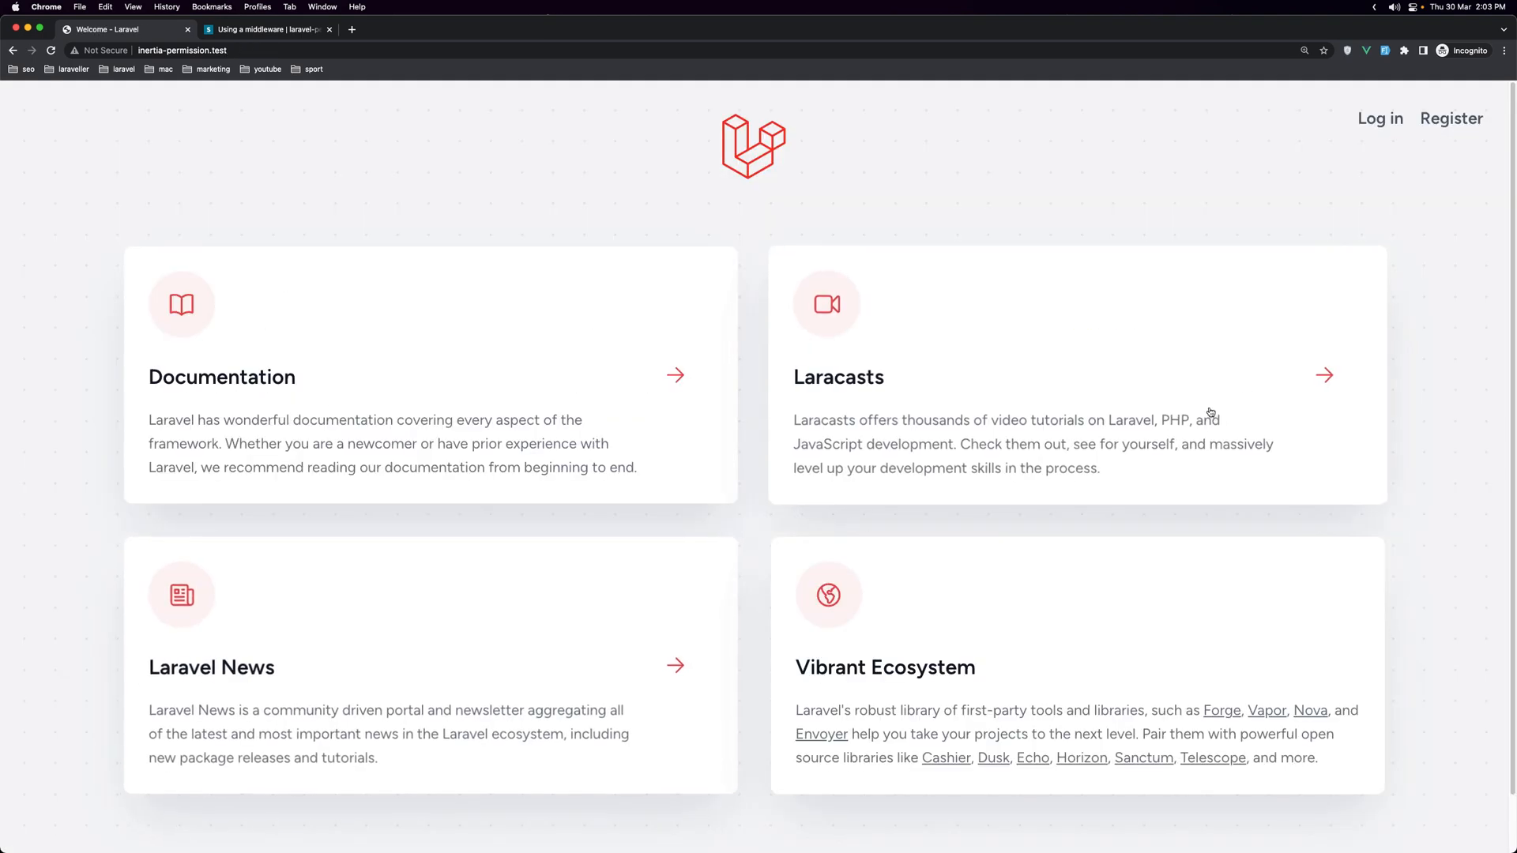
{"action": "left_click", "coordinate": [1380, 118]}
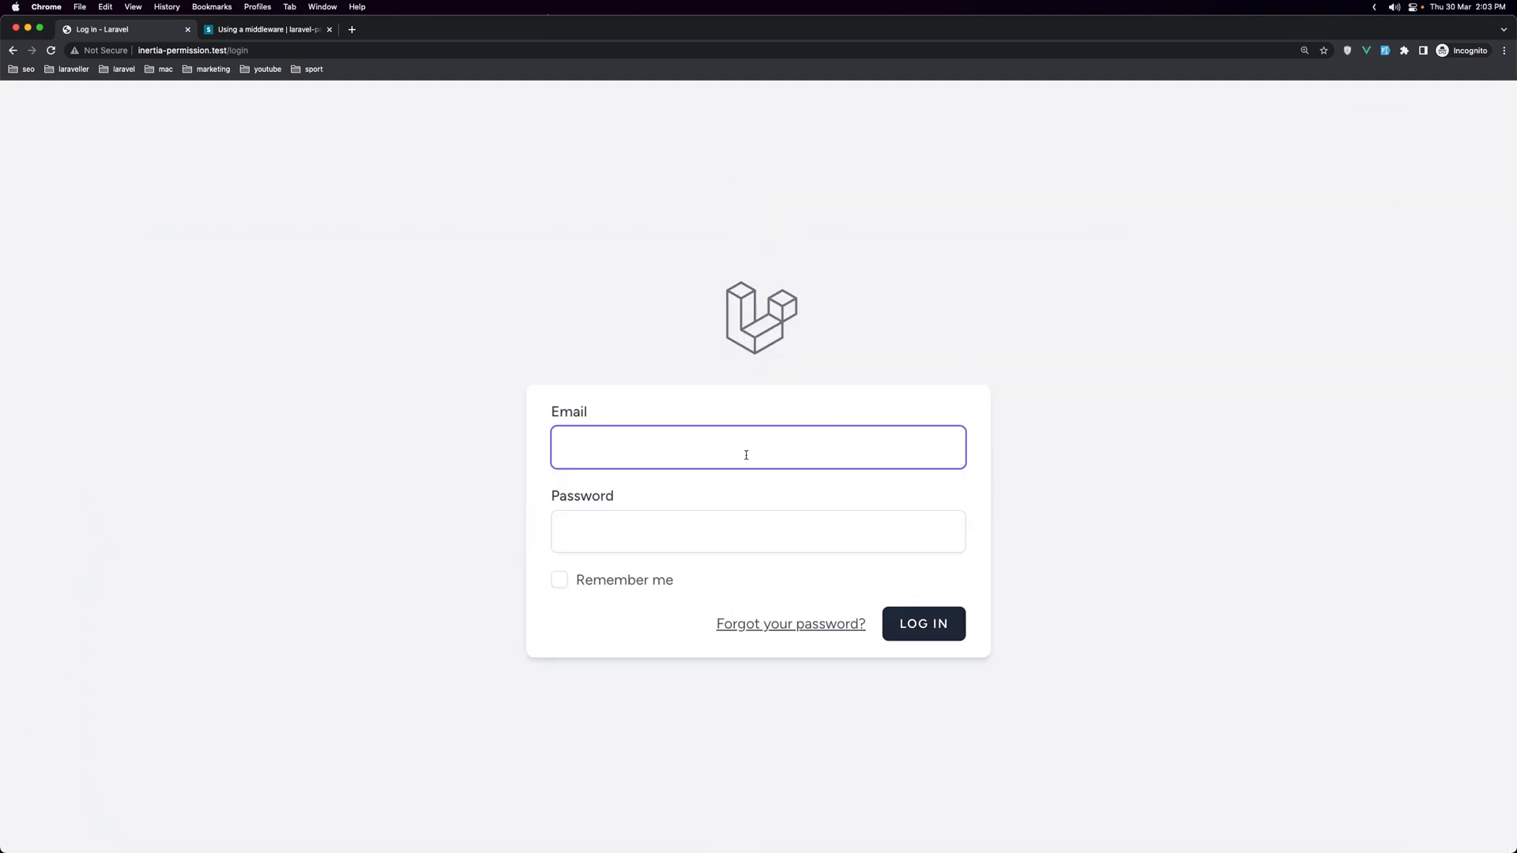
{"action": "type", "text": "admin@example.com"}
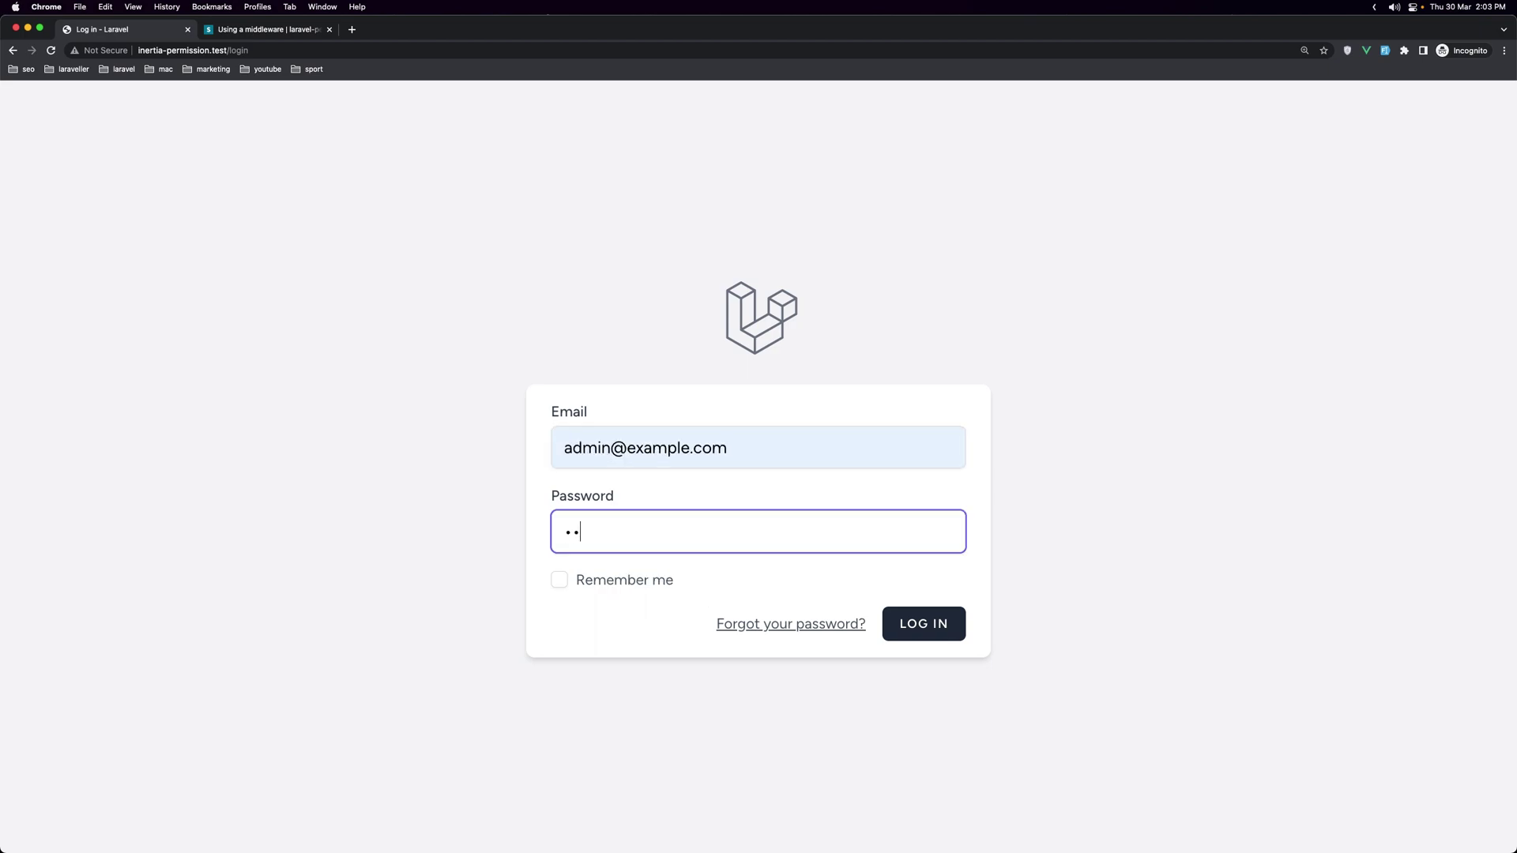
{"action": "left_click", "coordinate": [922, 624]}
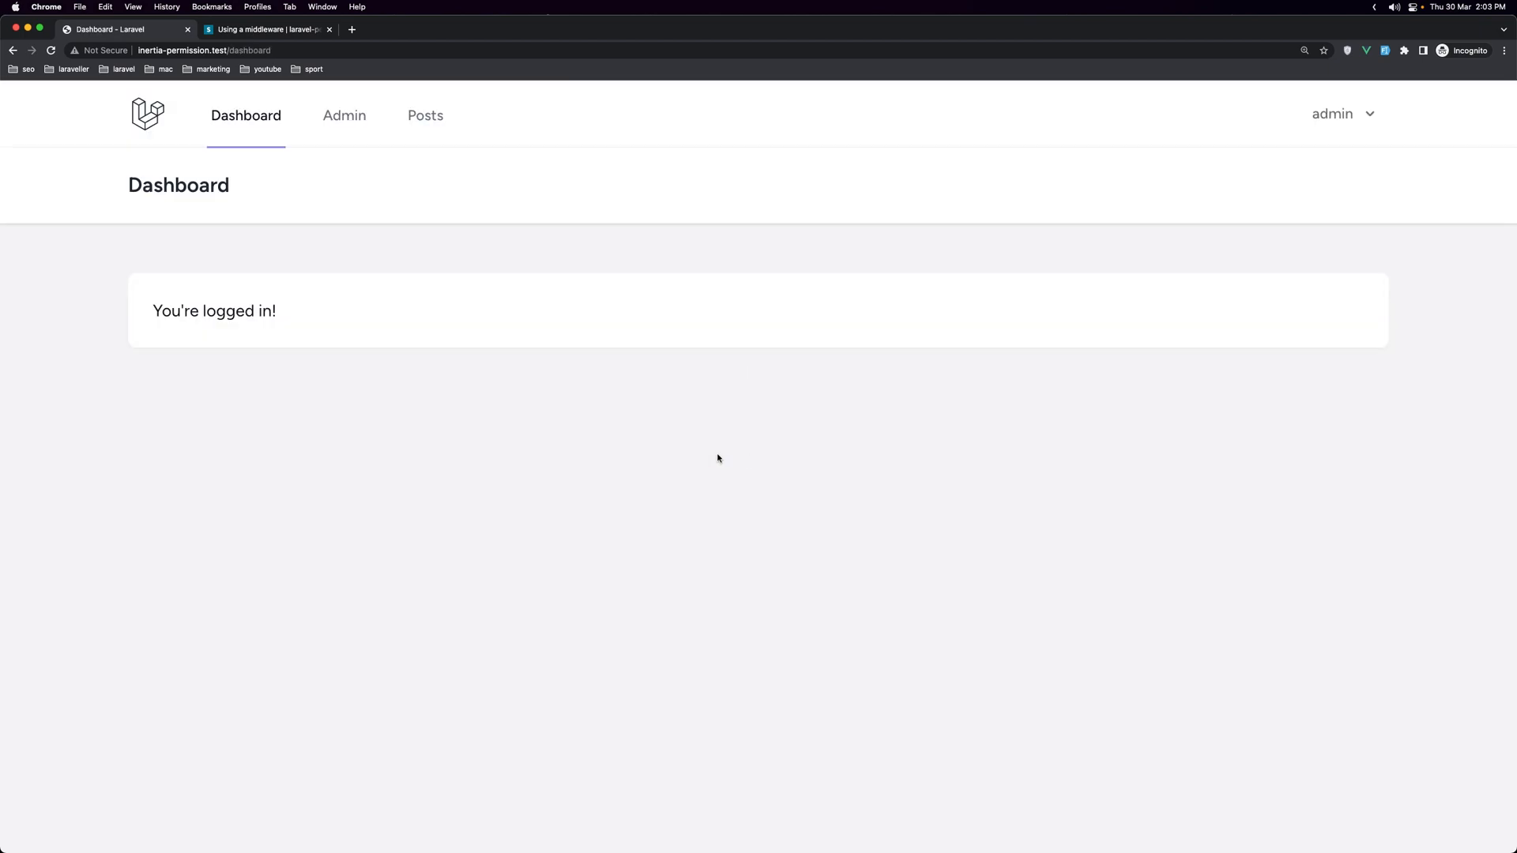
{"action": "left_click", "coordinate": [344, 115]}
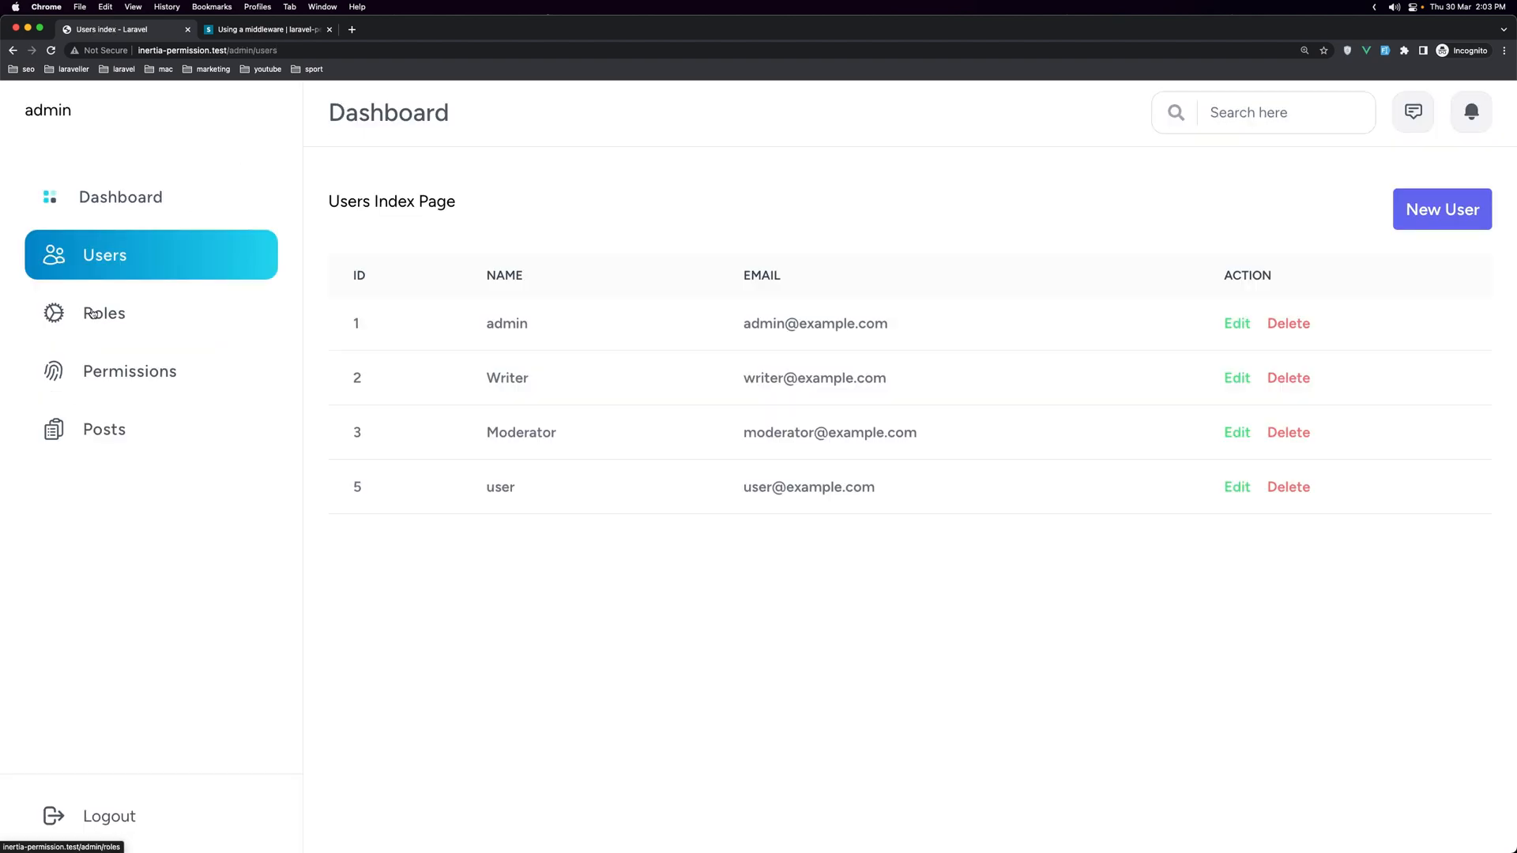
{"action": "left_click", "coordinate": [129, 371]}
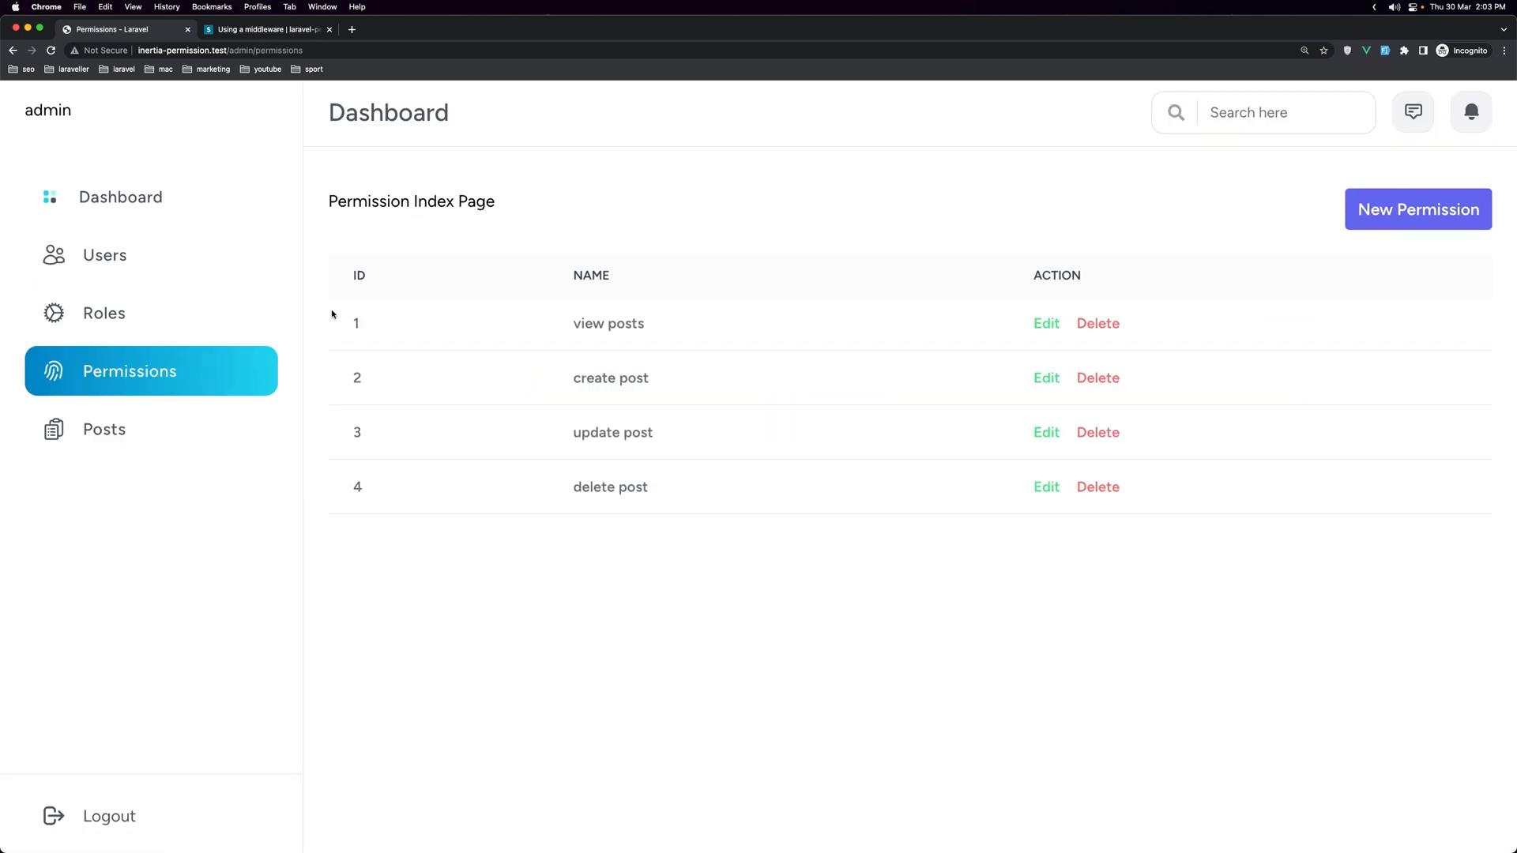